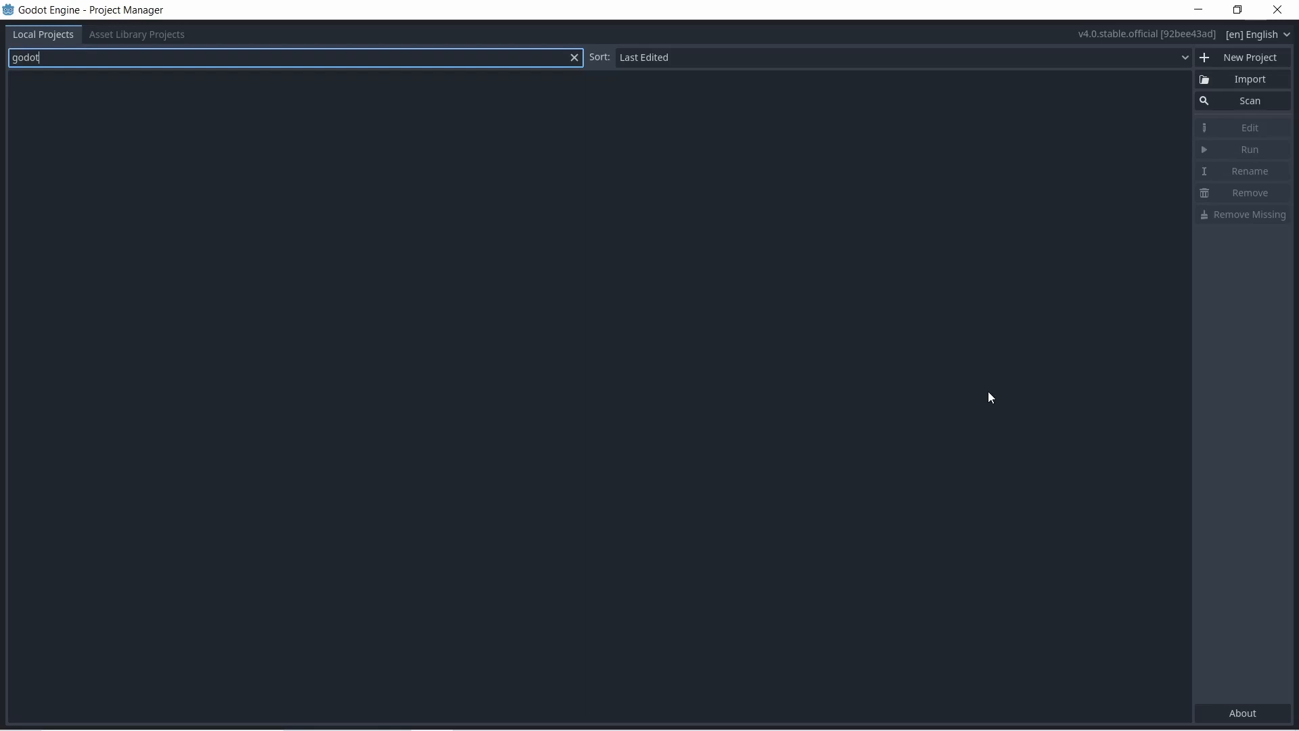
mouse_move(918, 179)
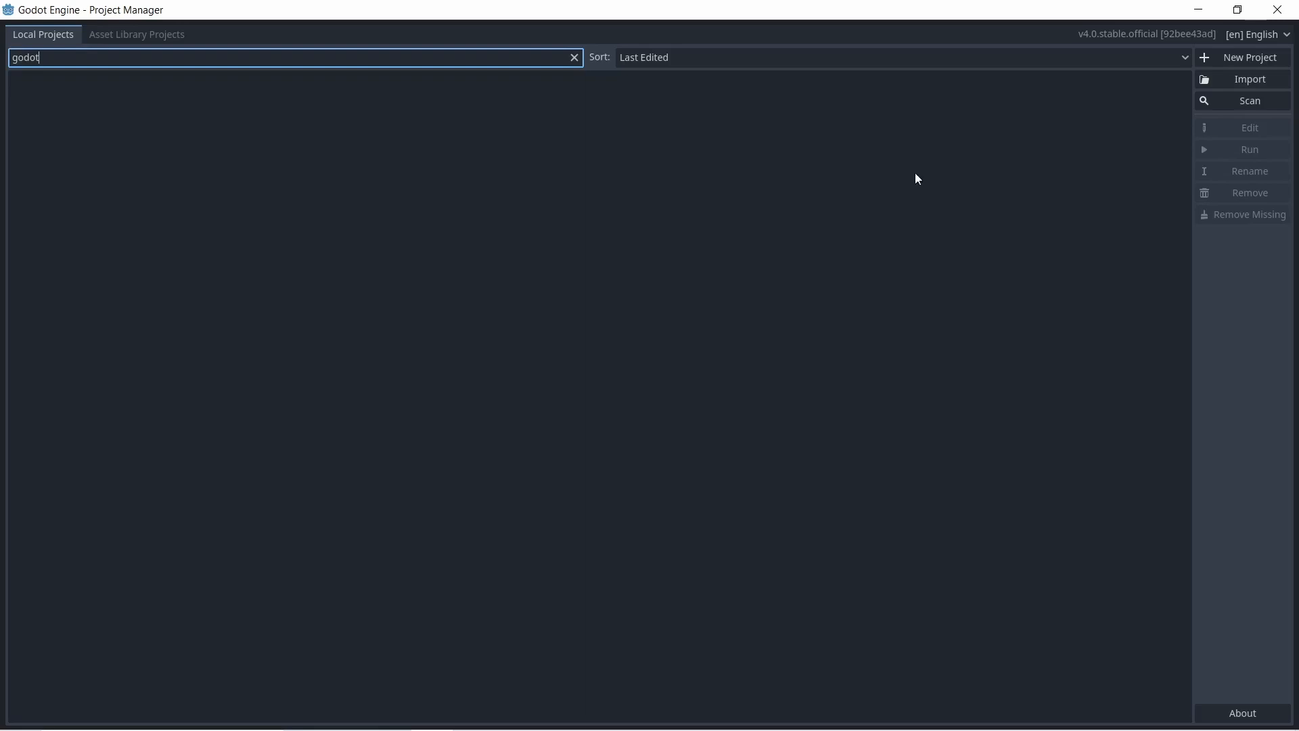
mouse_move(754, 132)
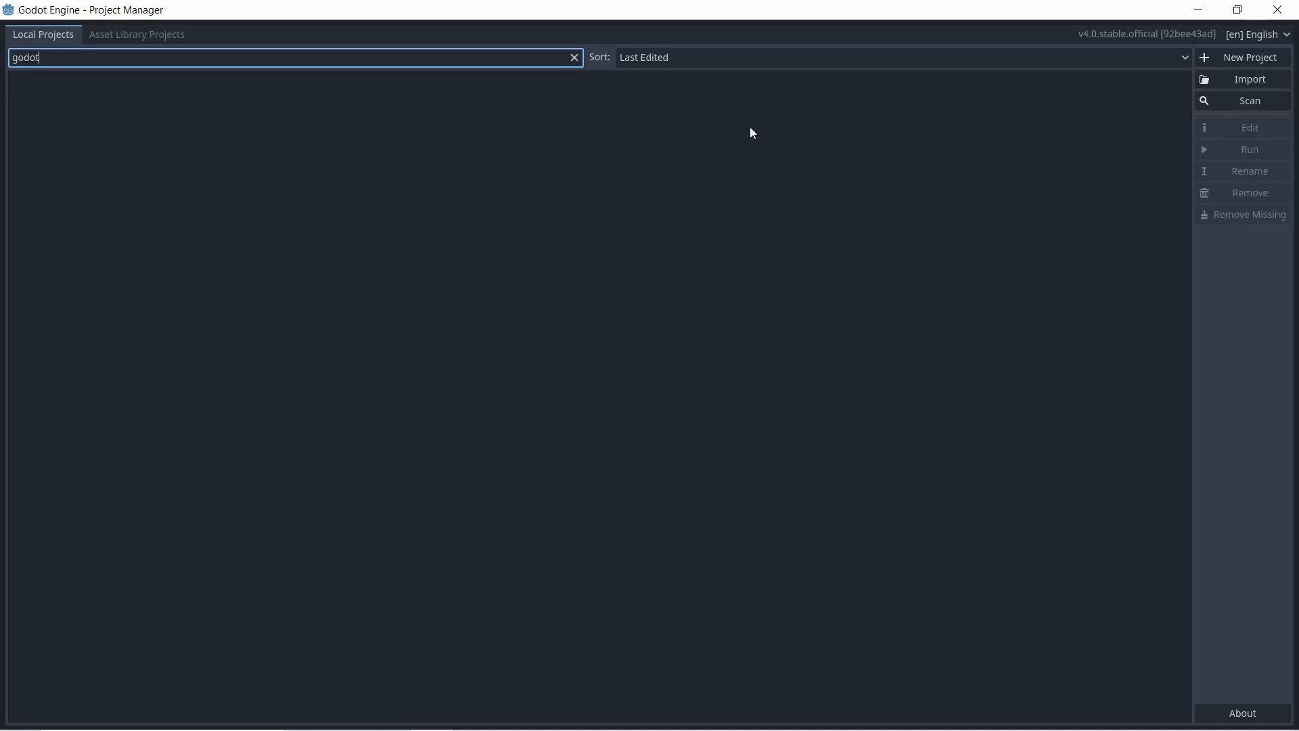
mouse_move(352, 407)
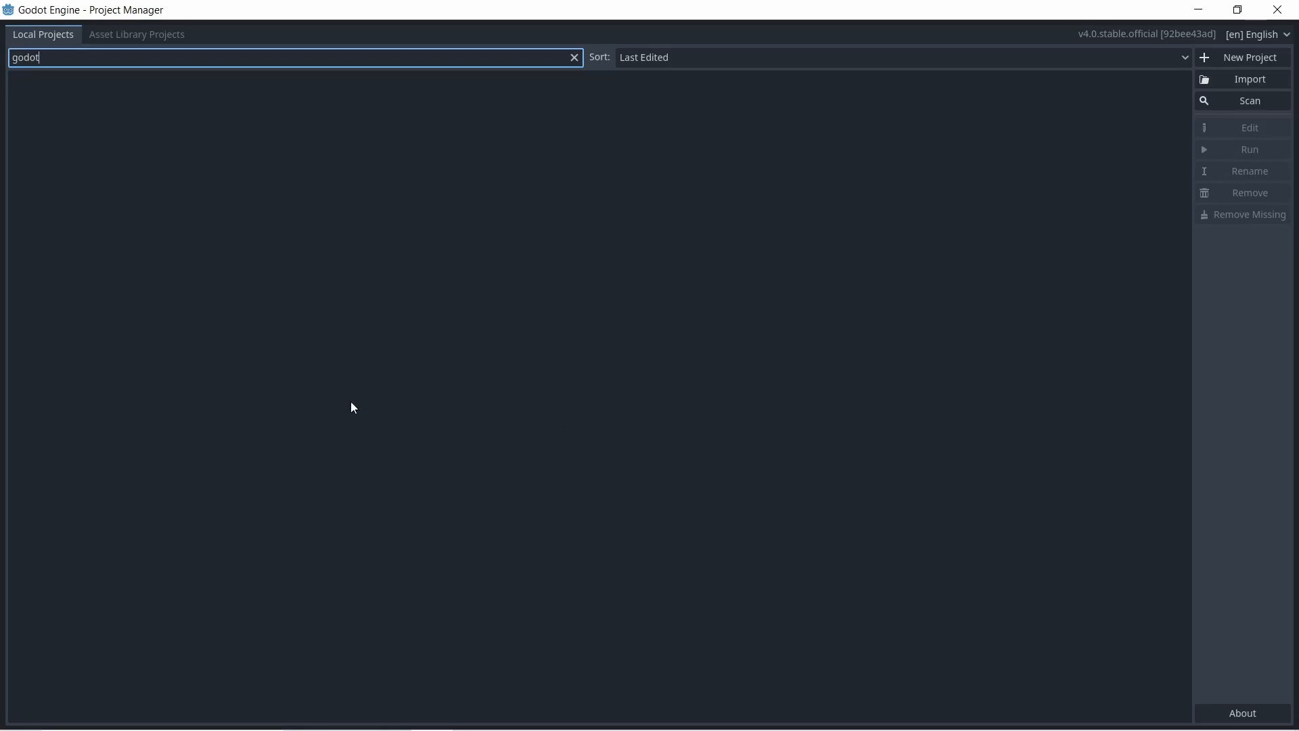
mouse_move(358, 402)
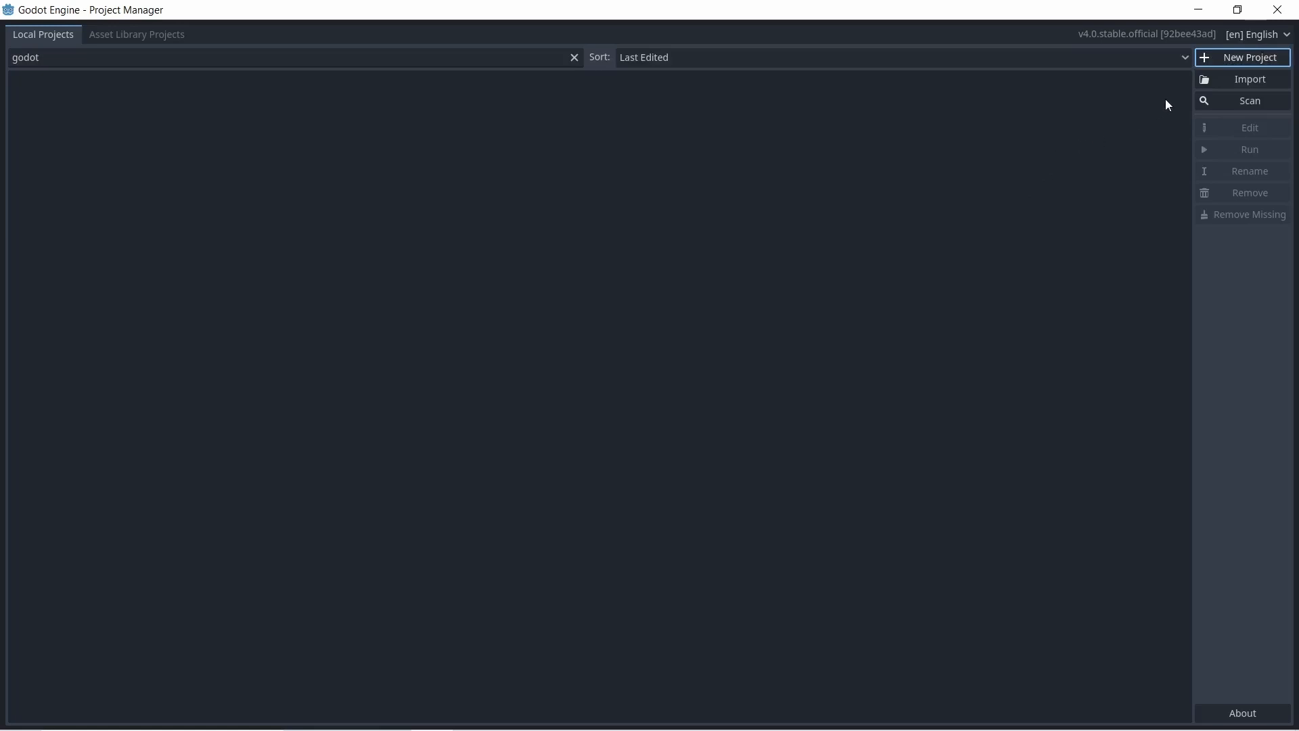
Start a new project named Tutorial and create its own Tutorial folder inside Documents
left_click(1243, 57)
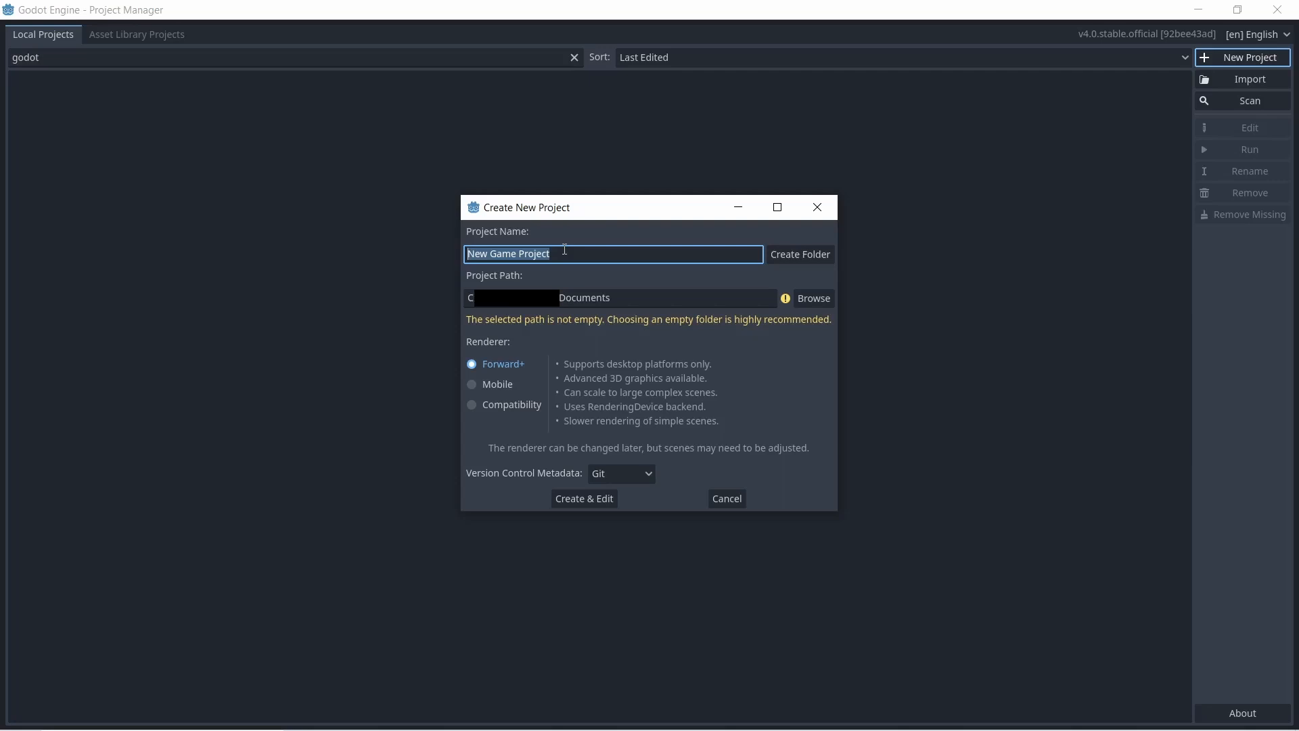
mouse_move(592, 281)
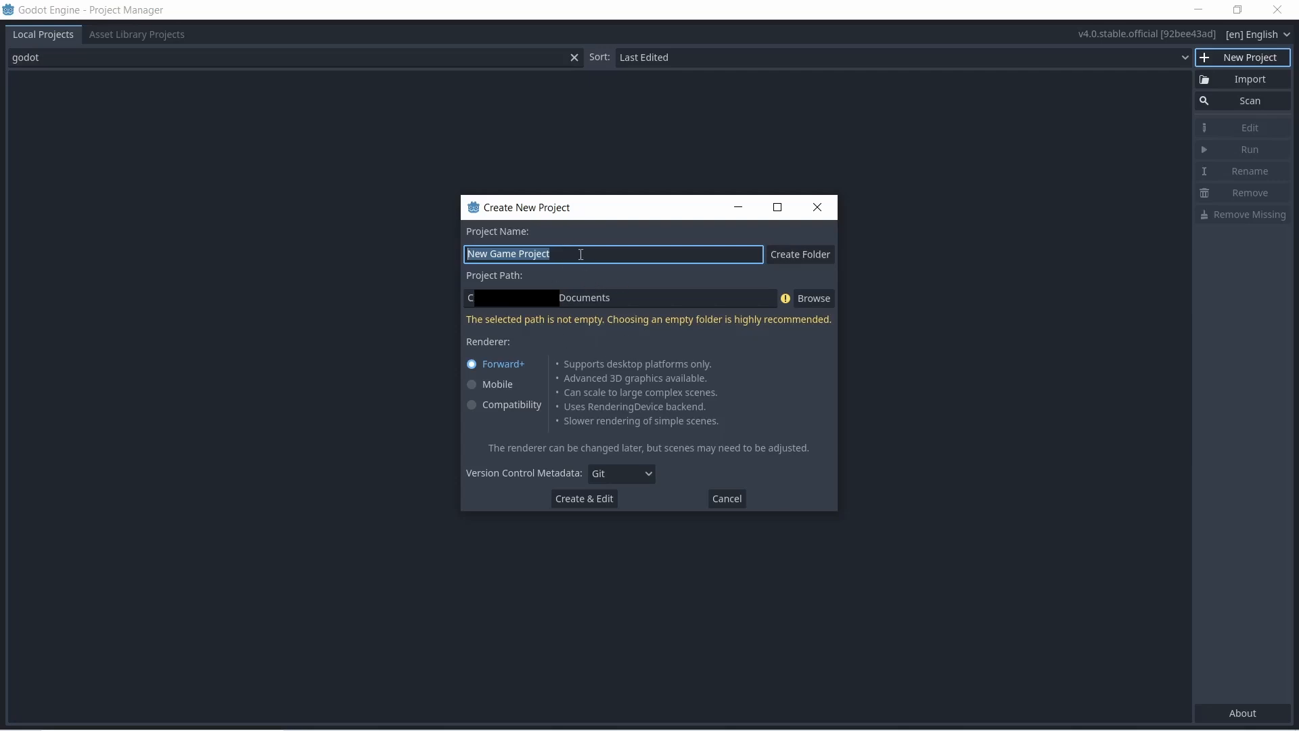
mouse_move(629, 327)
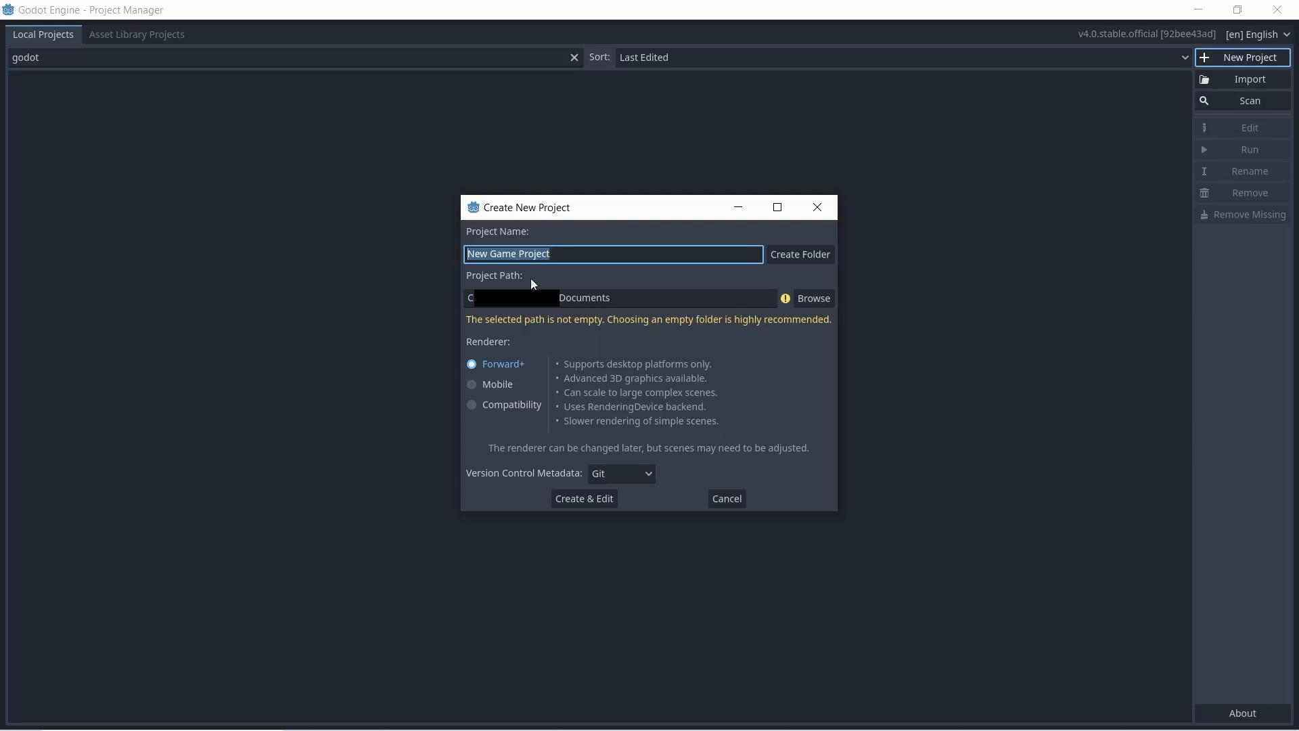
mouse_move(568, 289)
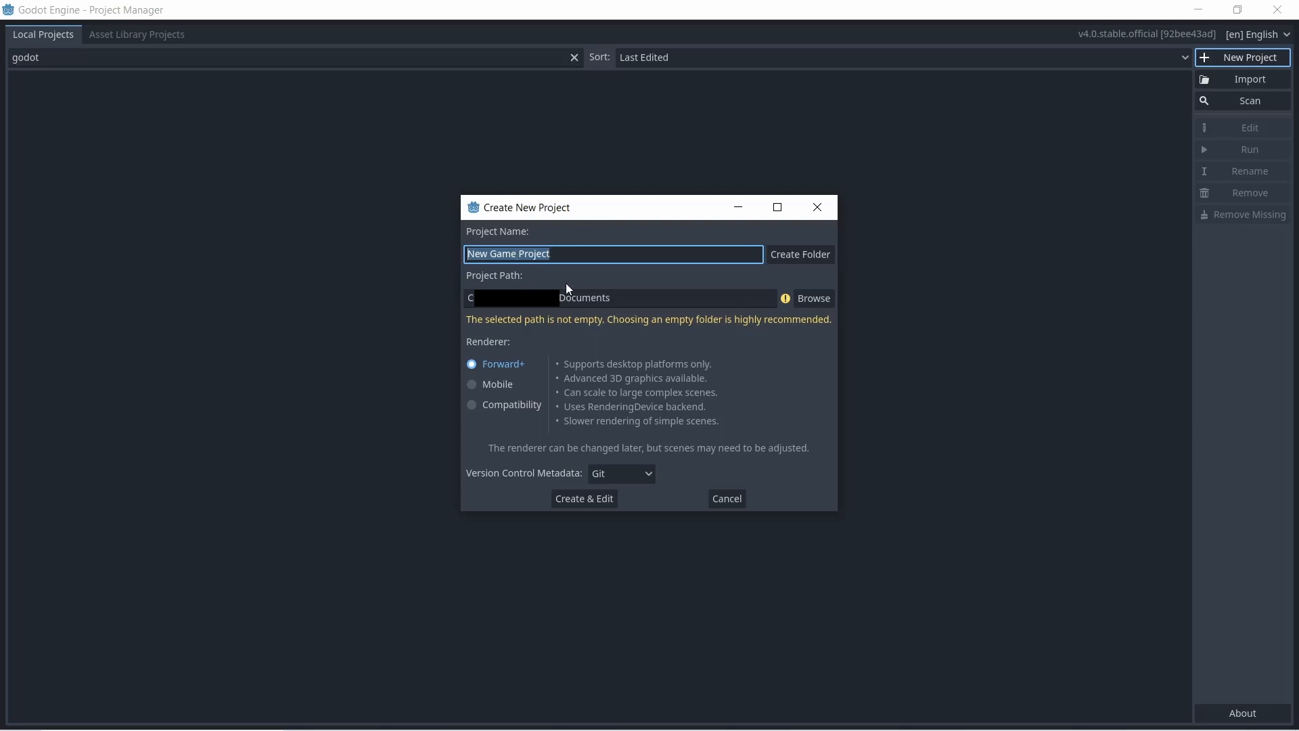
mouse_move(661, 241)
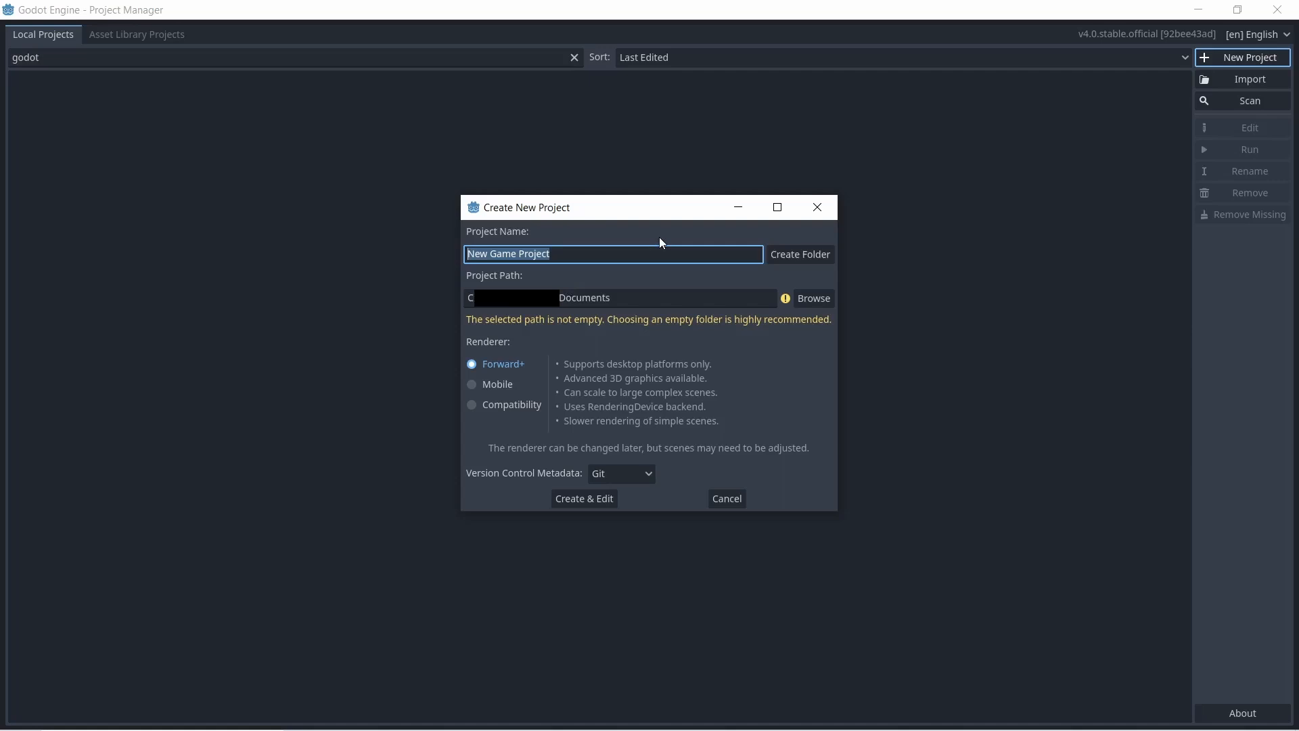
type("Tutorial")
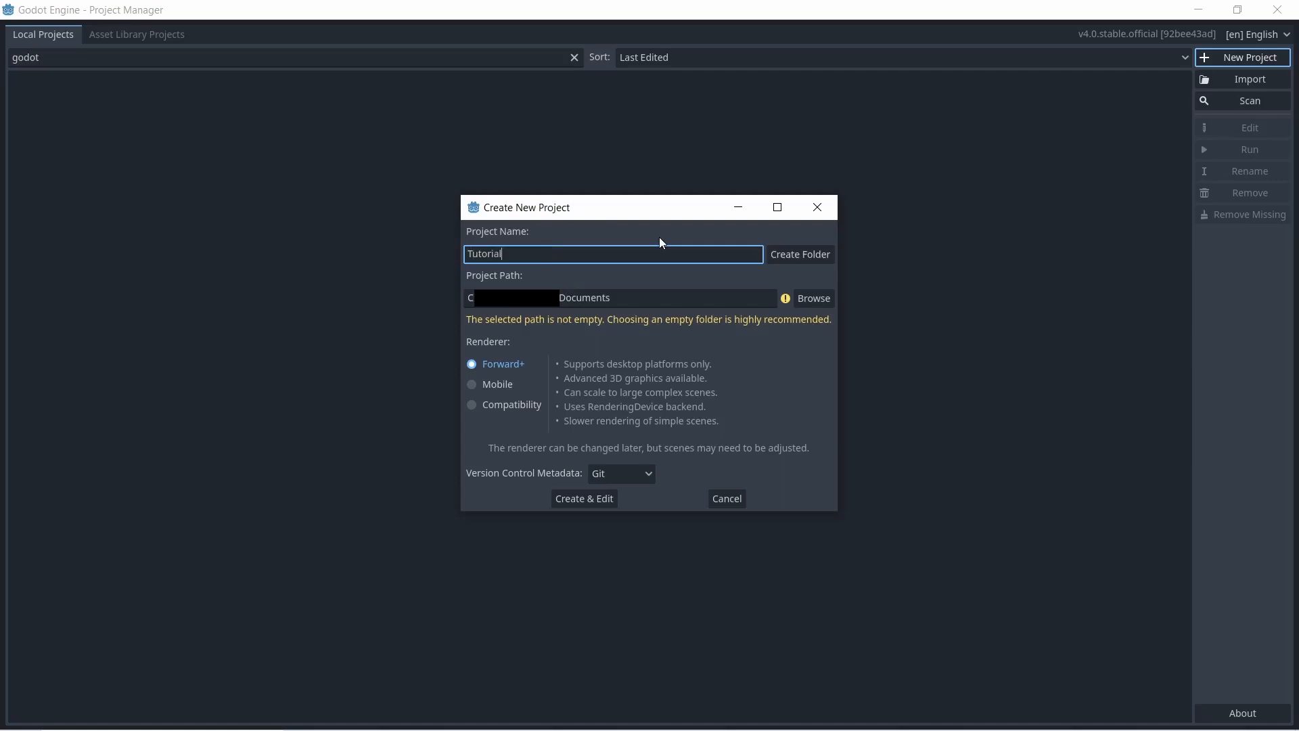
mouse_move(777, 276)
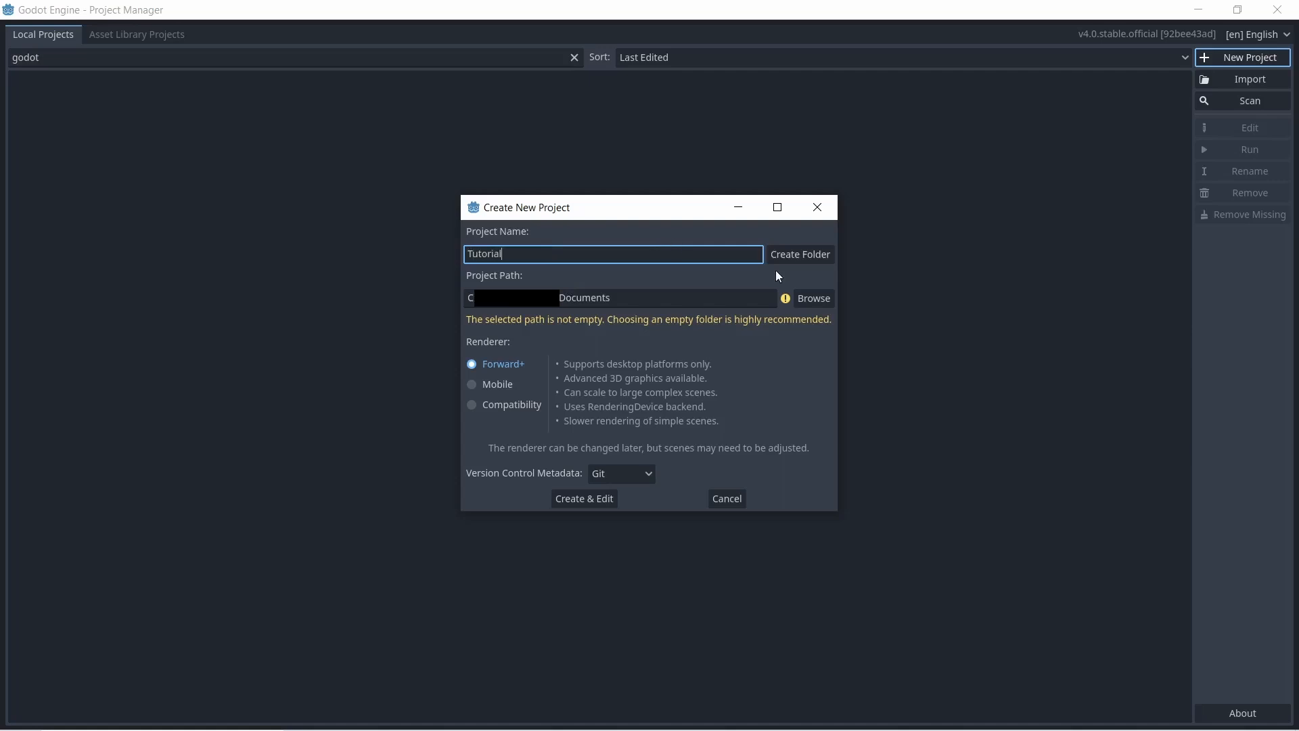
left_click(798, 254)
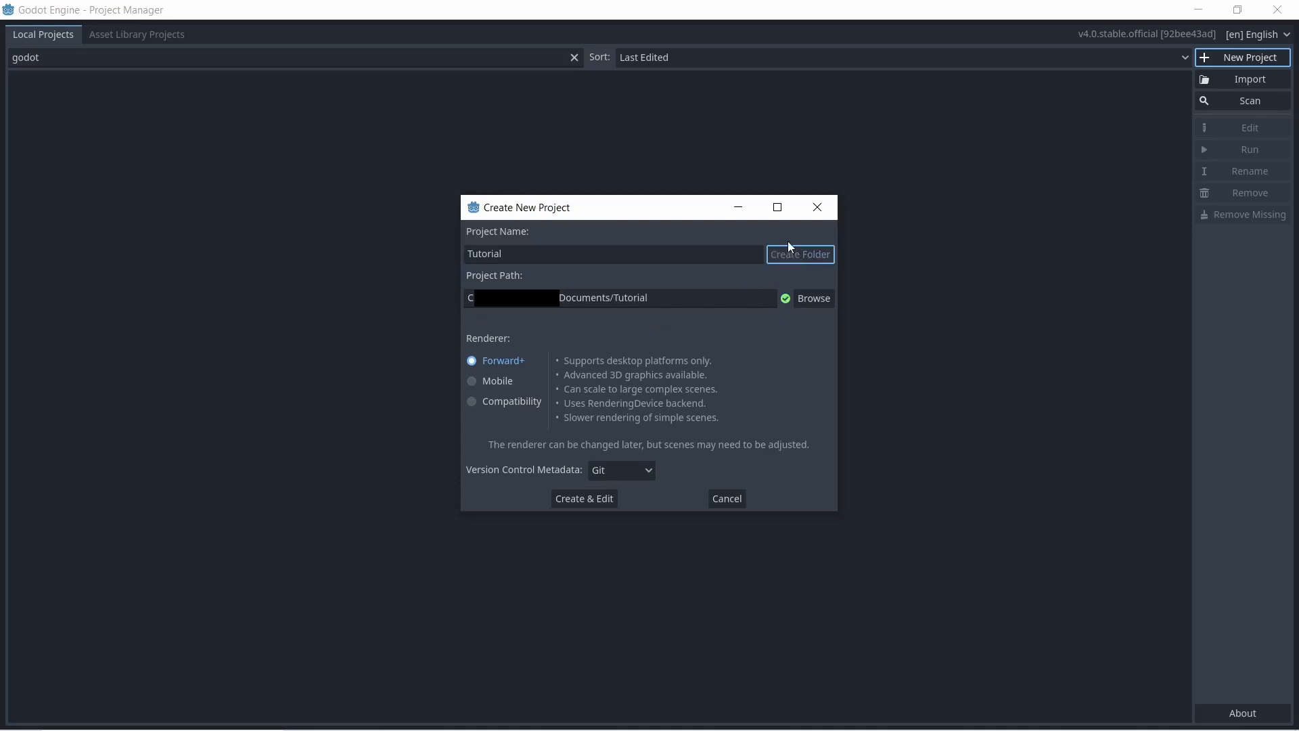
mouse_move(584, 286)
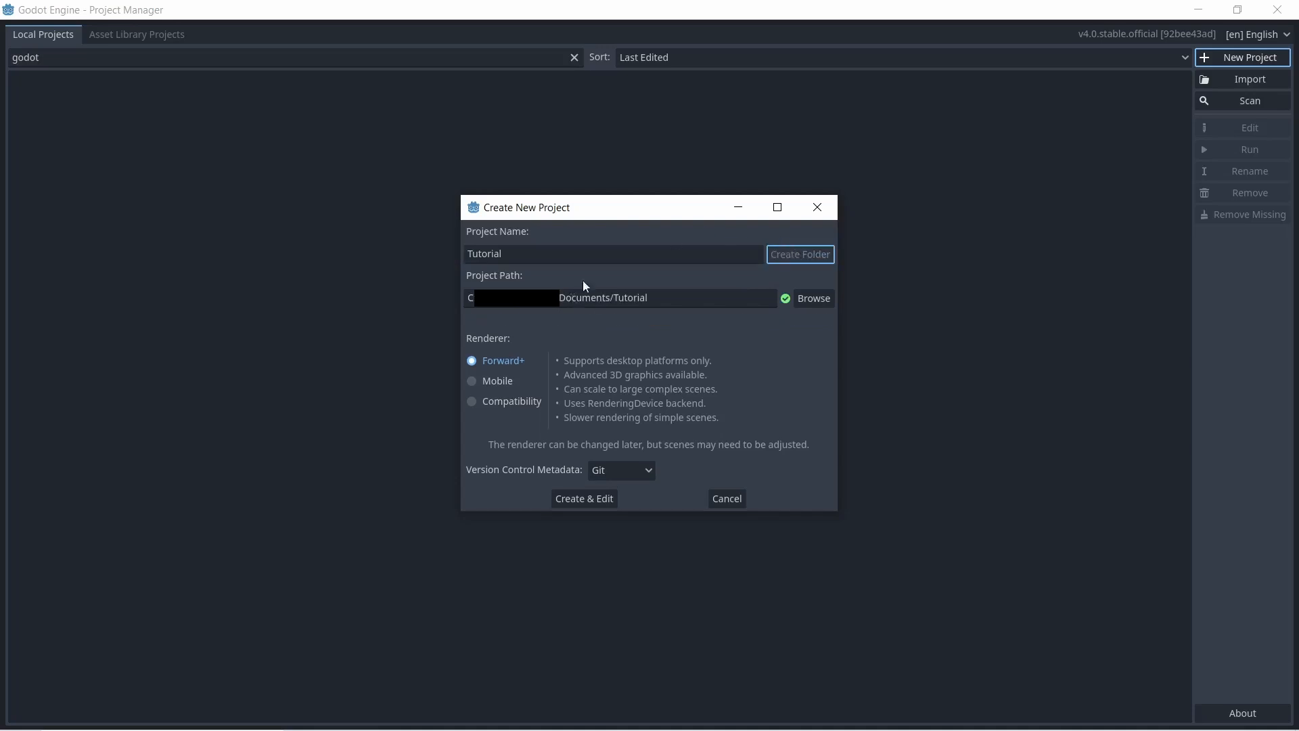
mouse_move(629, 397)
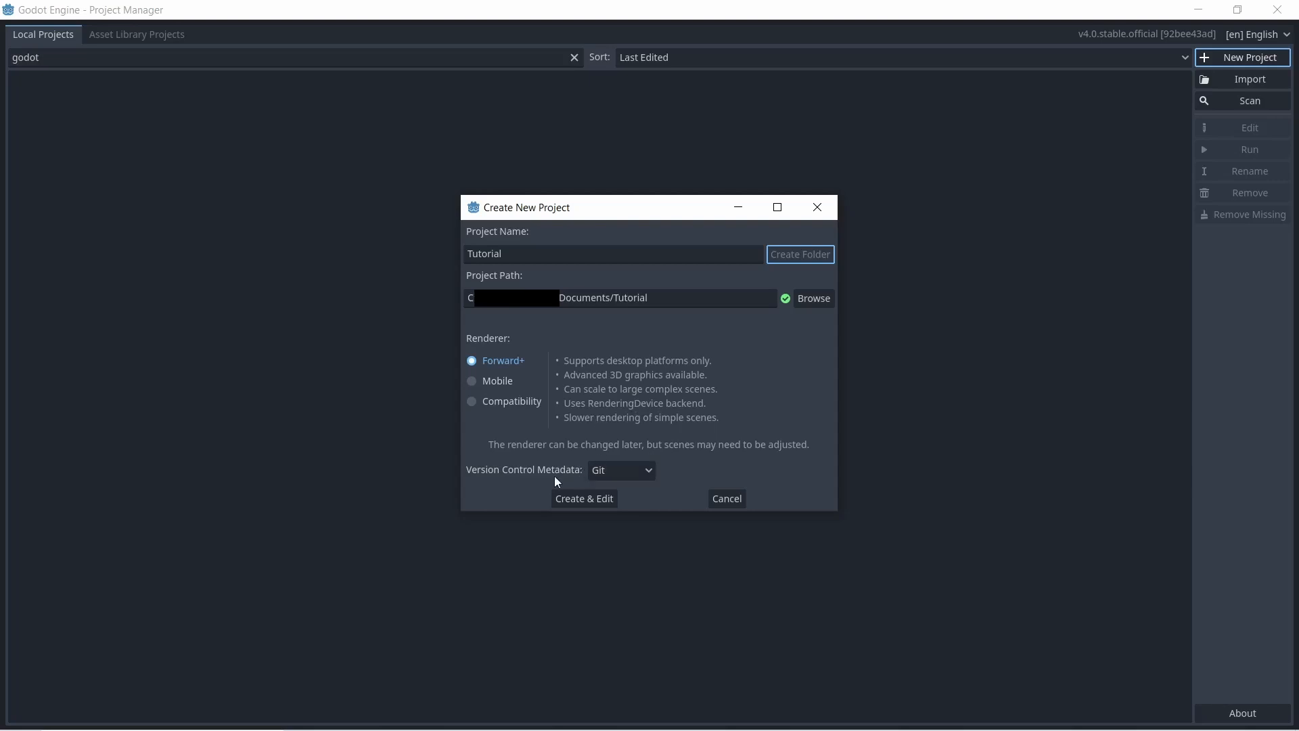
Create the Tutorial project and open it for editing with an empty scene
left_click(583, 498)
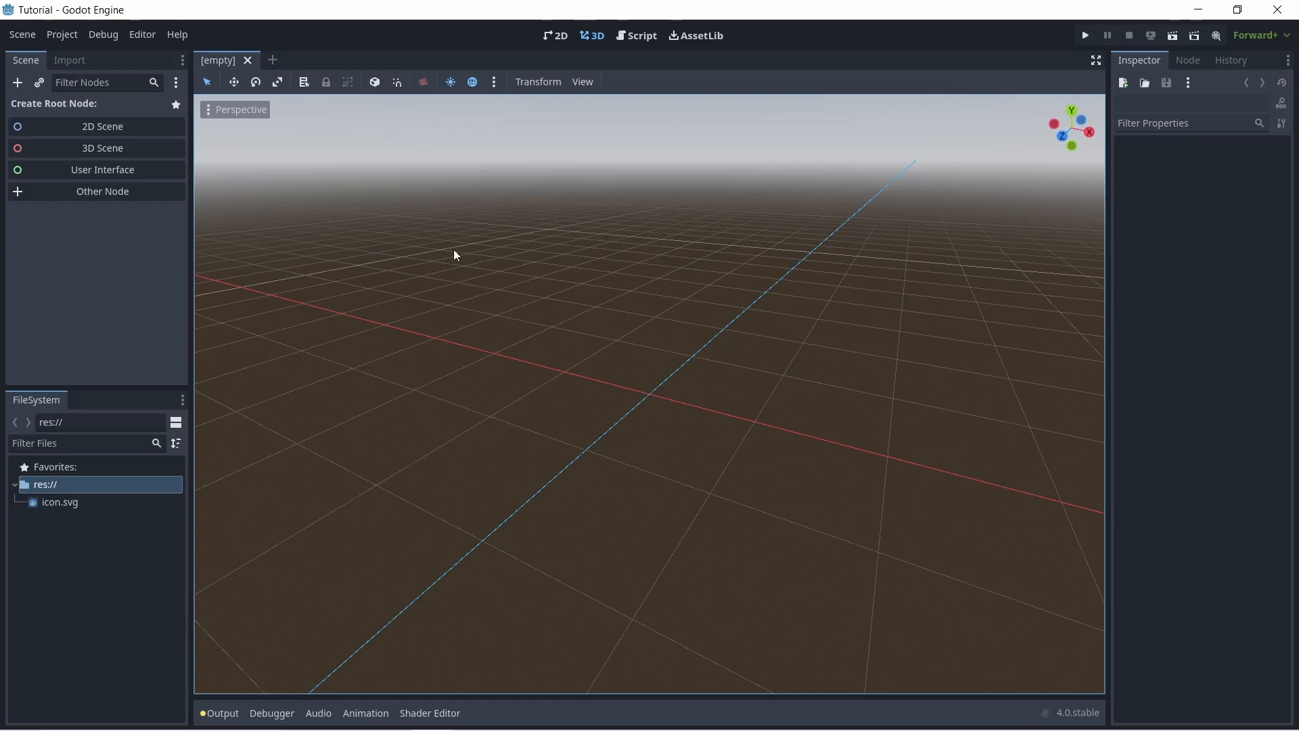
mouse_move(750, 396)
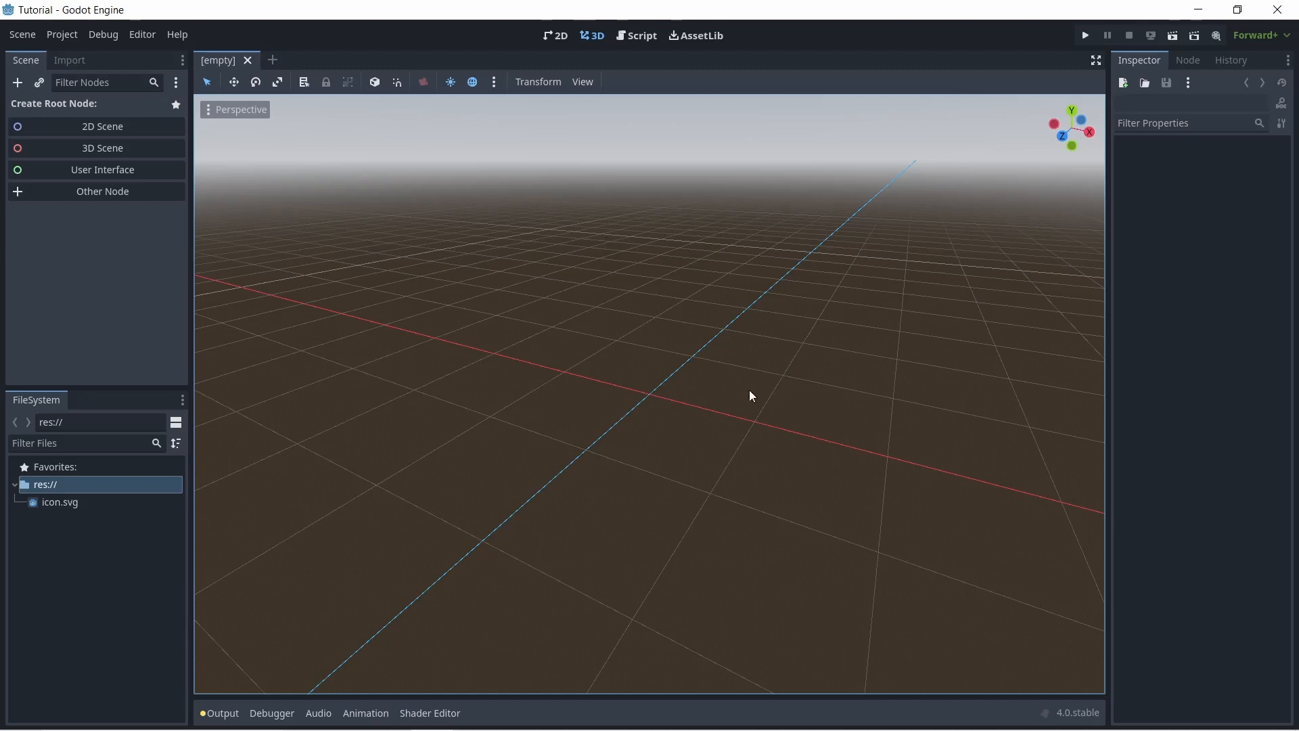
mouse_move(920, 332)
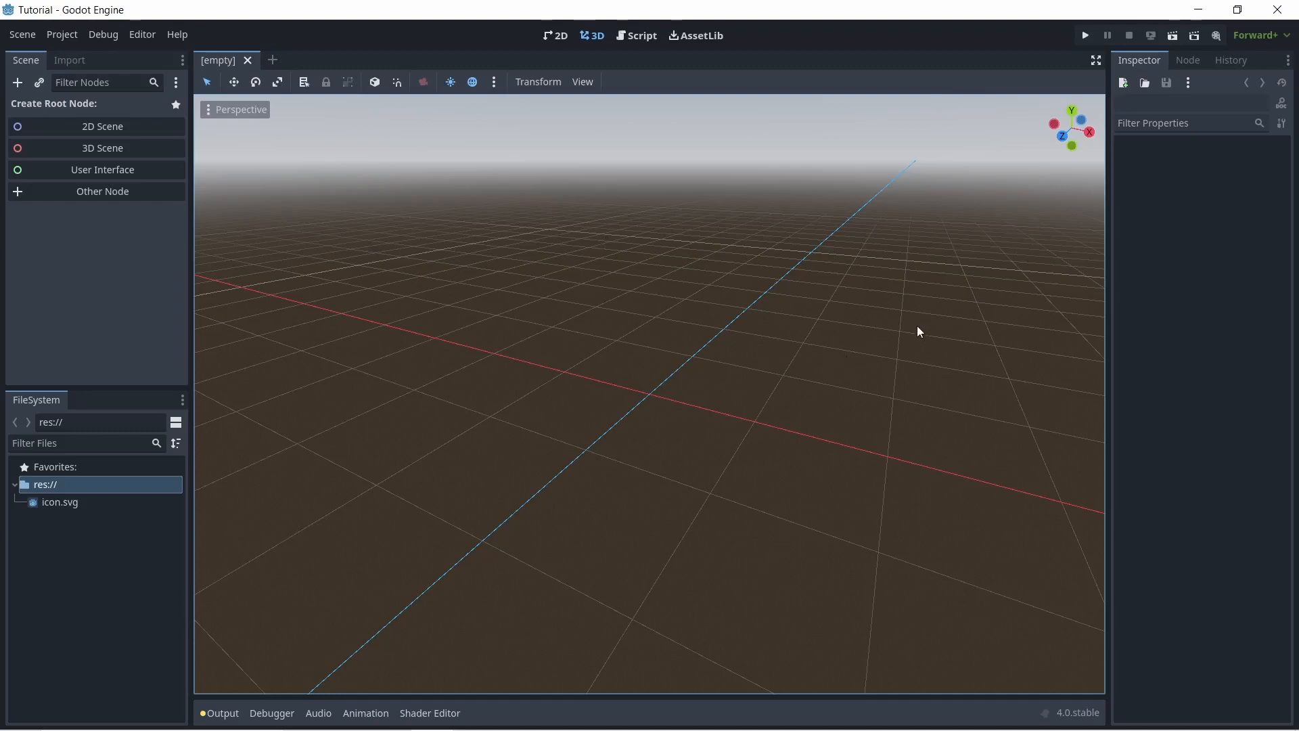
mouse_move(764, 644)
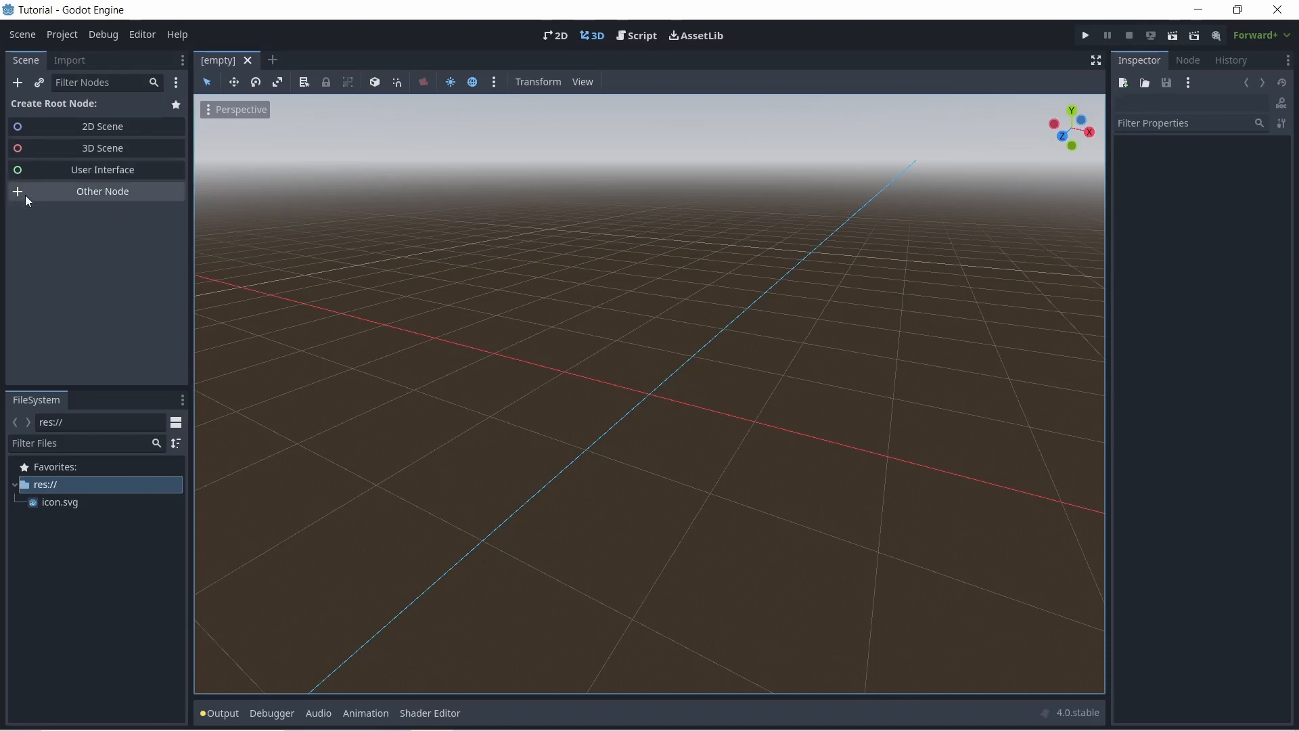
mouse_move(65, 304)
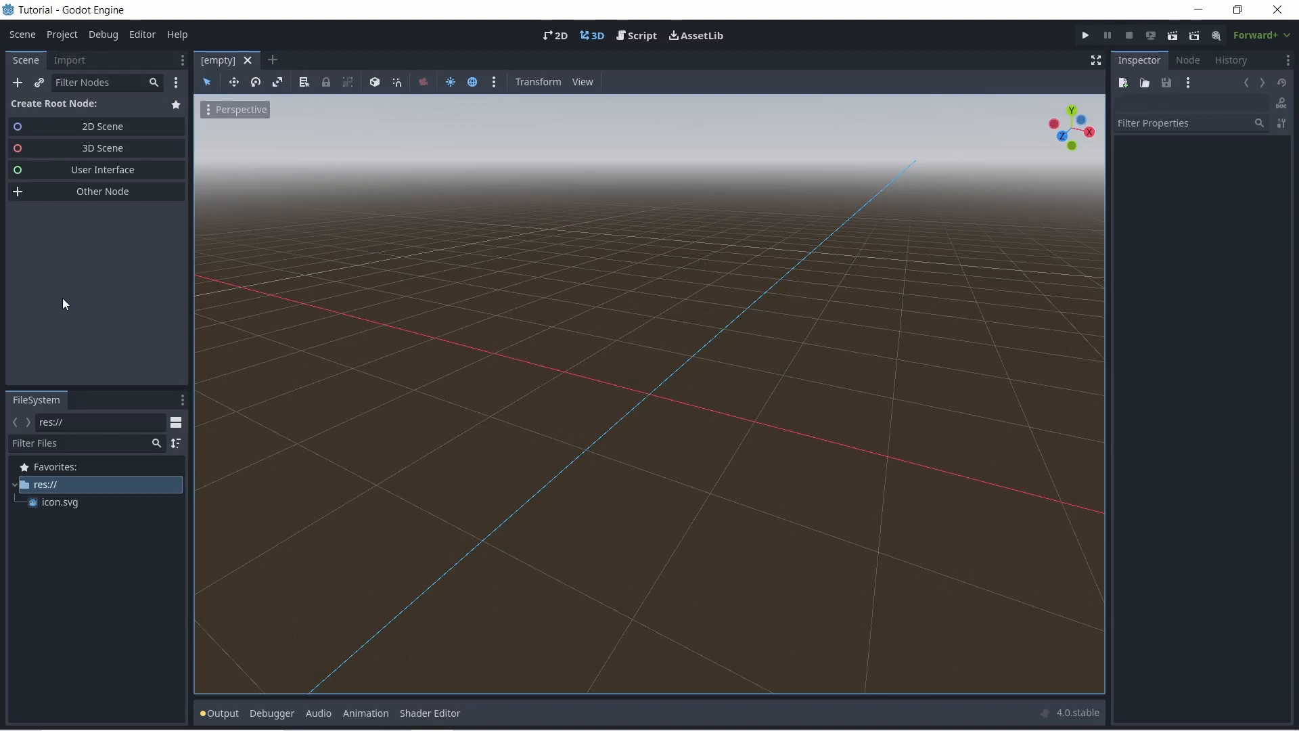
mouse_move(84, 353)
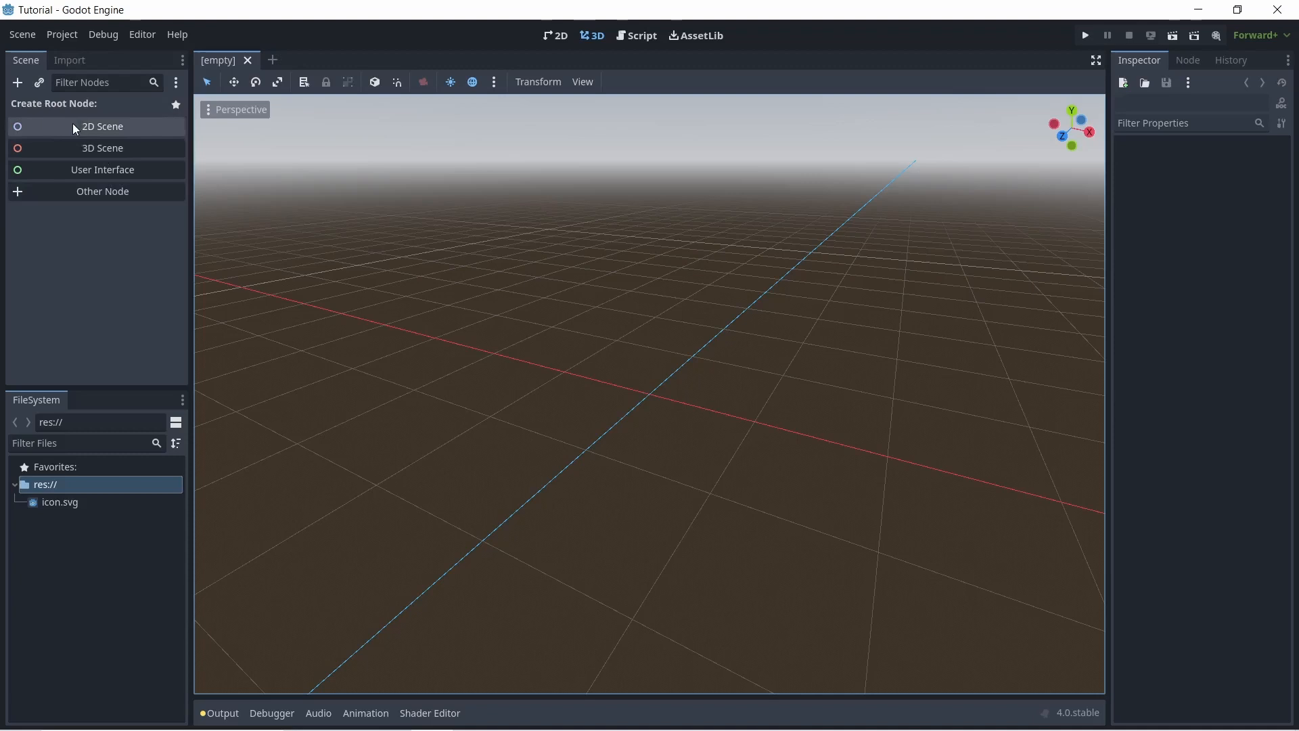
mouse_move(121, 140)
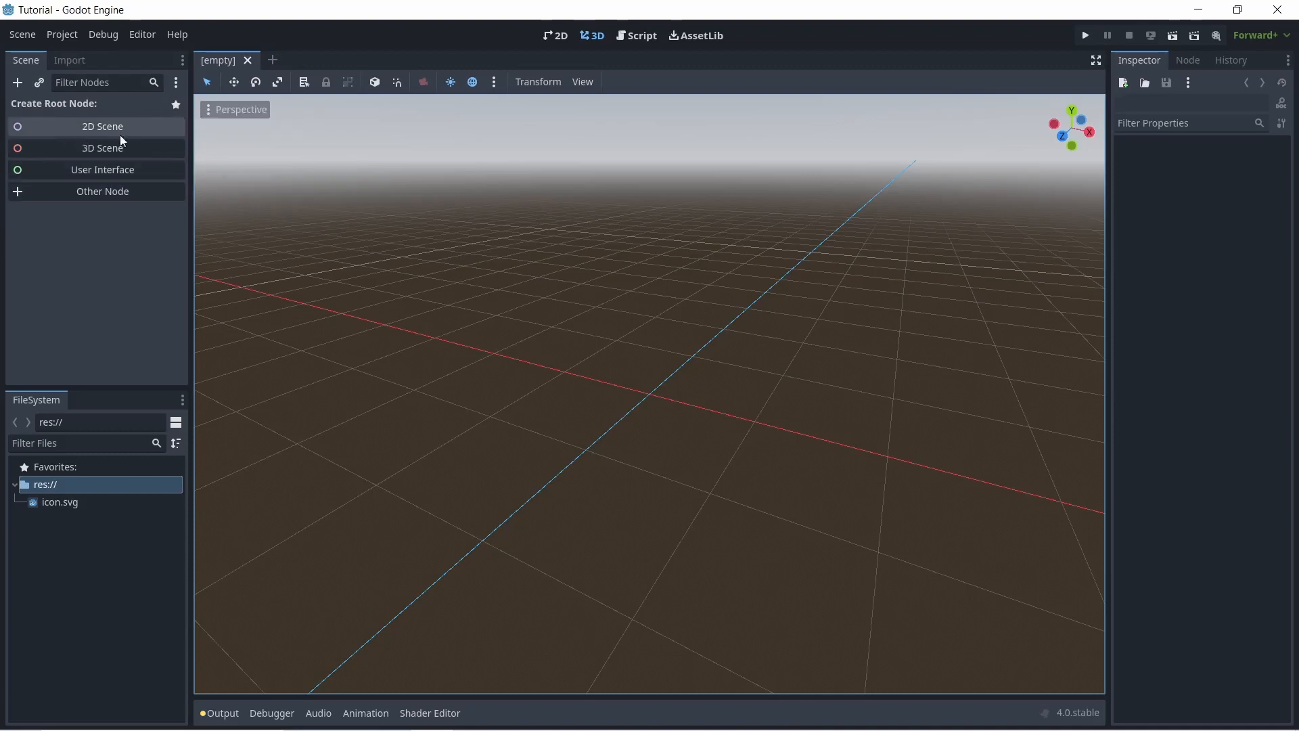
mouse_move(25, 212)
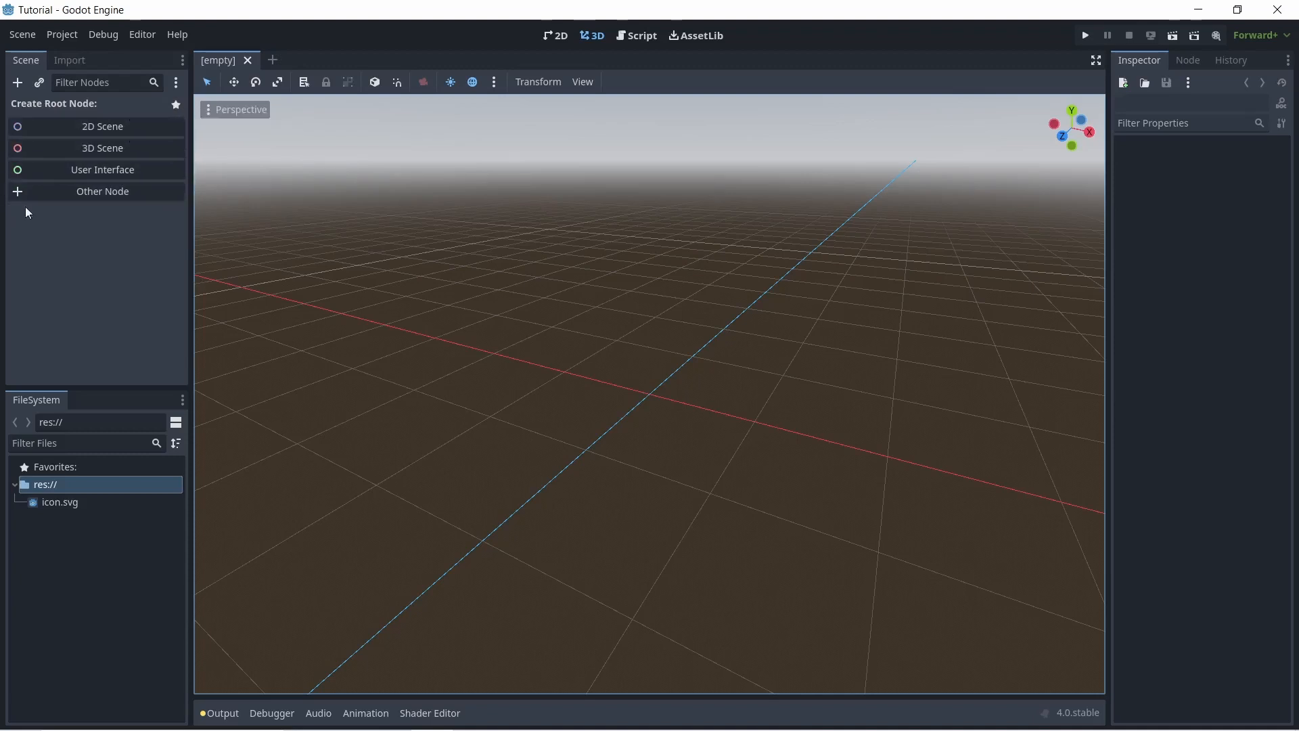
mouse_move(137, 143)
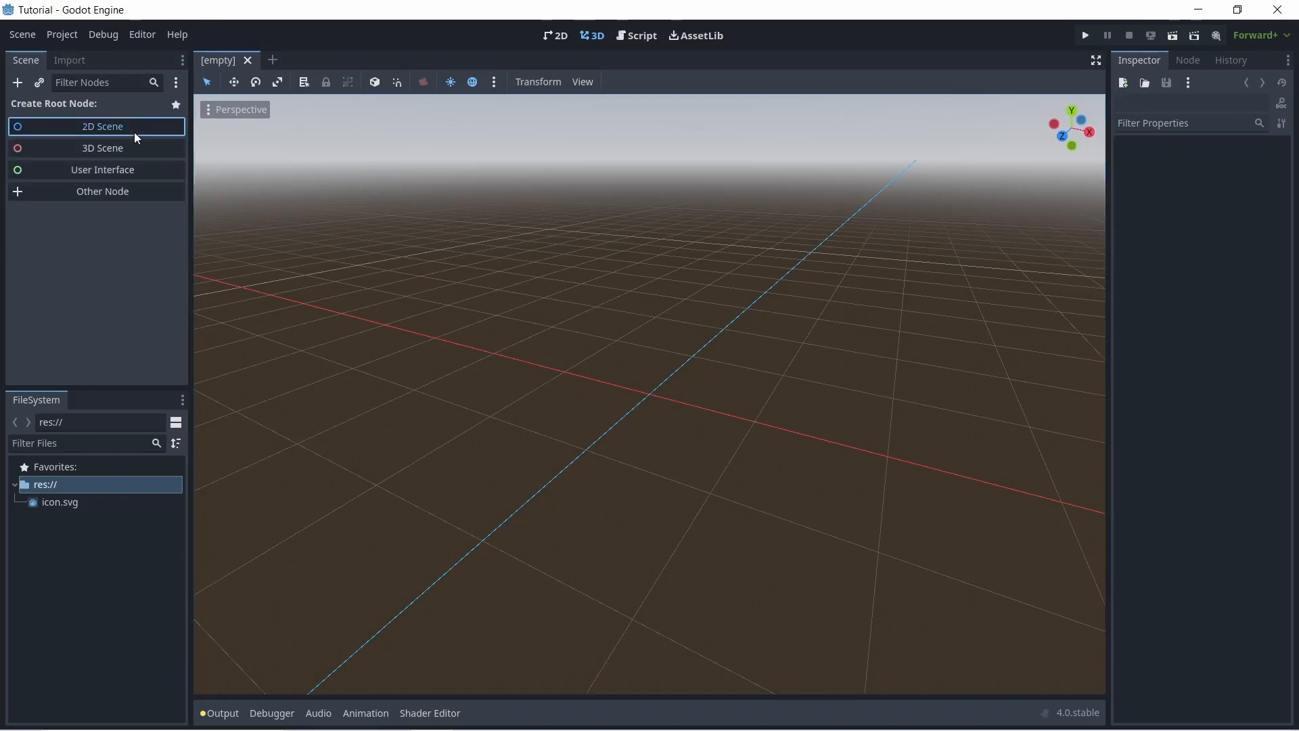
Start the scene with a Node2D root and inspect the Sprite2D child showing icon.svg
left_click(101, 126)
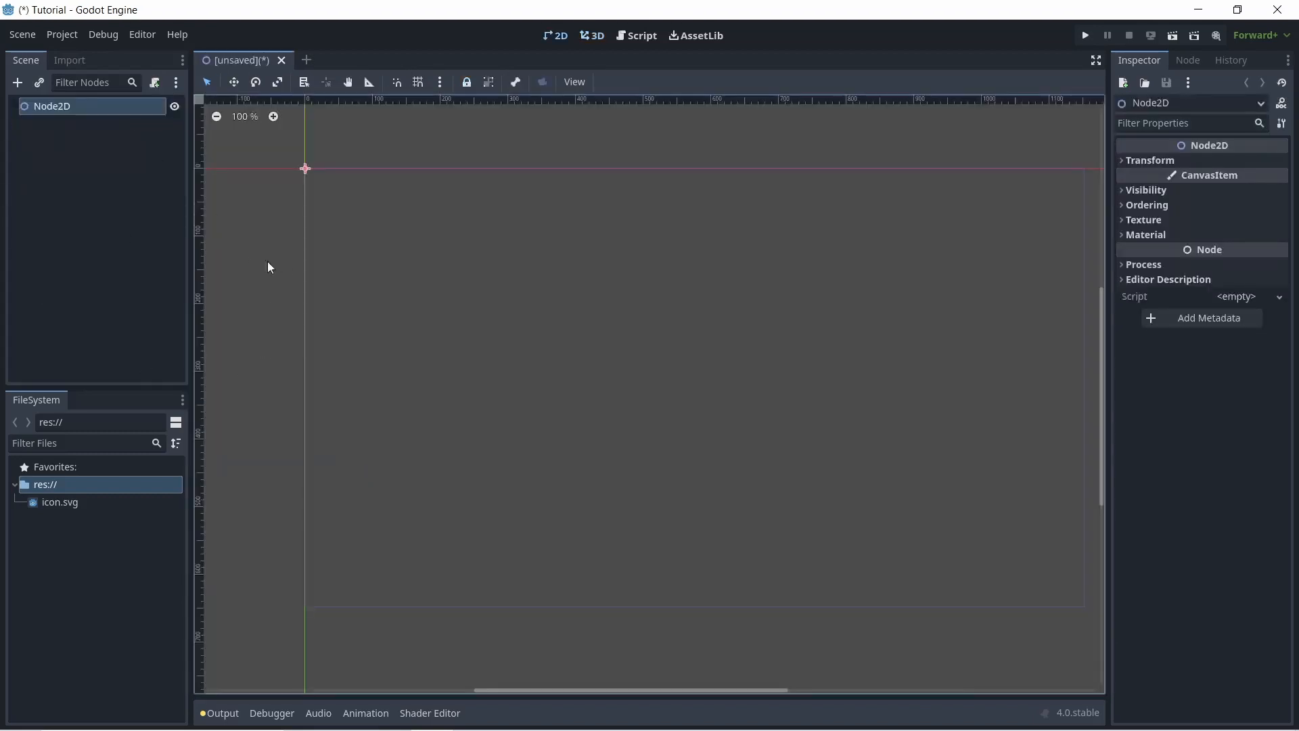
mouse_move(128, 190)
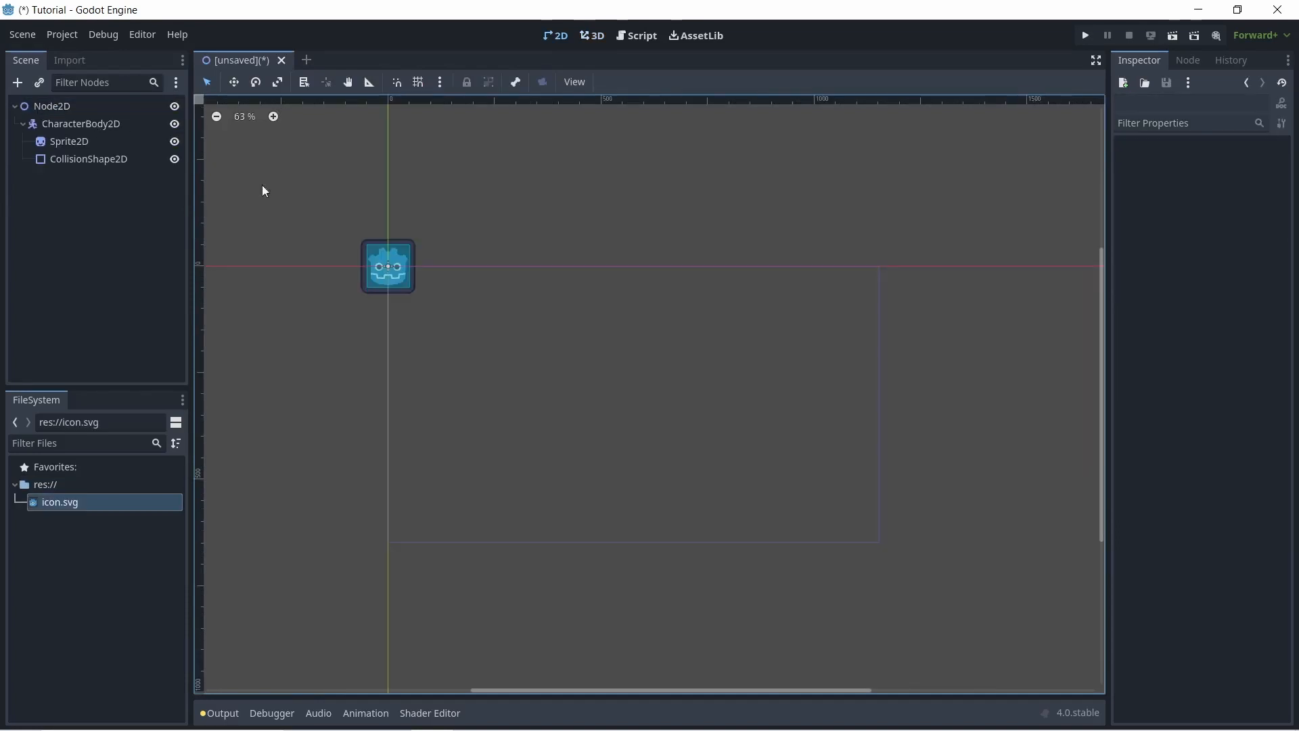
mouse_move(51, 106)
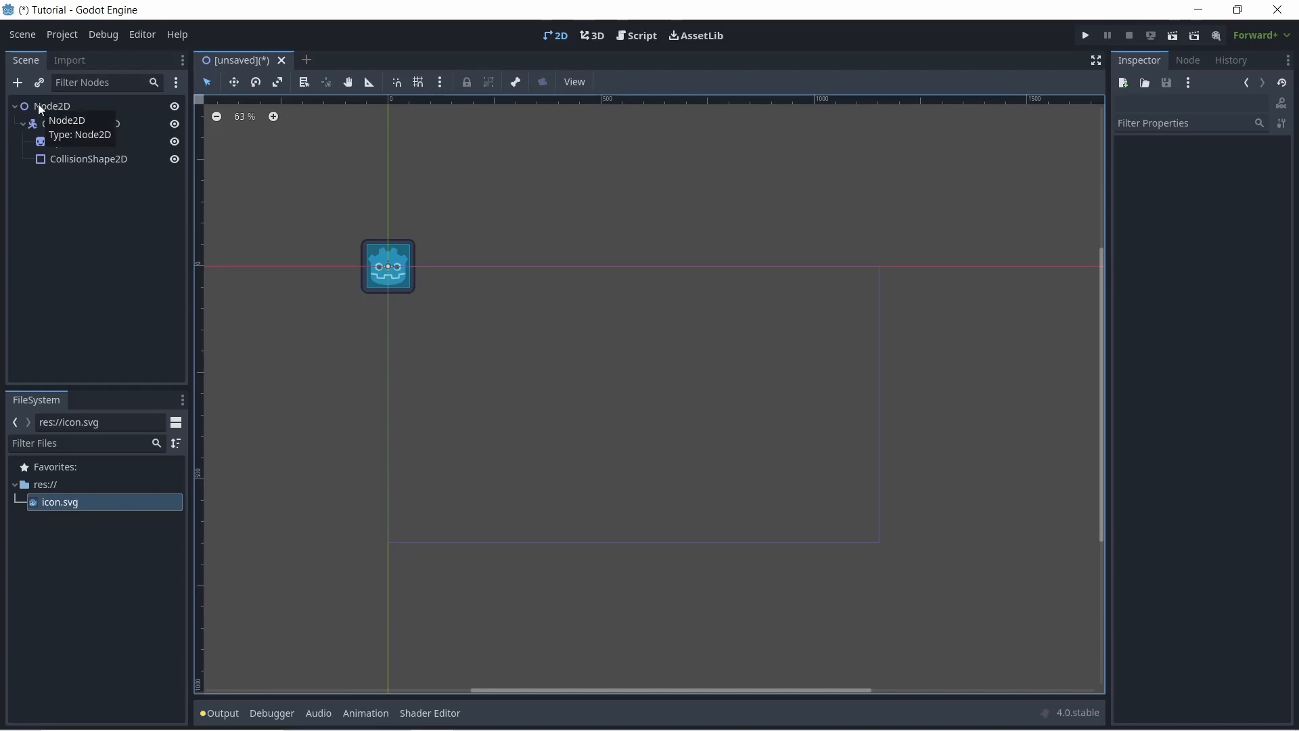
left_click(53, 106)
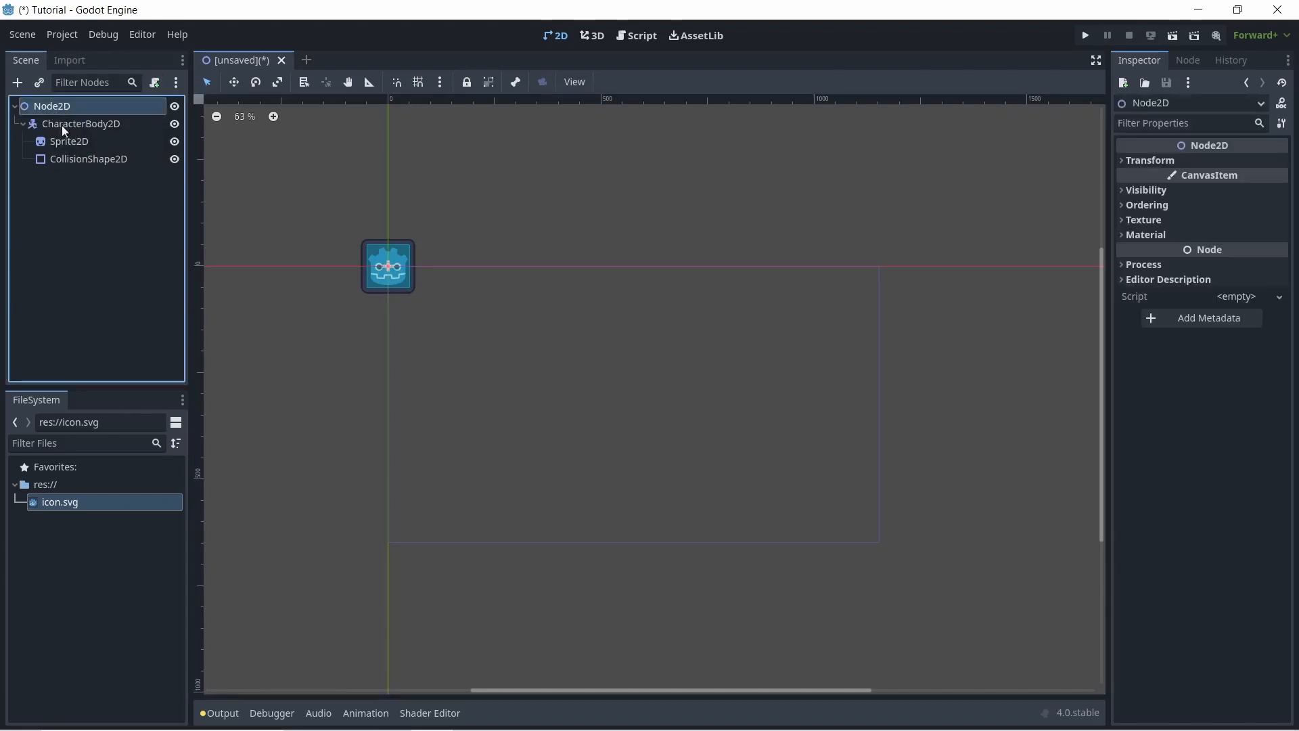
mouse_move(68, 141)
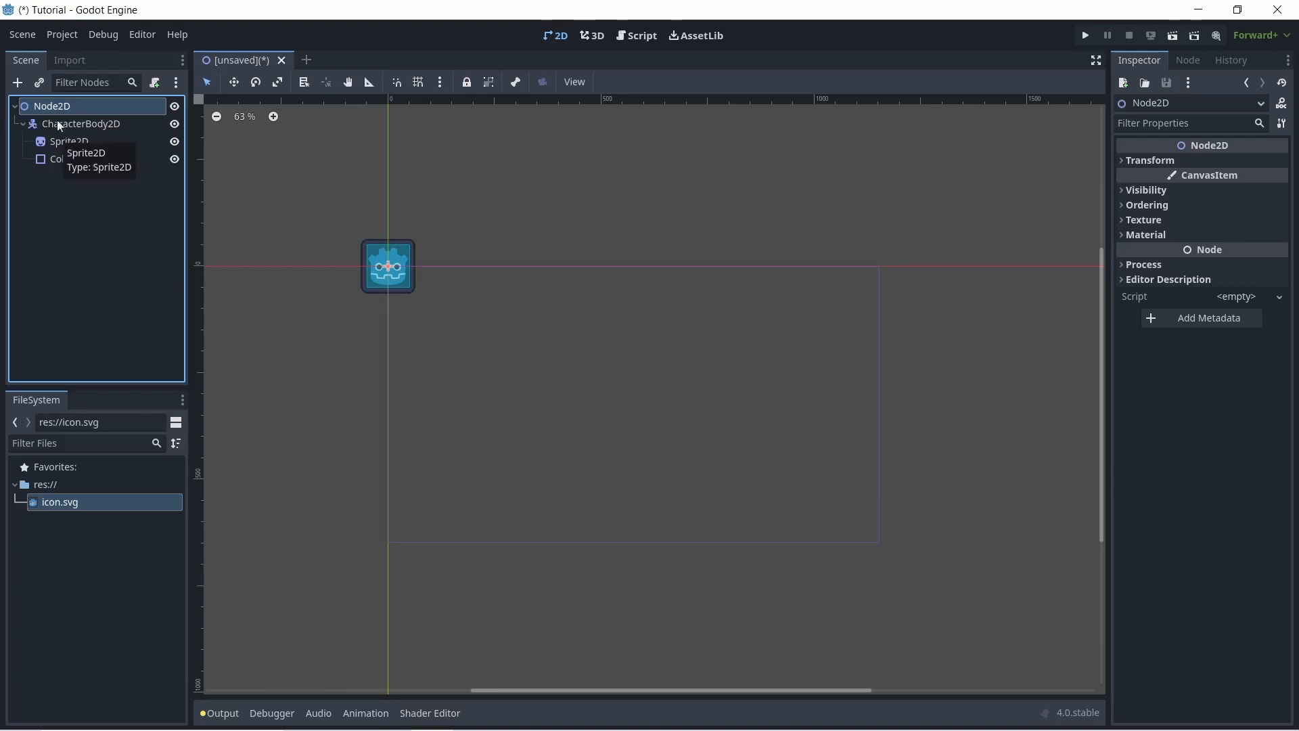
mouse_move(91, 190)
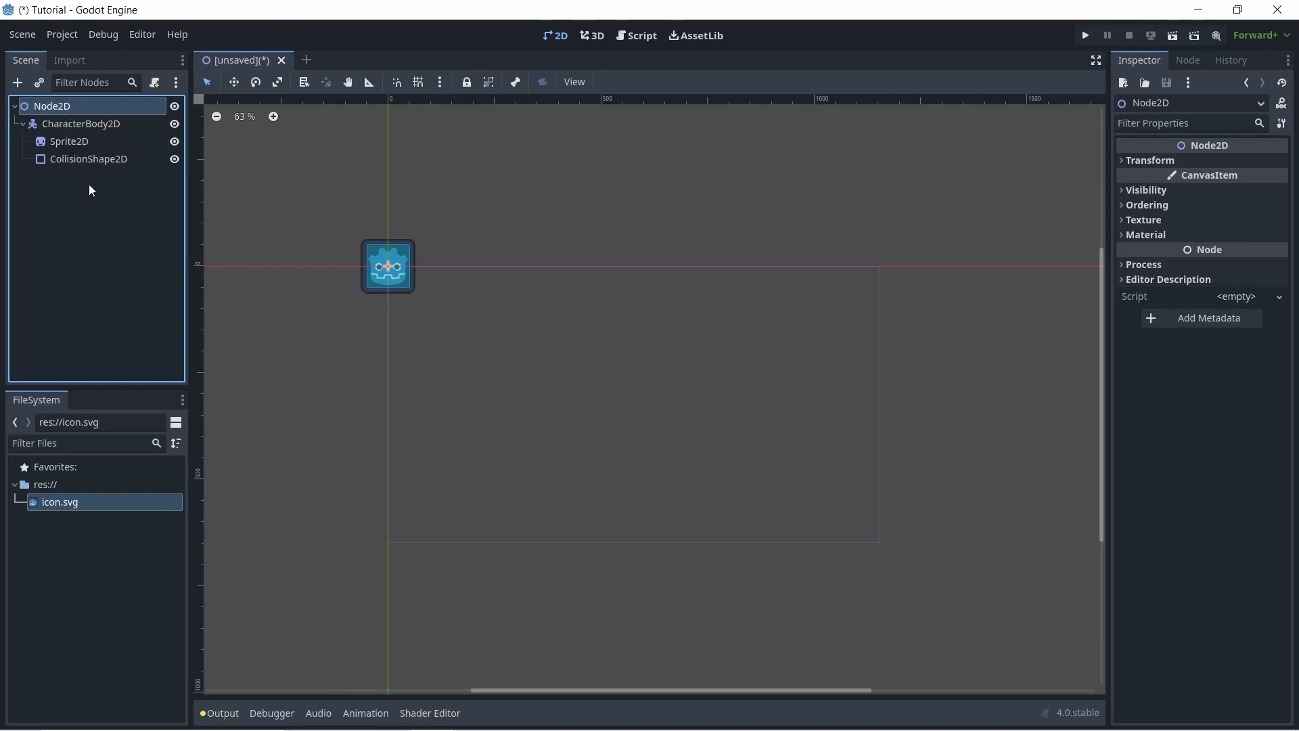
mouse_move(11, 146)
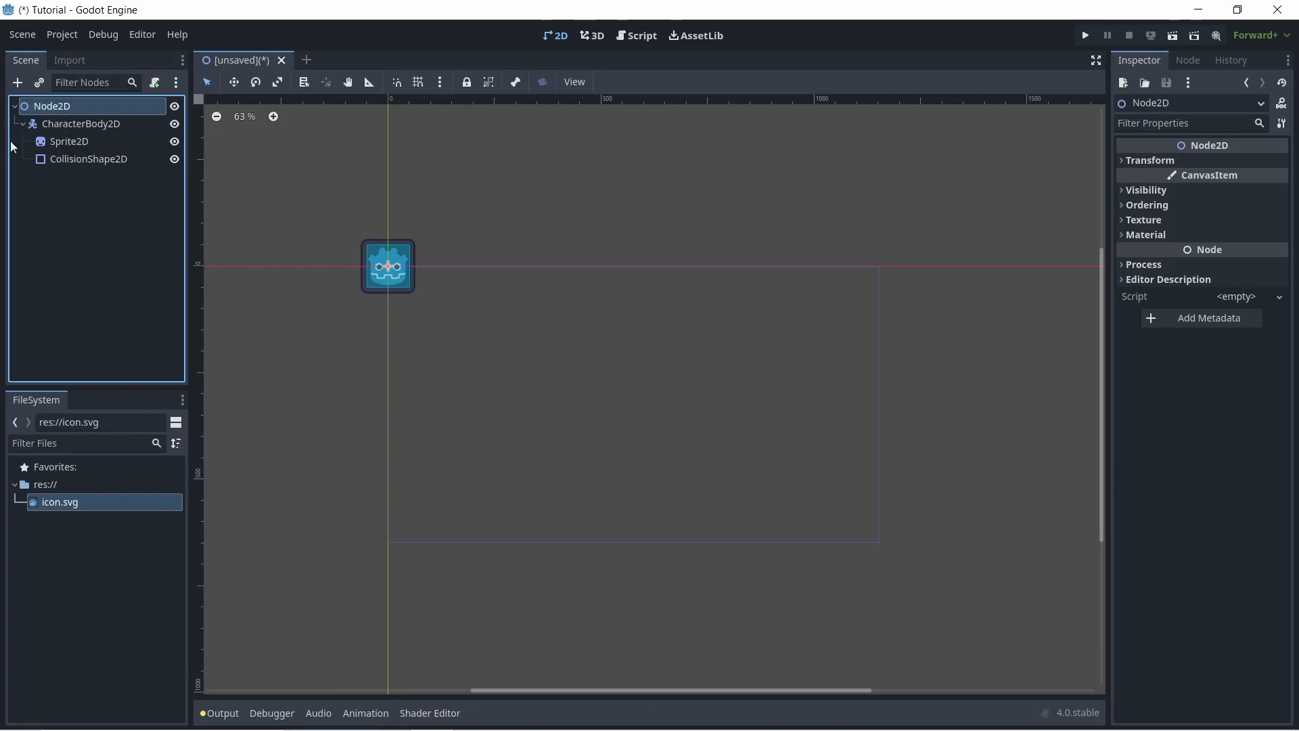
left_click(69, 140)
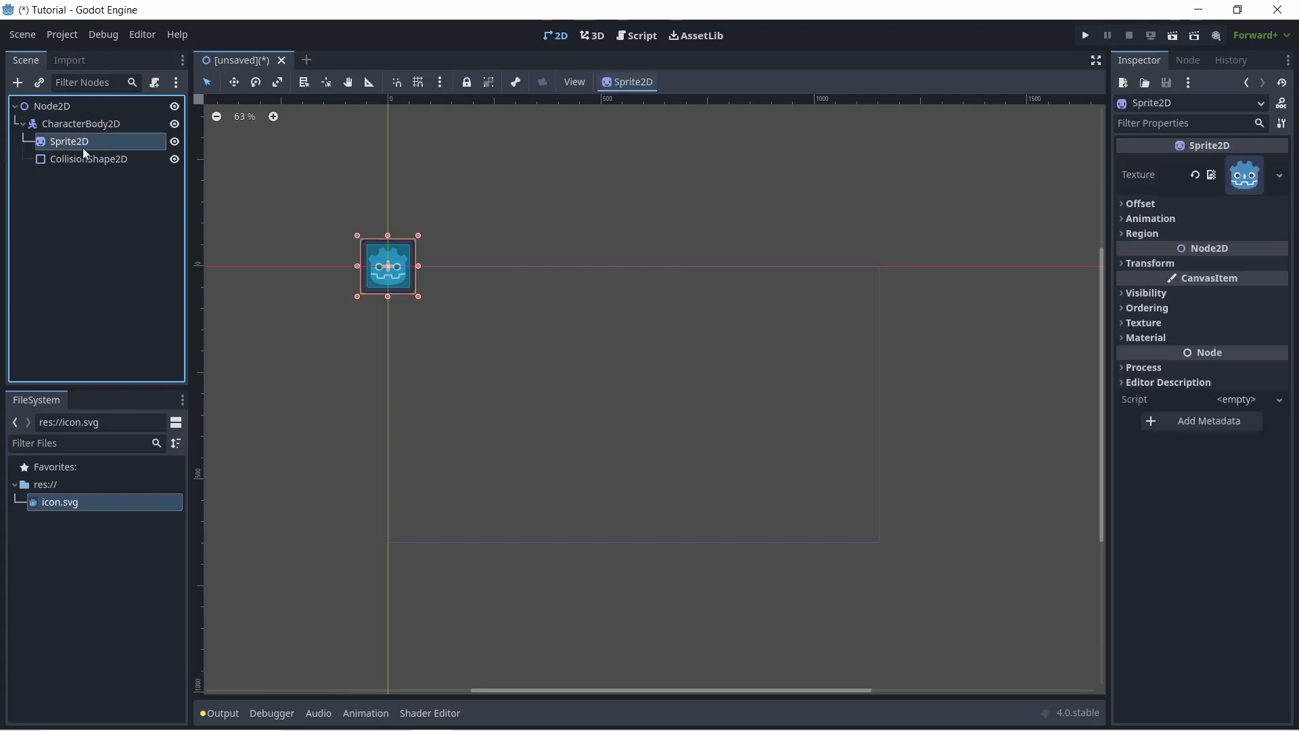
mouse_move(83, 134)
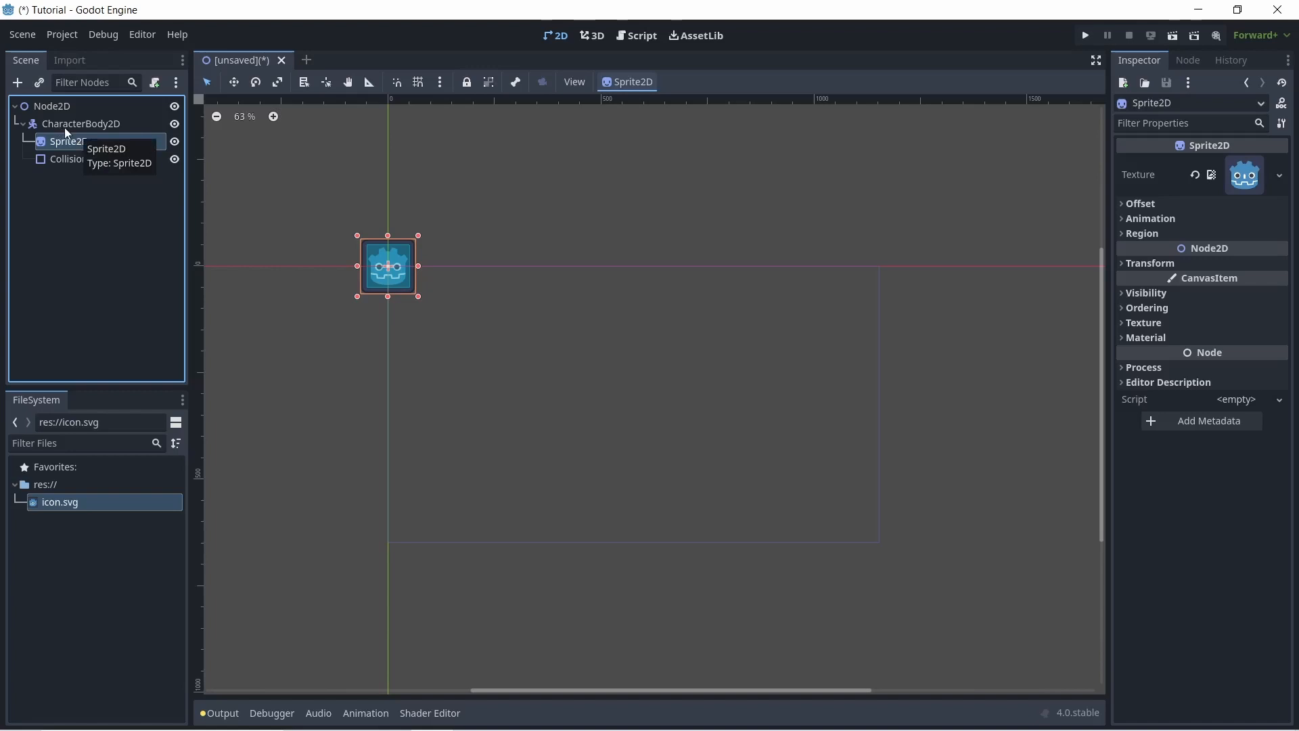
mouse_move(35, 114)
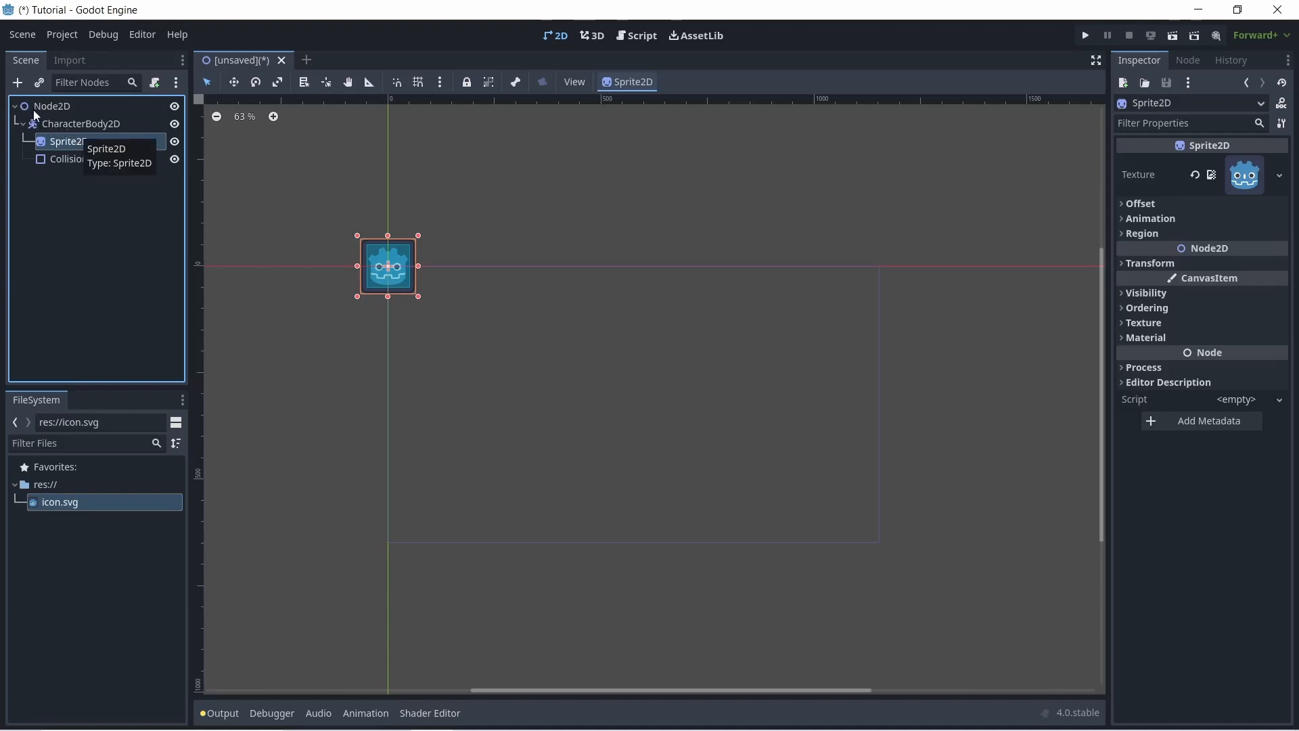
mouse_move(132, 356)
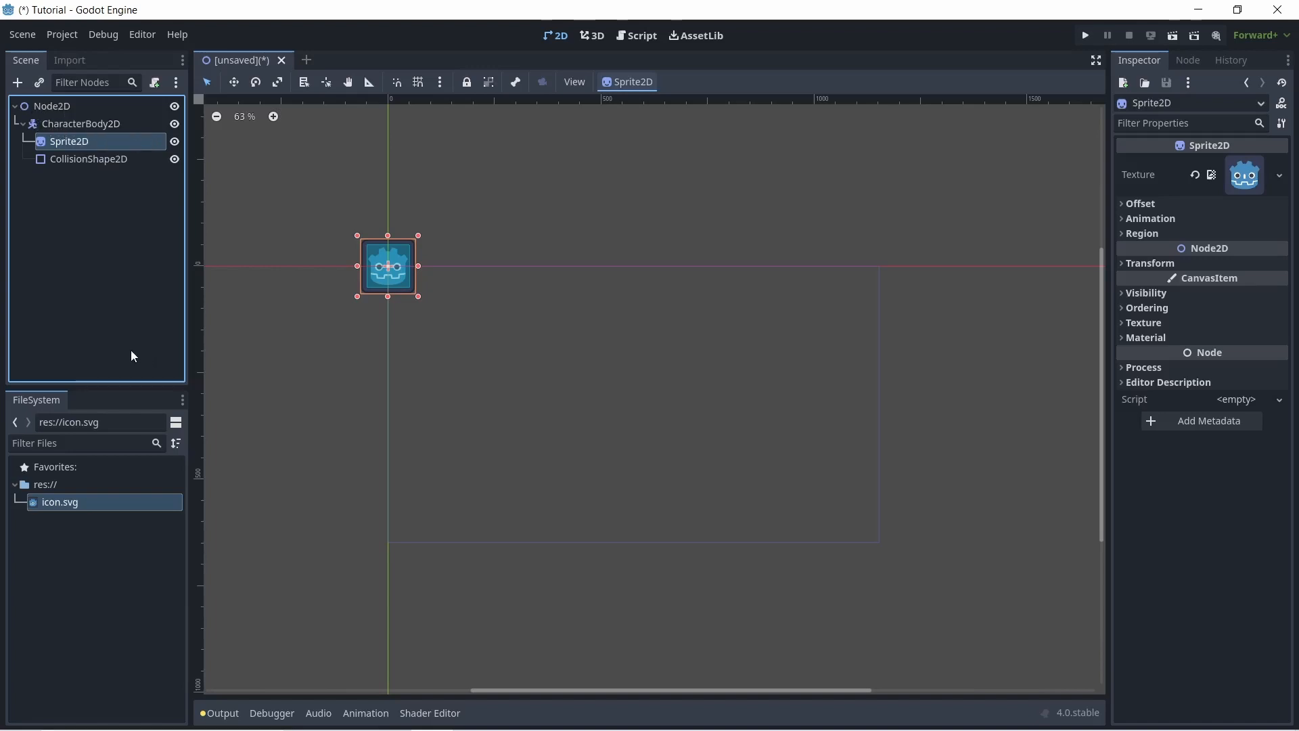
mouse_move(58, 545)
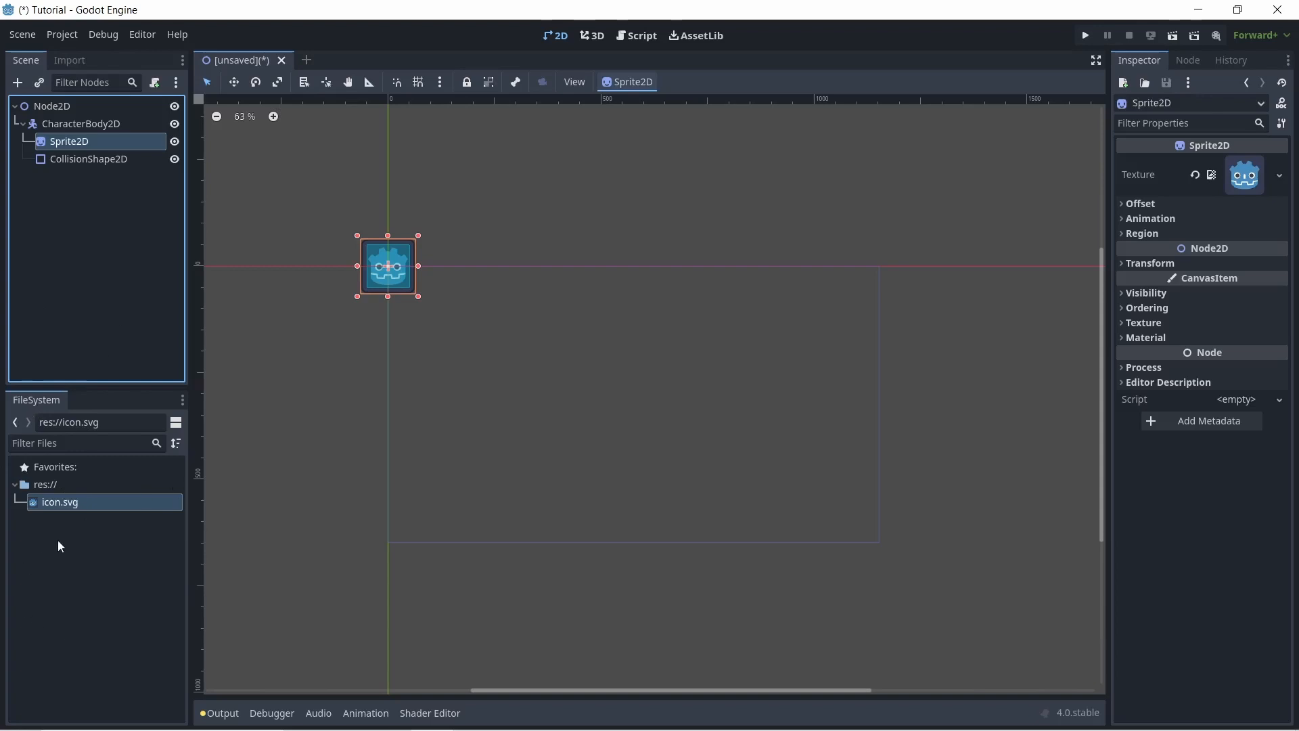
mouse_move(27, 543)
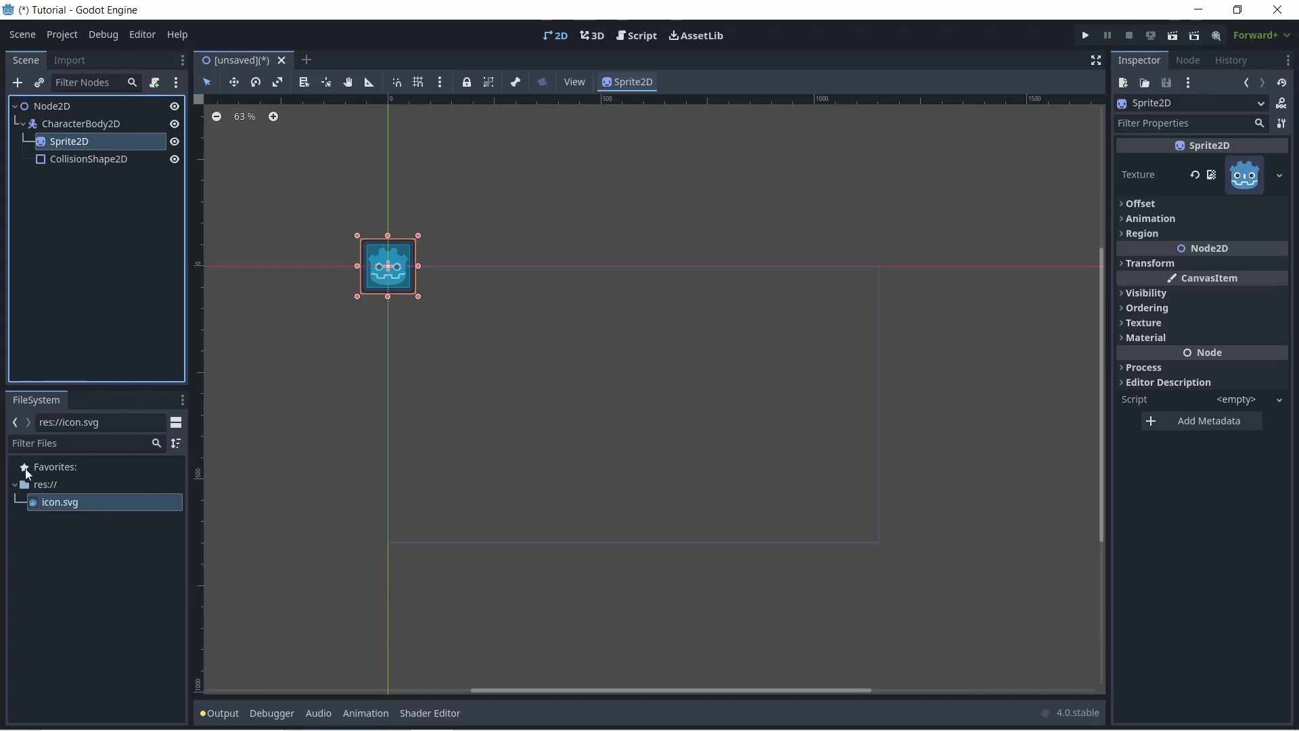
mouse_move(135, 533)
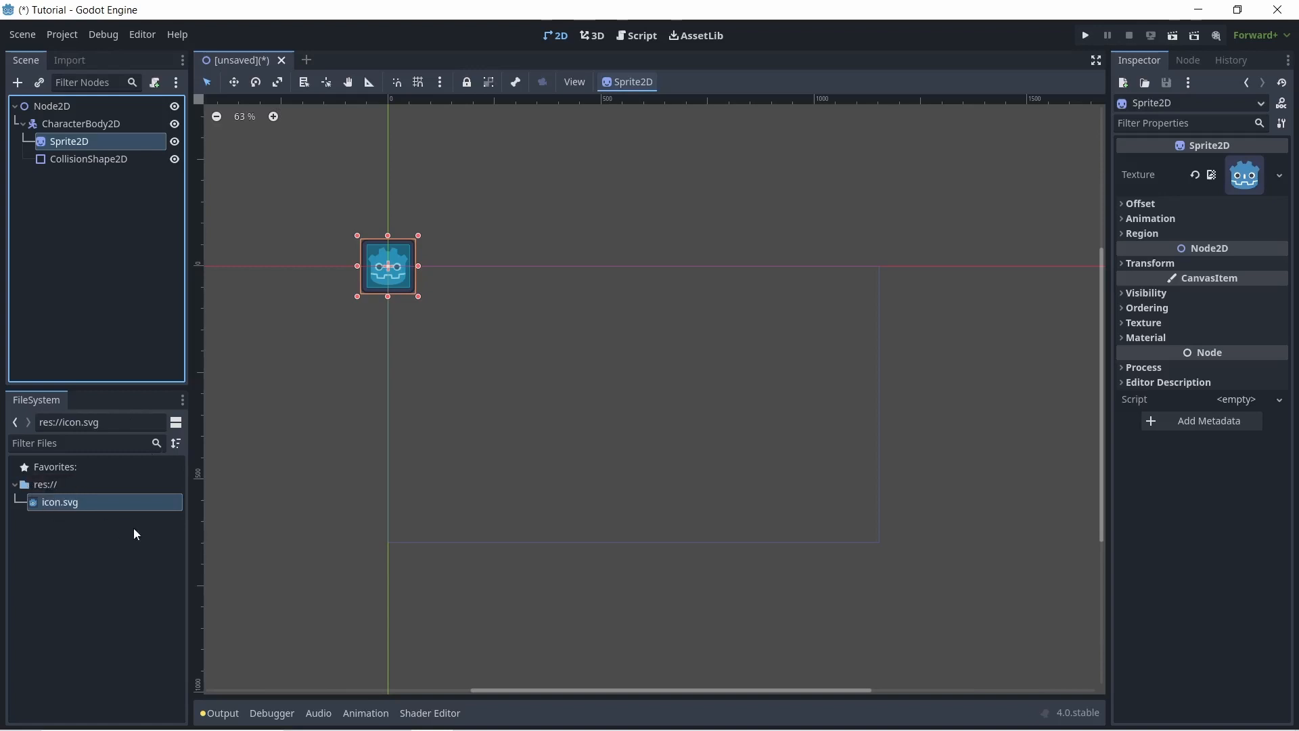
mouse_move(114, 525)
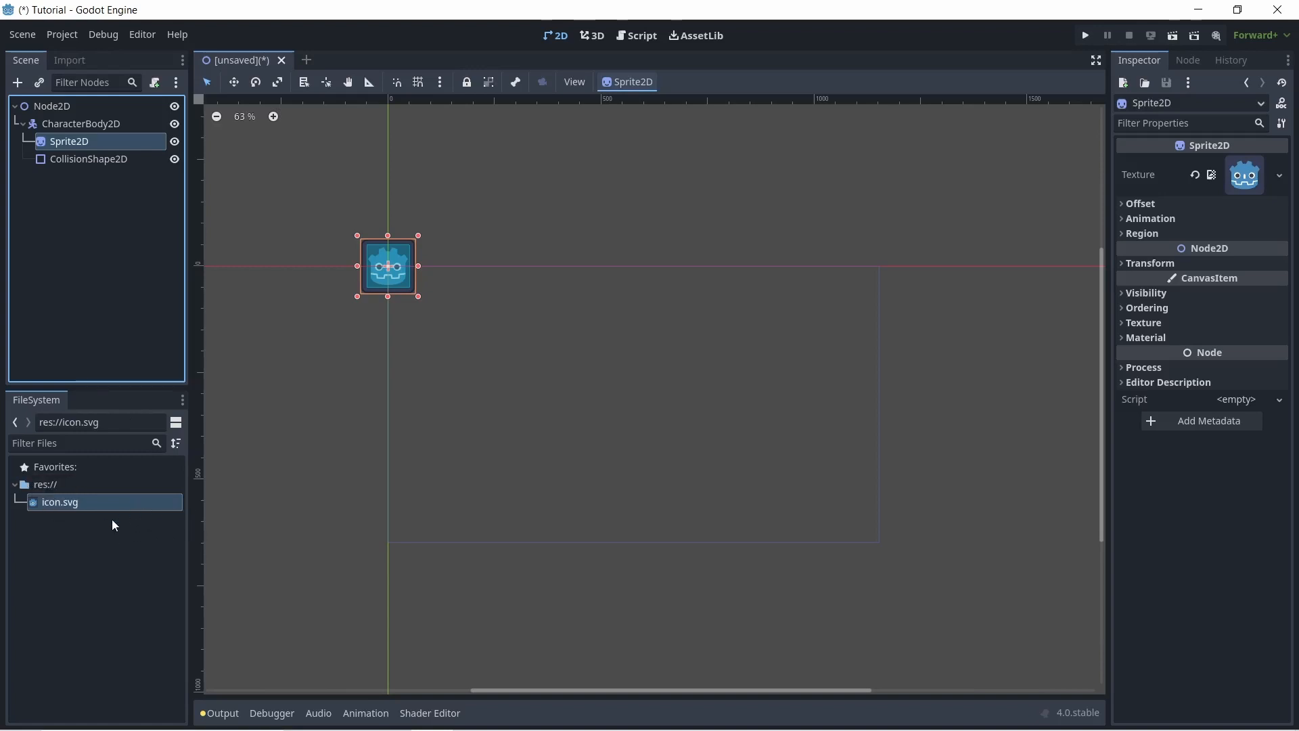
mouse_move(105, 559)
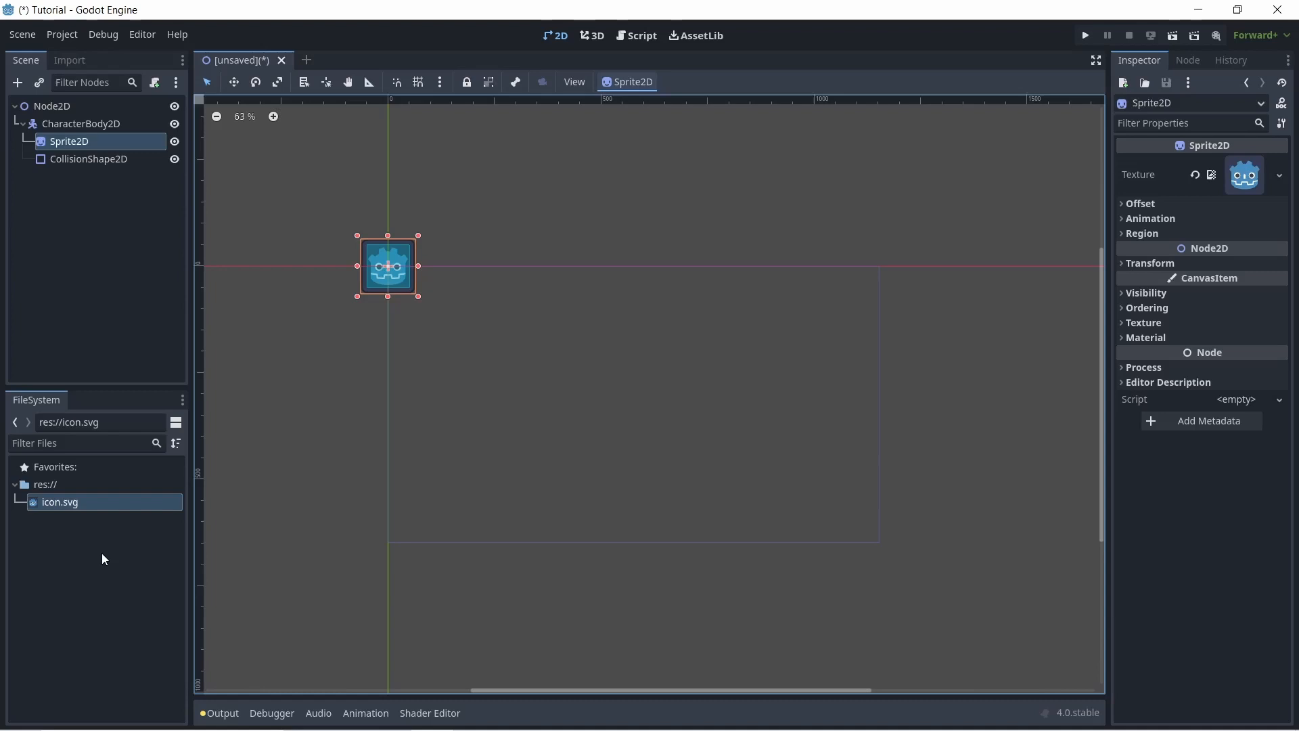
mouse_move(16, 530)
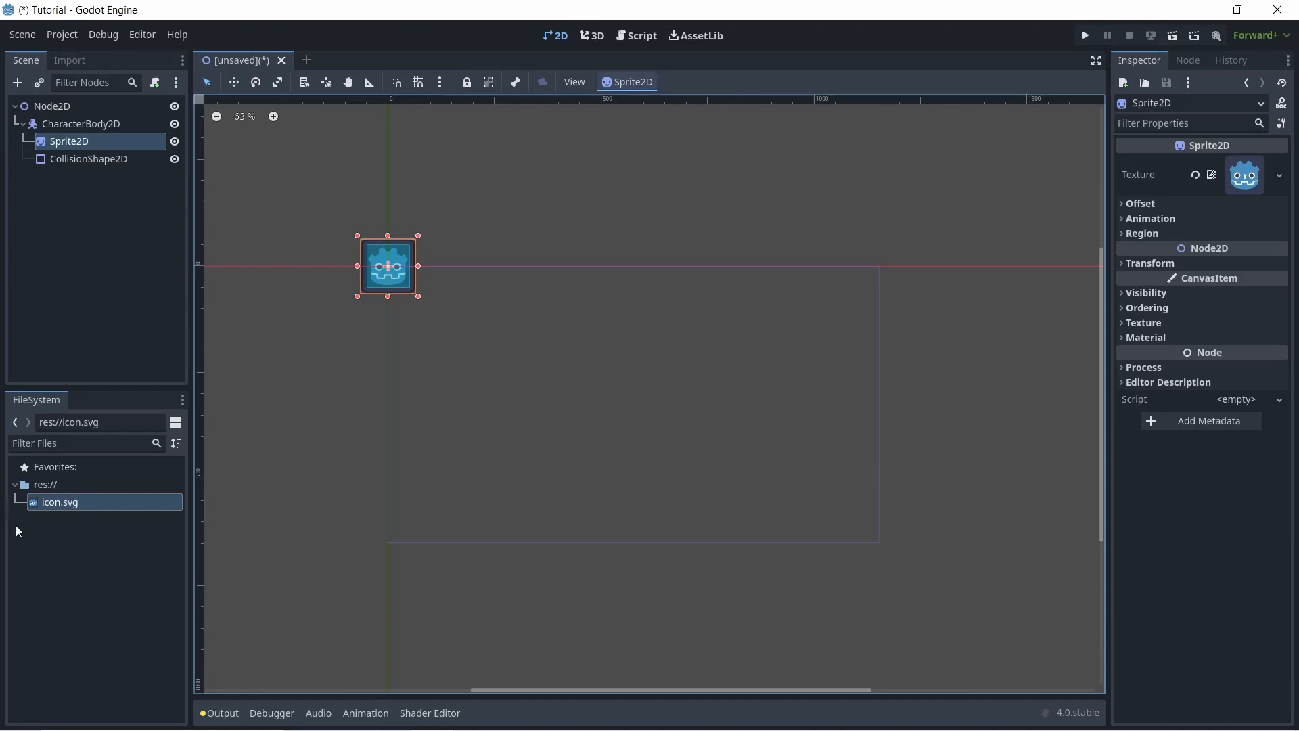
mouse_move(136, 546)
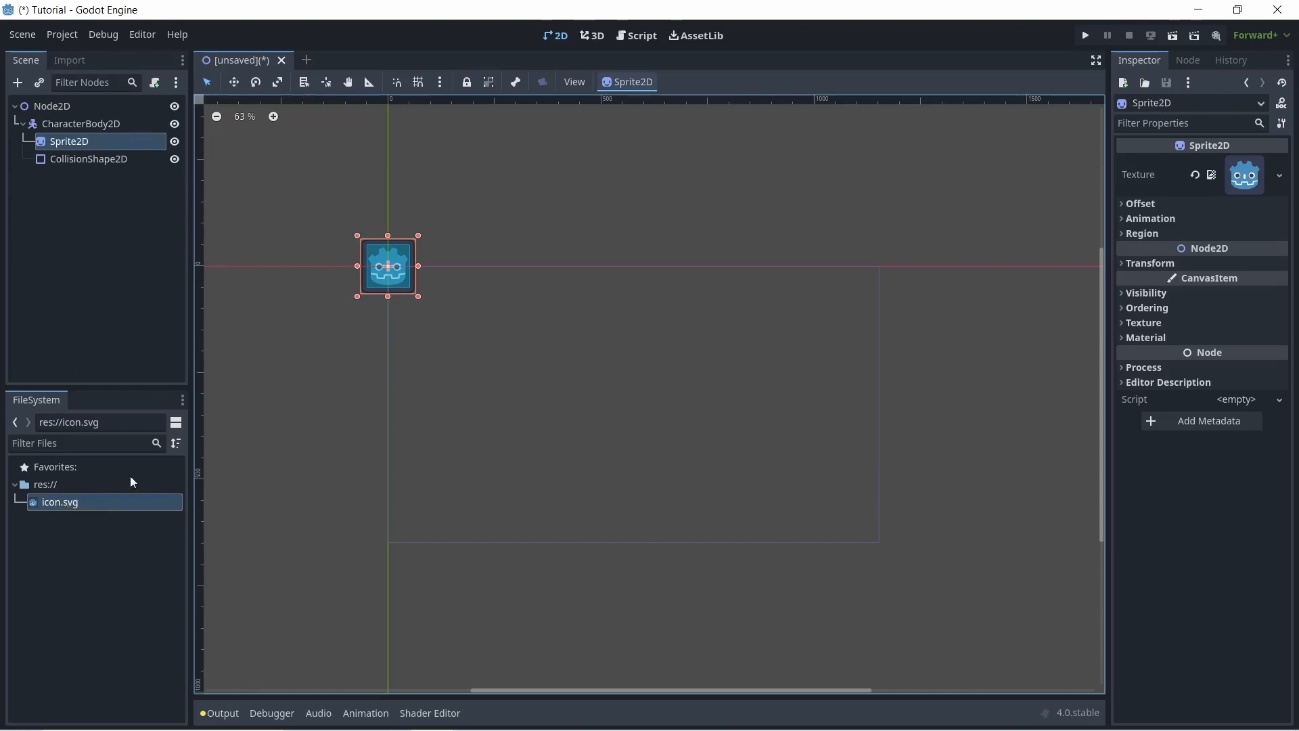
mouse_move(106, 578)
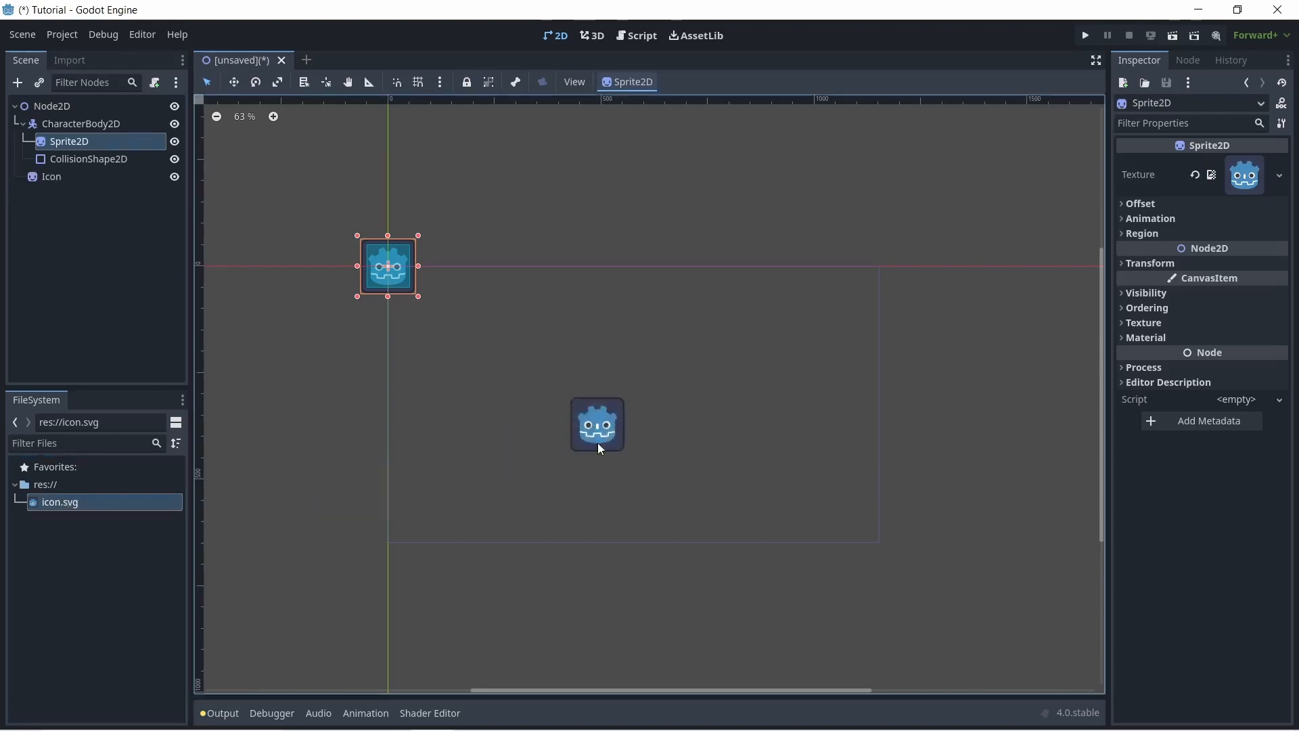
mouse_move(629, 415)
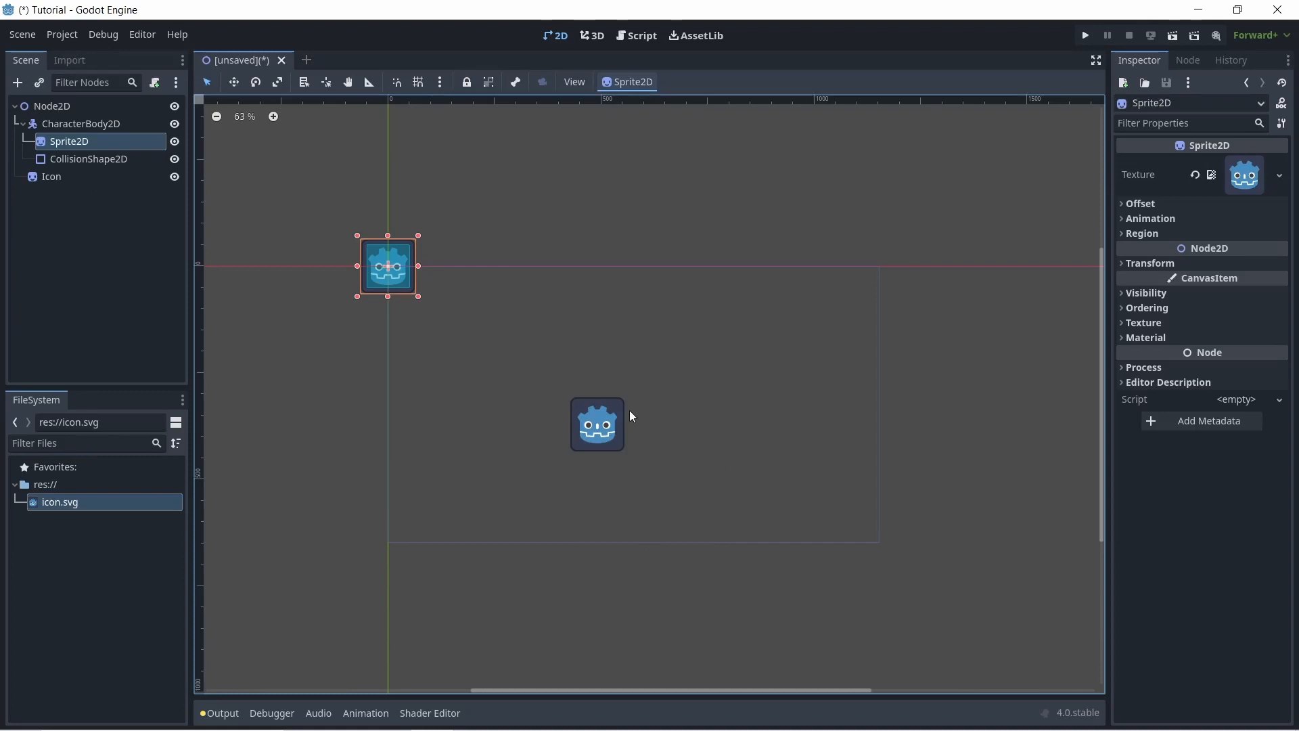
mouse_move(216, 330)
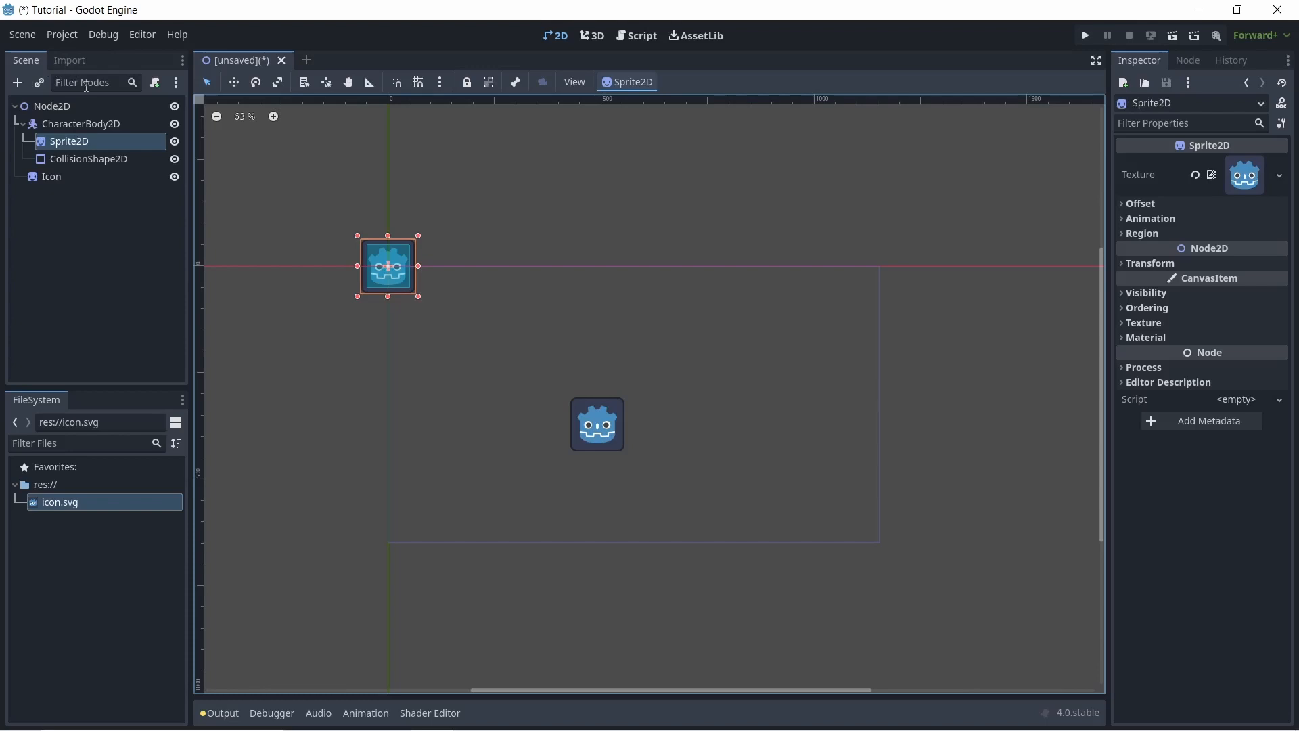
Look through icon.svg's Texture2D import options, then return to the scene tree
left_click(69, 59)
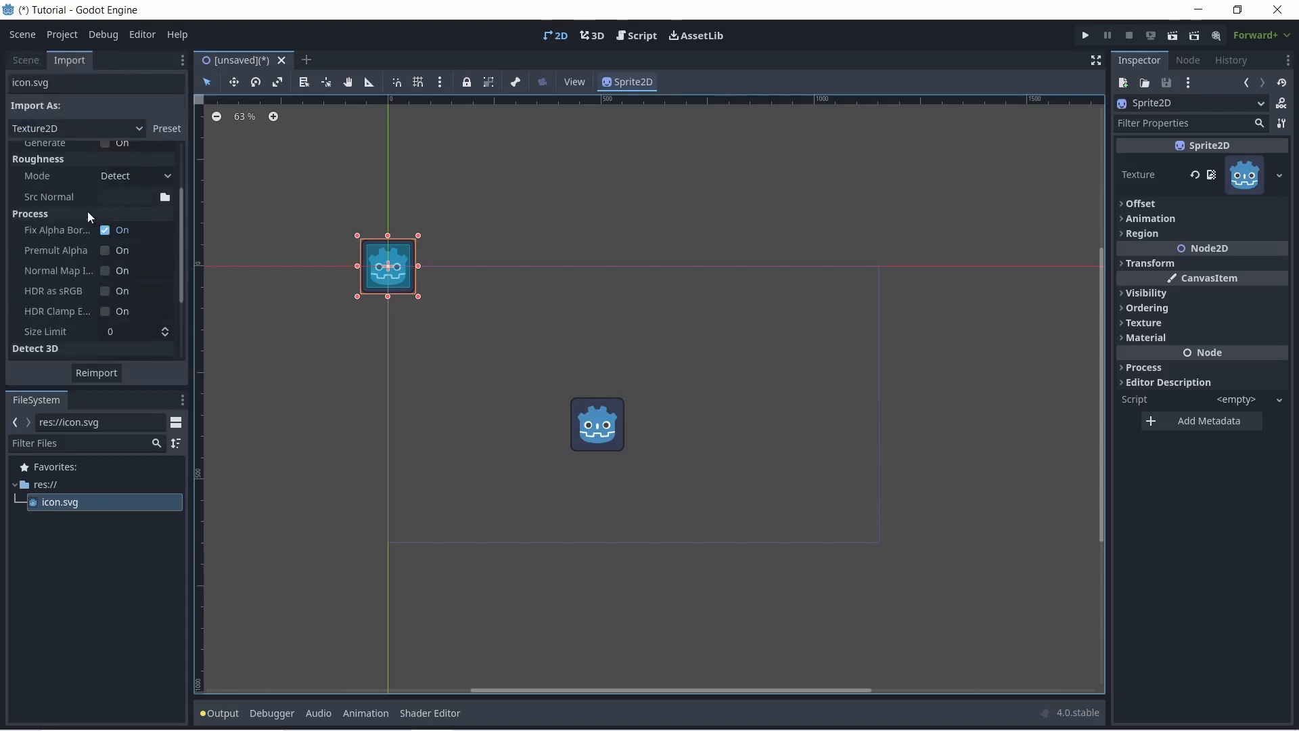
scroll("up", 3)
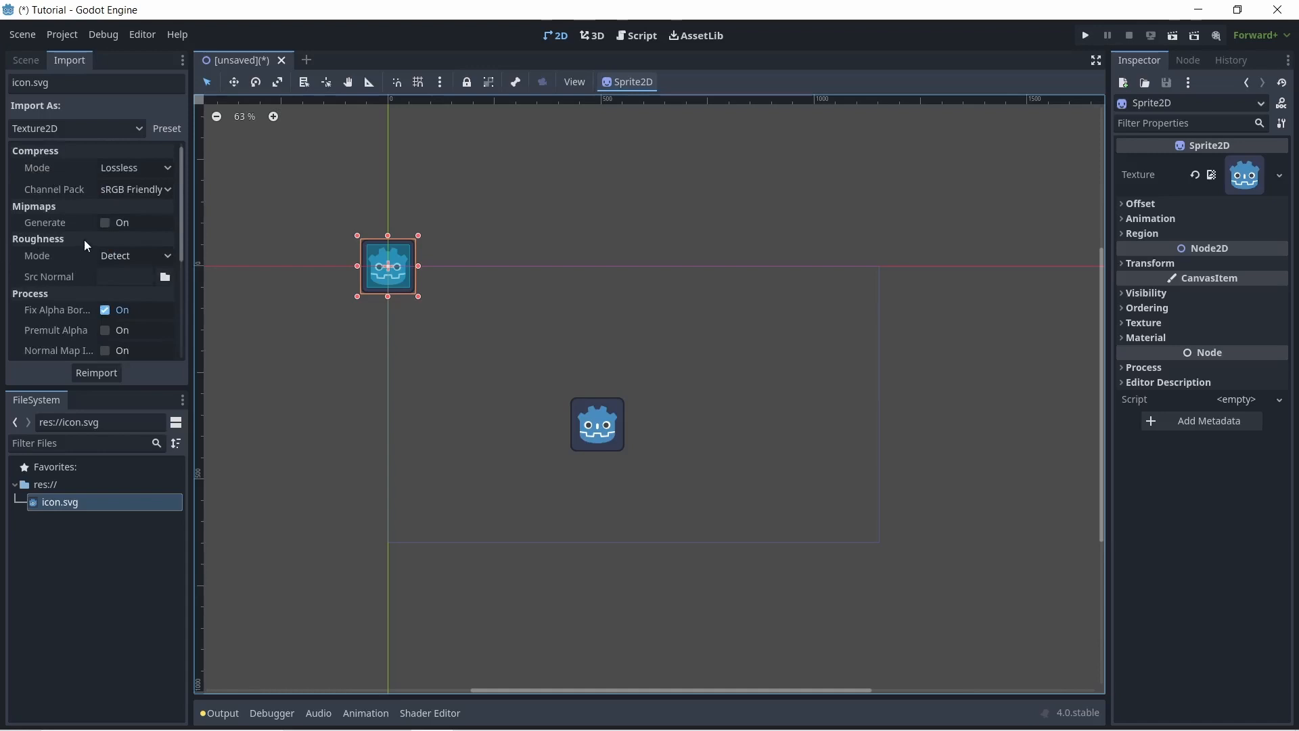
left_click(266, 195)
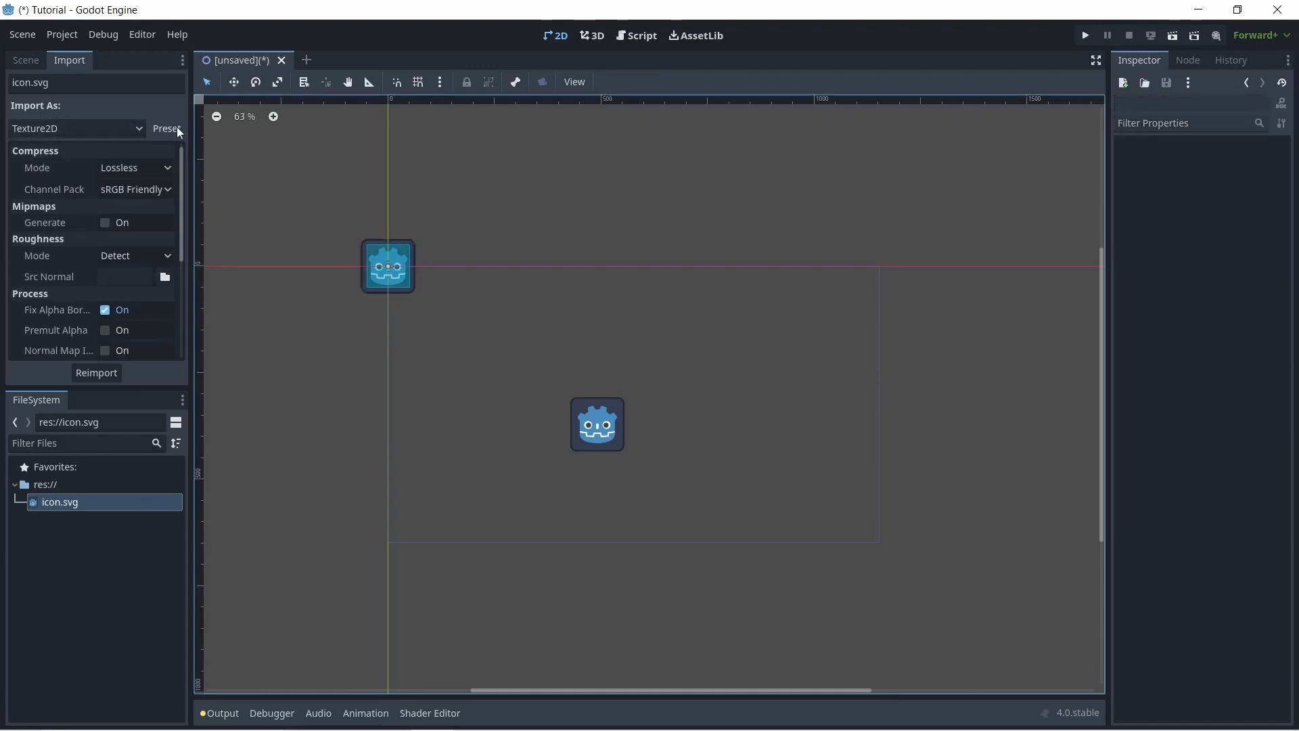
left_click(167, 128)
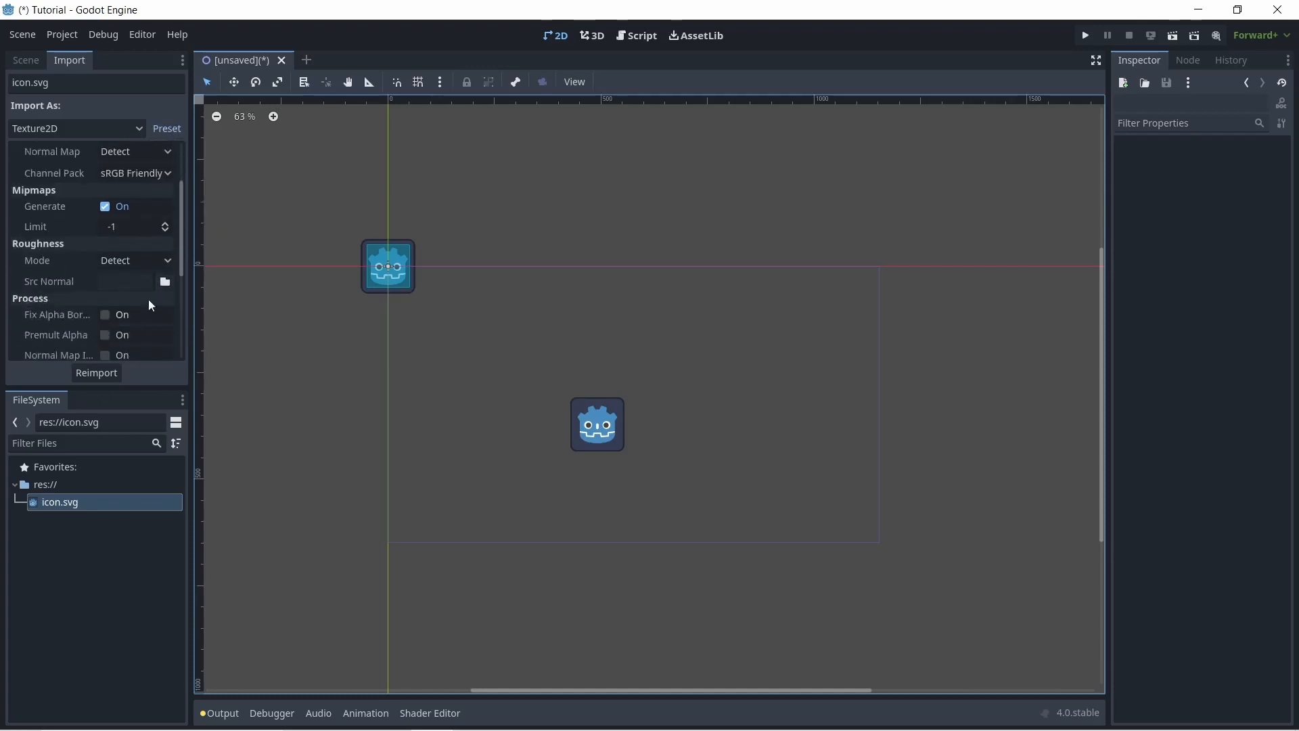
scroll("down", 3)
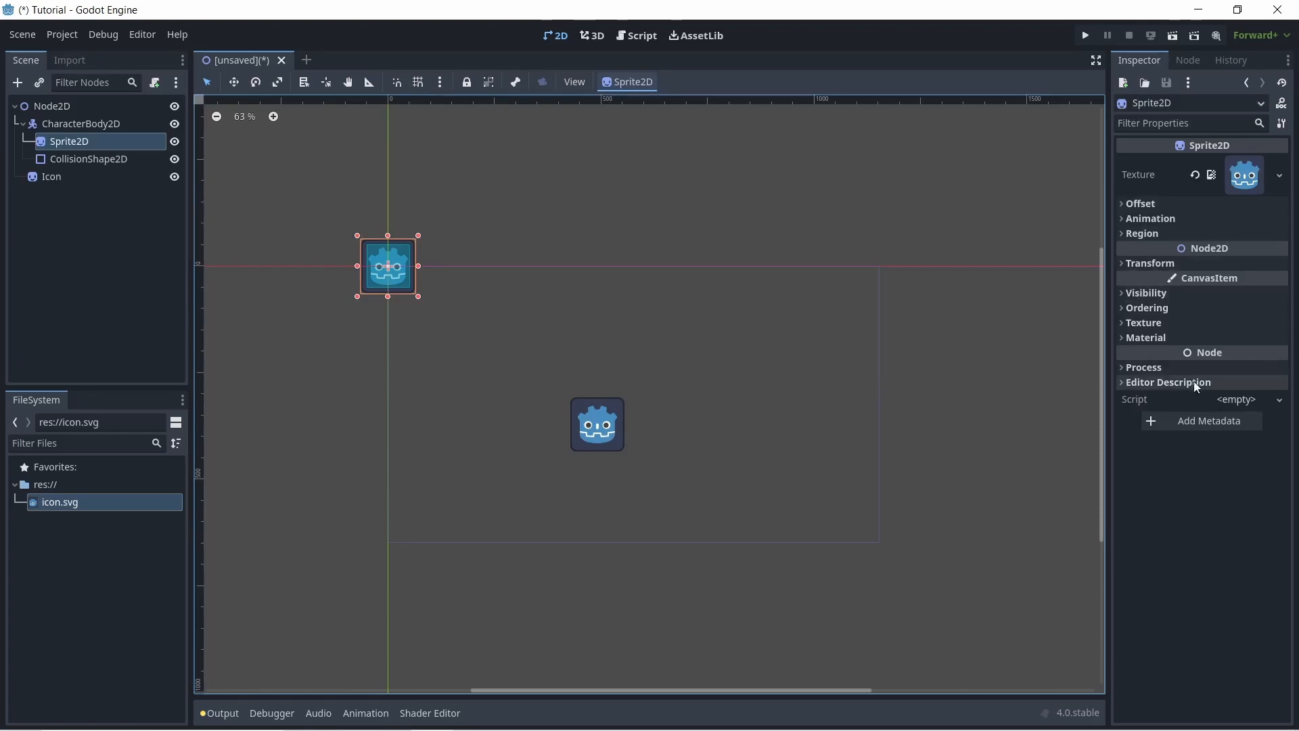
mouse_move(1037, 362)
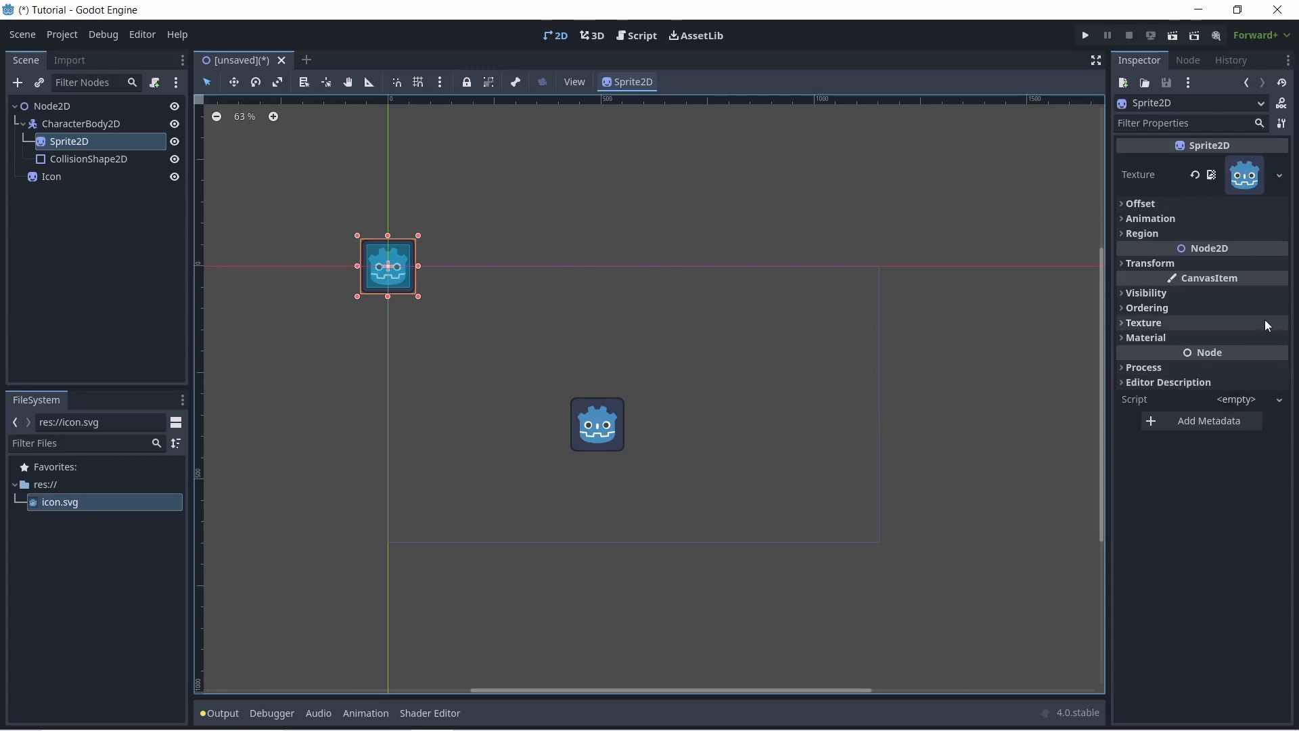
mouse_move(495, 238)
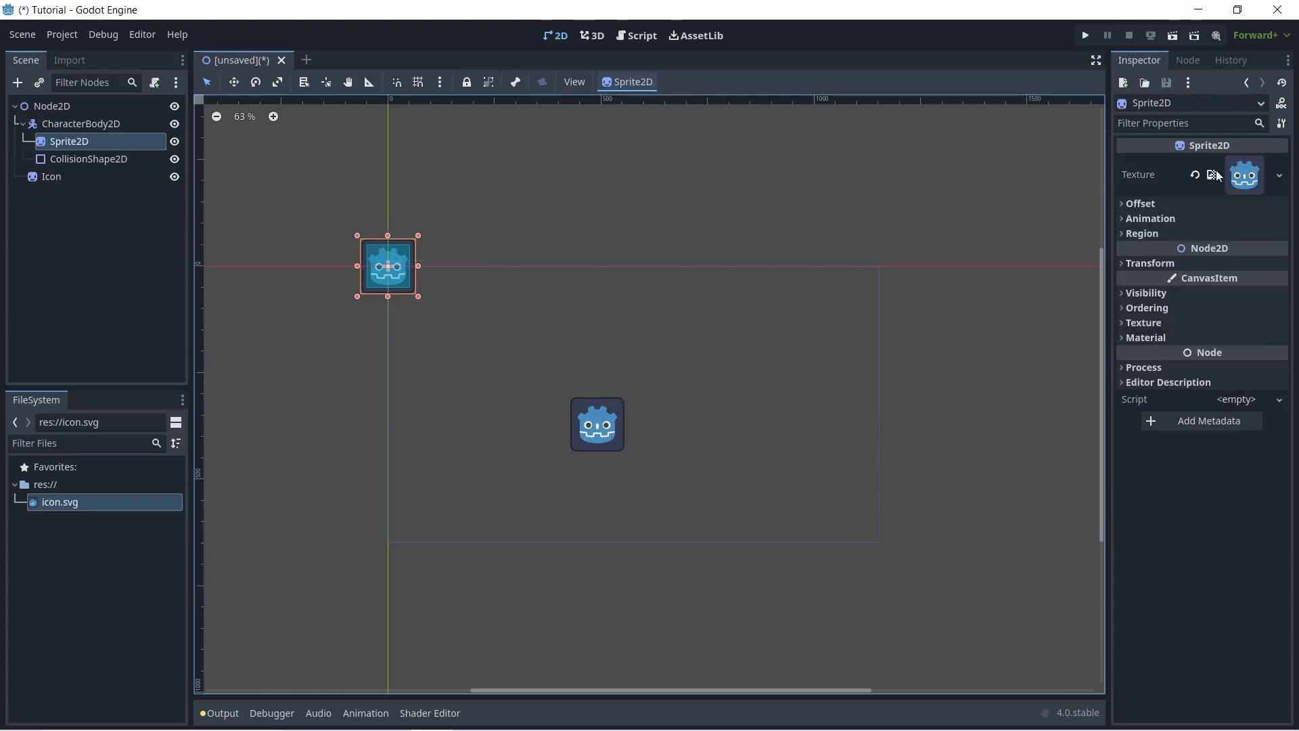
mouse_move(1260, 147)
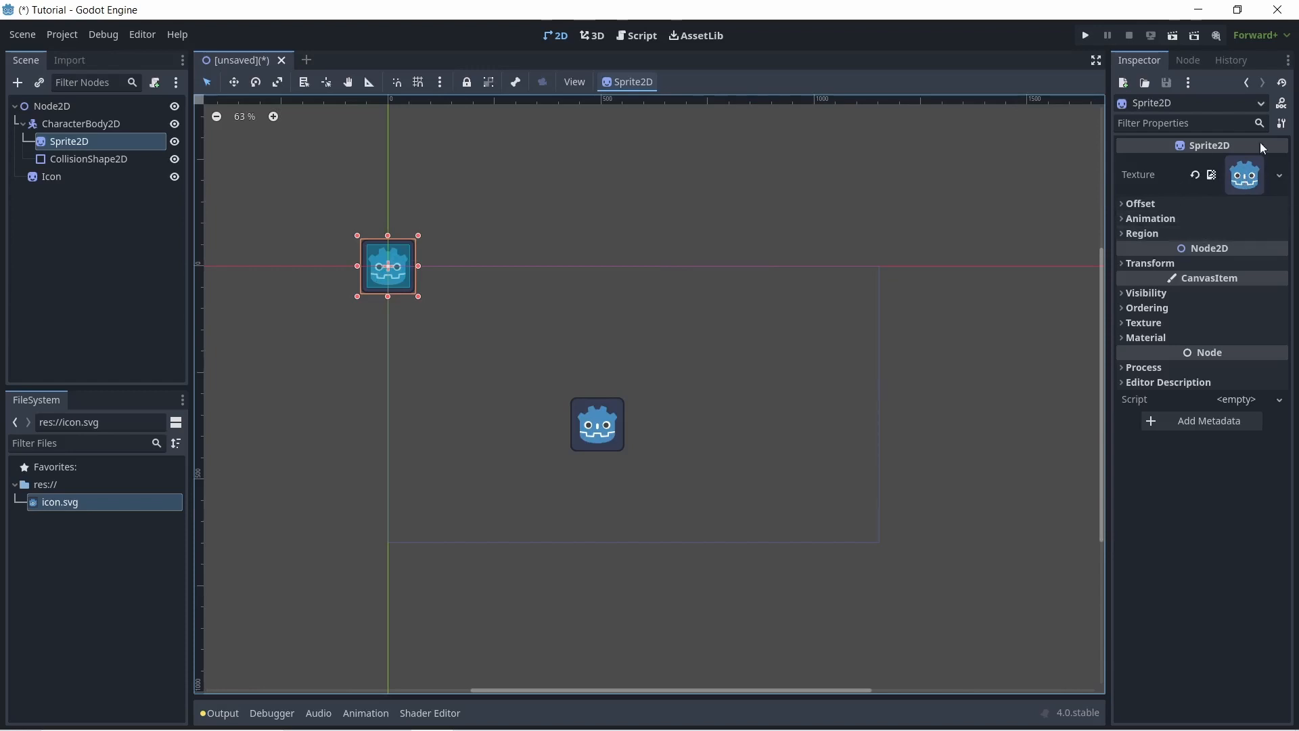
Expand Sprite2D's Offset, Animation and Region property groups, leaving defaults
left_click(1139, 203)
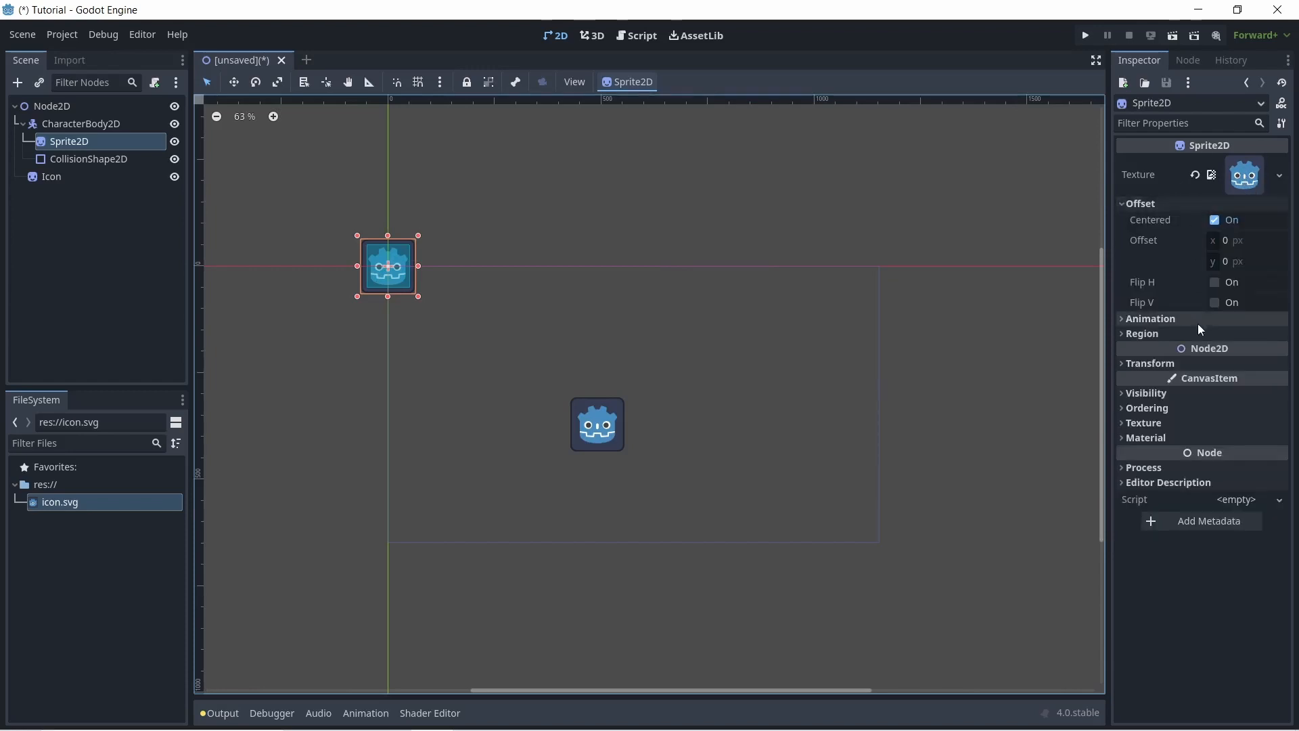
left_click(1150, 318)
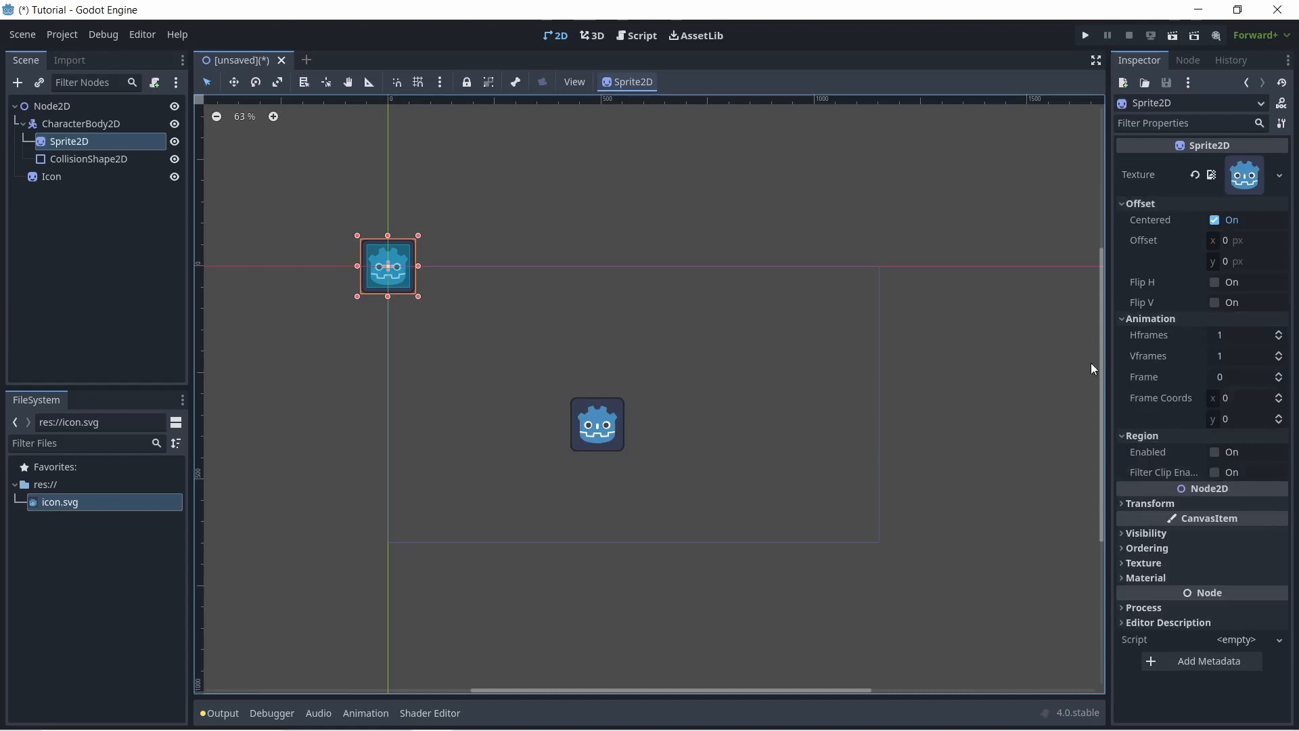
mouse_move(1185, 271)
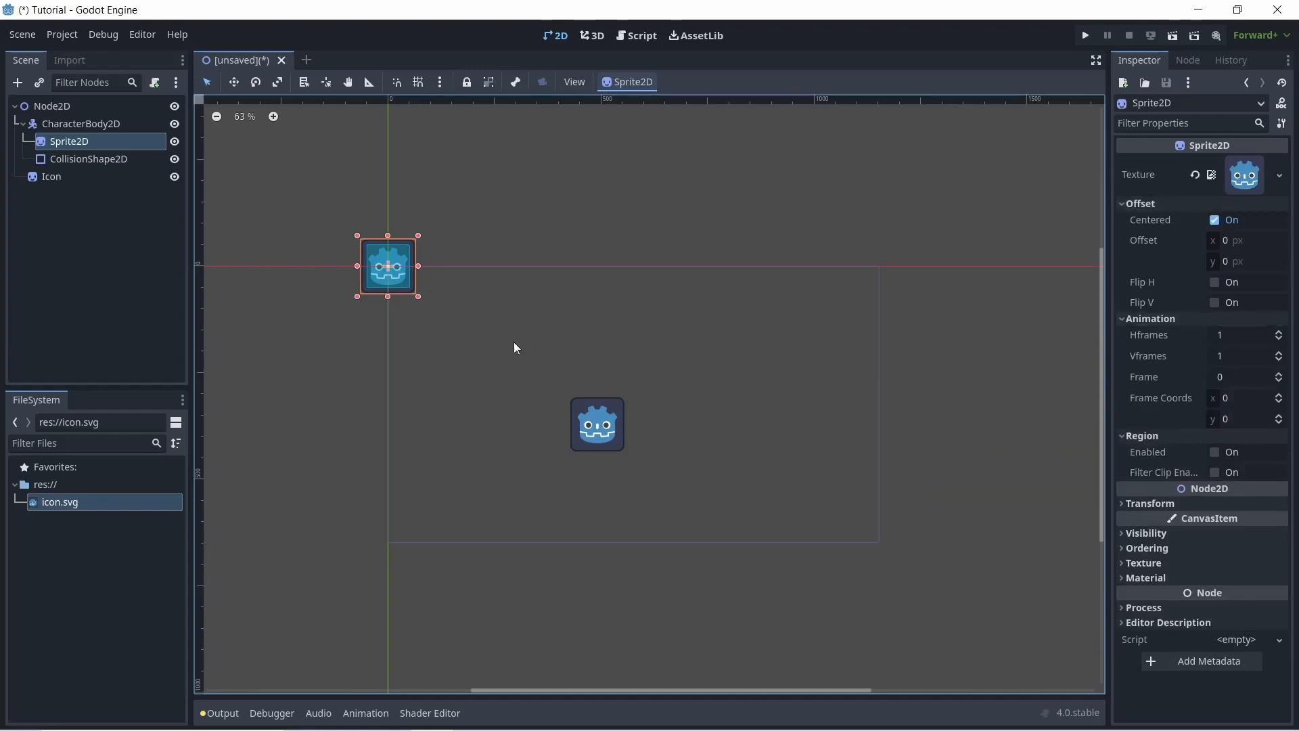
mouse_move(1158, 504)
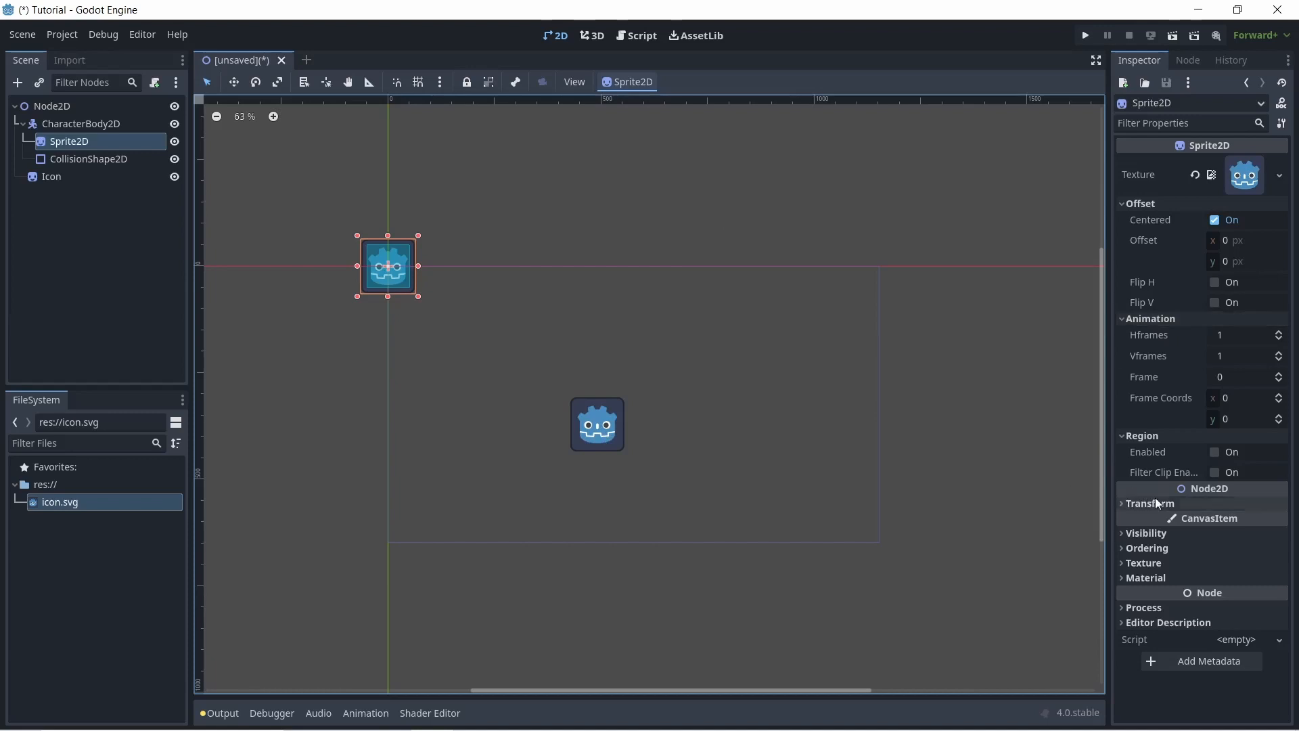
mouse_move(1150, 504)
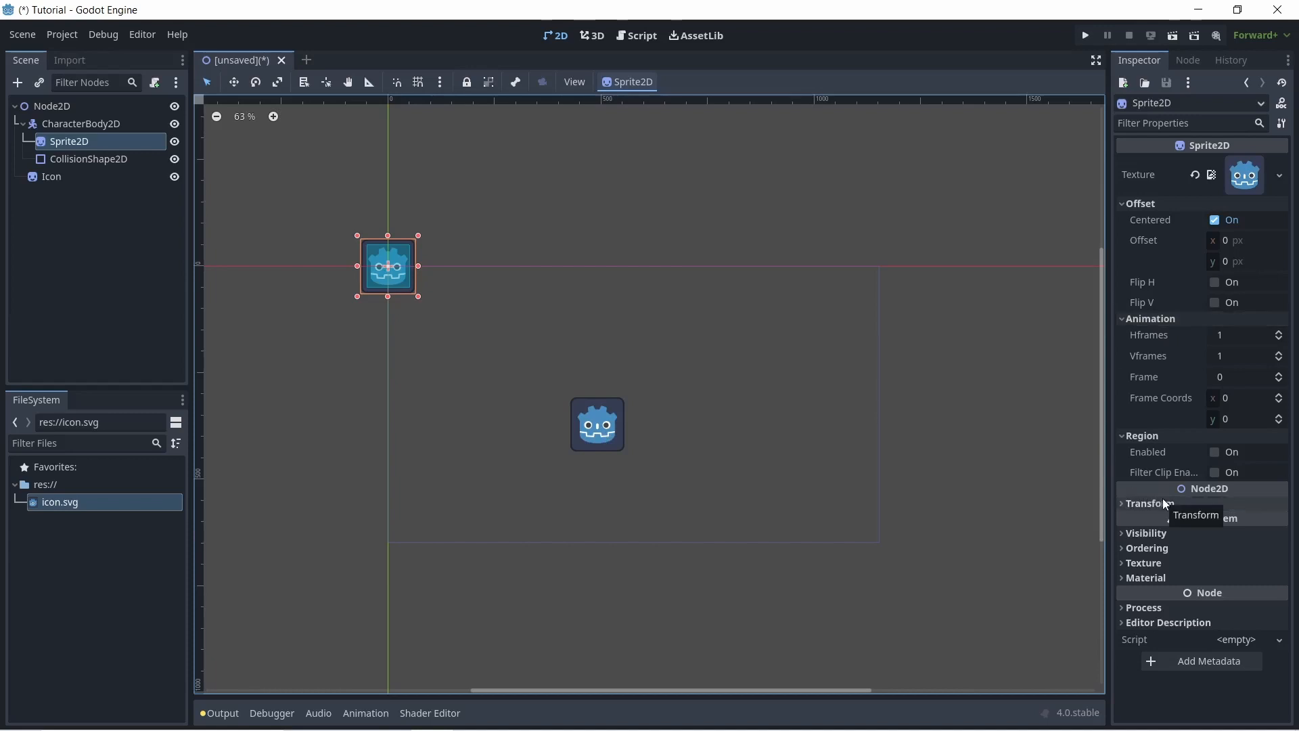
mouse_move(1186, 504)
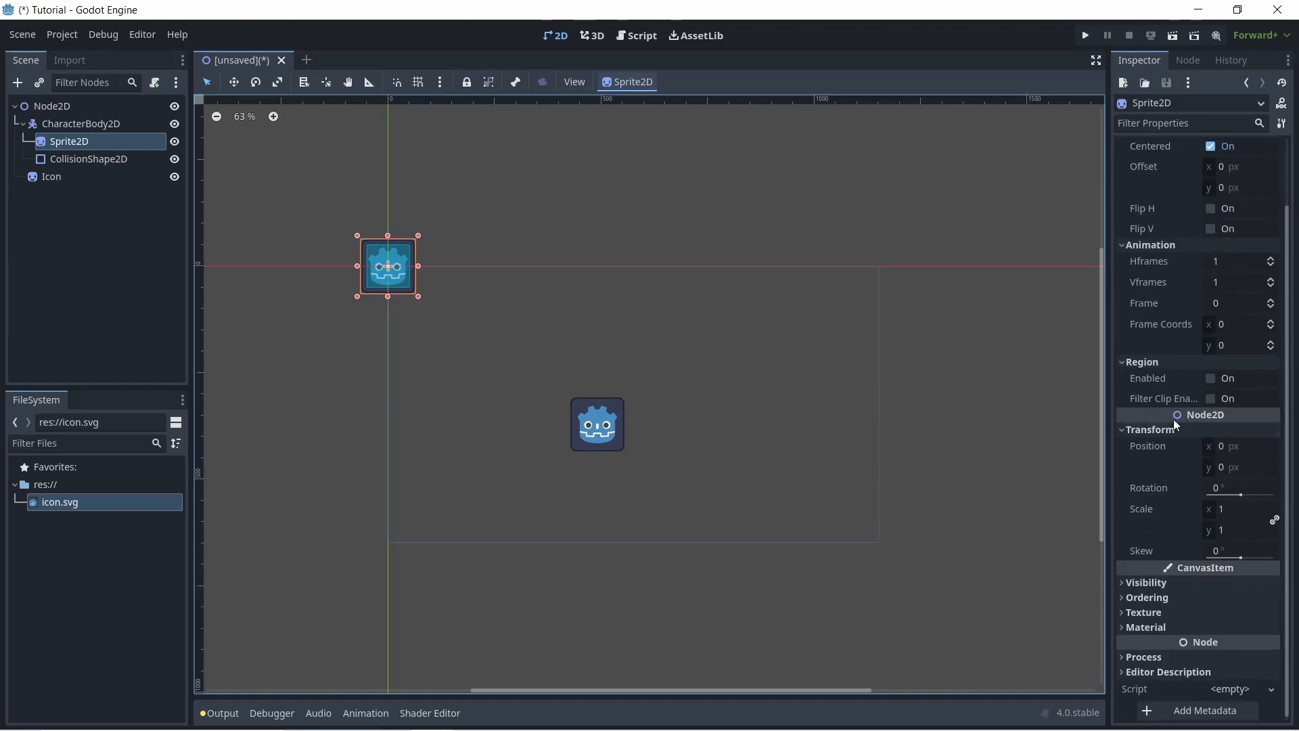
mouse_move(1170, 524)
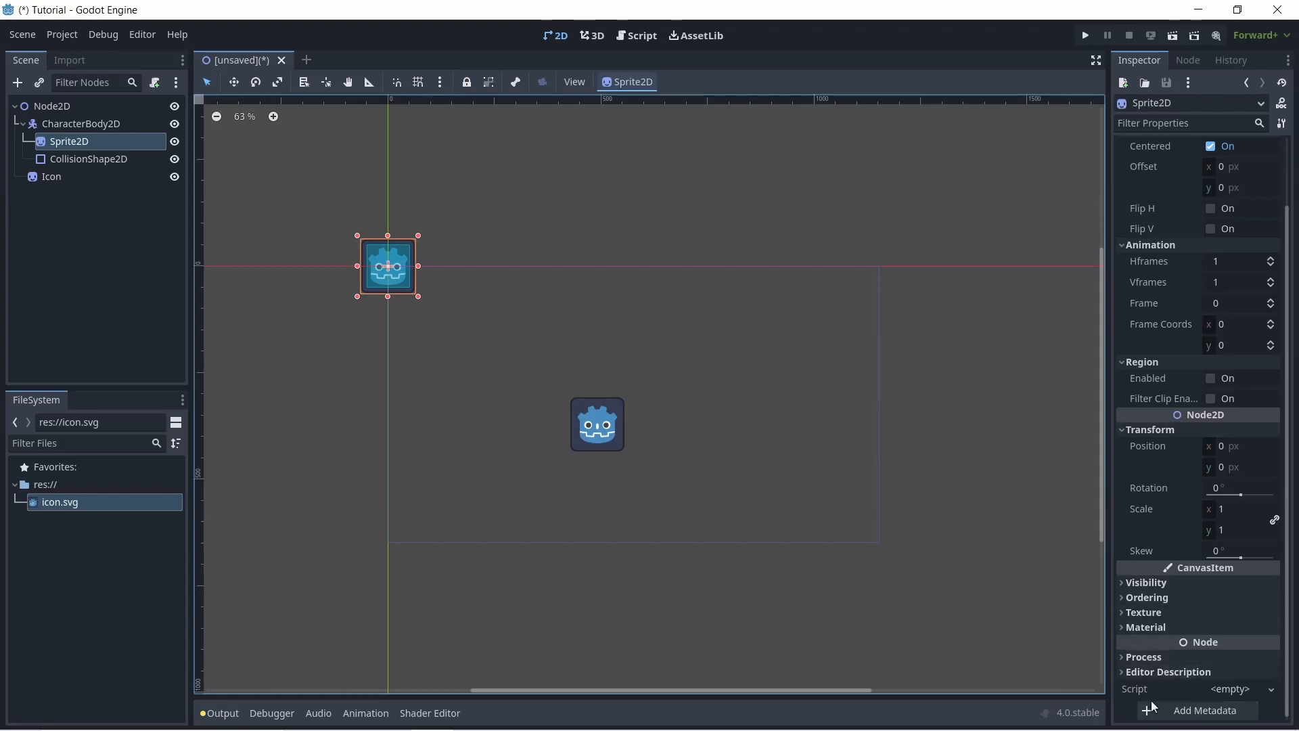
mouse_move(1191, 659)
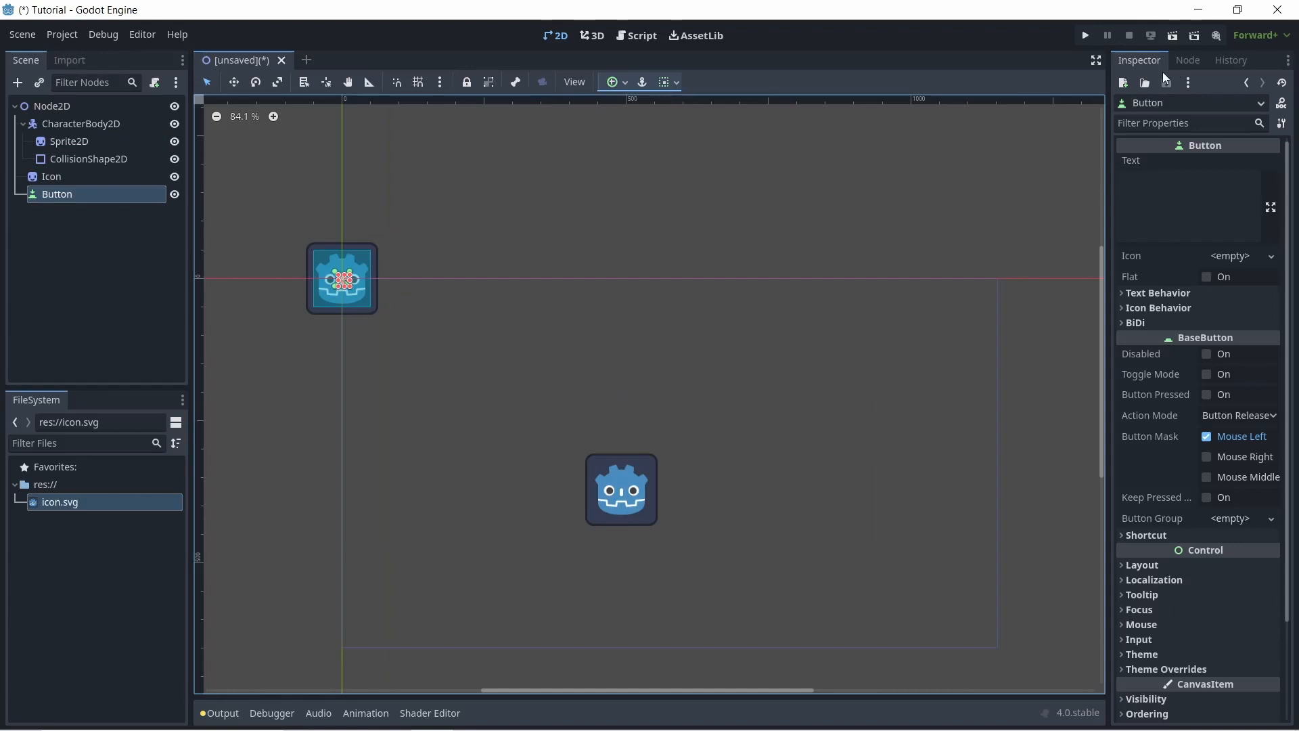
left_click(1185, 60)
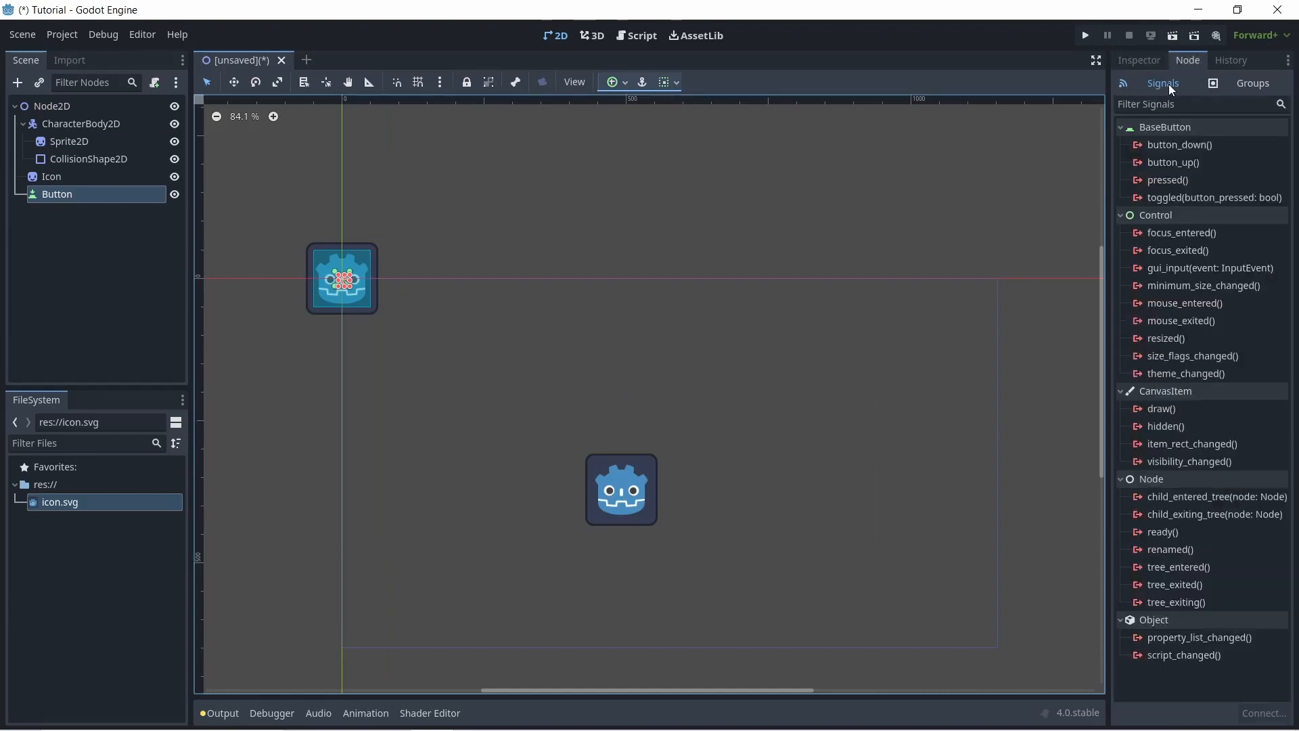
mouse_move(578, 166)
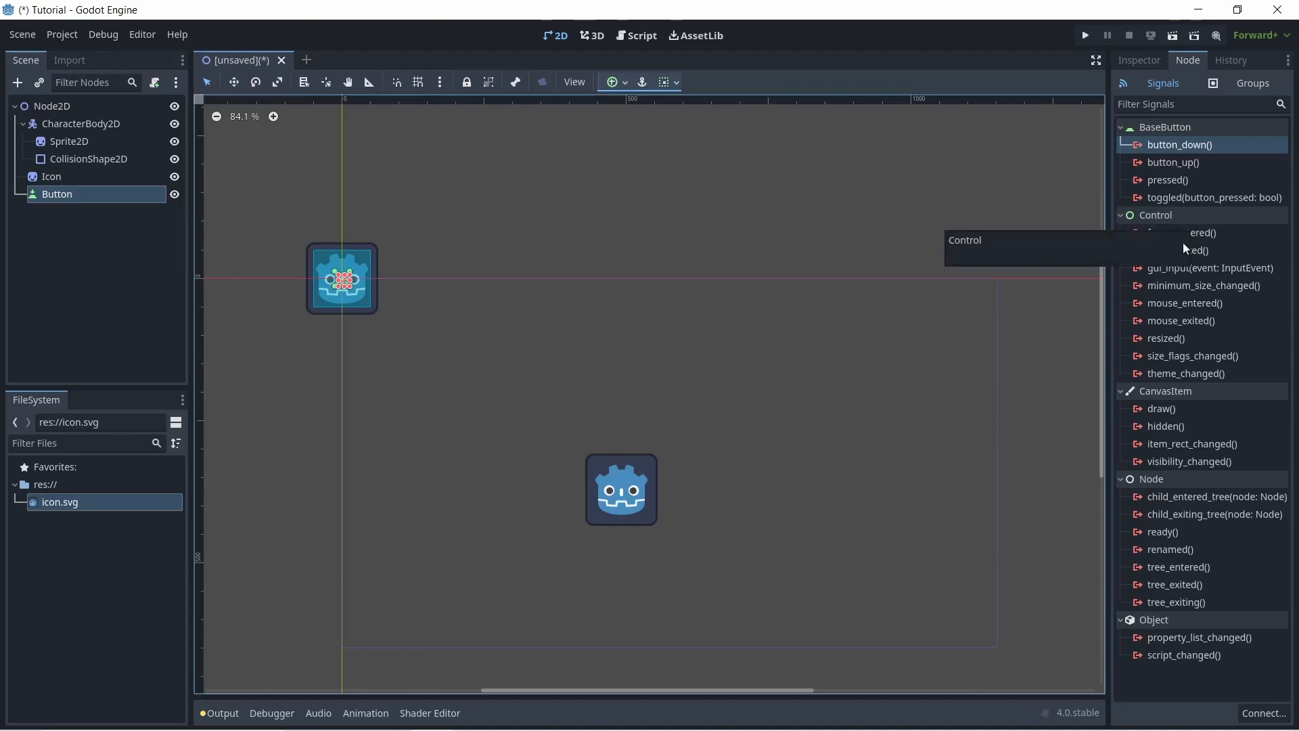
mouse_move(1175, 341)
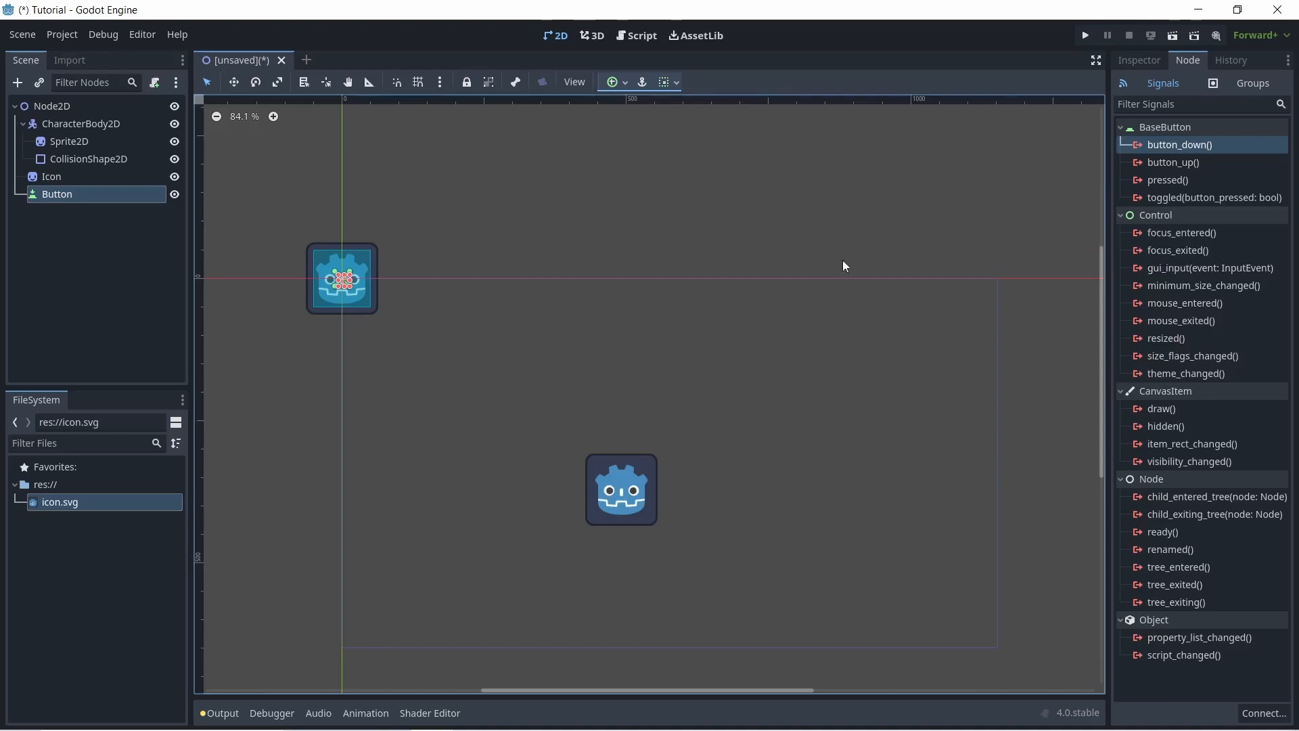
left_click(1155, 83)
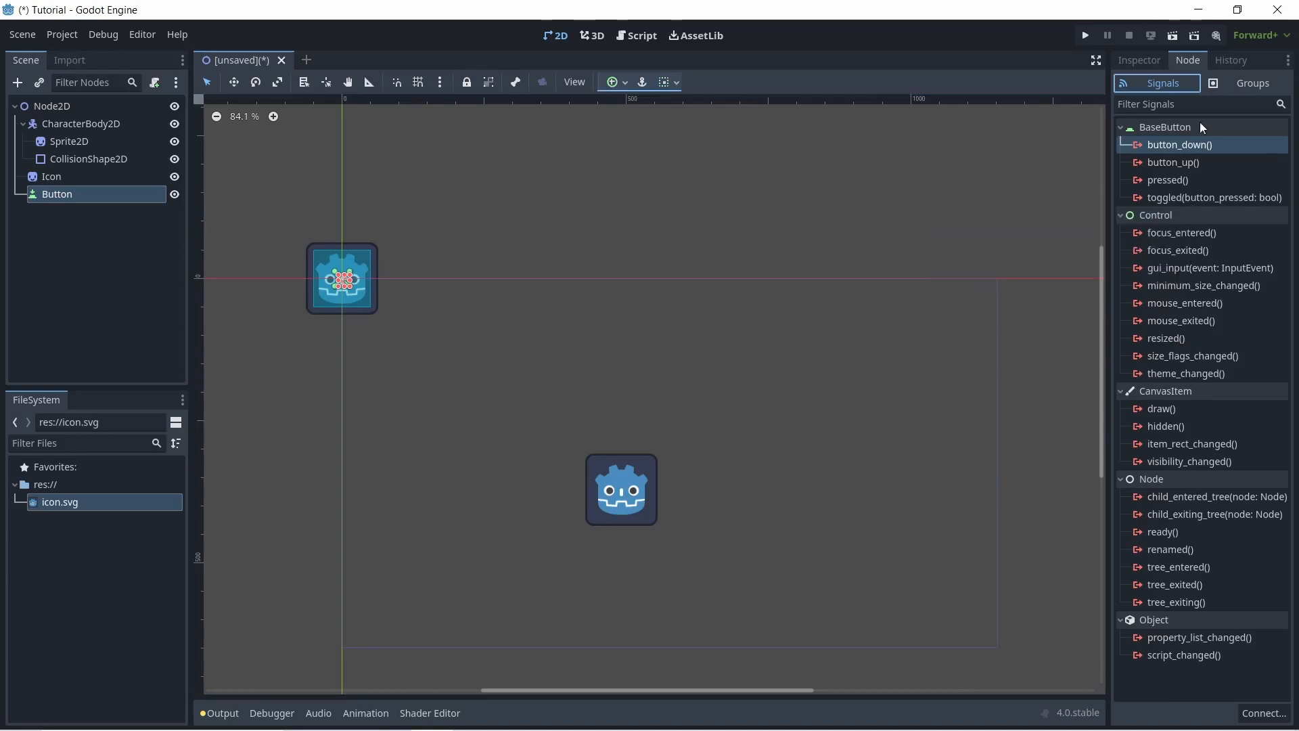
mouse_move(1211, 89)
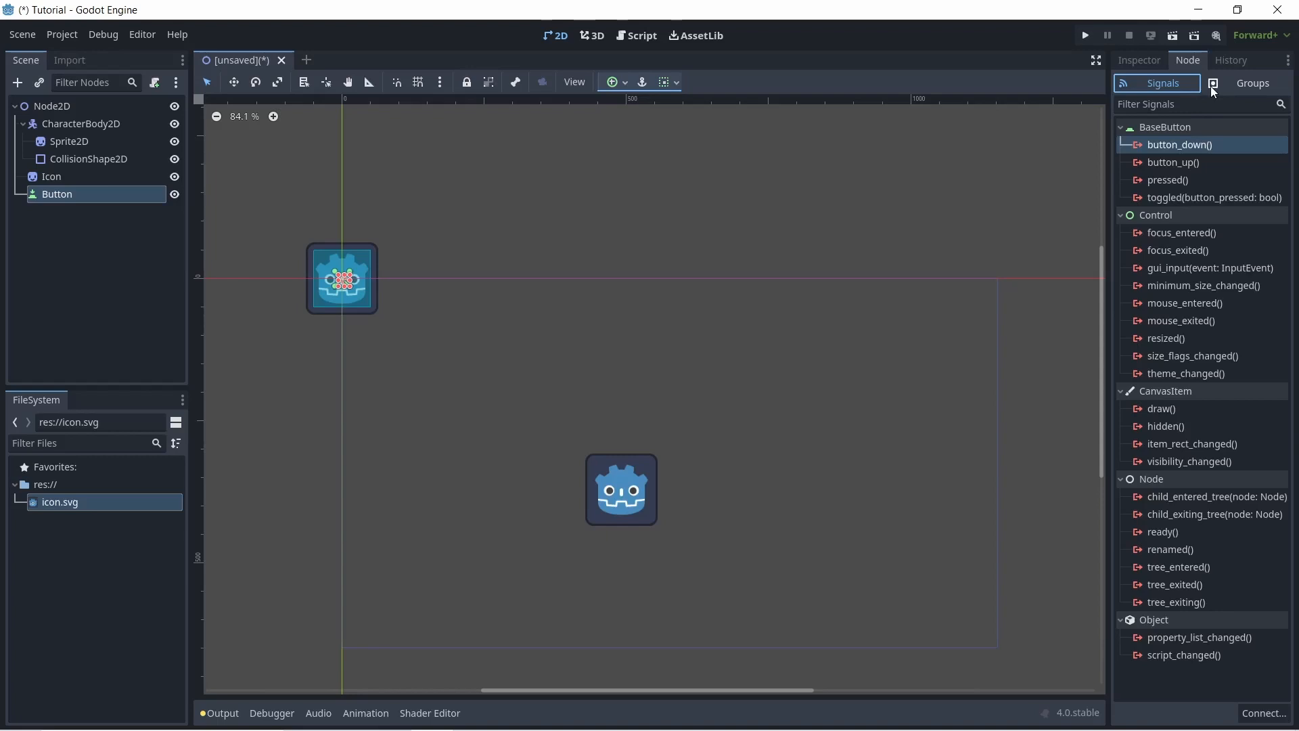
left_click(1251, 83)
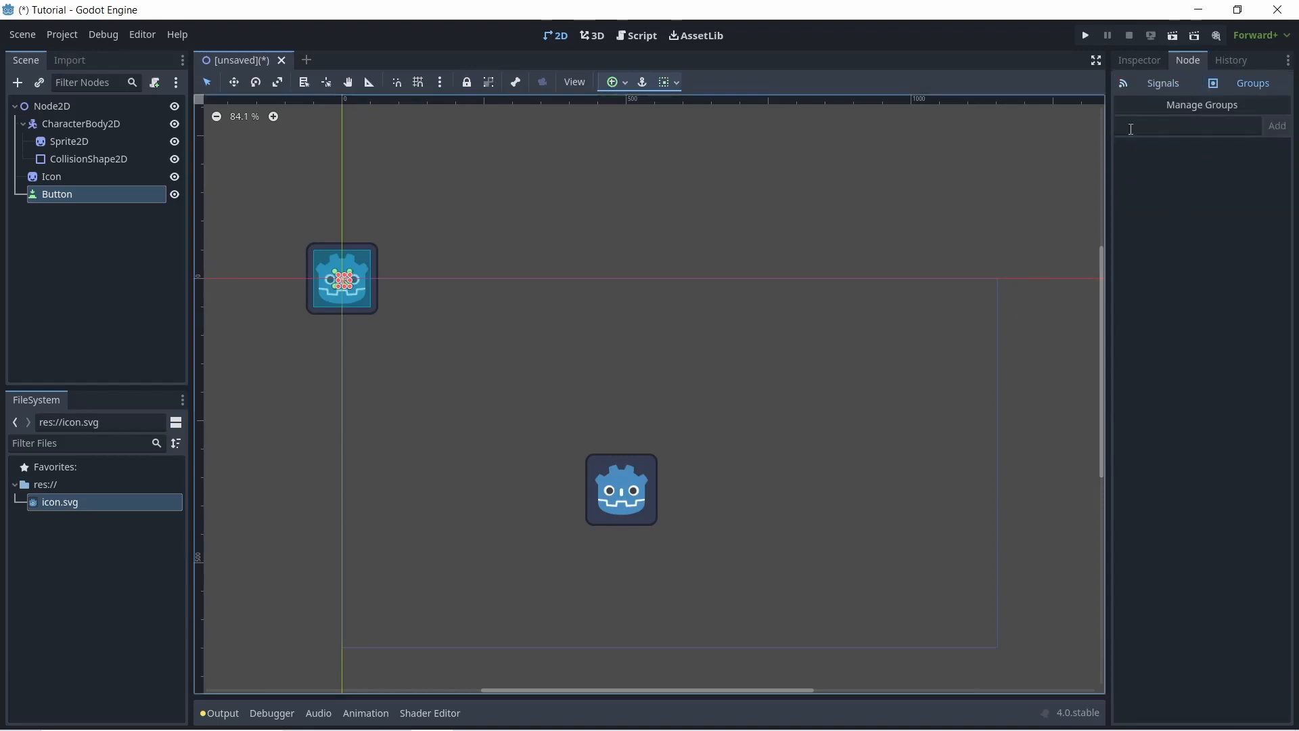
mouse_move(855, 201)
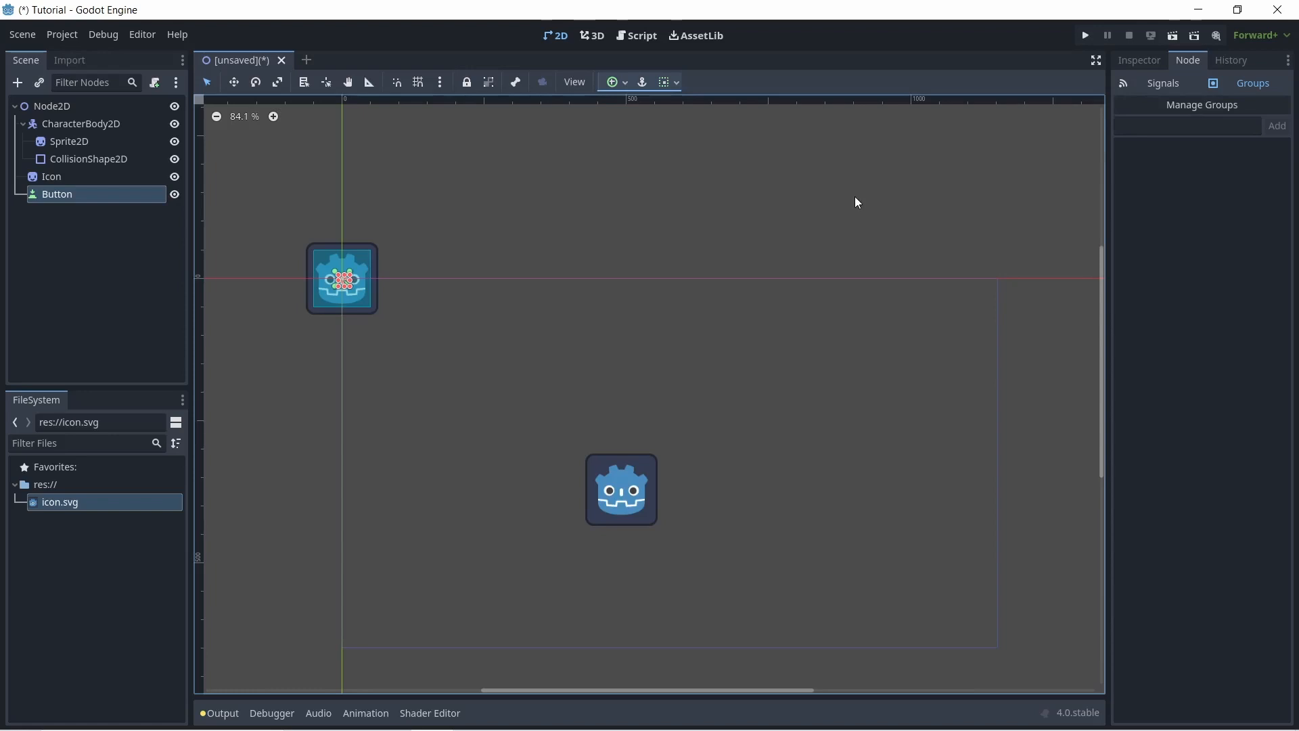
left_click(1186, 126)
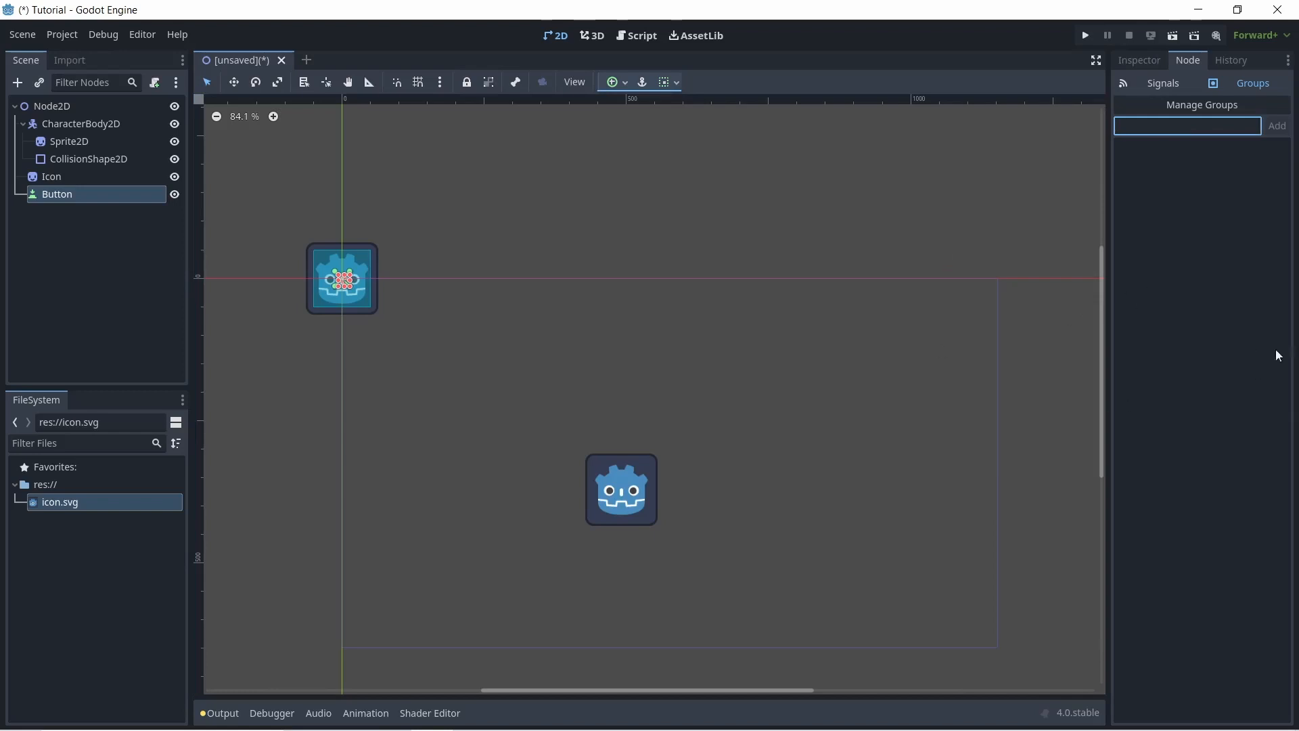
left_click(1138, 60)
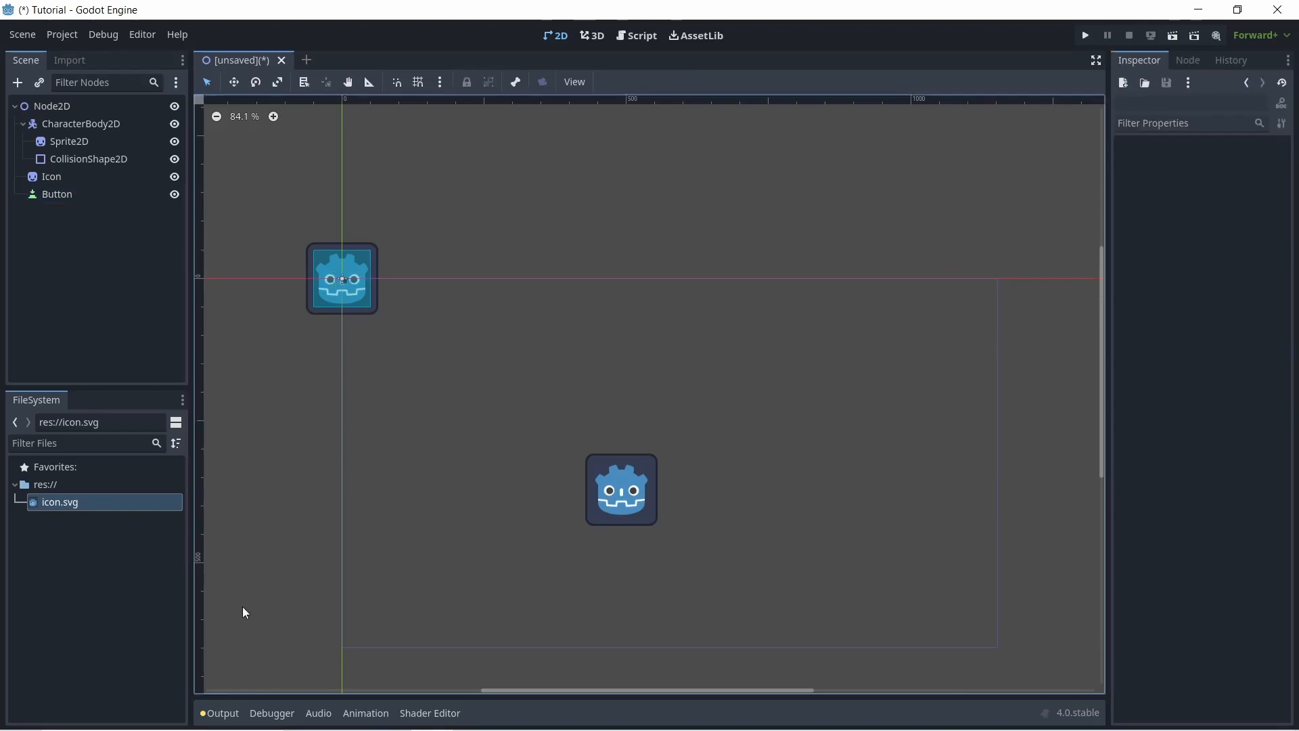
View the editor's Output log, then switch the bottom panel to the Debugger
left_click(222, 713)
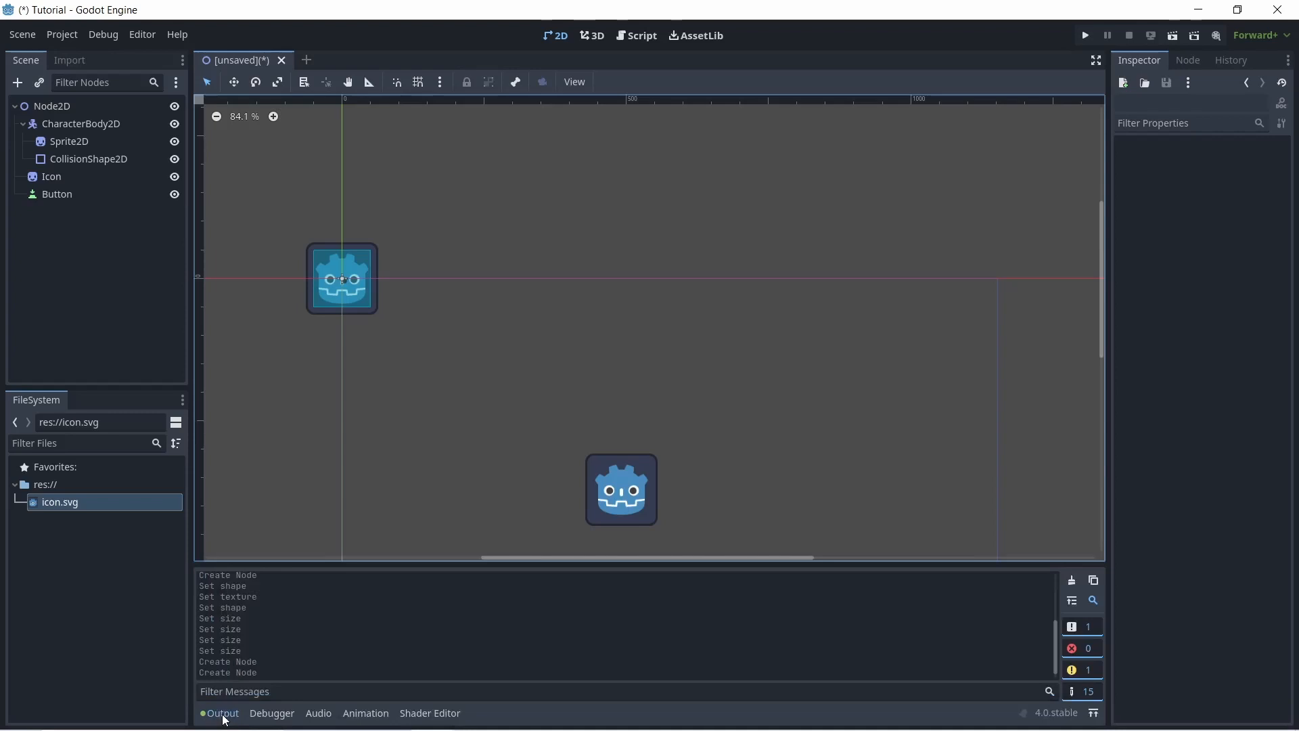
mouse_move(303, 648)
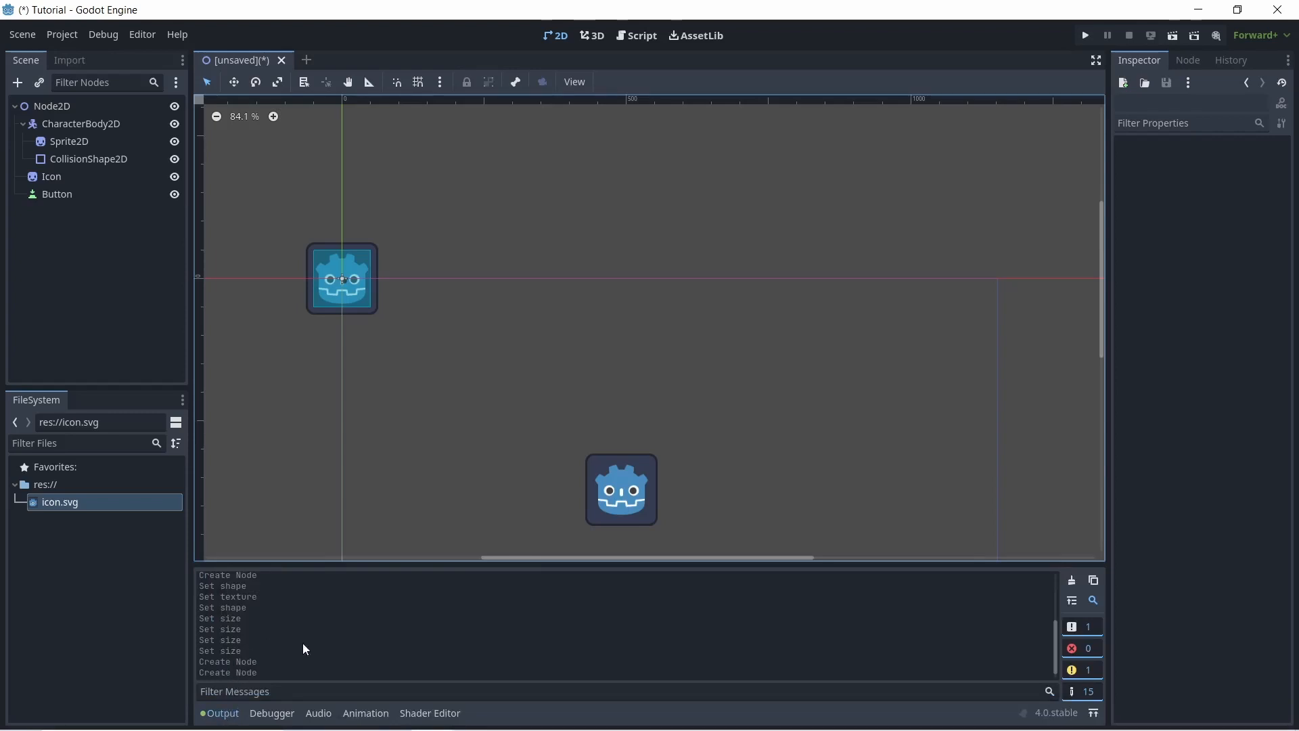
mouse_move(347, 591)
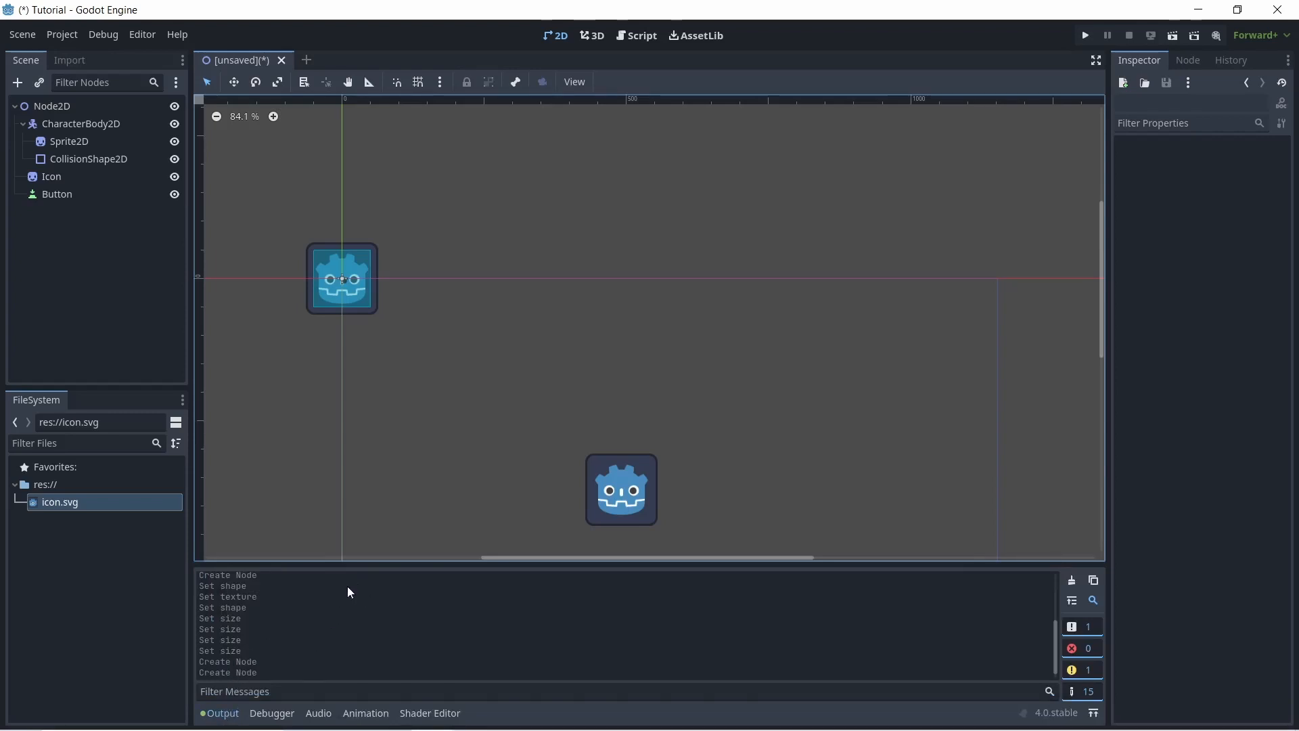
mouse_move(398, 671)
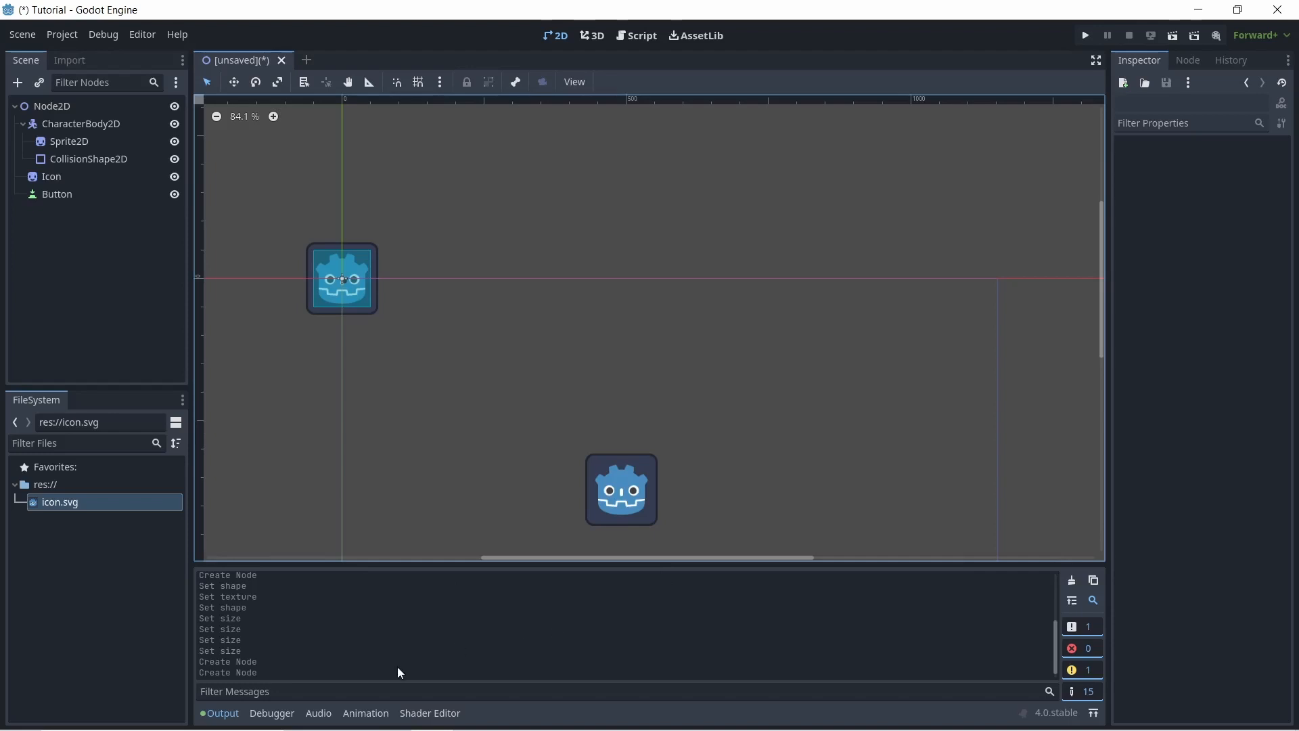
mouse_move(256, 716)
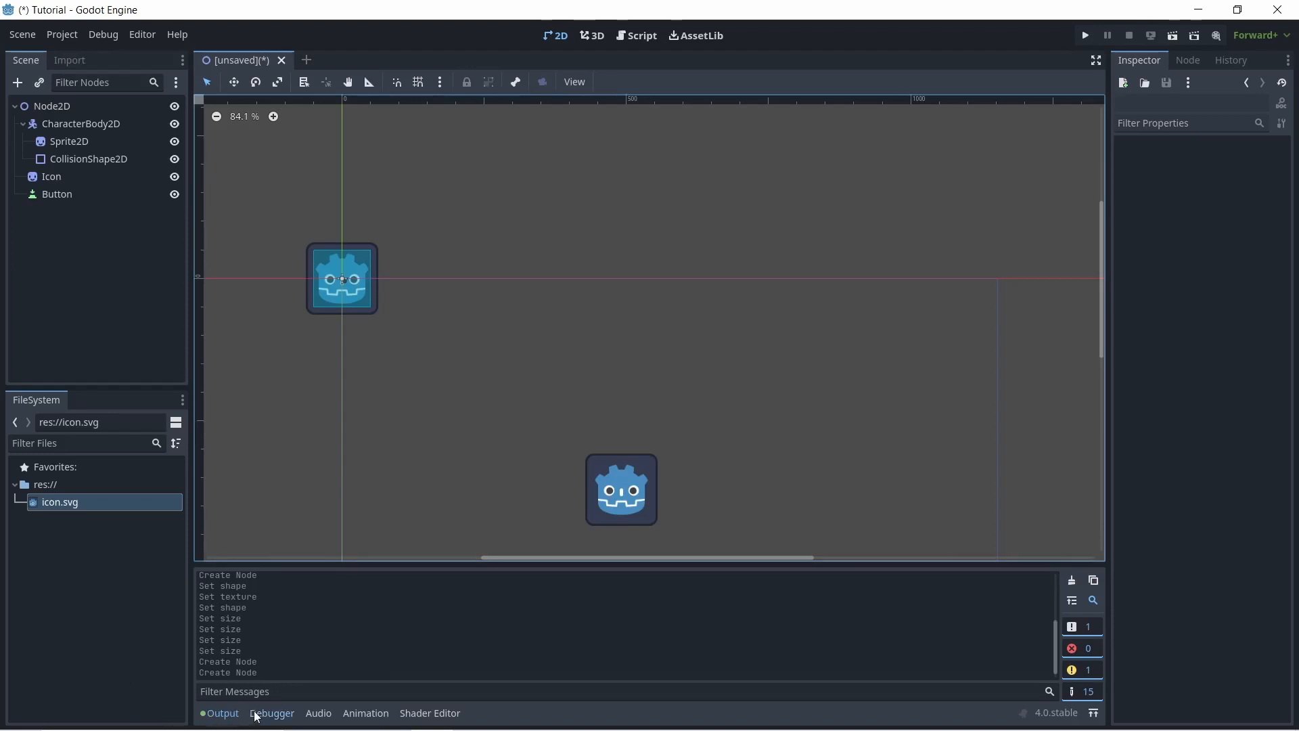
left_click(271, 713)
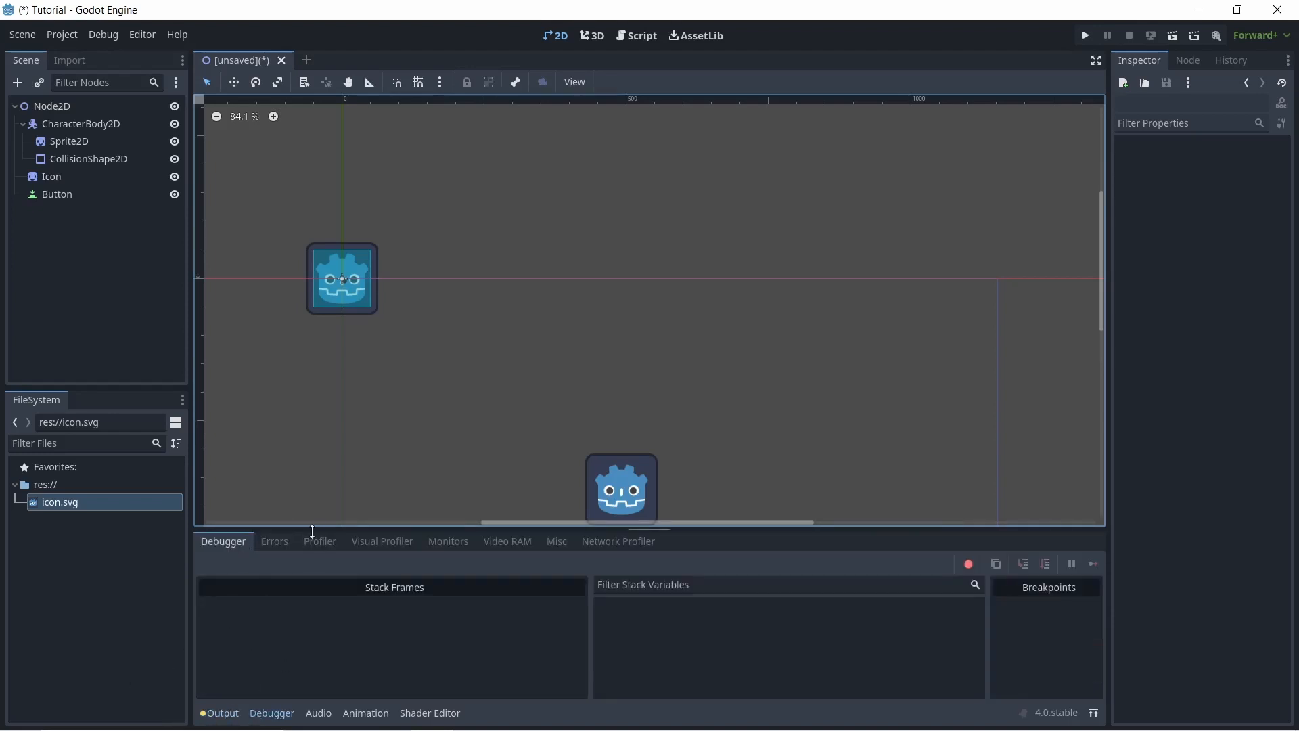
mouse_move(2, 67)
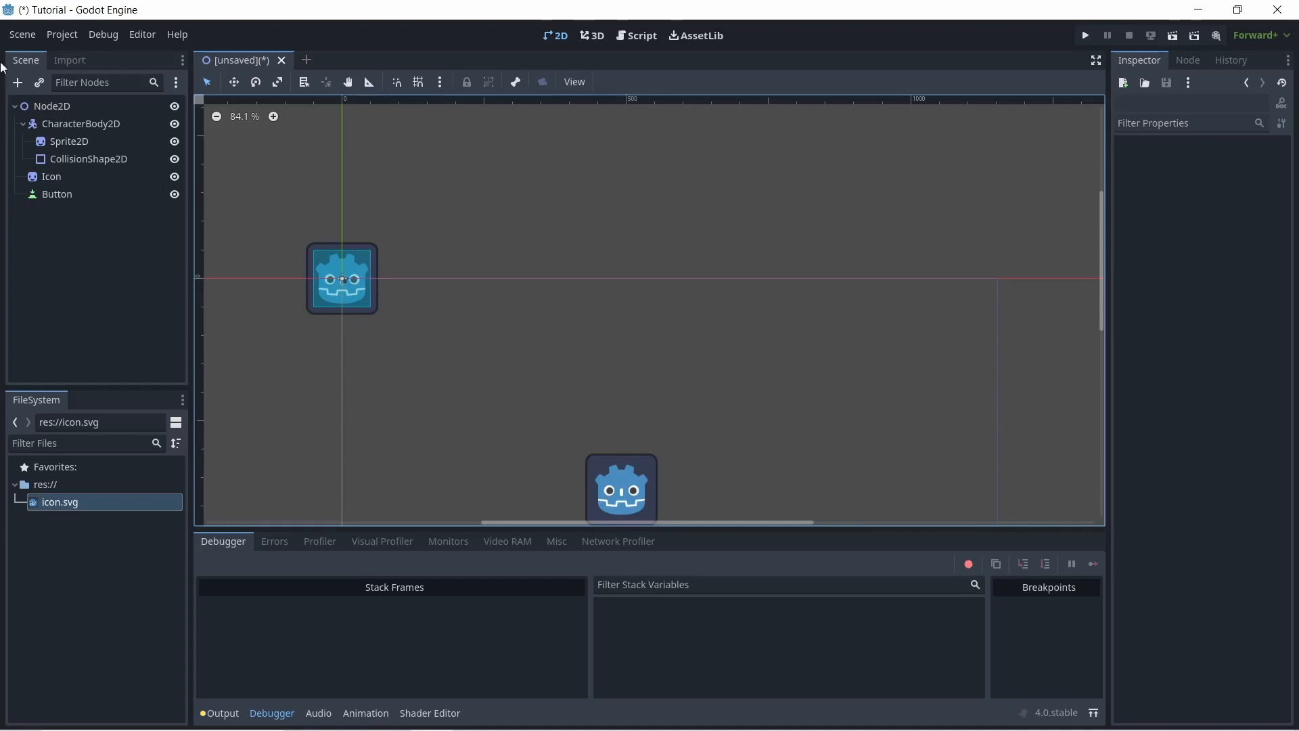
mouse_move(136, 207)
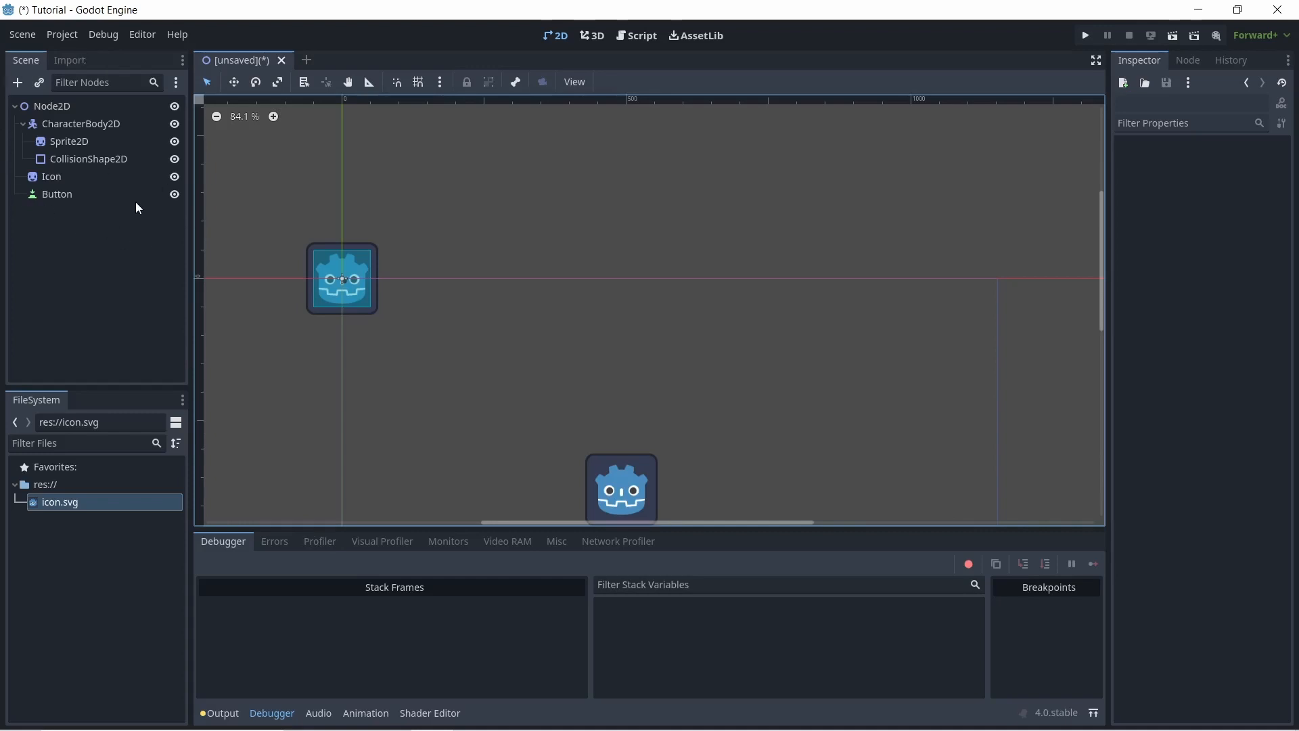
mouse_move(198, 42)
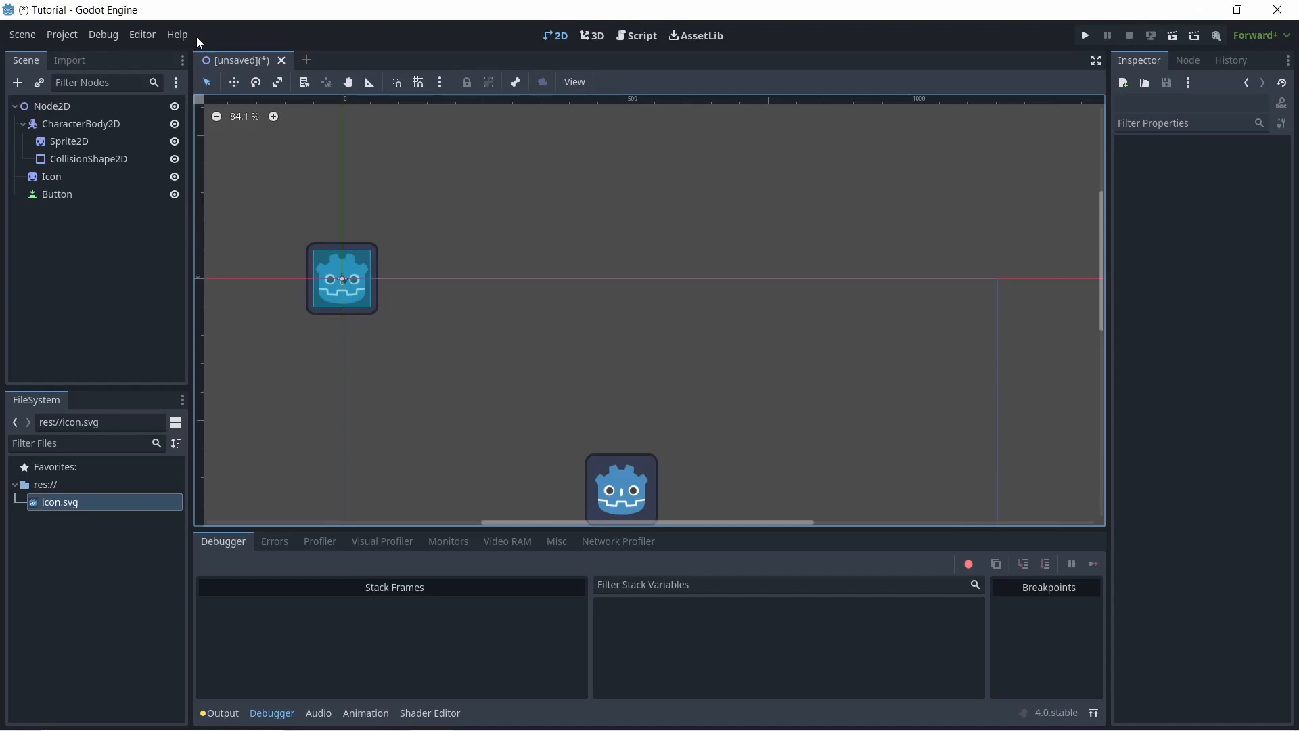
mouse_move(307, 59)
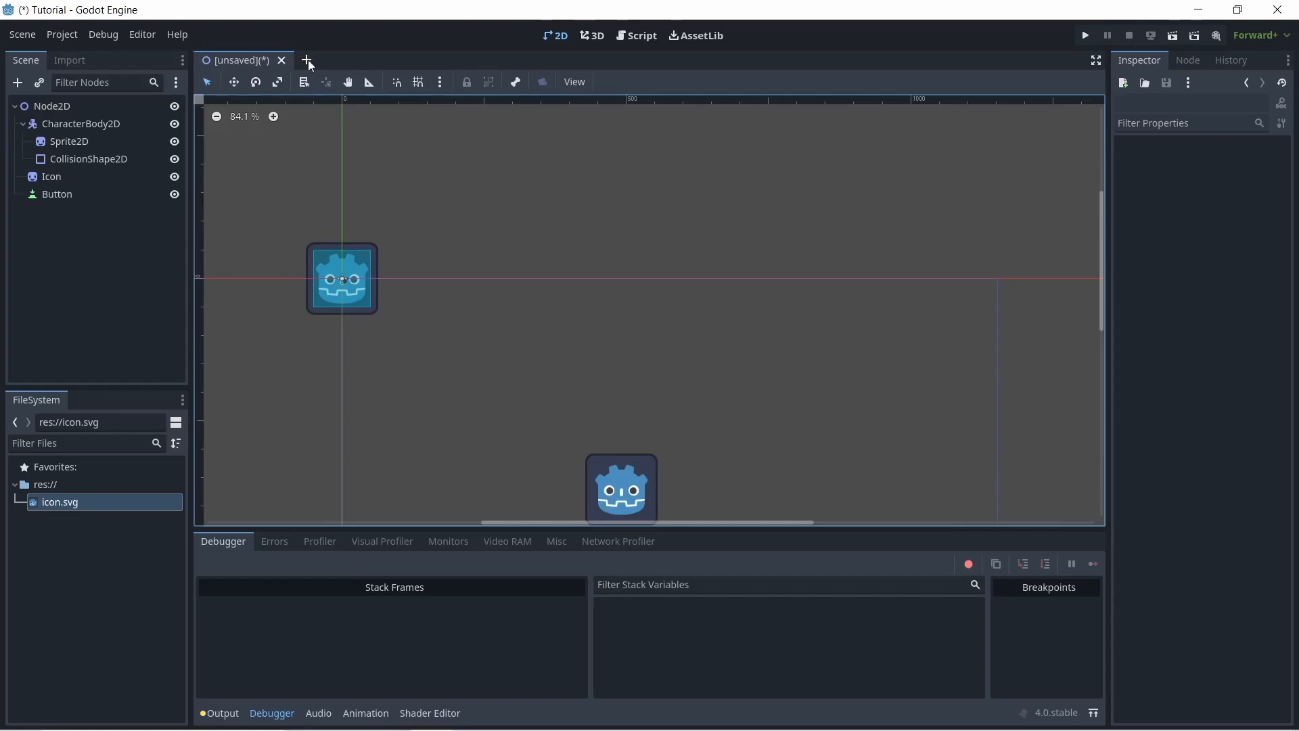
Save the scene as main.tscn in the project's root folder
left_click(307, 59)
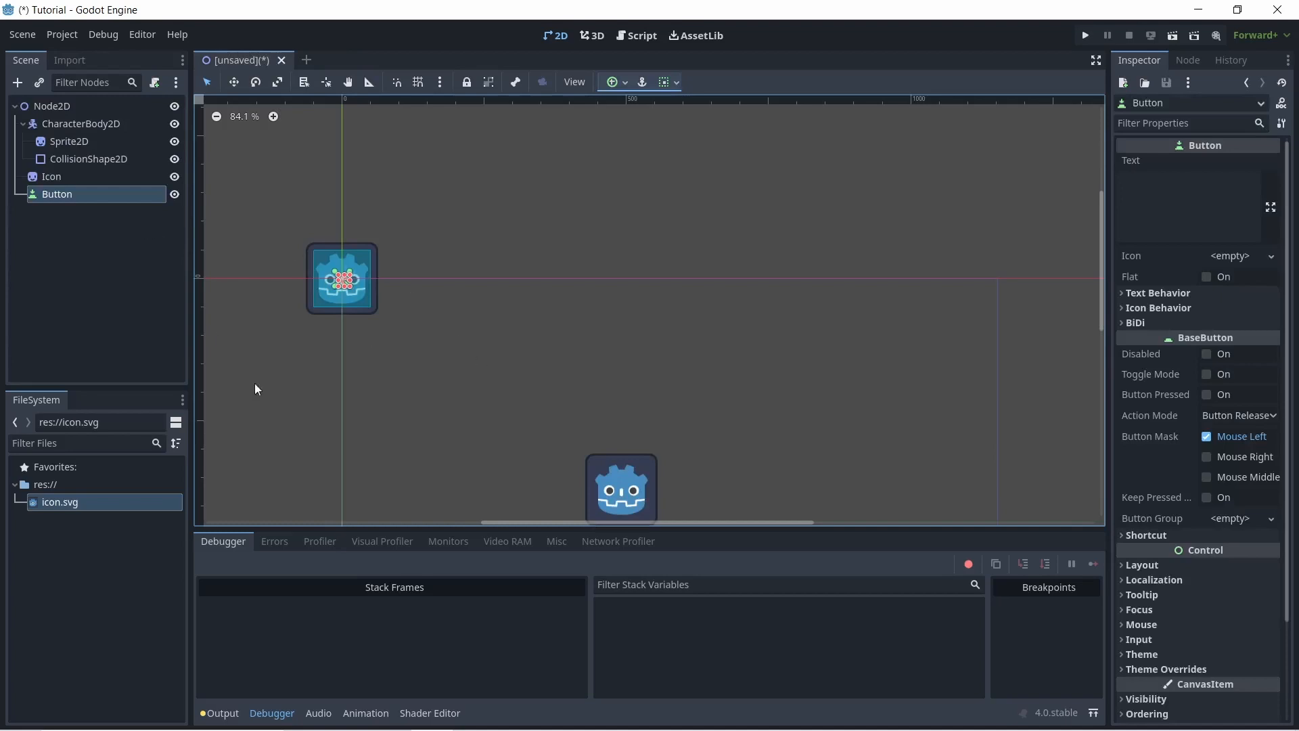
mouse_move(555, 346)
type("main.tscn")
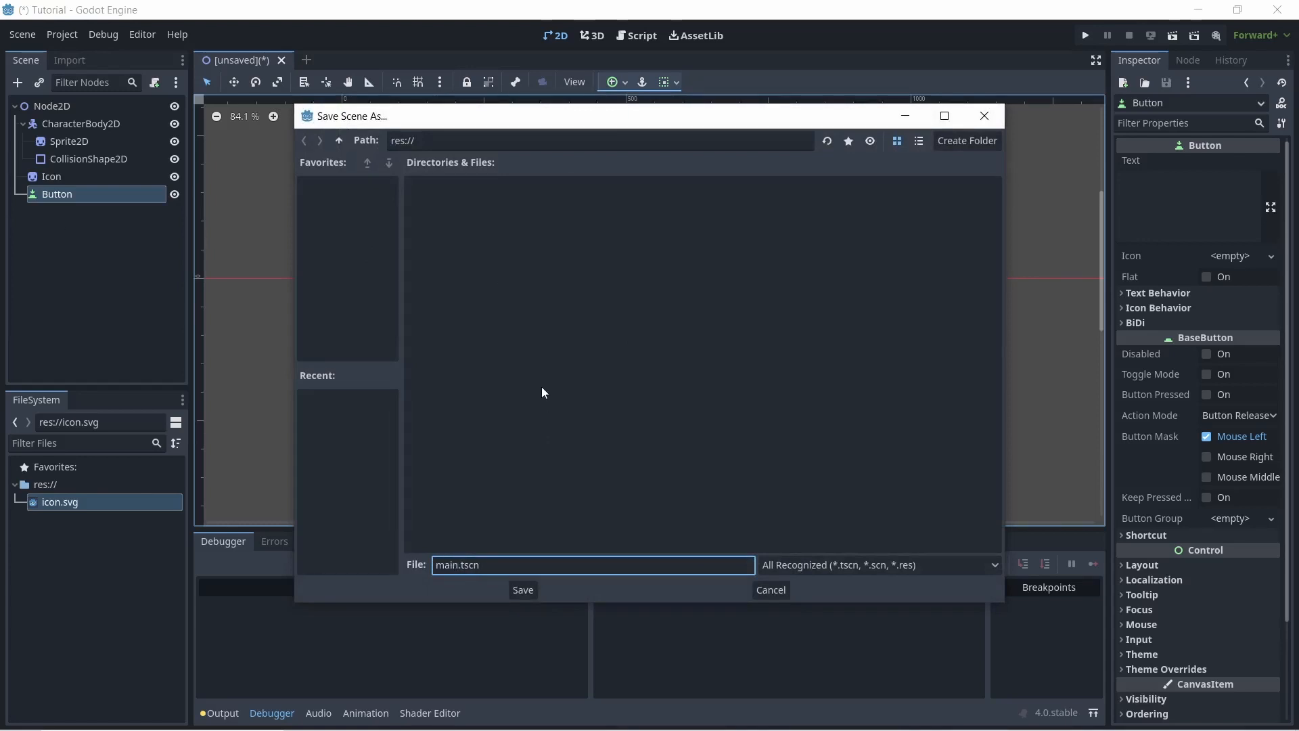
left_click(522, 588)
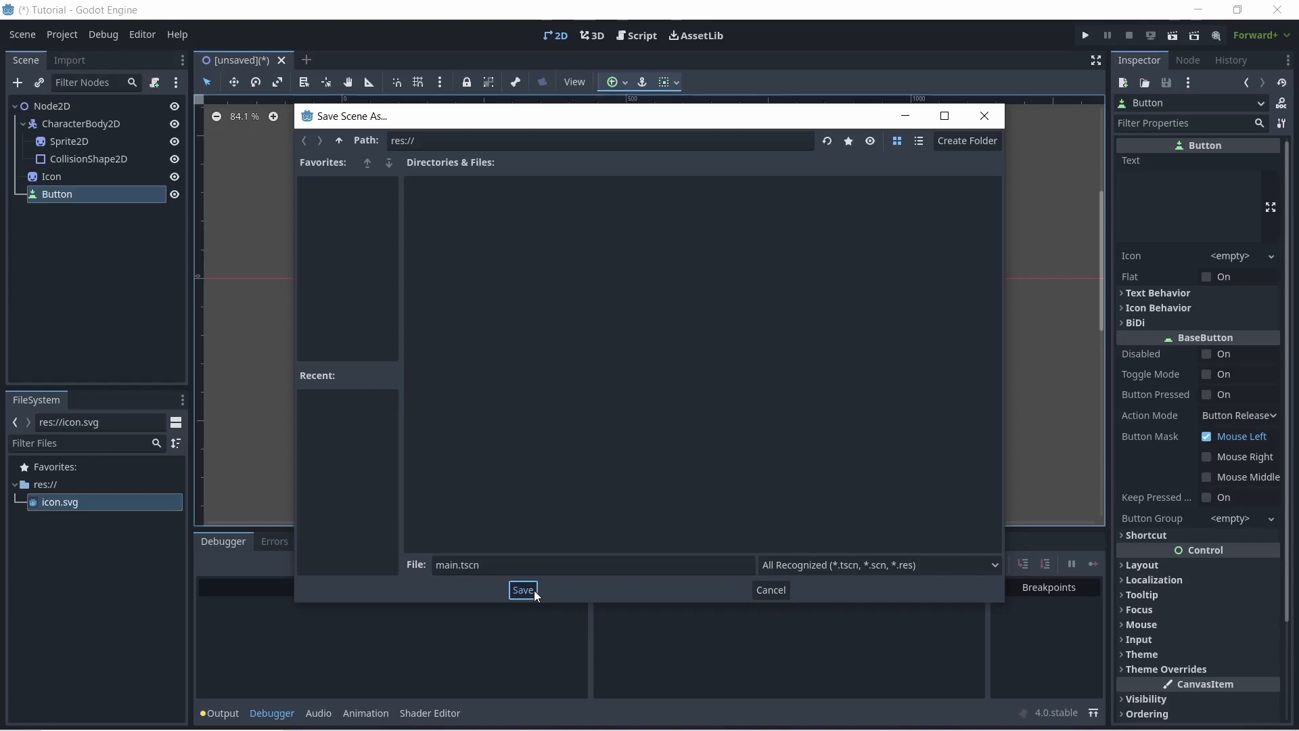
left_click(523, 590)
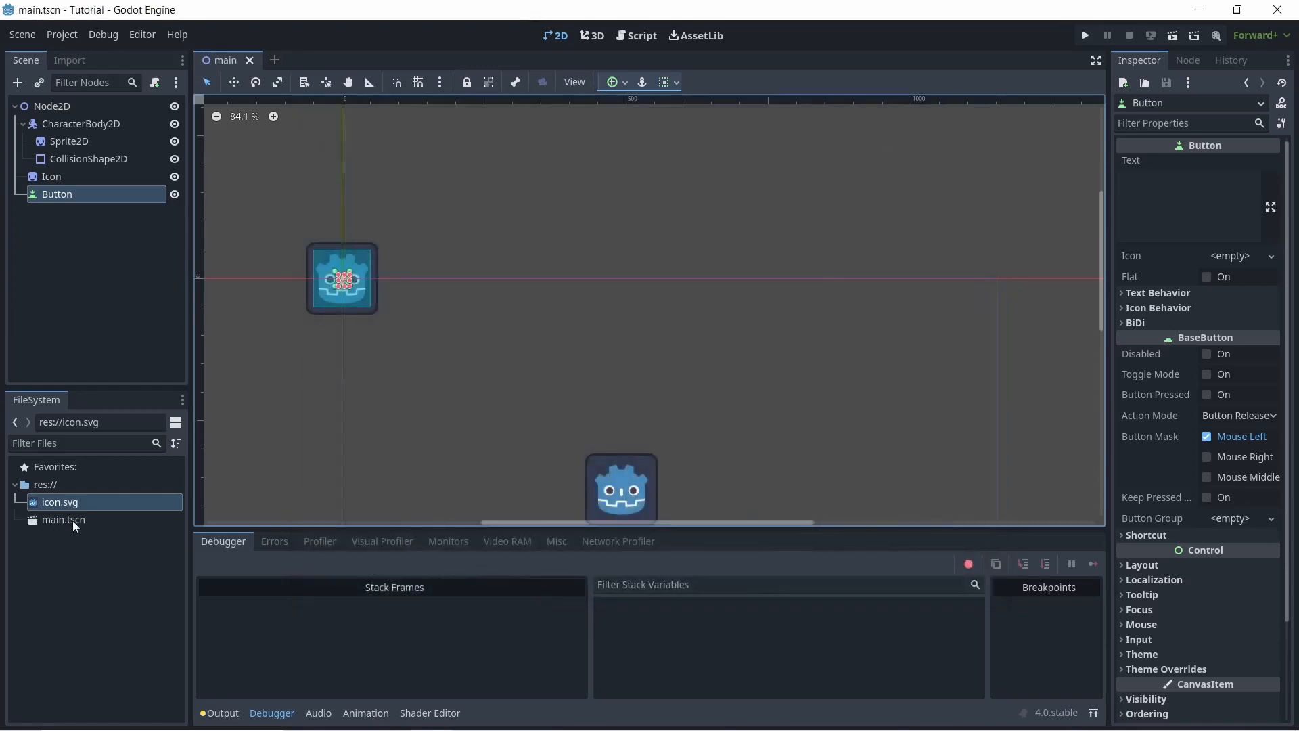
mouse_move(27, 538)
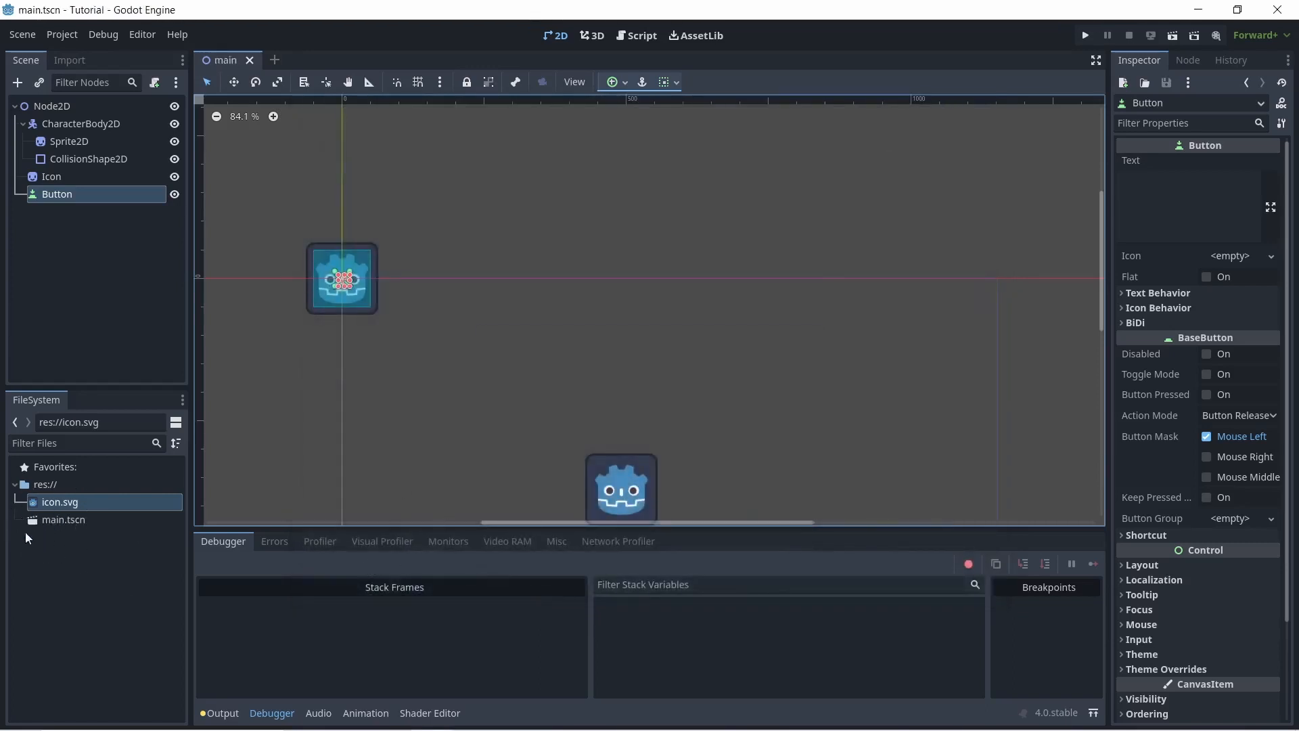
Browse the Node2D node types in Create New Node to build the Enemy scene root
left_click(53, 105)
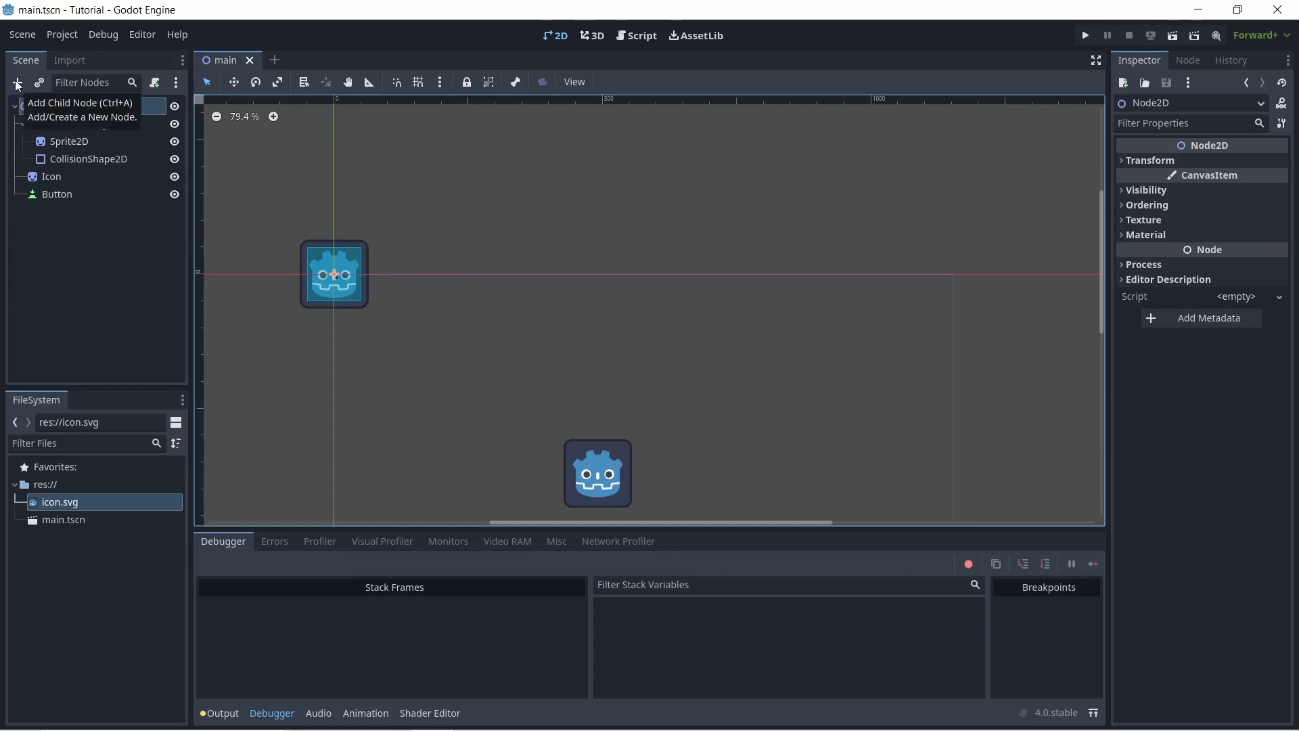
left_click(16, 82)
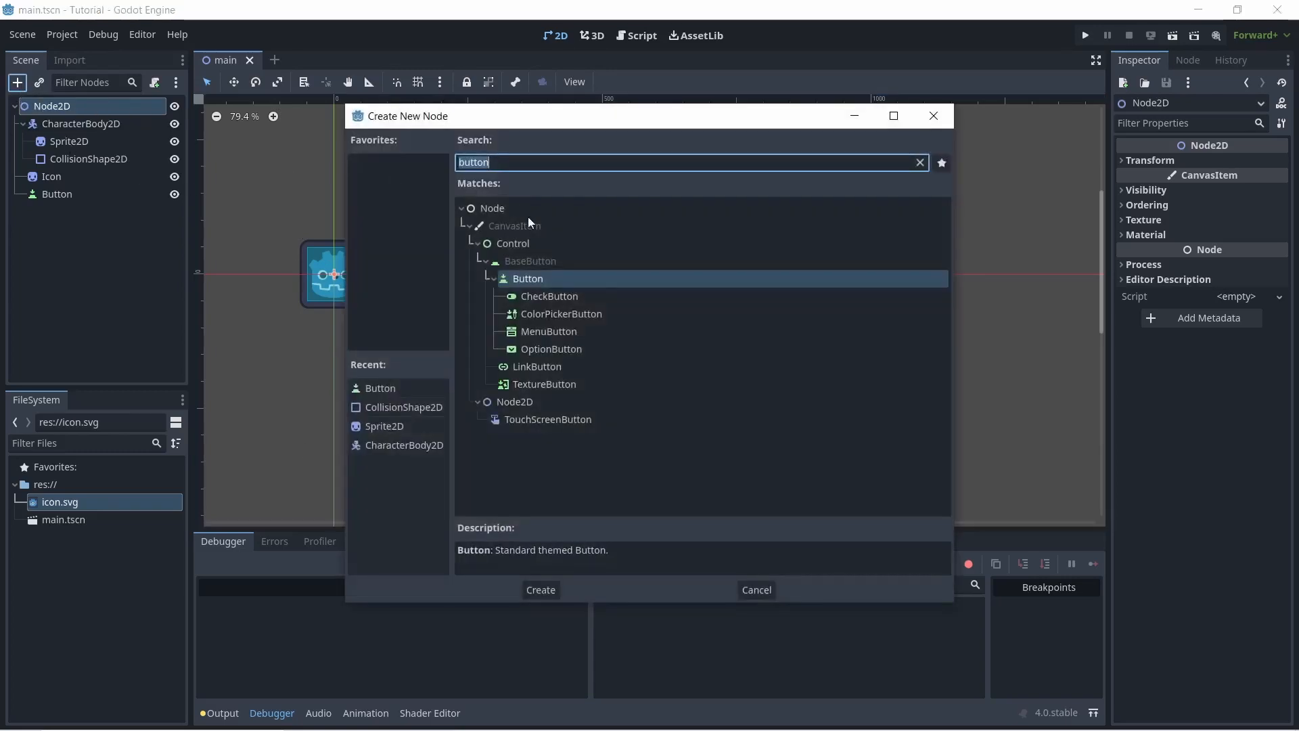
left_click(918, 161)
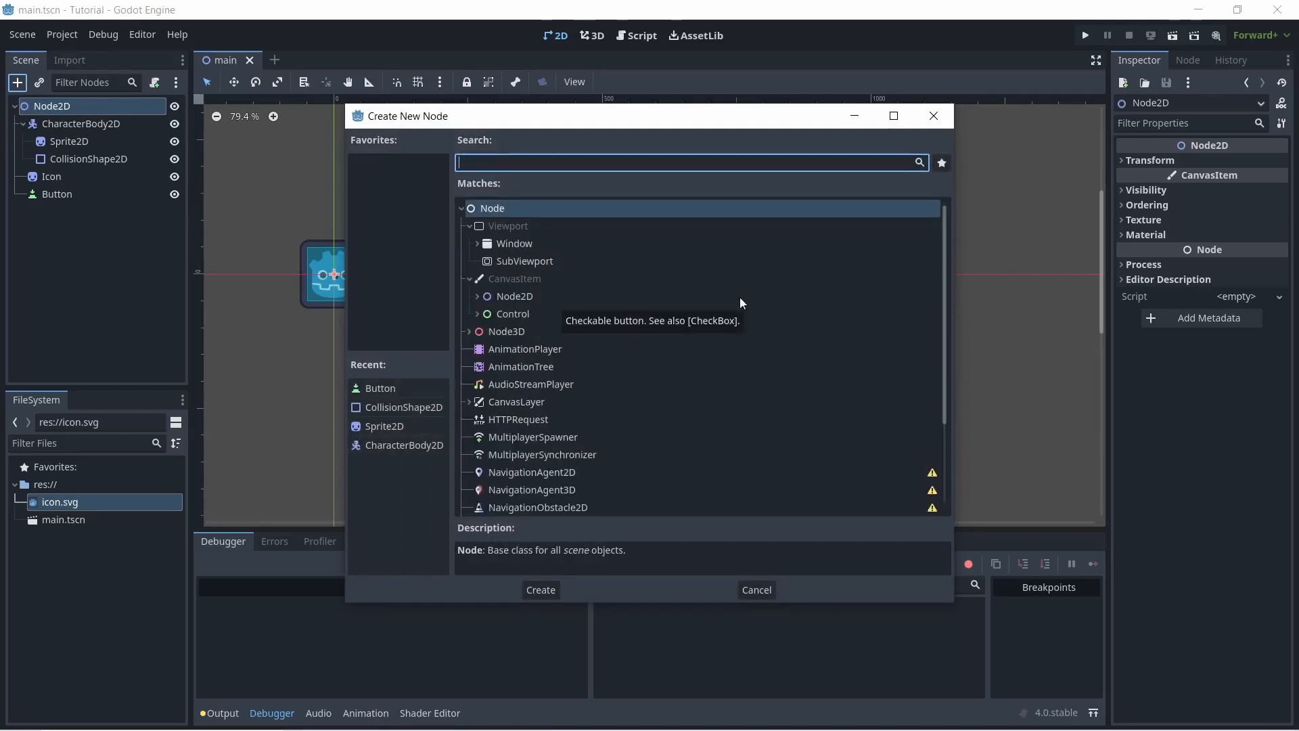
left_click(476, 297)
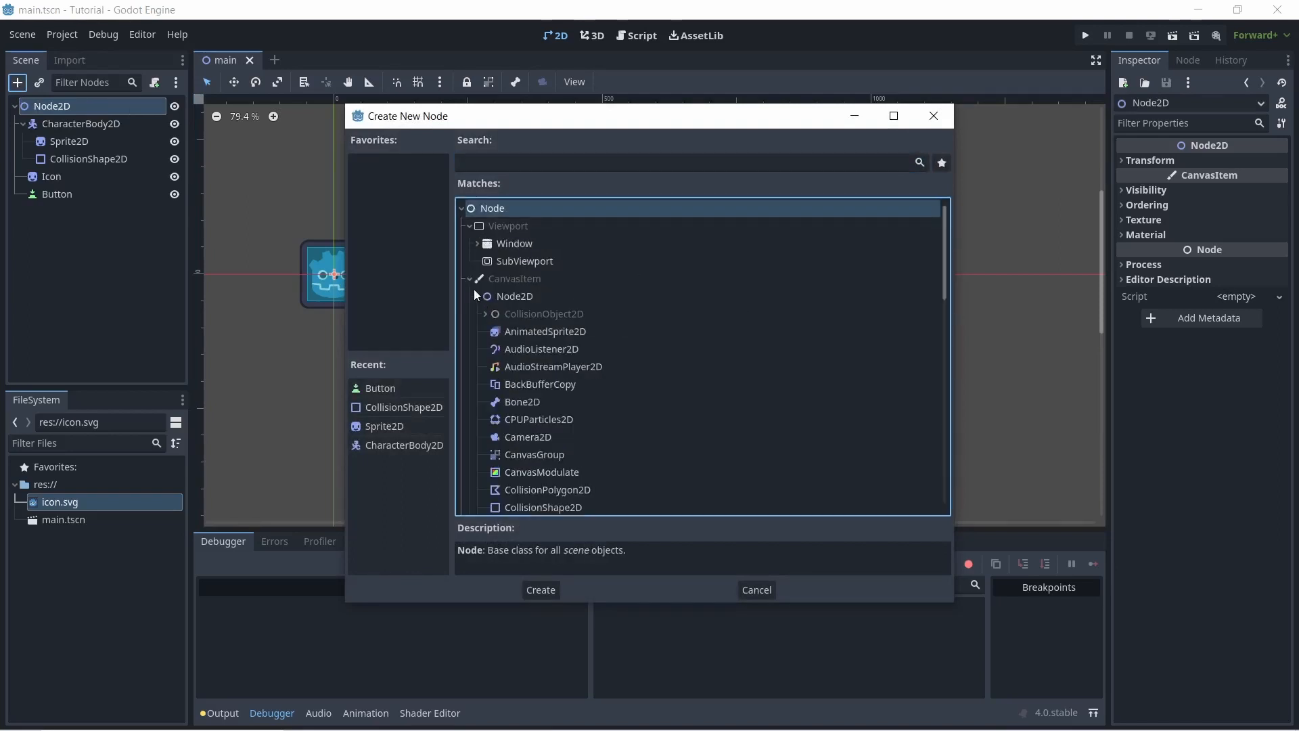
scroll("down", 3)
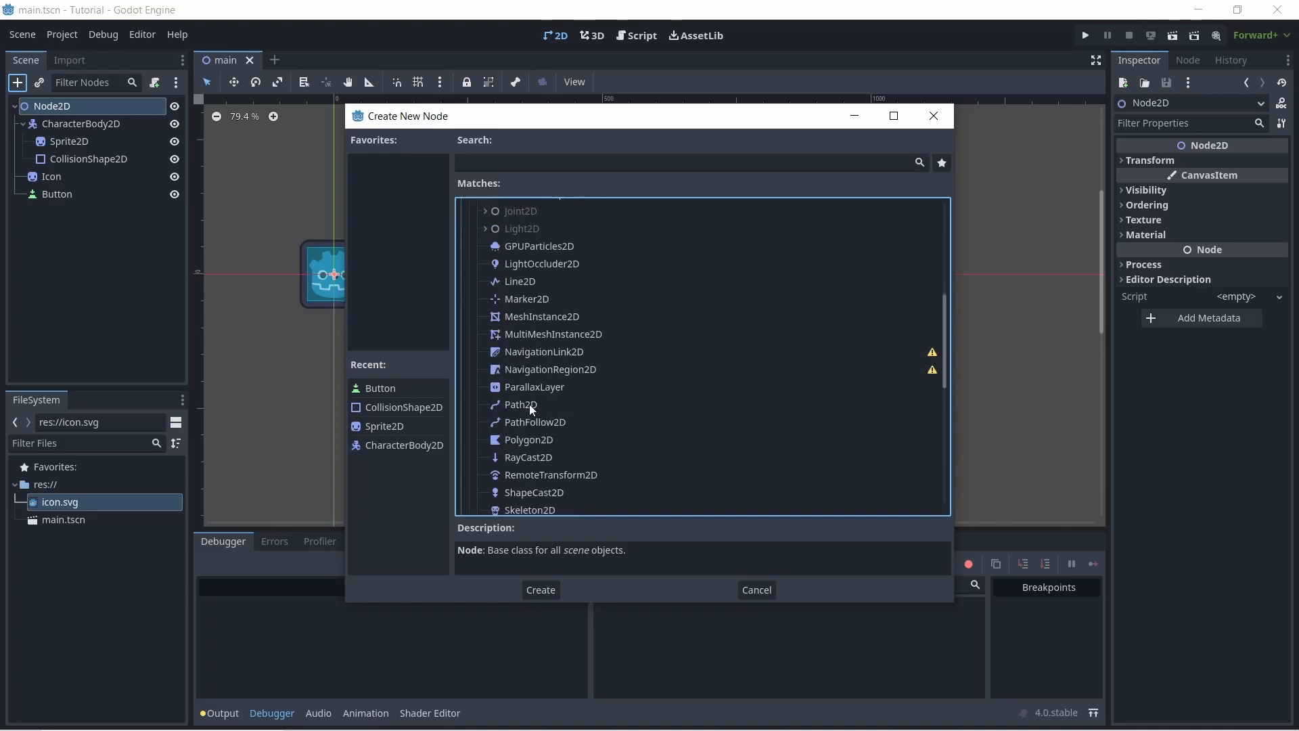
scroll("down", 3)
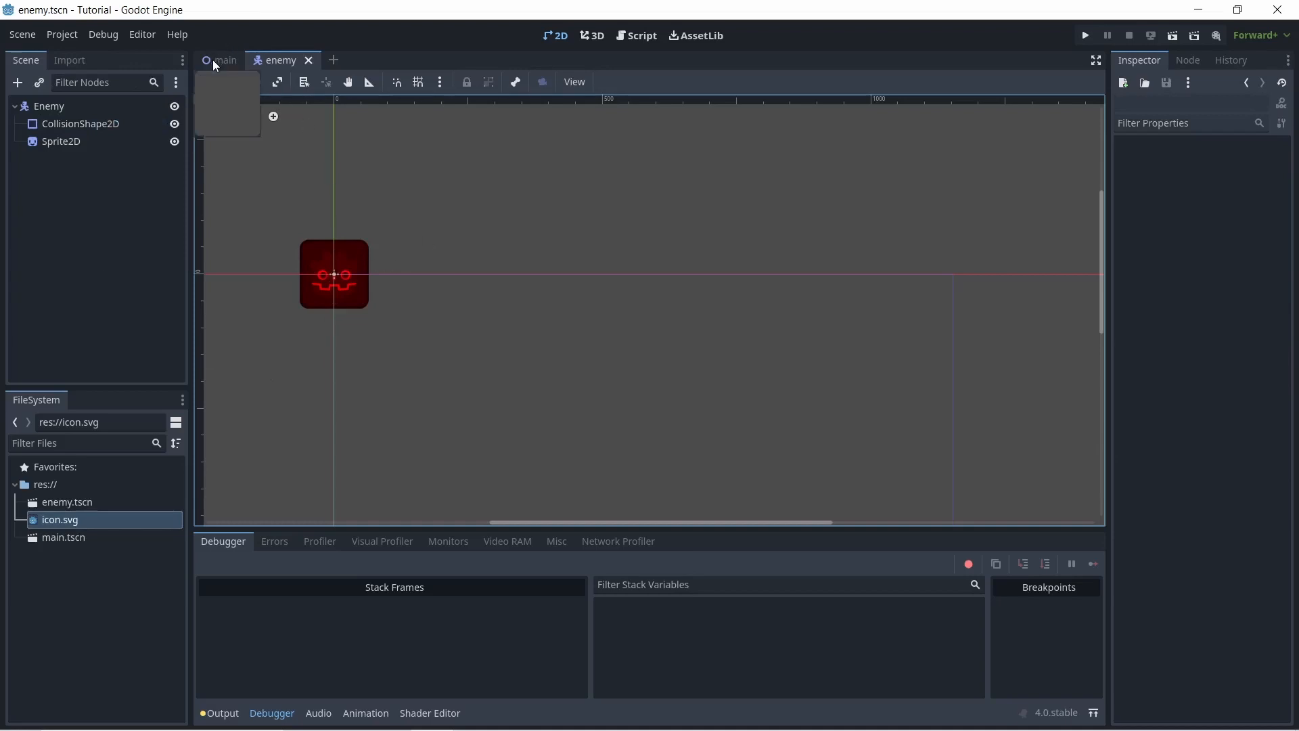
Instance enemy.tscn into the main scene under the root Node2D
left_click(222, 60)
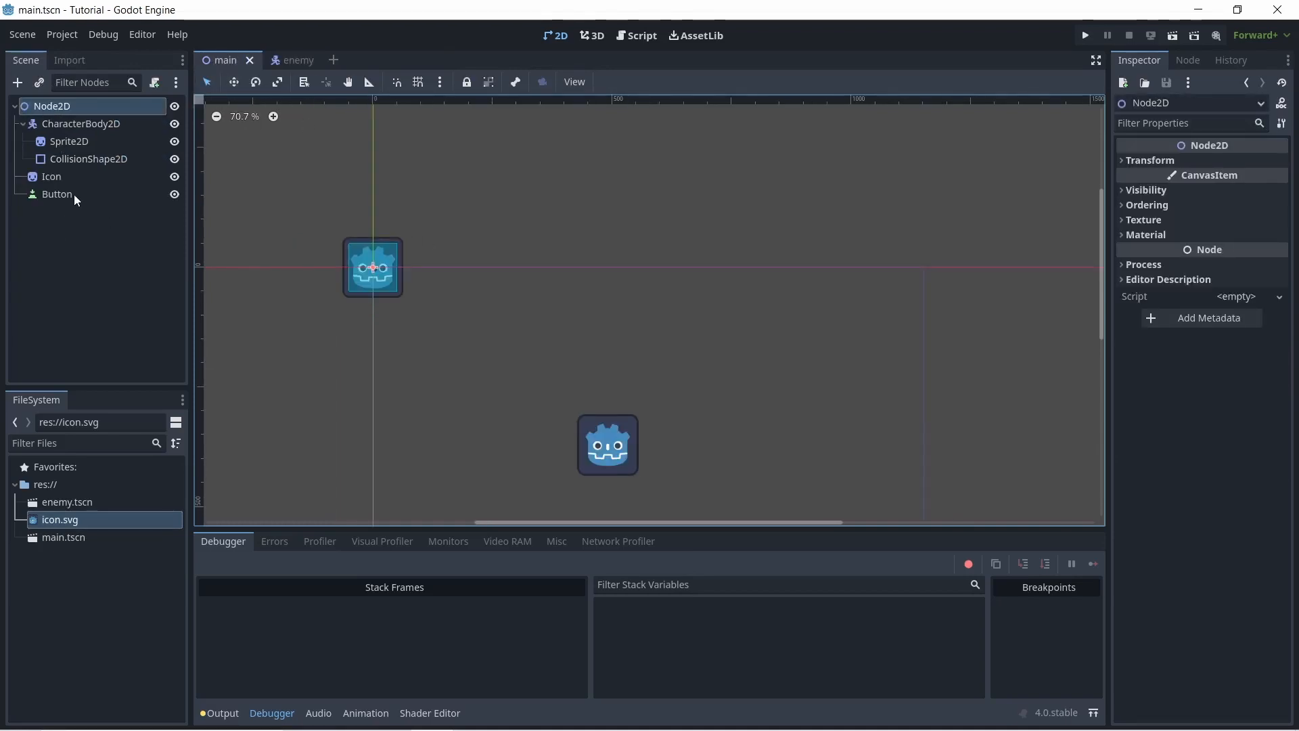
mouse_move(38, 83)
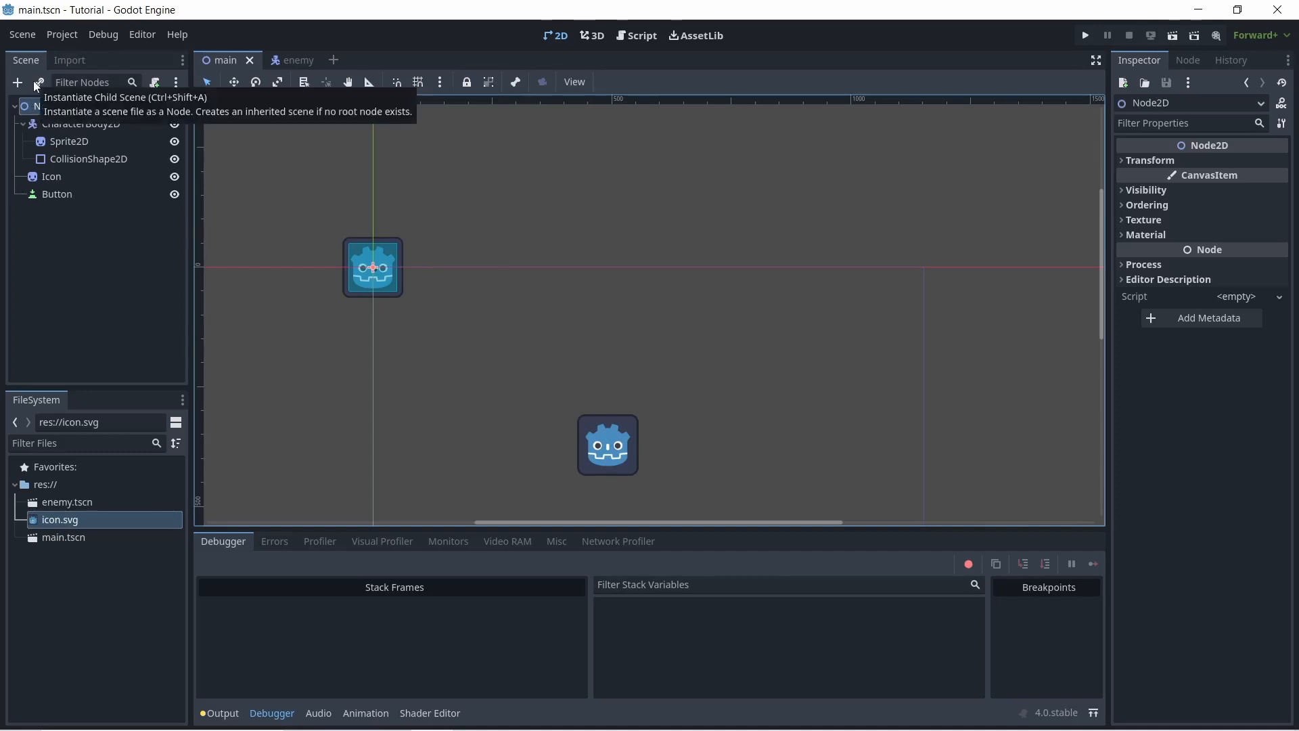
left_click(38, 82)
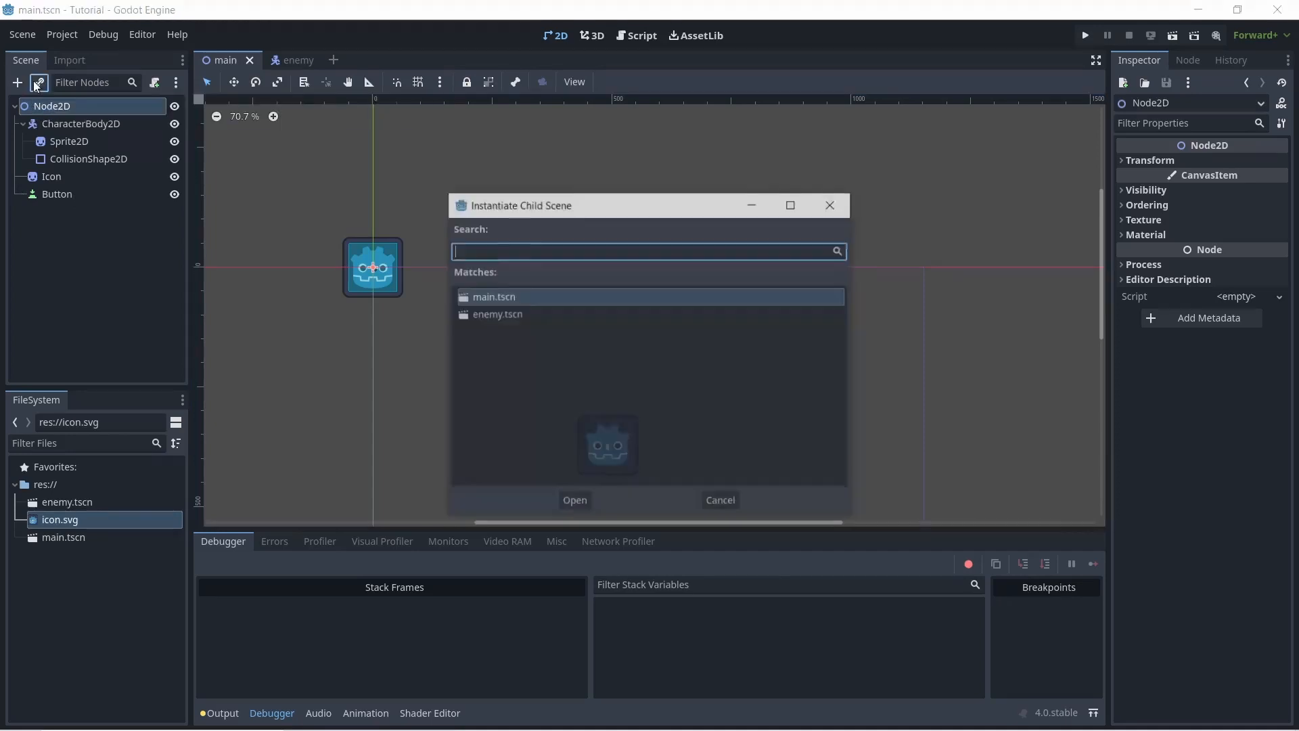
left_click(495, 313)
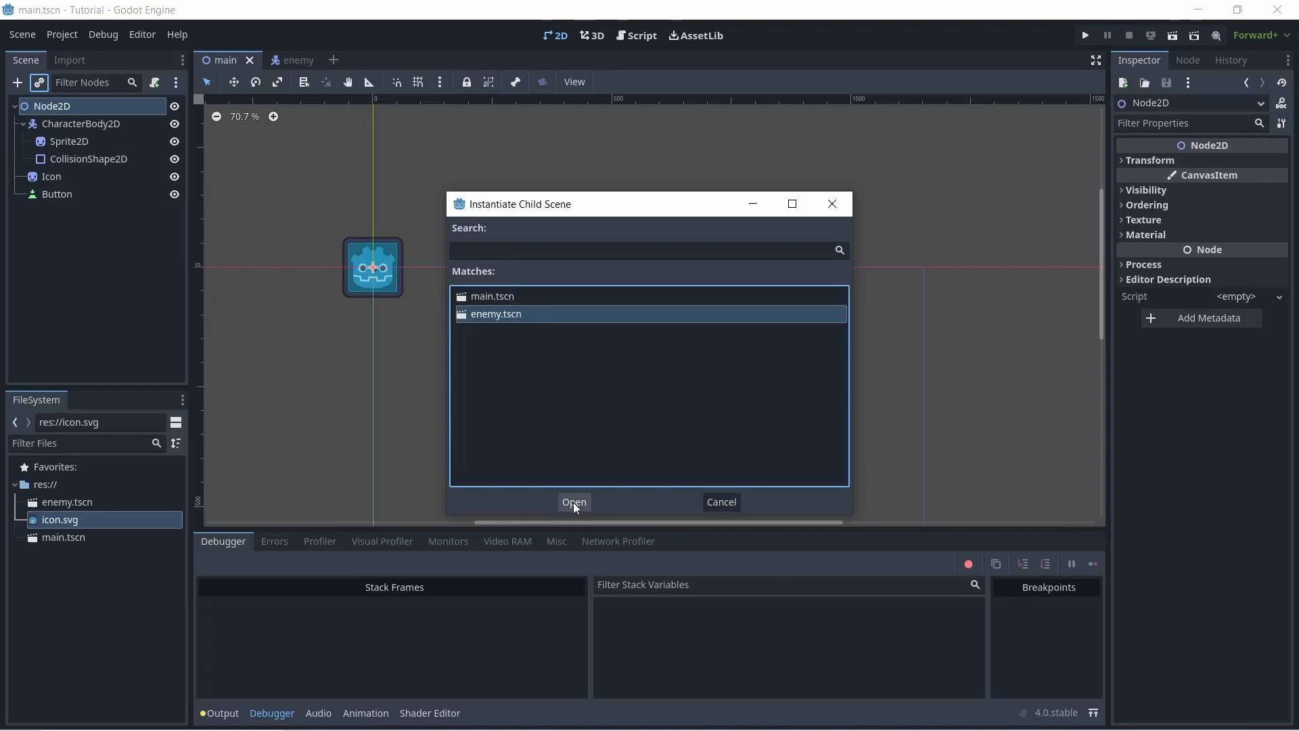
left_click(574, 500)
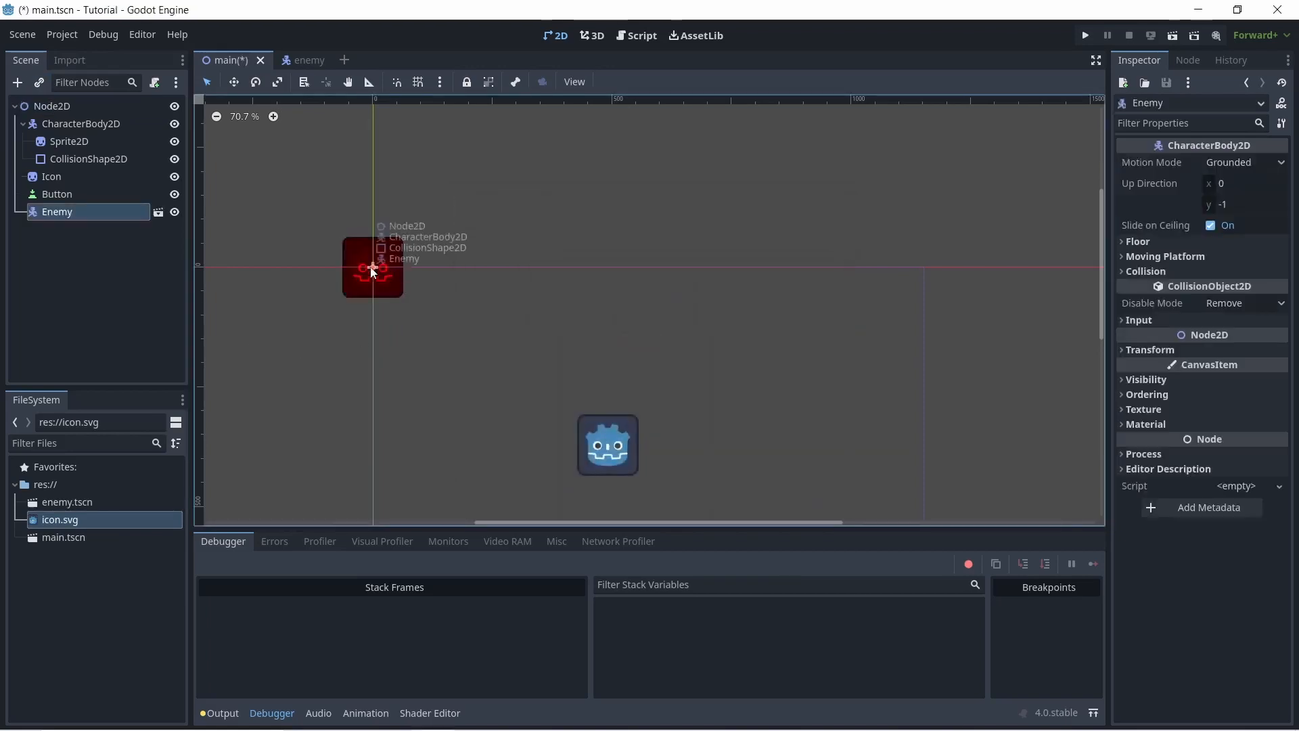
left_click(53, 105)
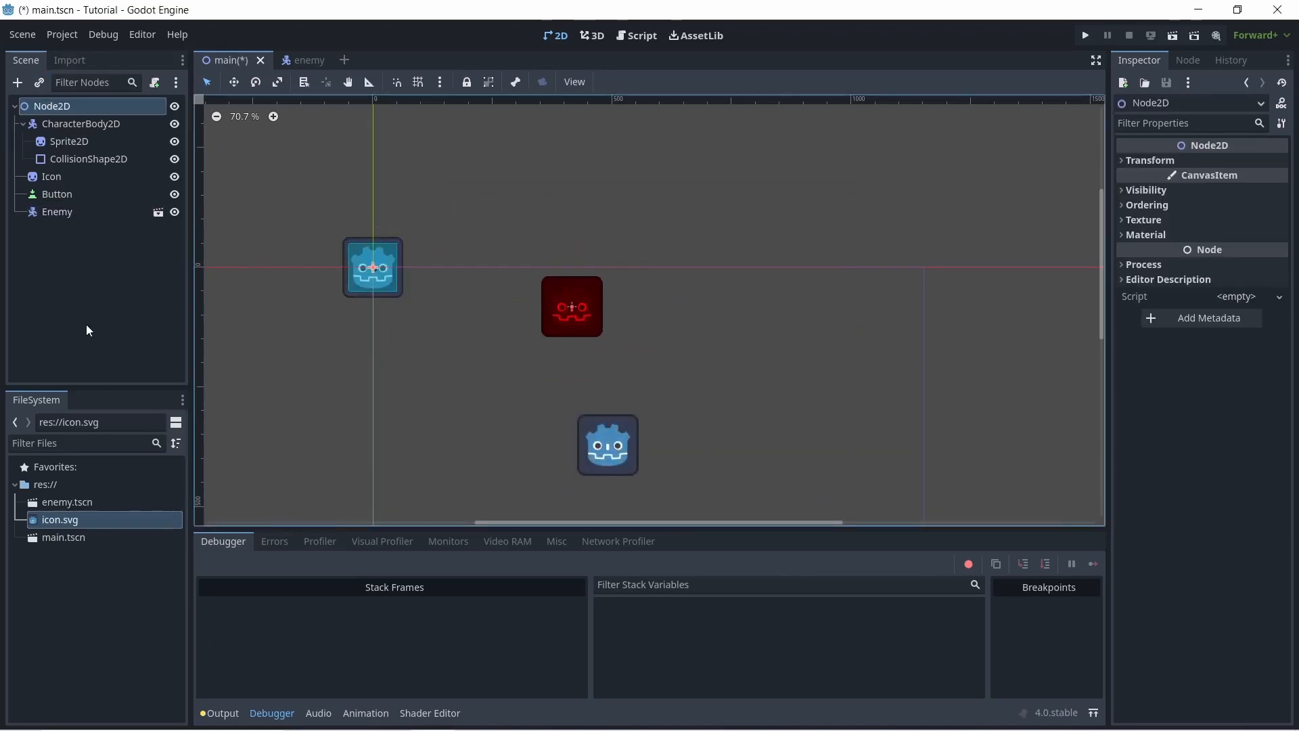
mouse_move(252, 304)
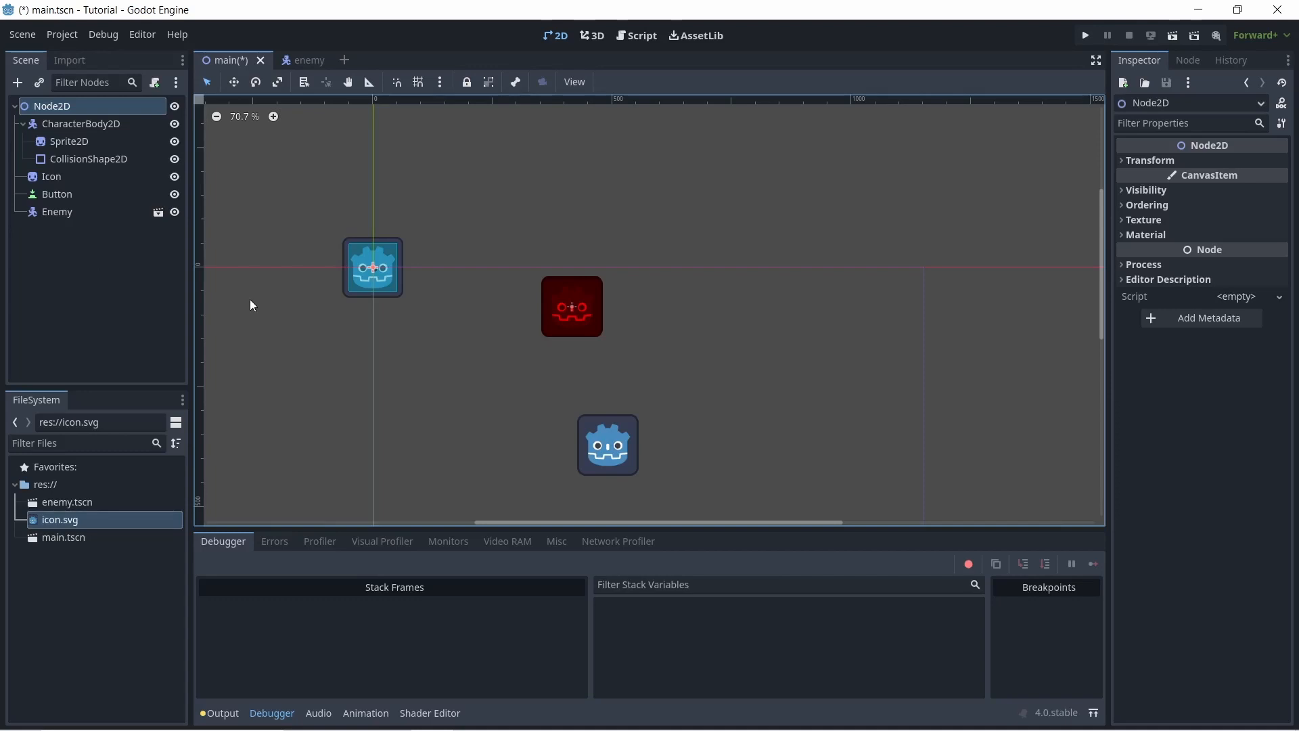
mouse_move(151, 90)
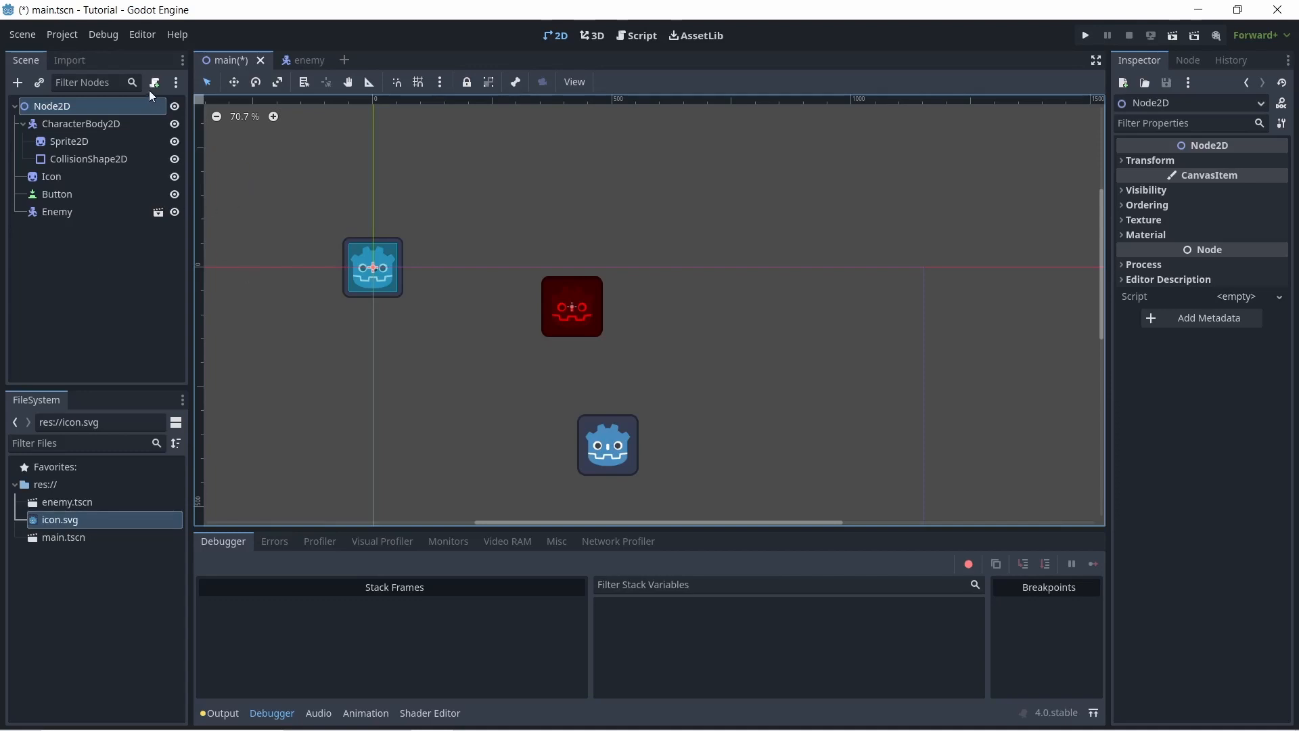
mouse_move(154, 83)
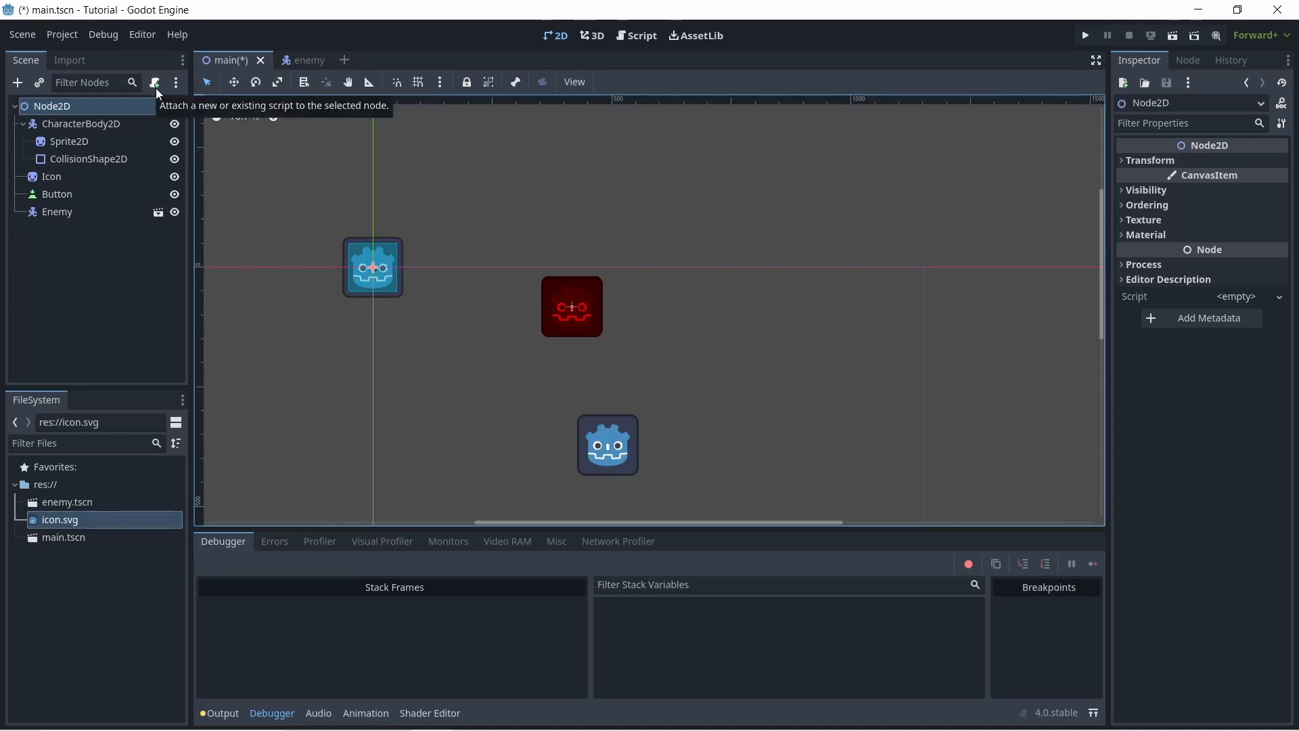
Attach a new GDScript main.gd from the default template to the root Node2D
left_click(155, 83)
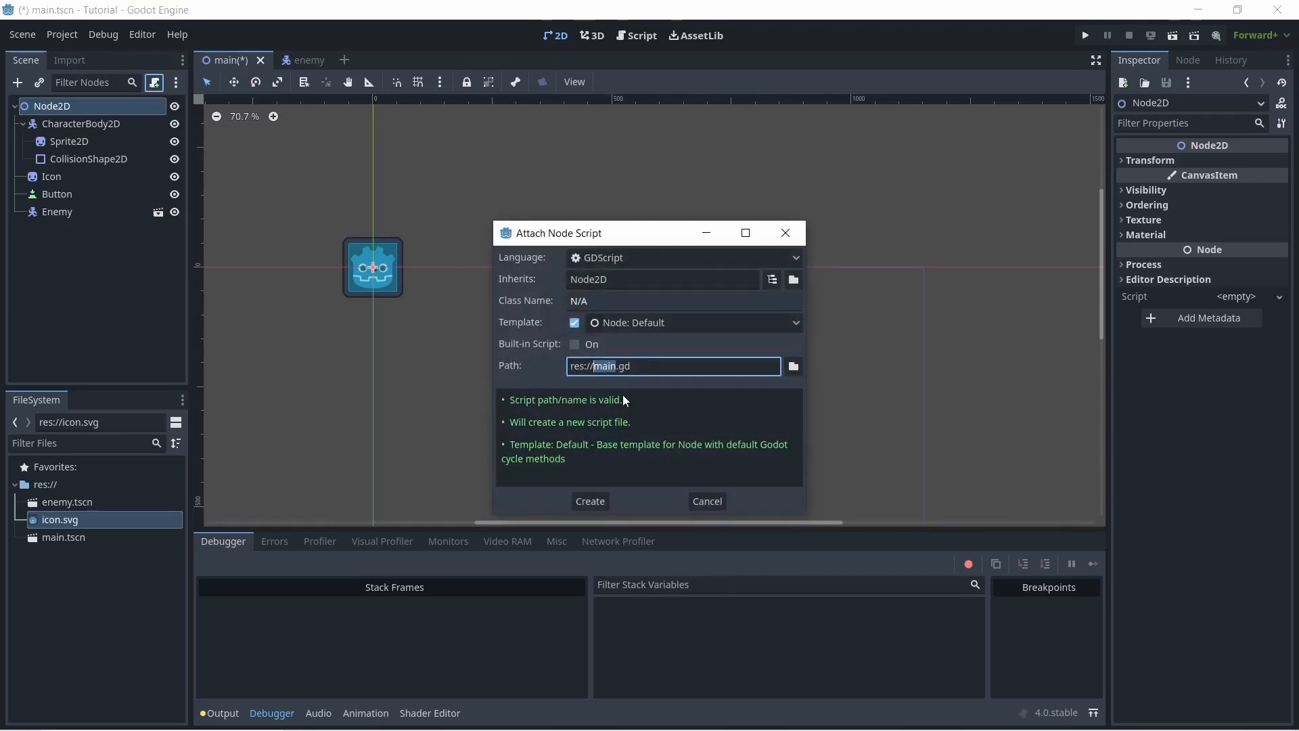
mouse_move(594, 407)
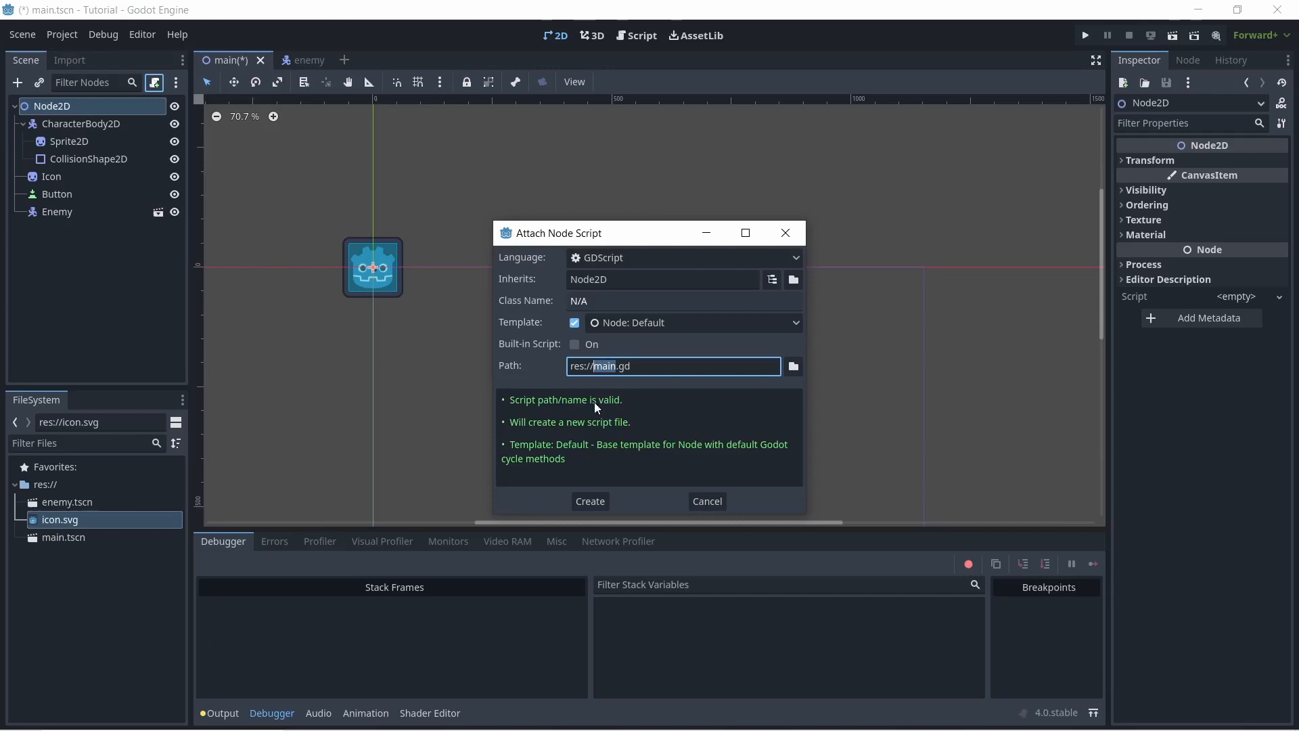
mouse_move(589, 500)
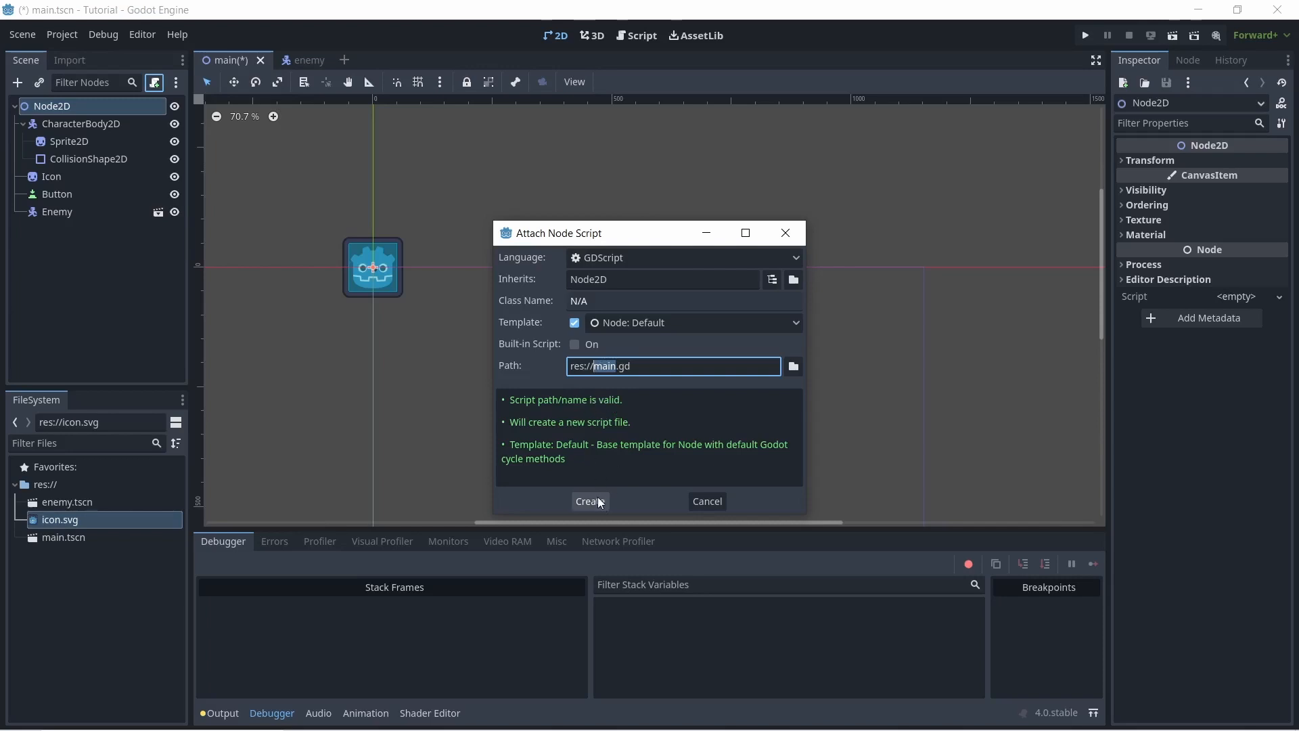
left_click(590, 501)
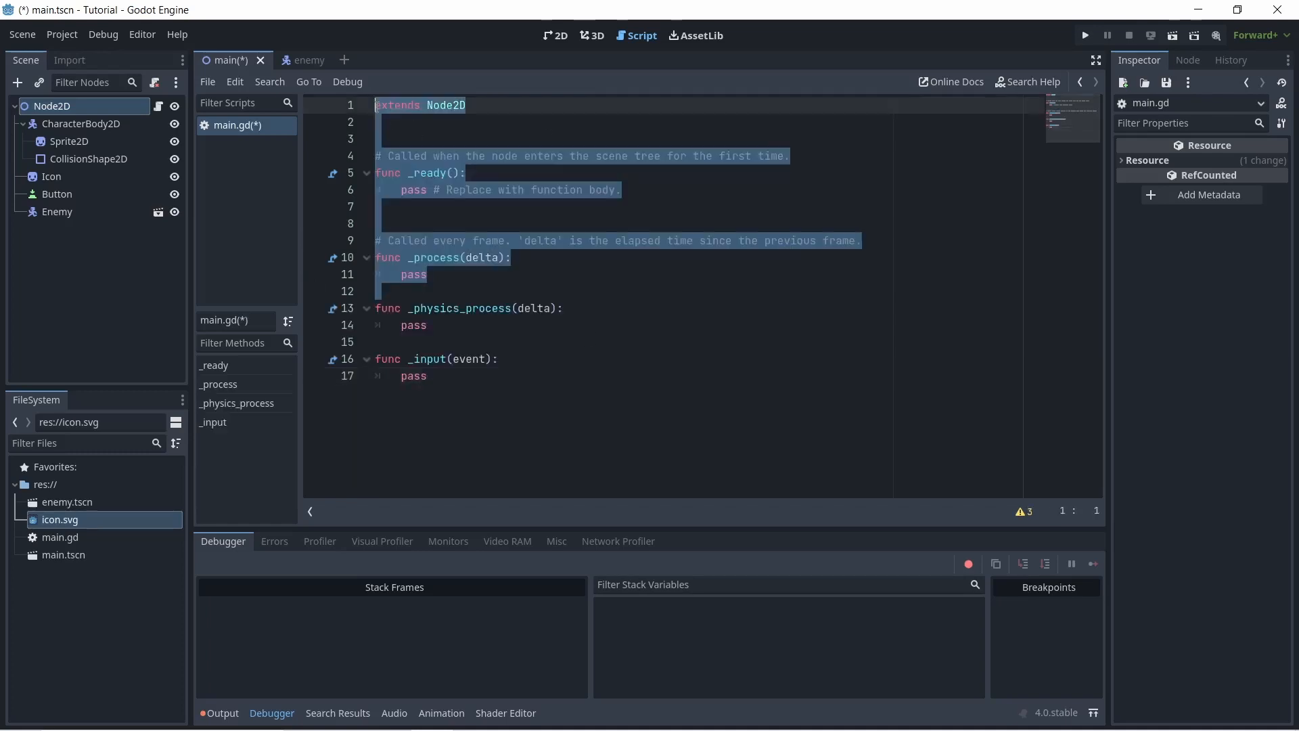
left_click(444, 106)
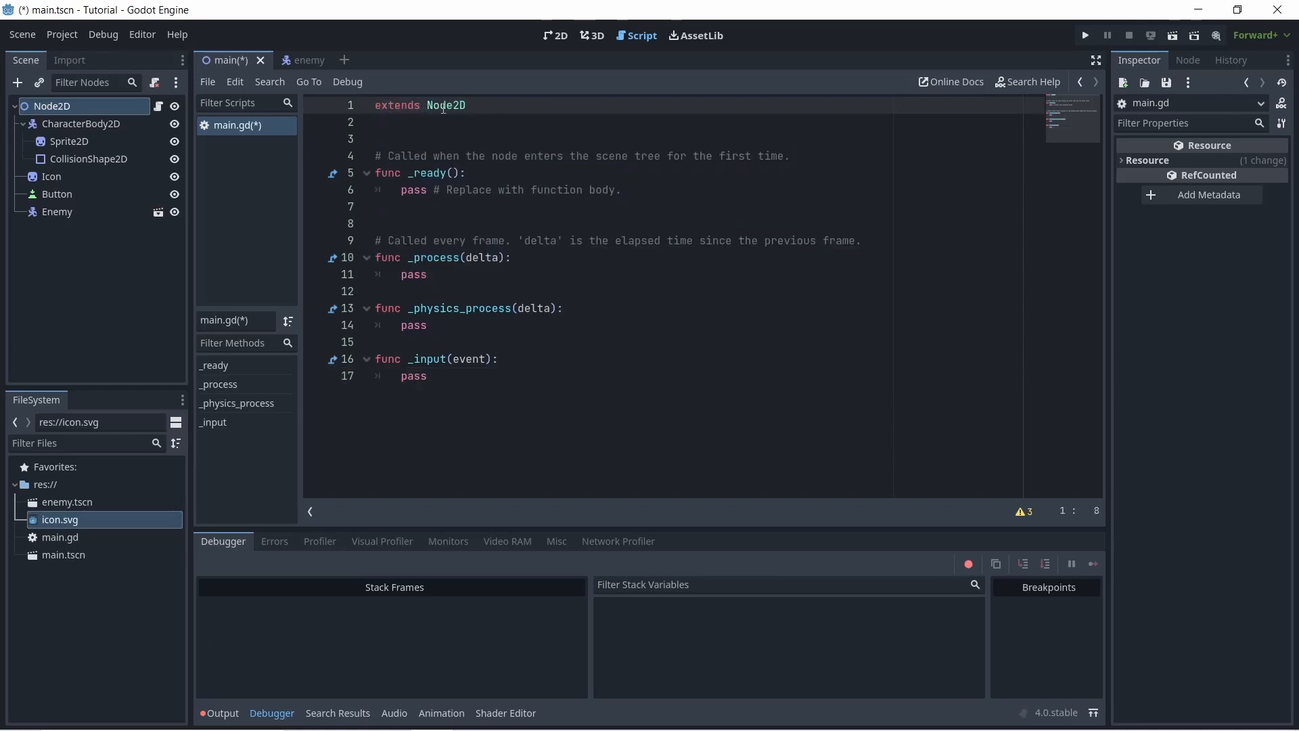
double_click(445, 106)
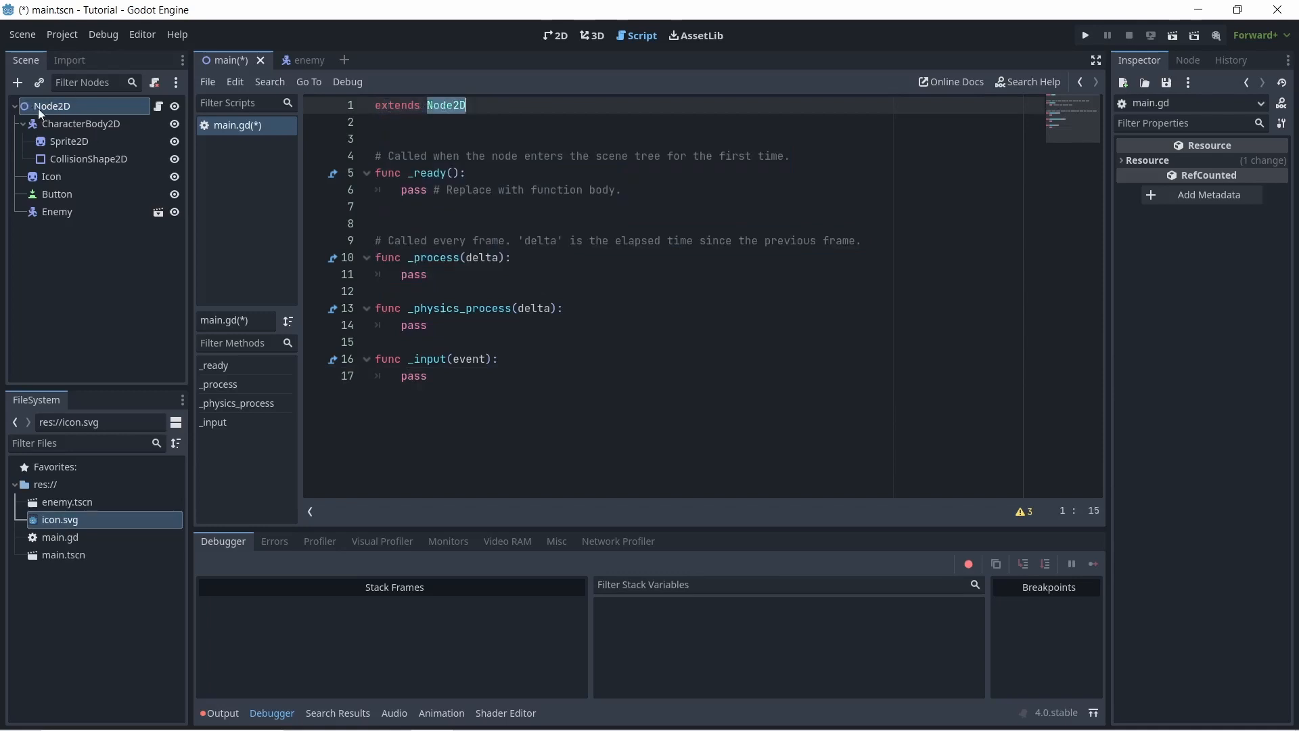
mouse_move(76, 108)
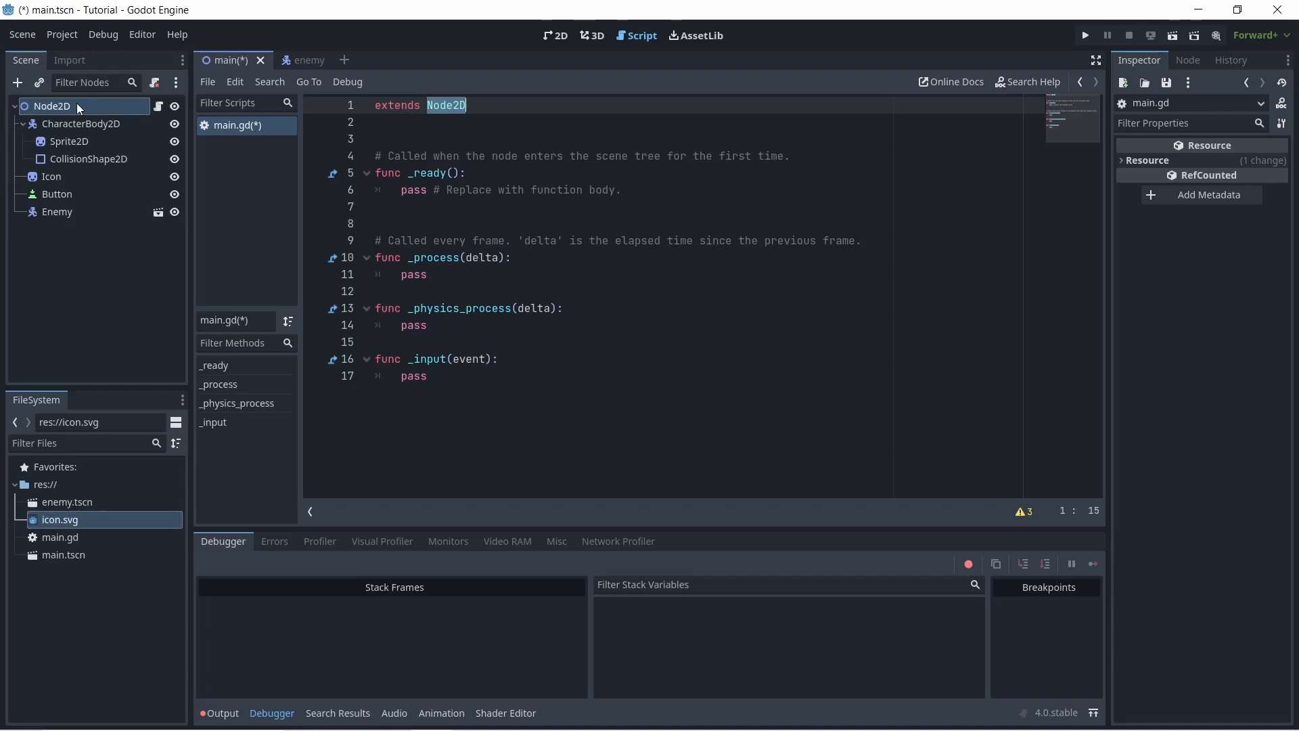
mouse_move(494, 106)
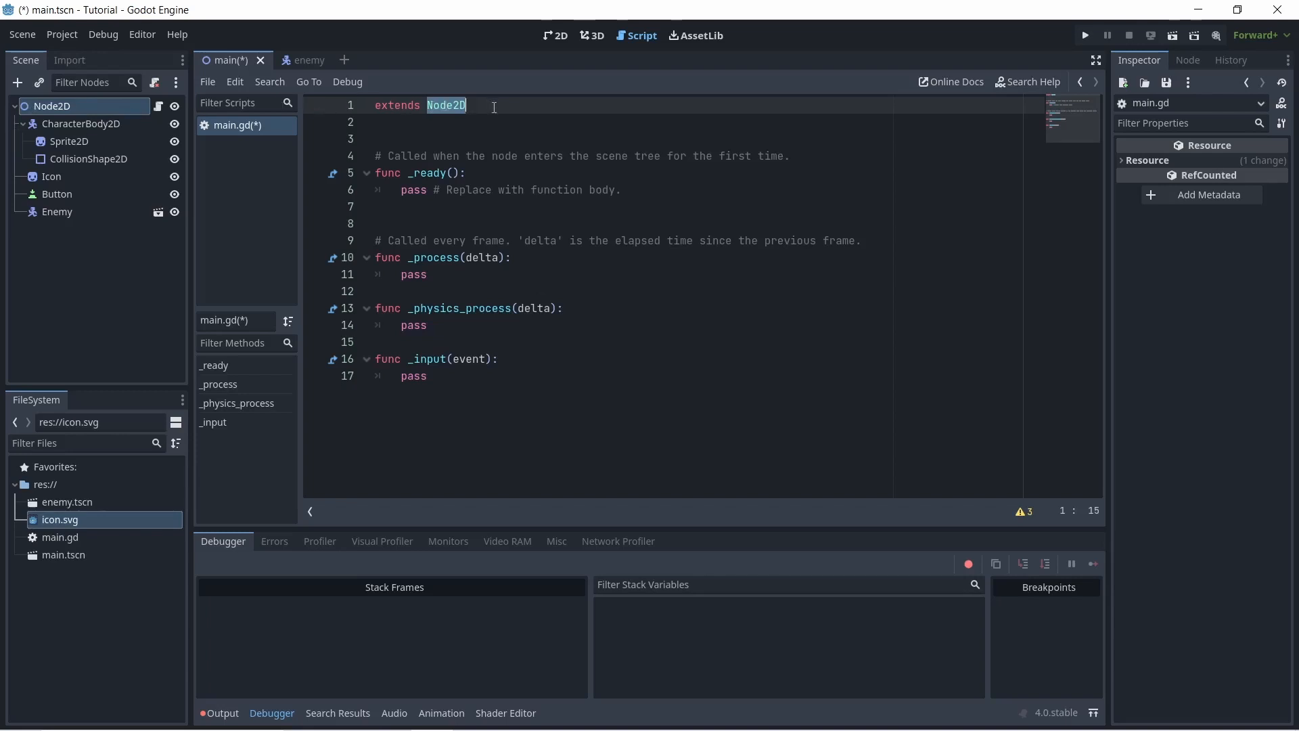
mouse_move(453, 134)
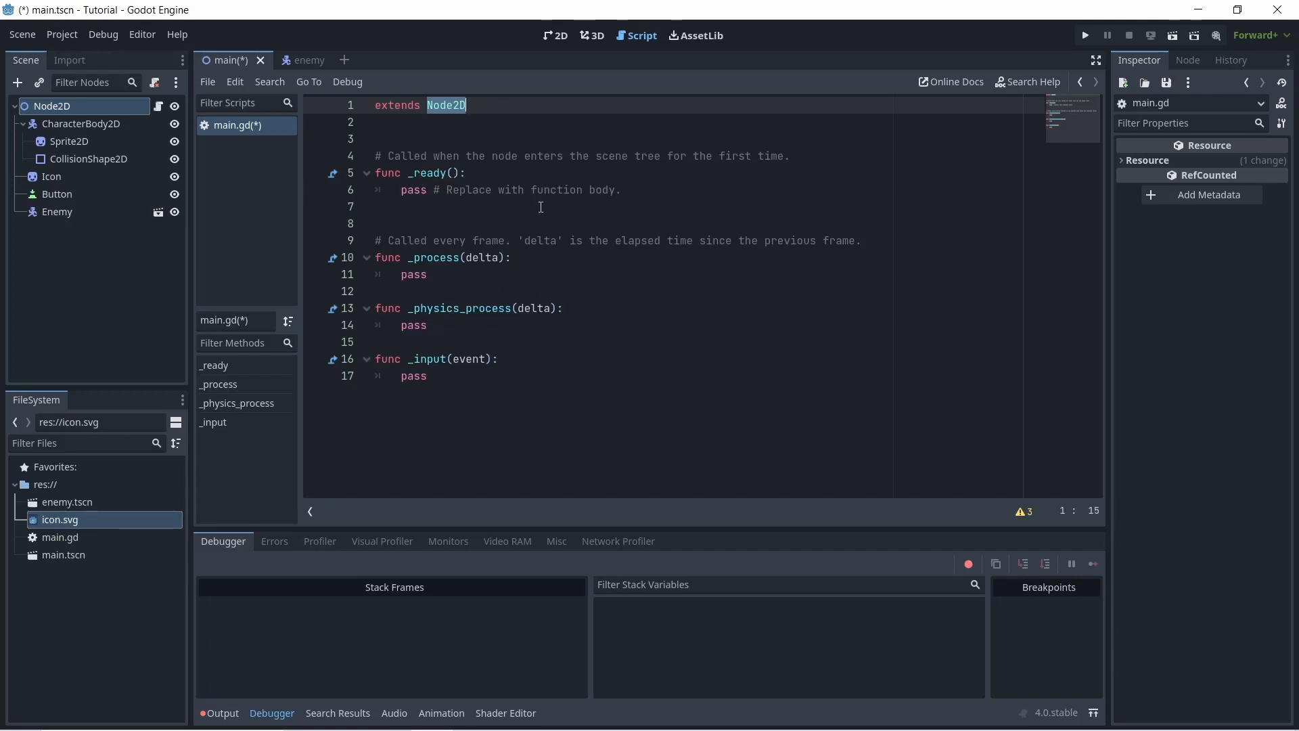
mouse_move(545, 236)
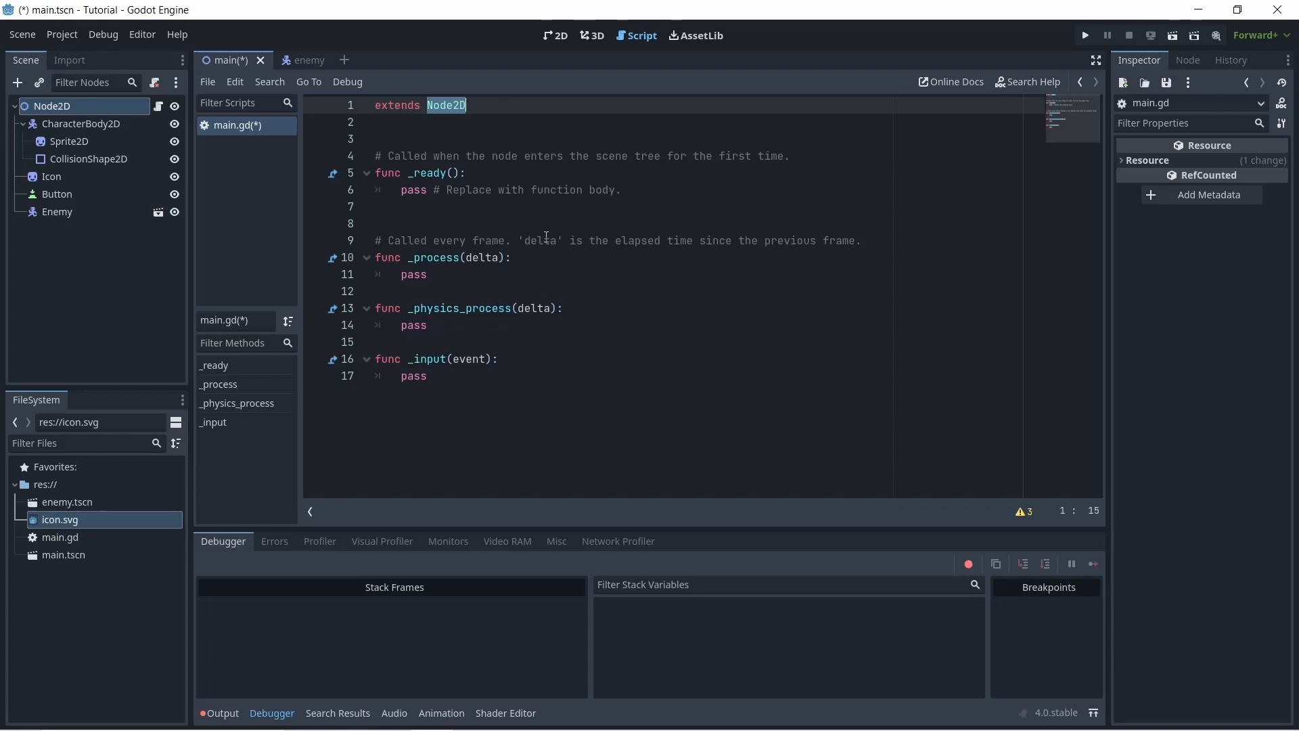
mouse_move(497, 209)
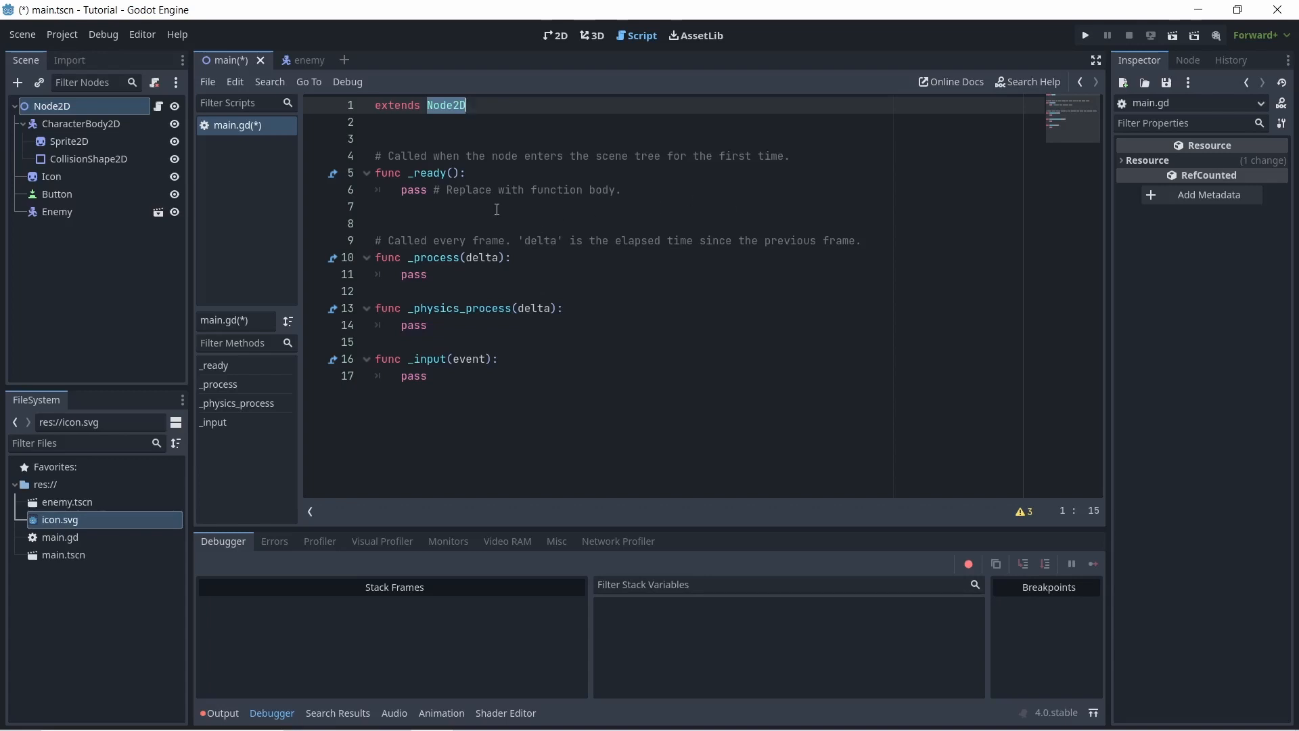
mouse_move(440, 235)
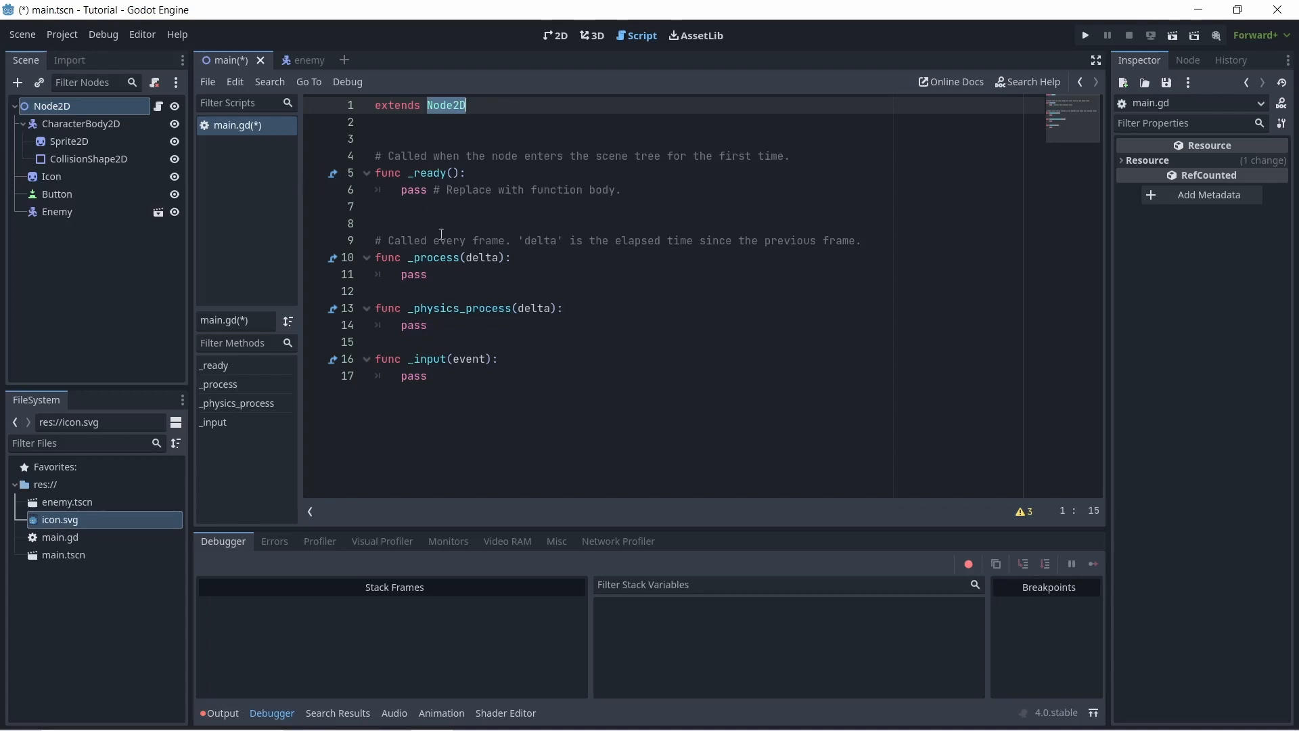
mouse_move(603, 432)
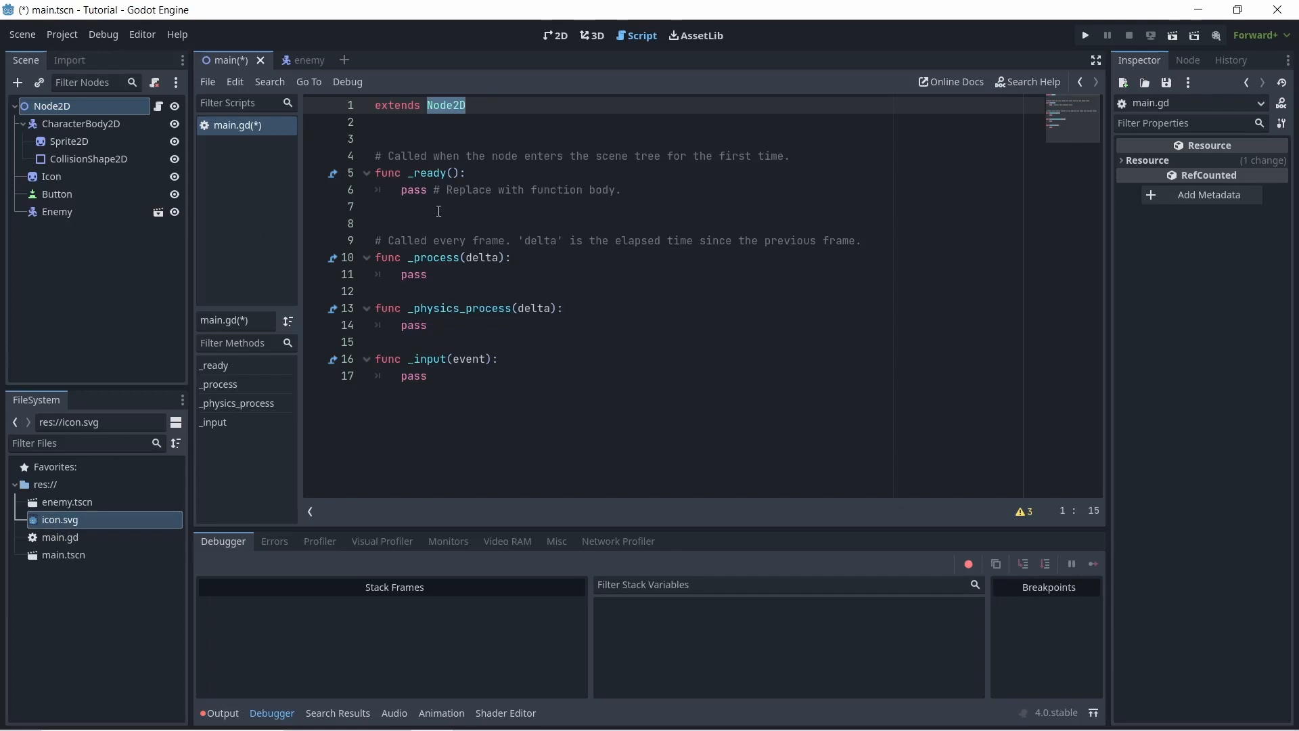
mouse_move(330, 134)
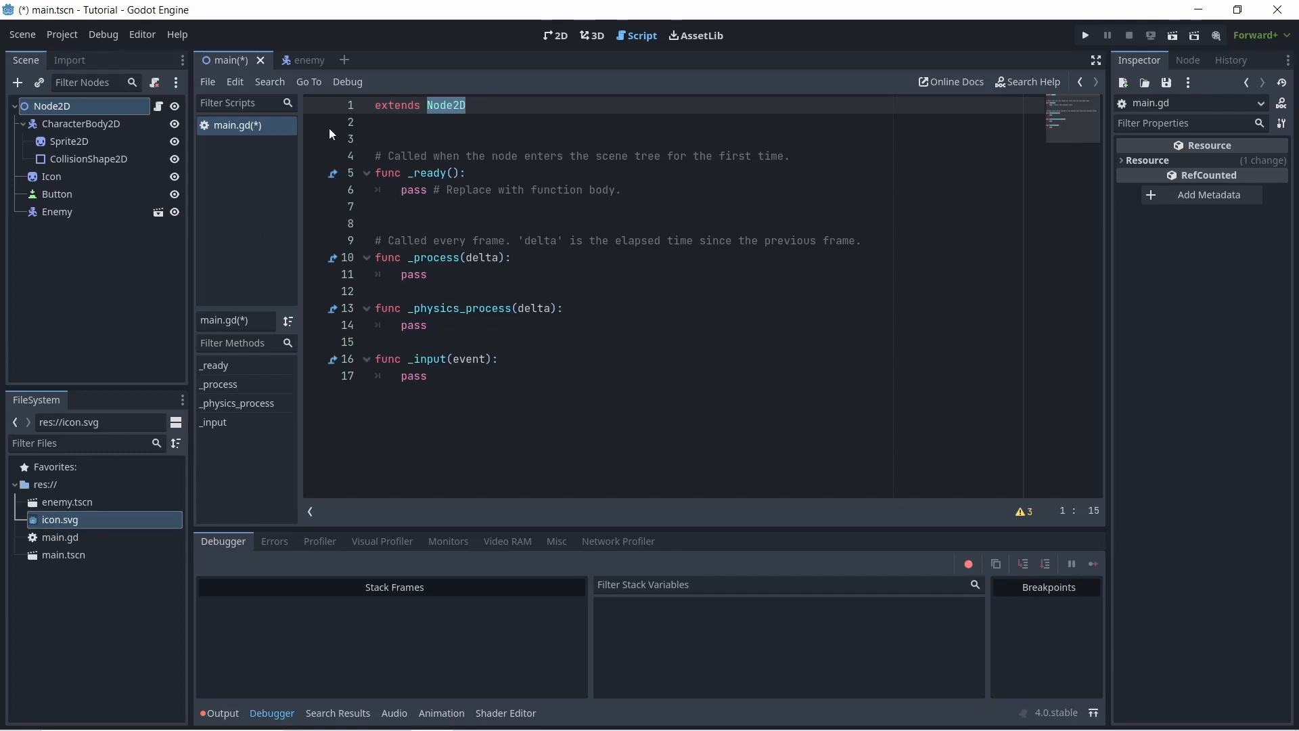
mouse_move(491, 123)
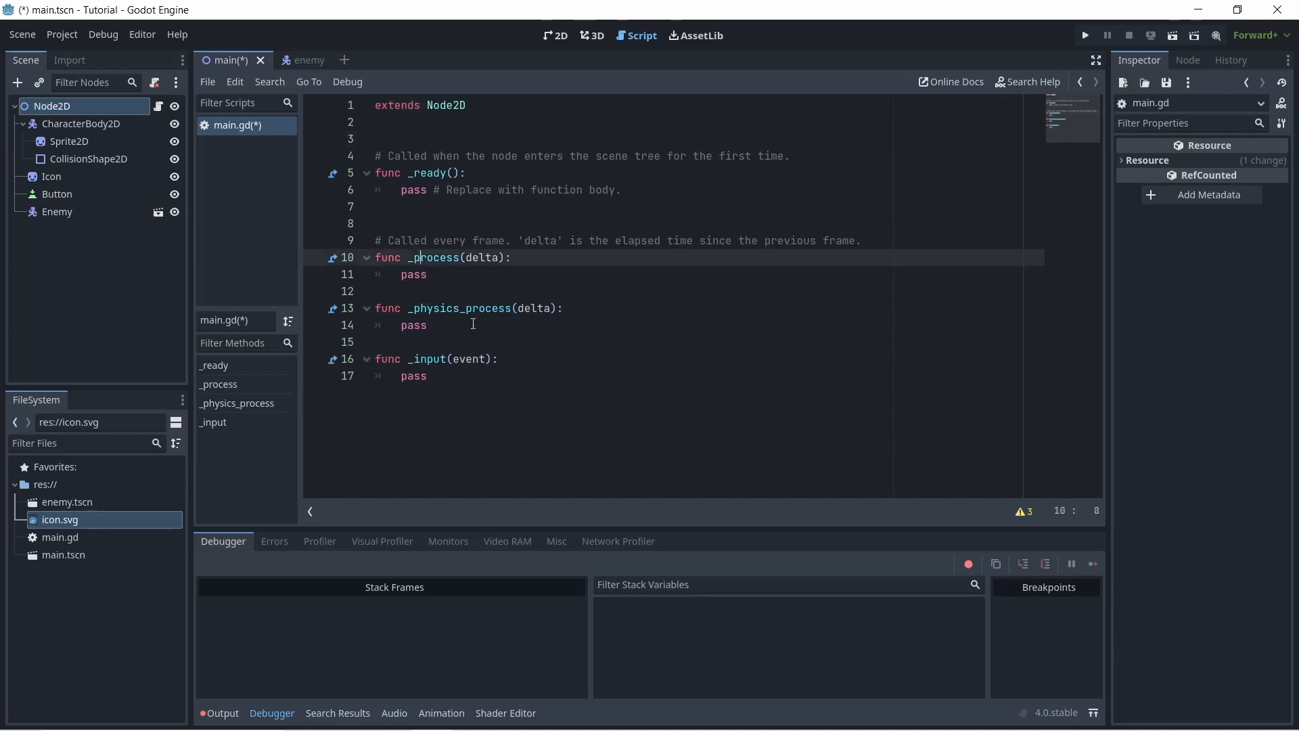
left_click(416, 307)
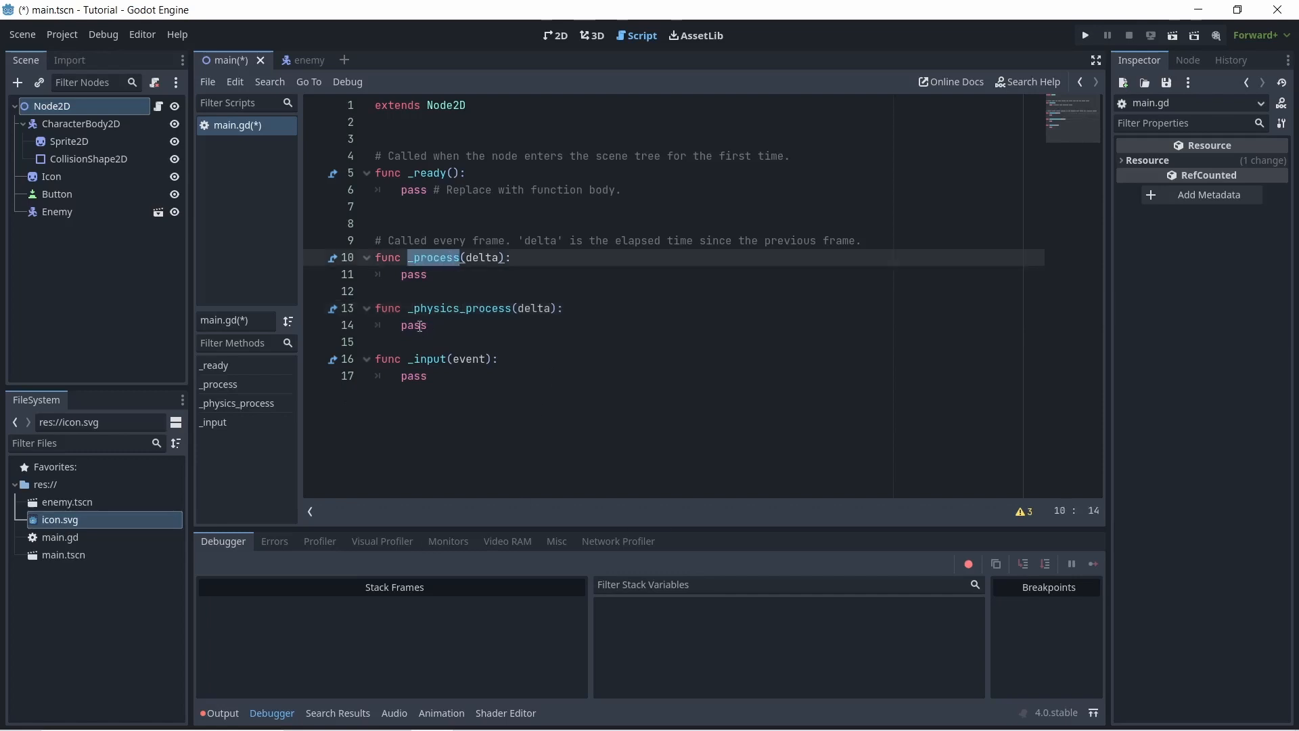
left_click(429, 274)
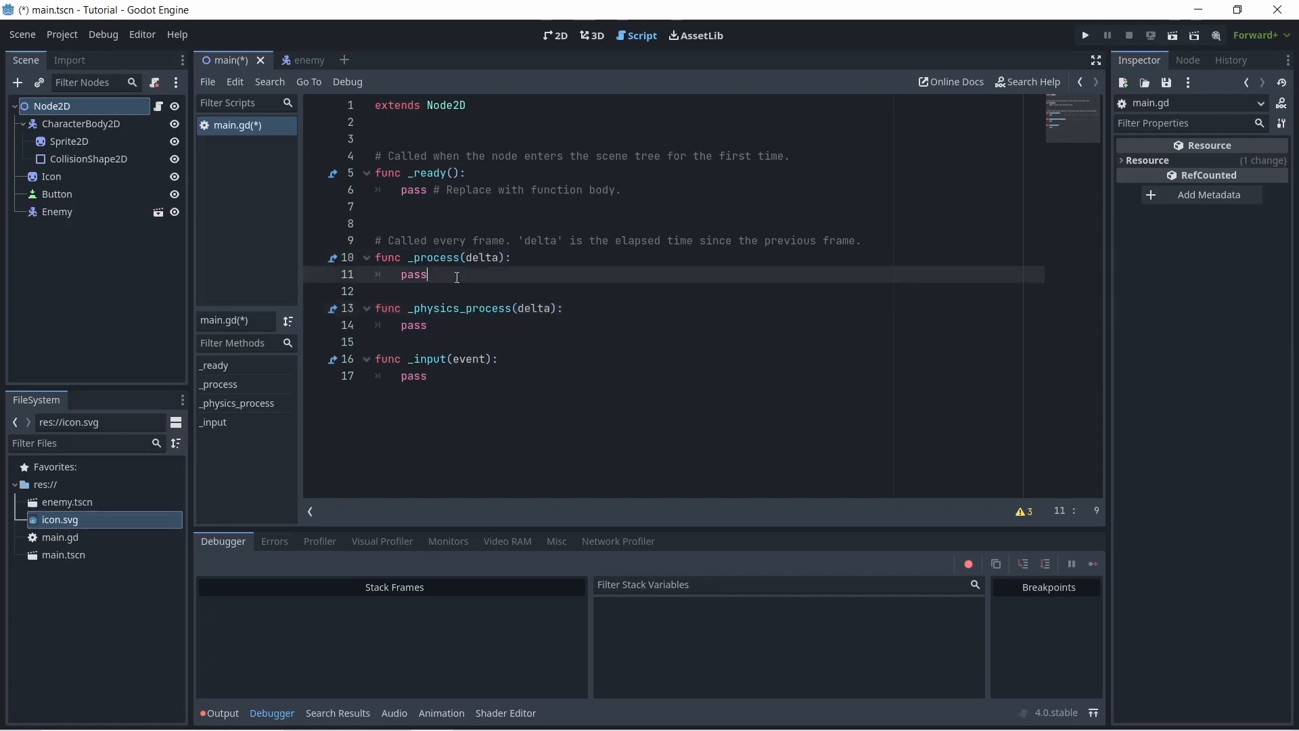
double_click(434, 257)
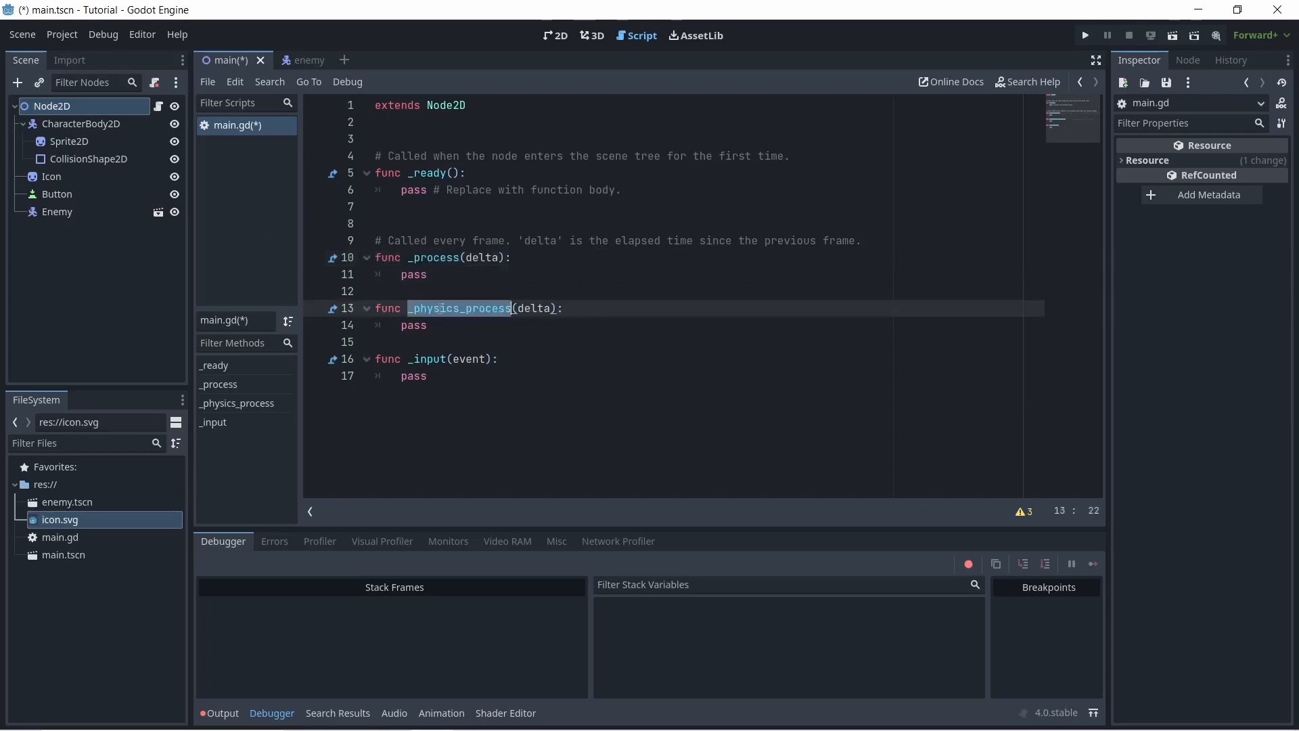
mouse_move(485, 383)
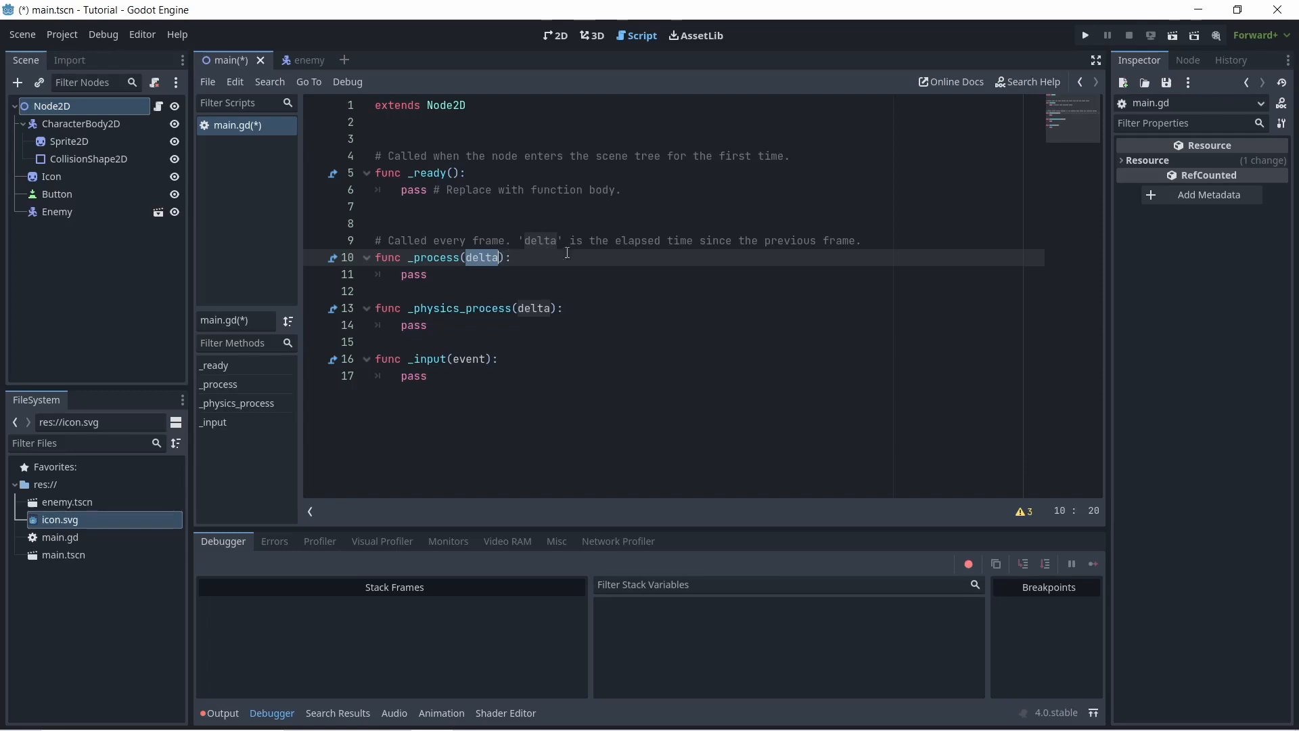
mouse_move(836, 563)
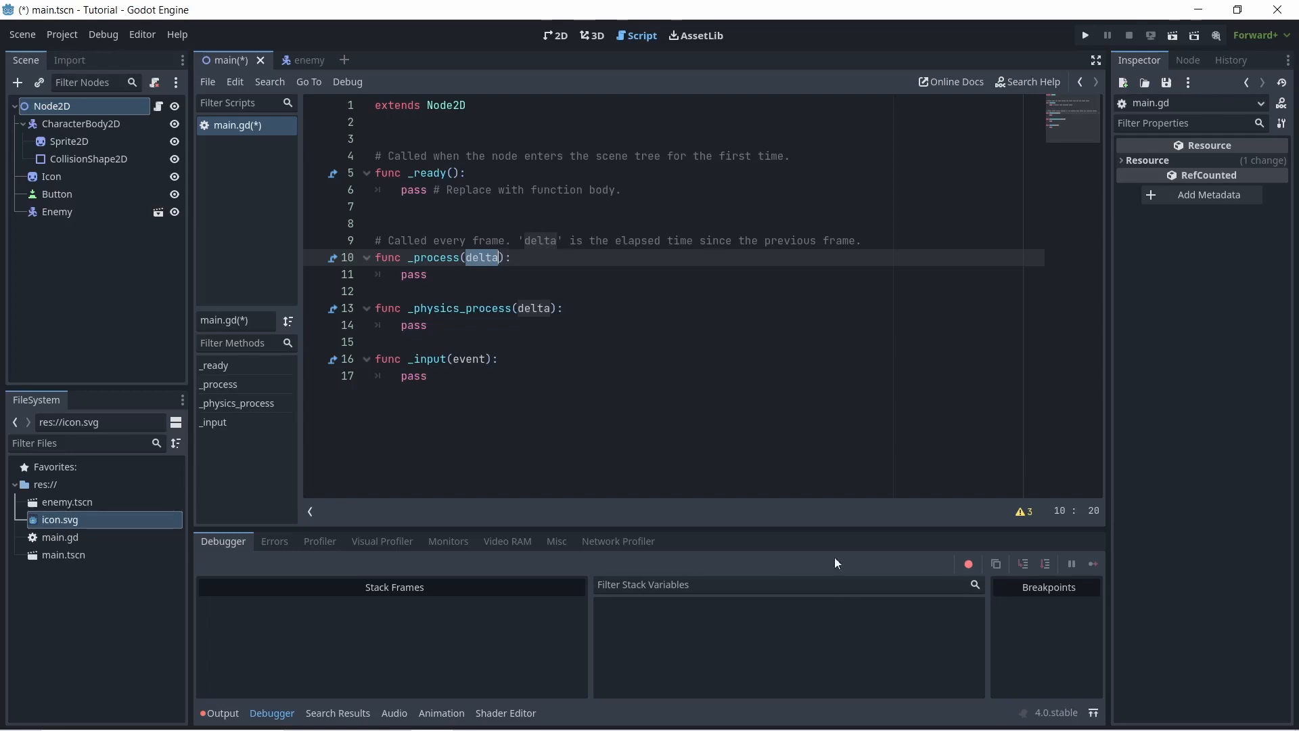
mouse_move(663, 488)
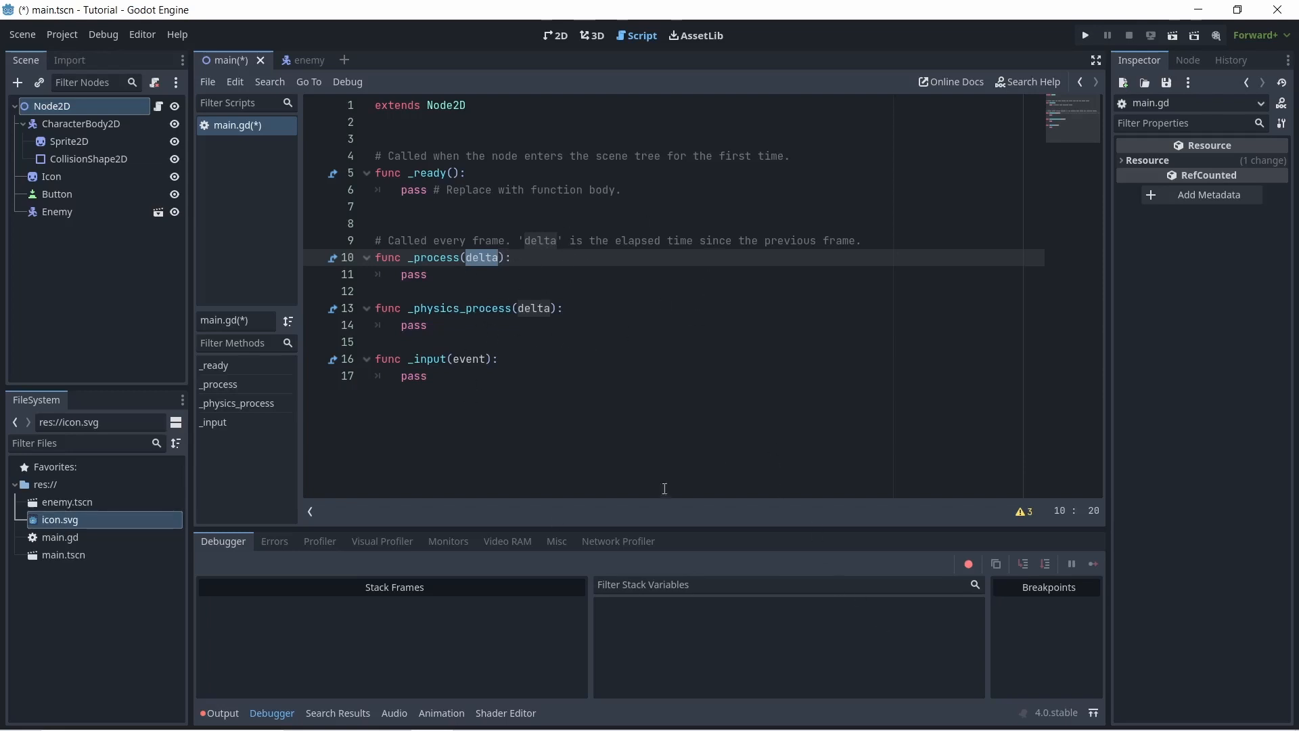
mouse_move(563, 356)
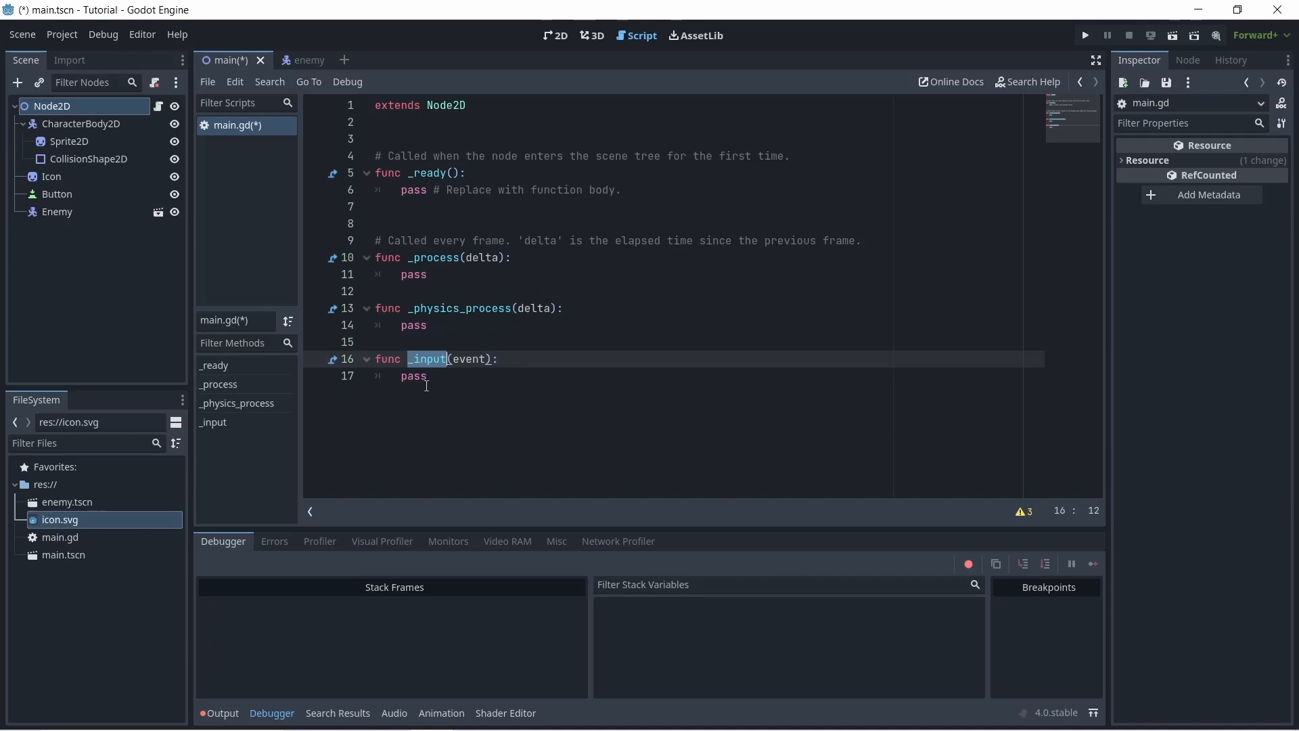
mouse_move(486, 352)
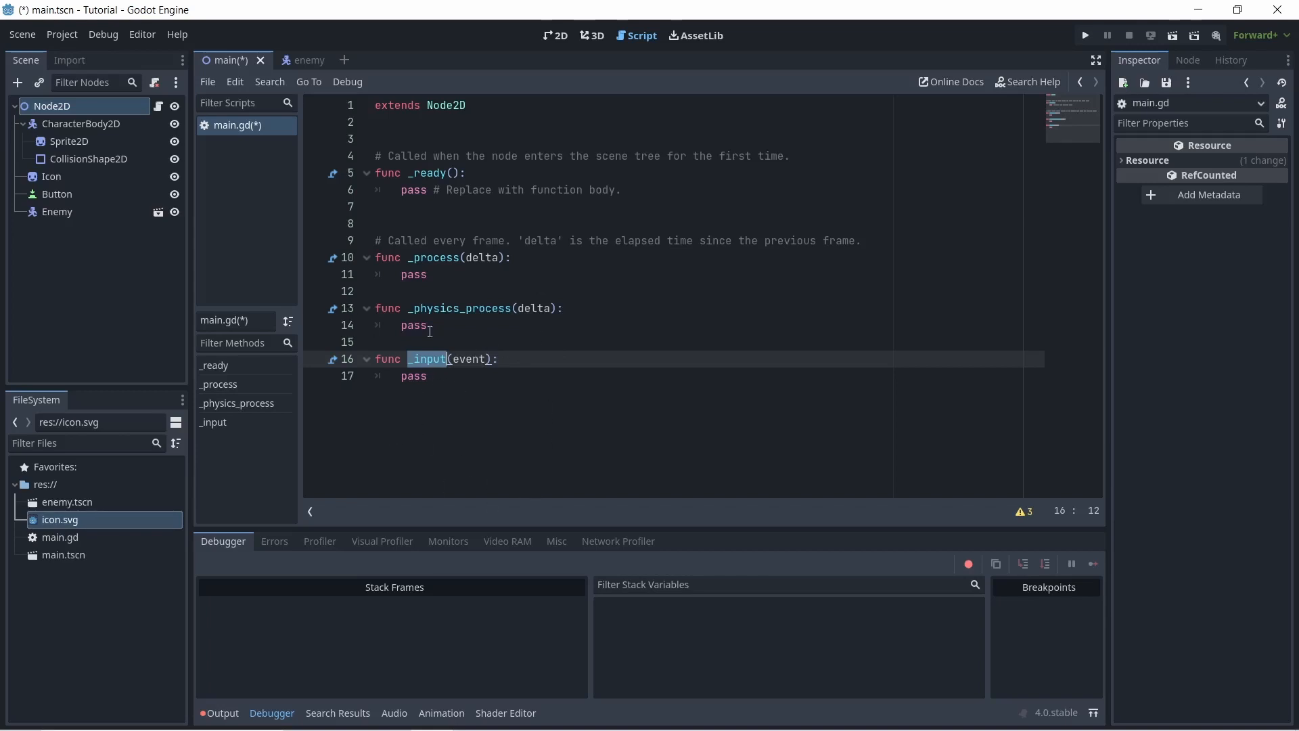
mouse_move(491, 421)
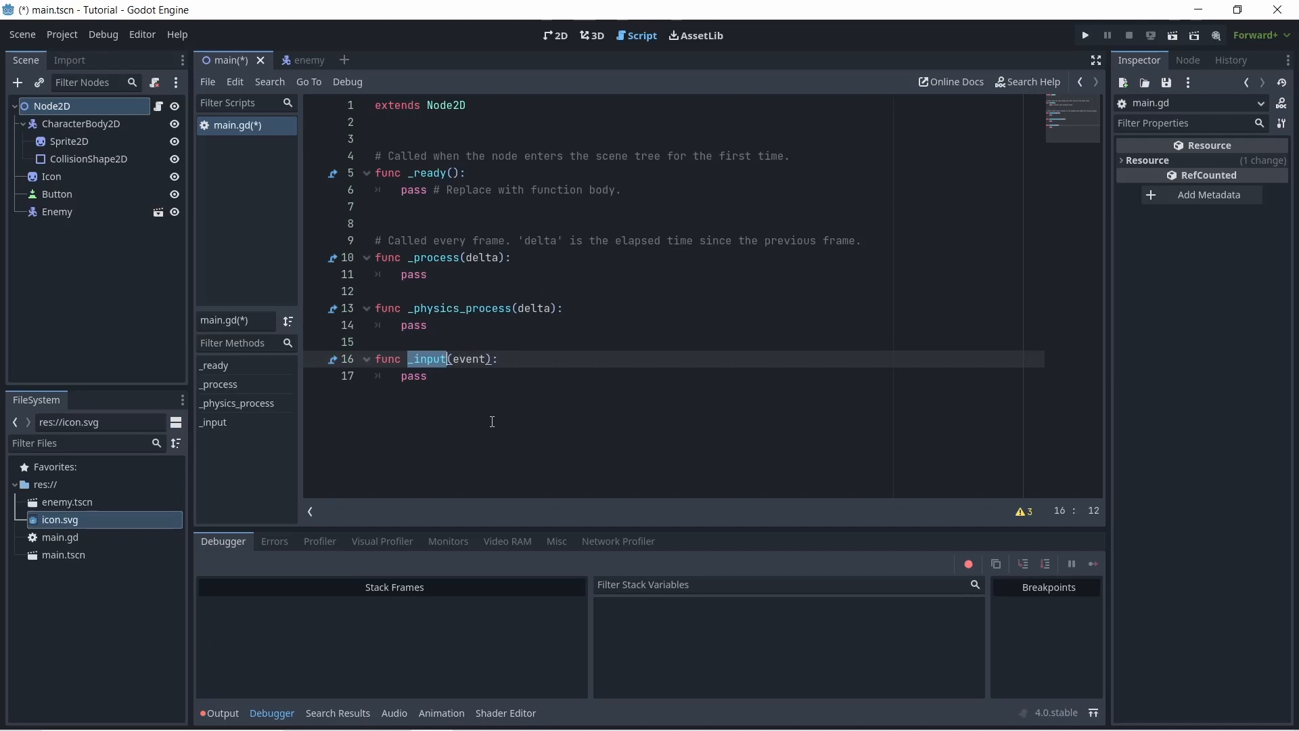
left_click(79, 124)
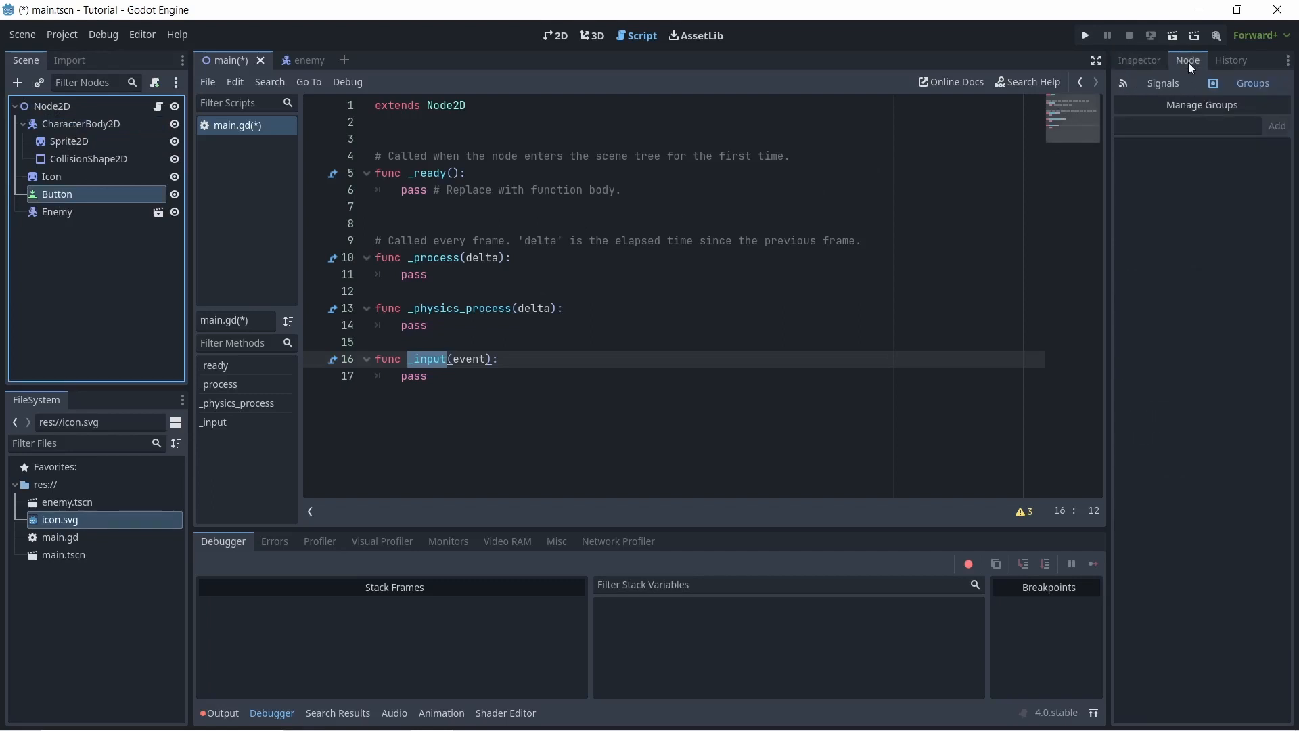
left_click(1154, 83)
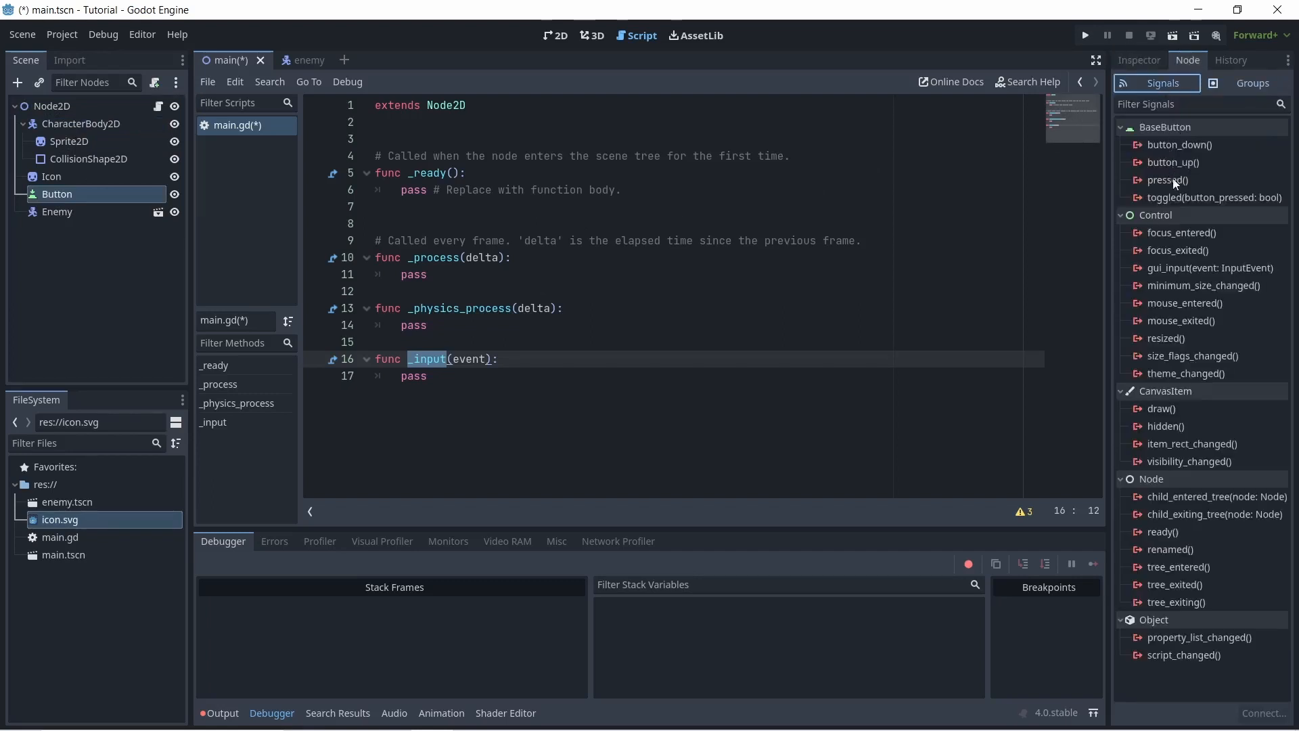
double_click(1168, 180)
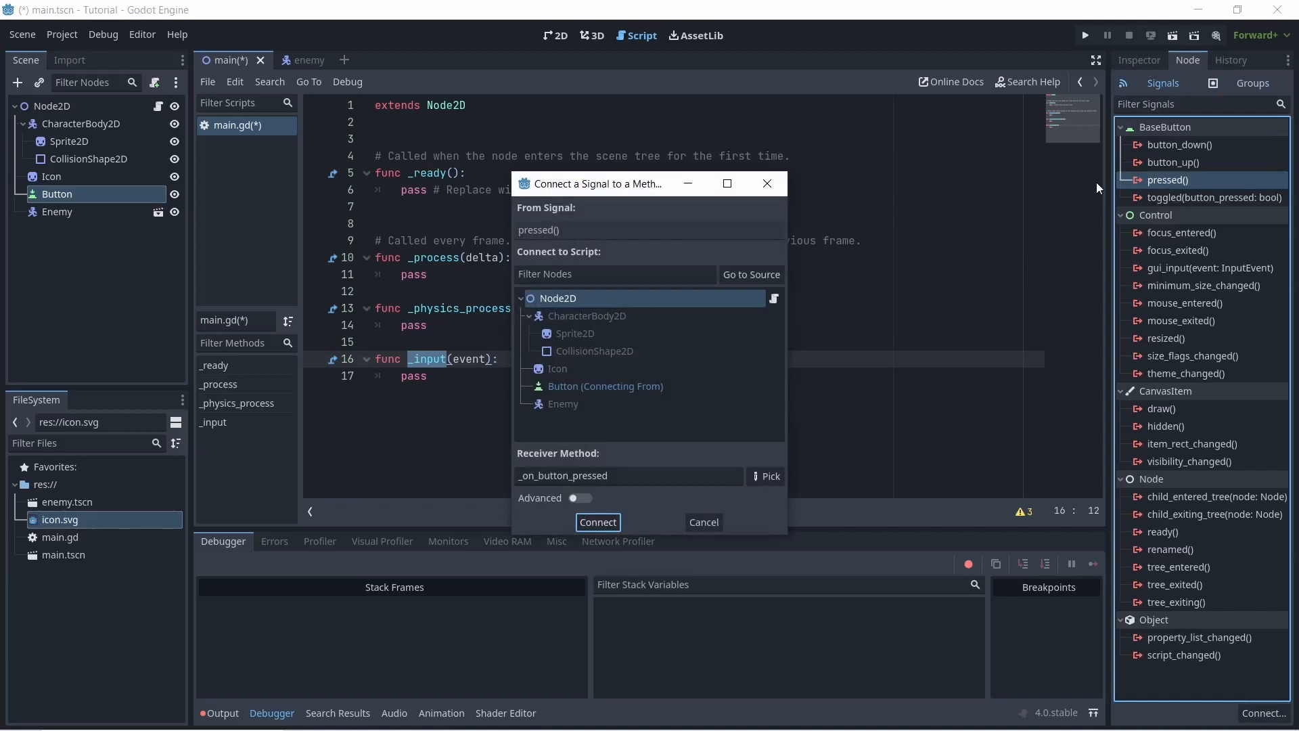
mouse_move(567, 175)
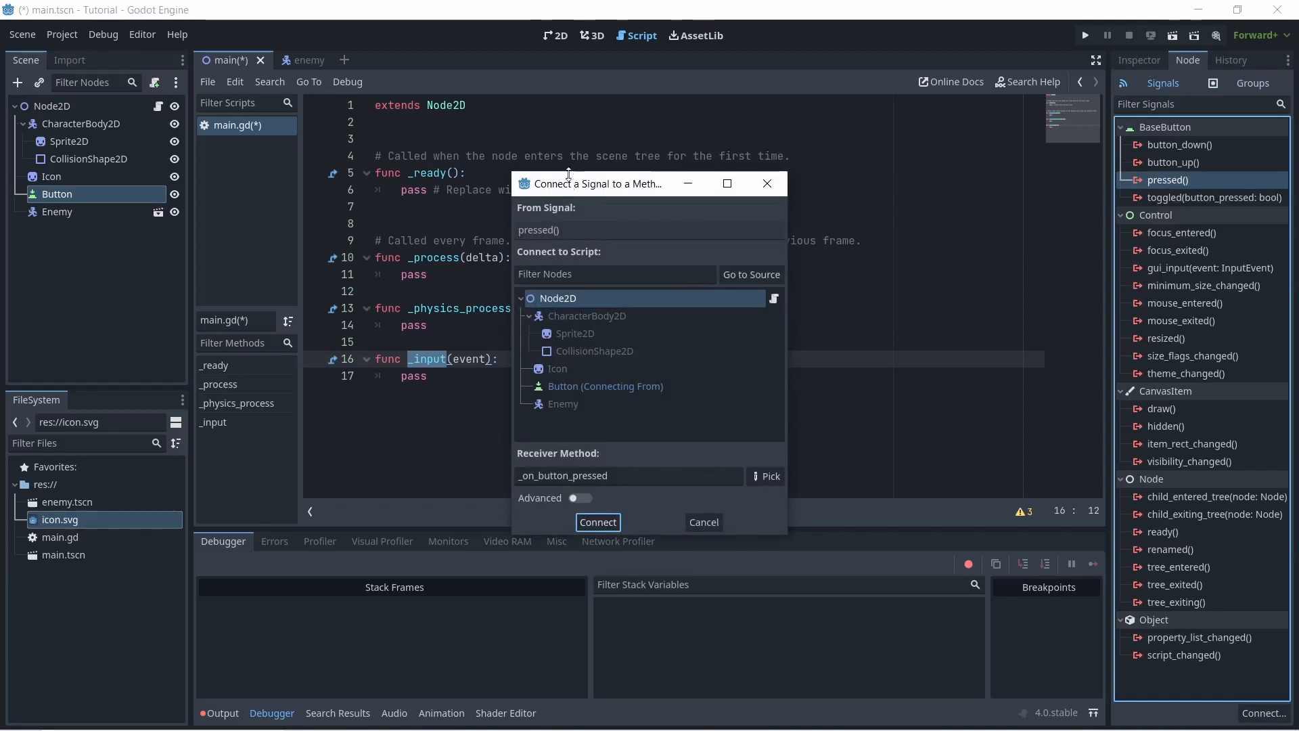
left_click(597, 522)
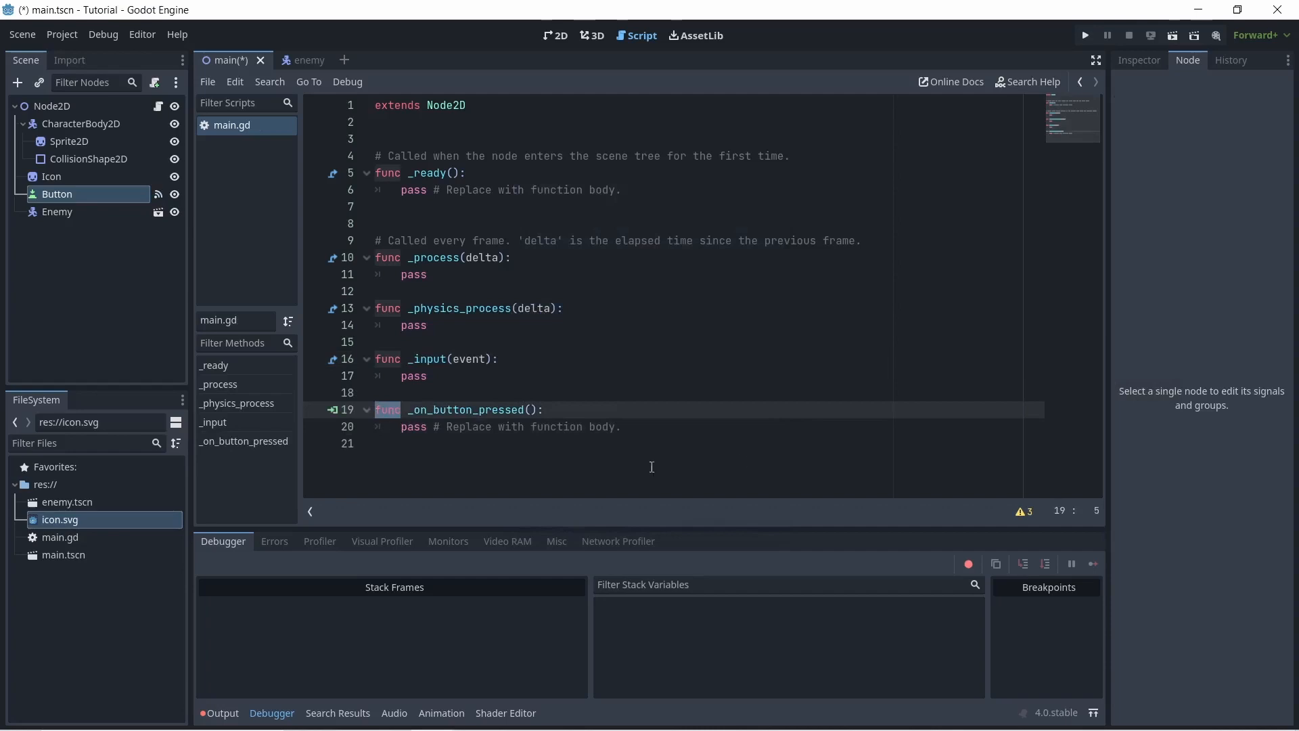
left_click(429, 376)
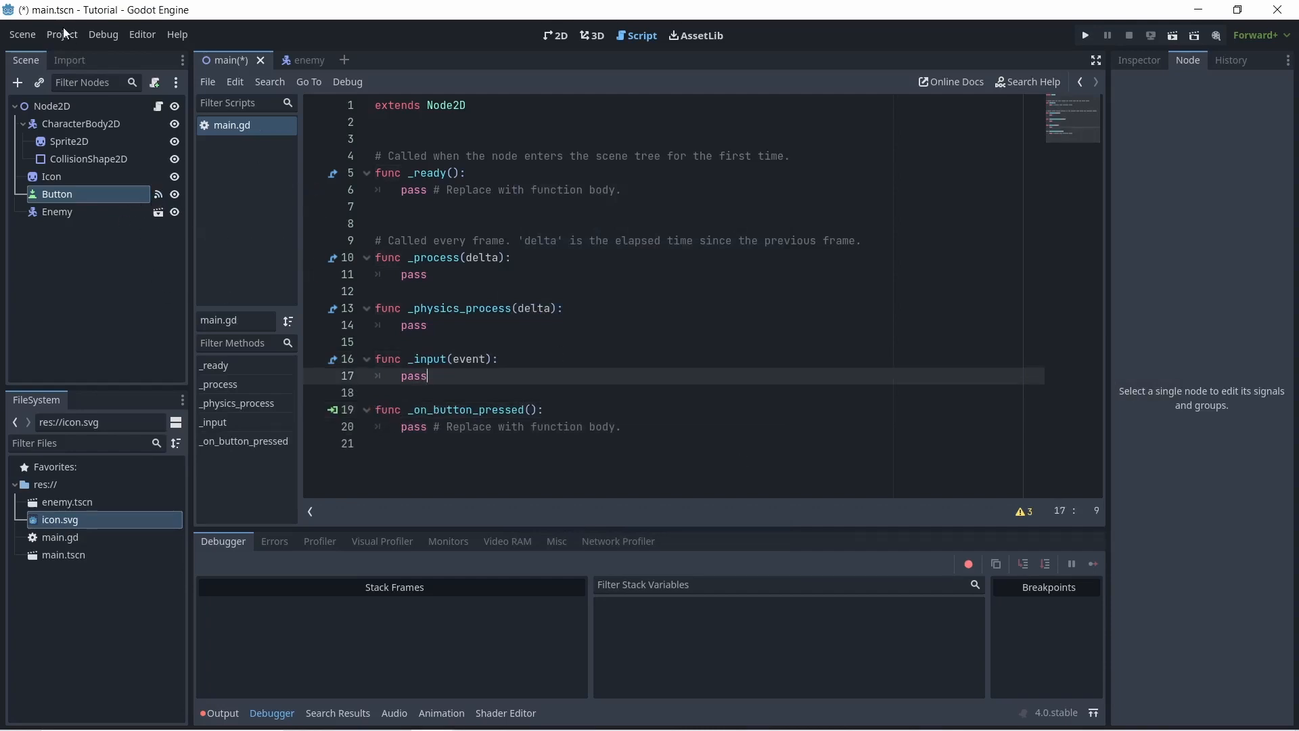
Add a new input action named move_forward in the project's Input Map
left_click(60, 34)
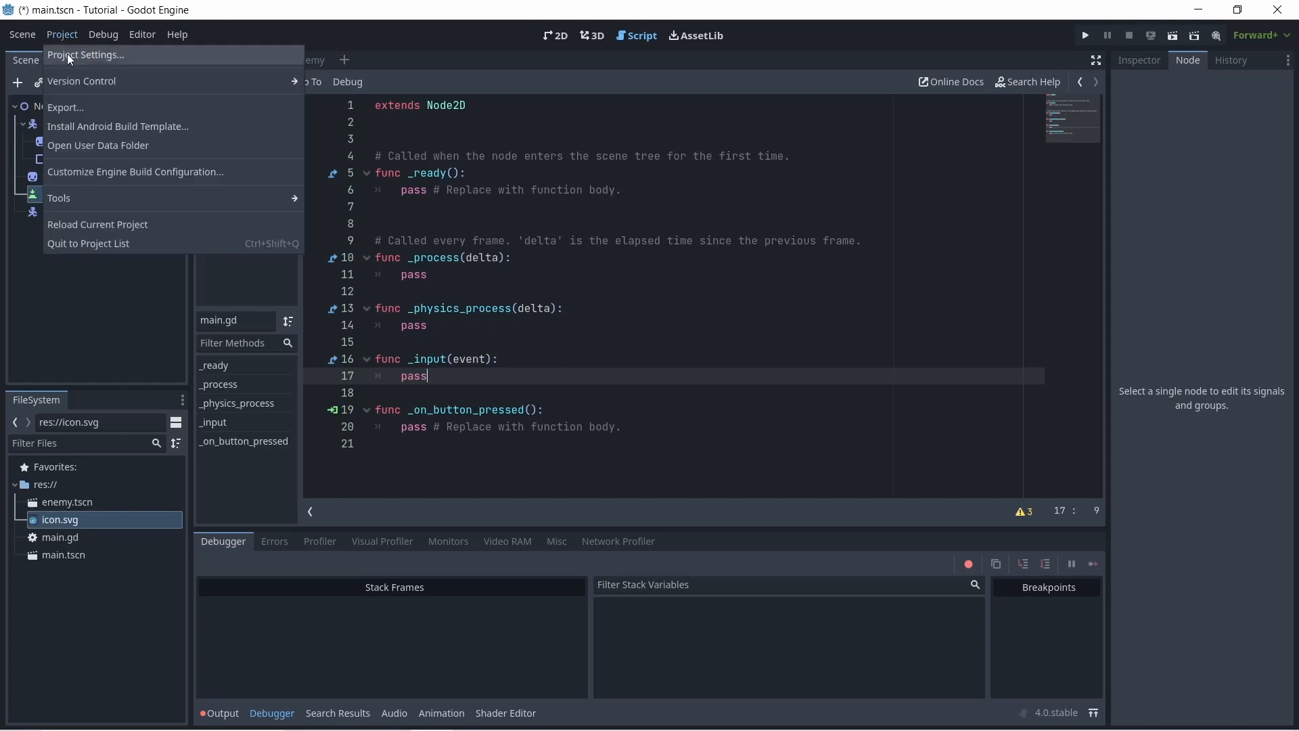
left_click(85, 54)
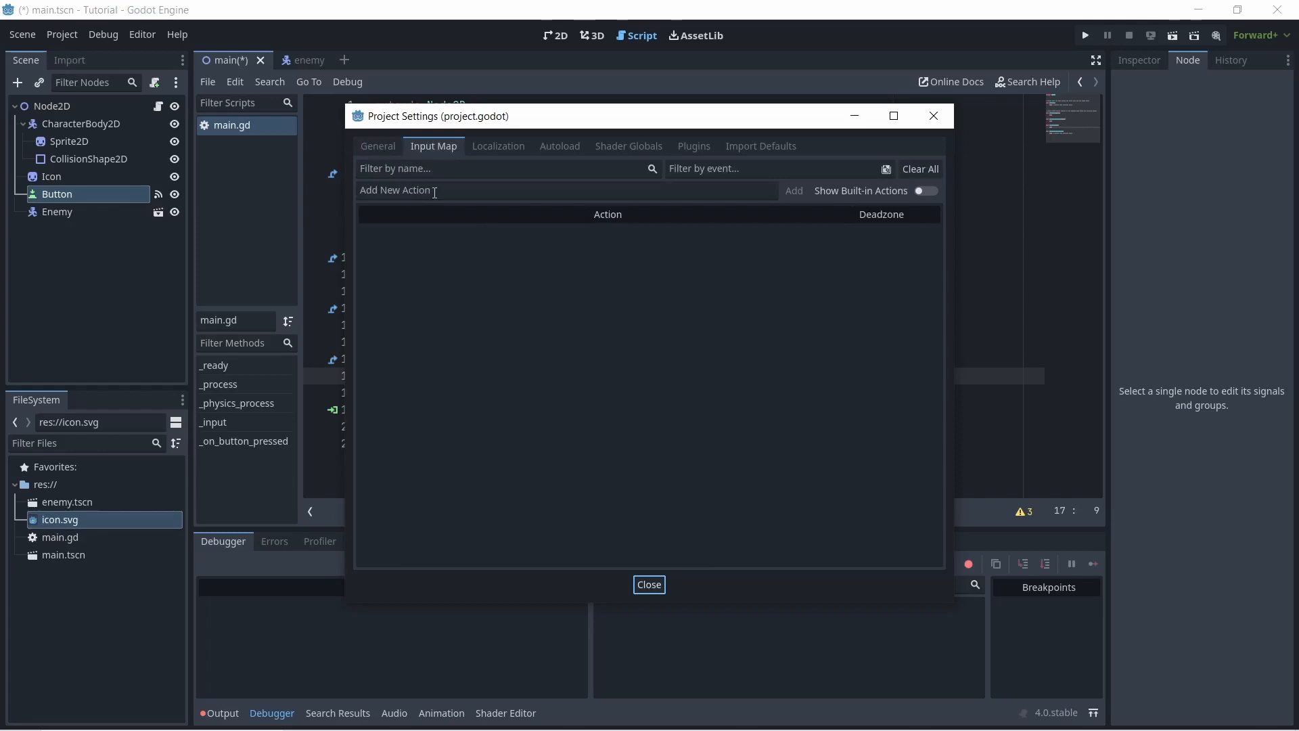
left_click(497, 190)
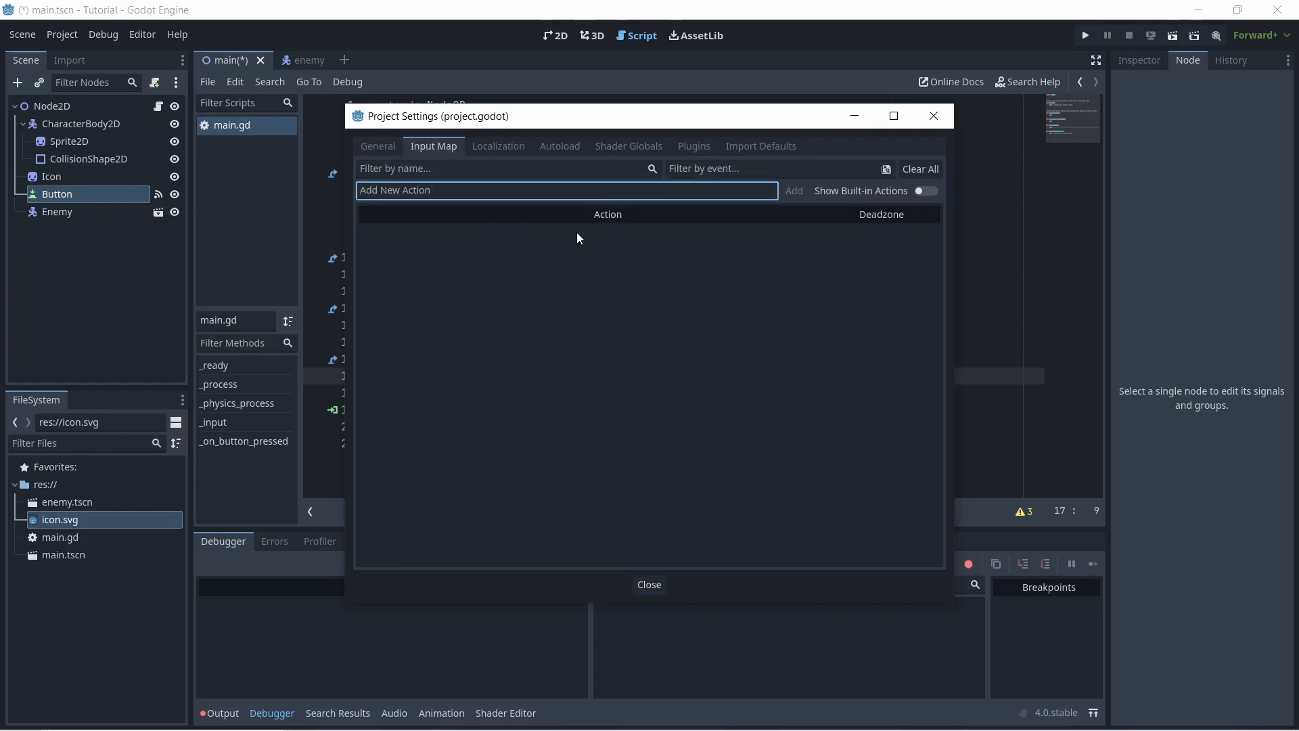
type("move_forwar")
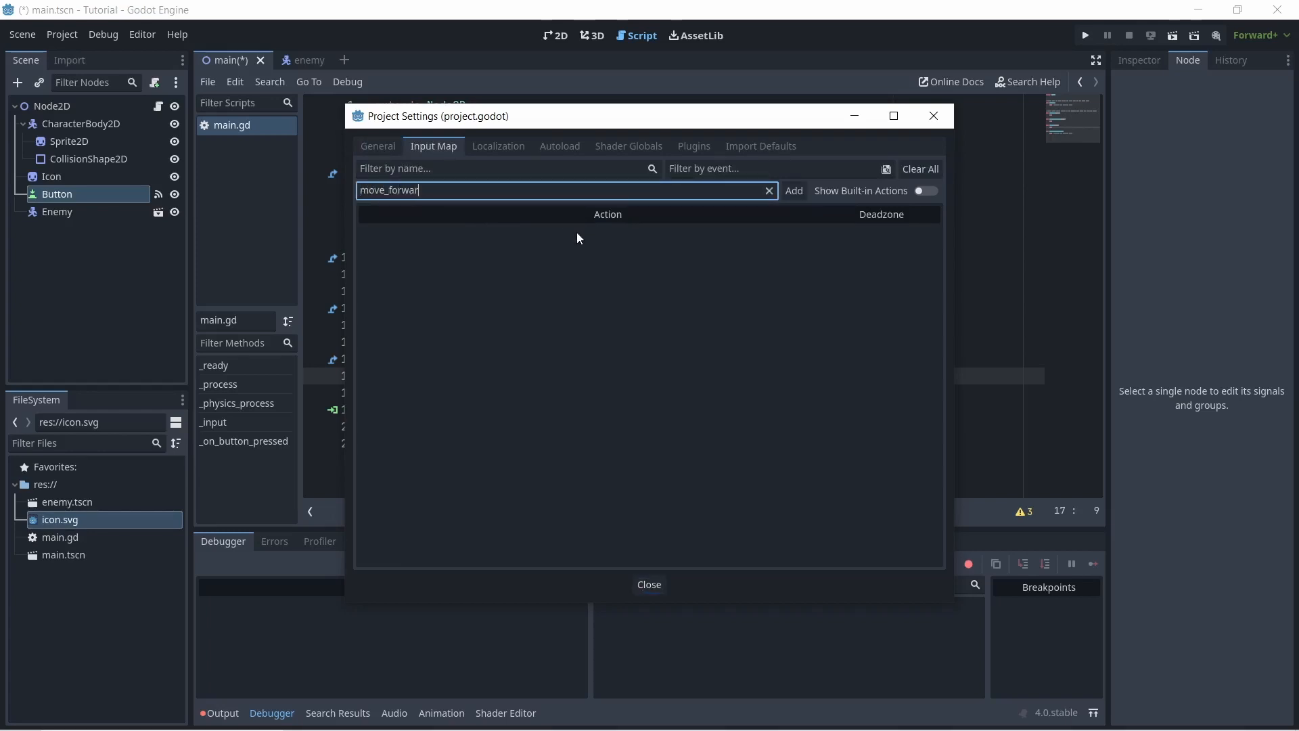
left_click(792, 191)
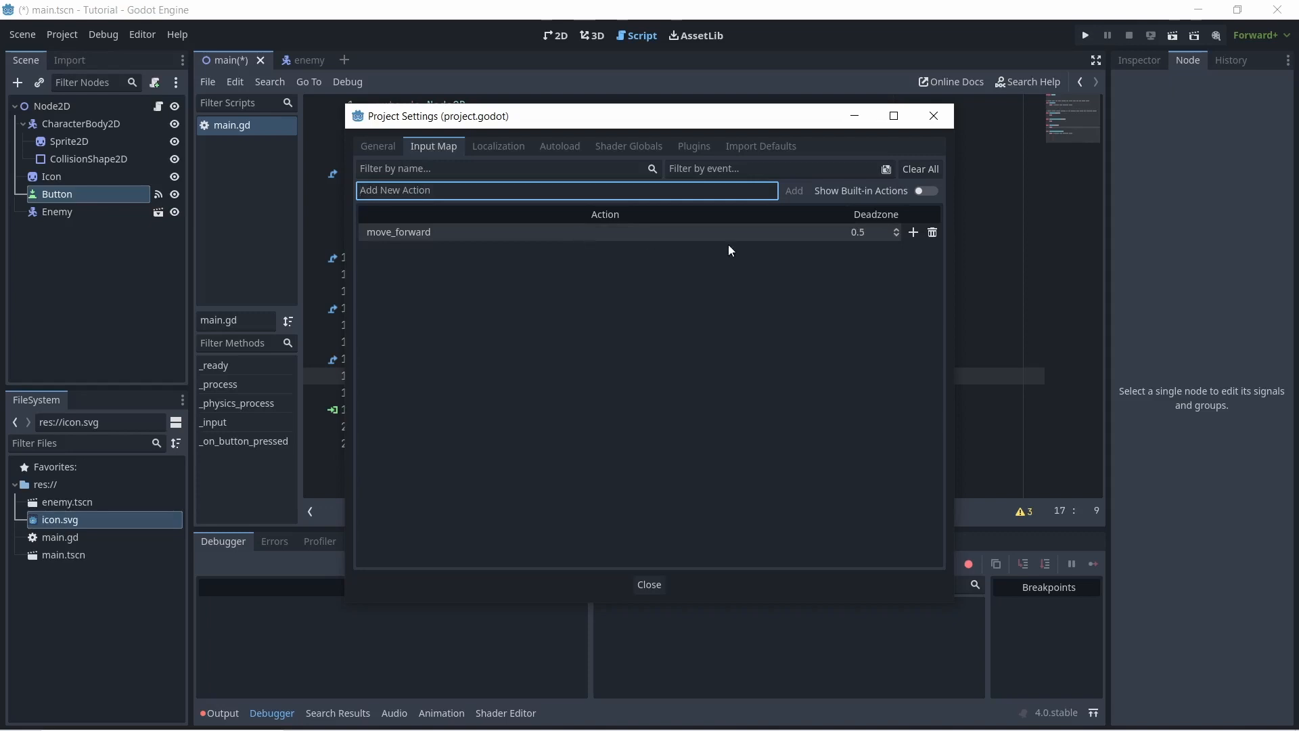
Bind the physical W key to move_forward and close the project settings
left_click(913, 231)
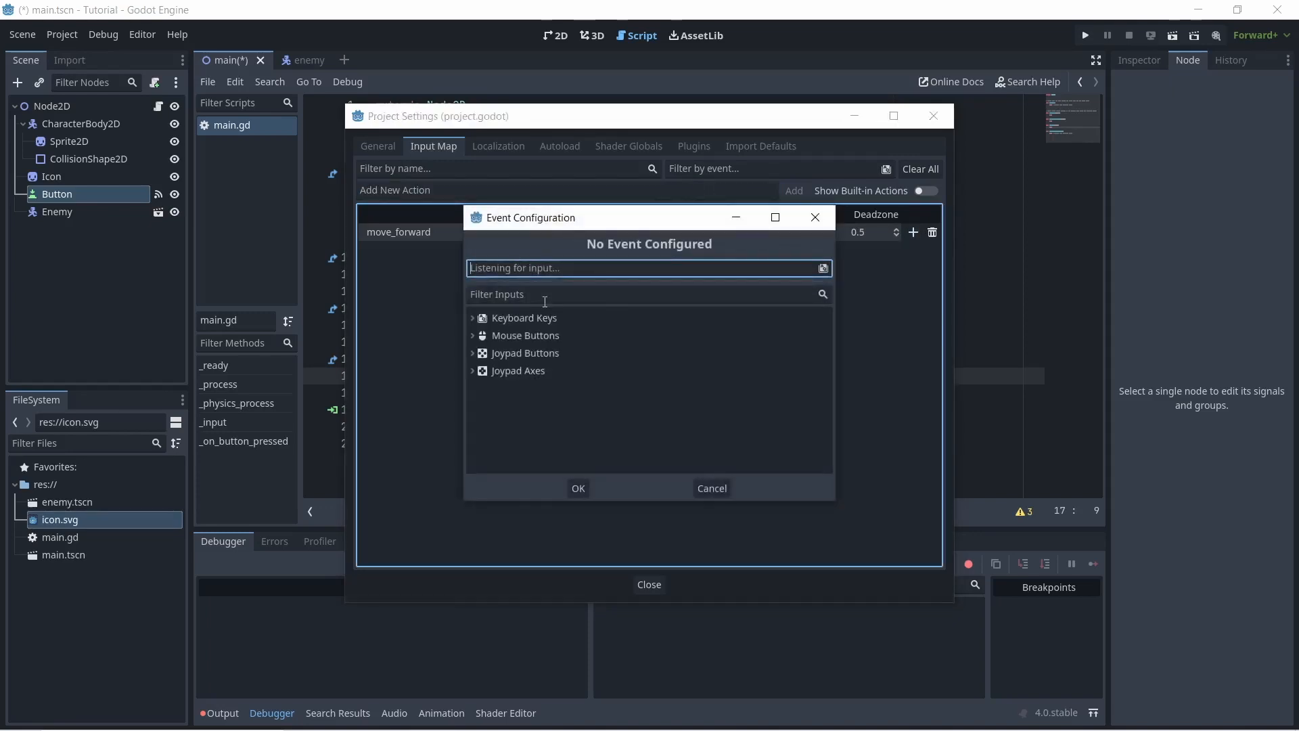
key("w")
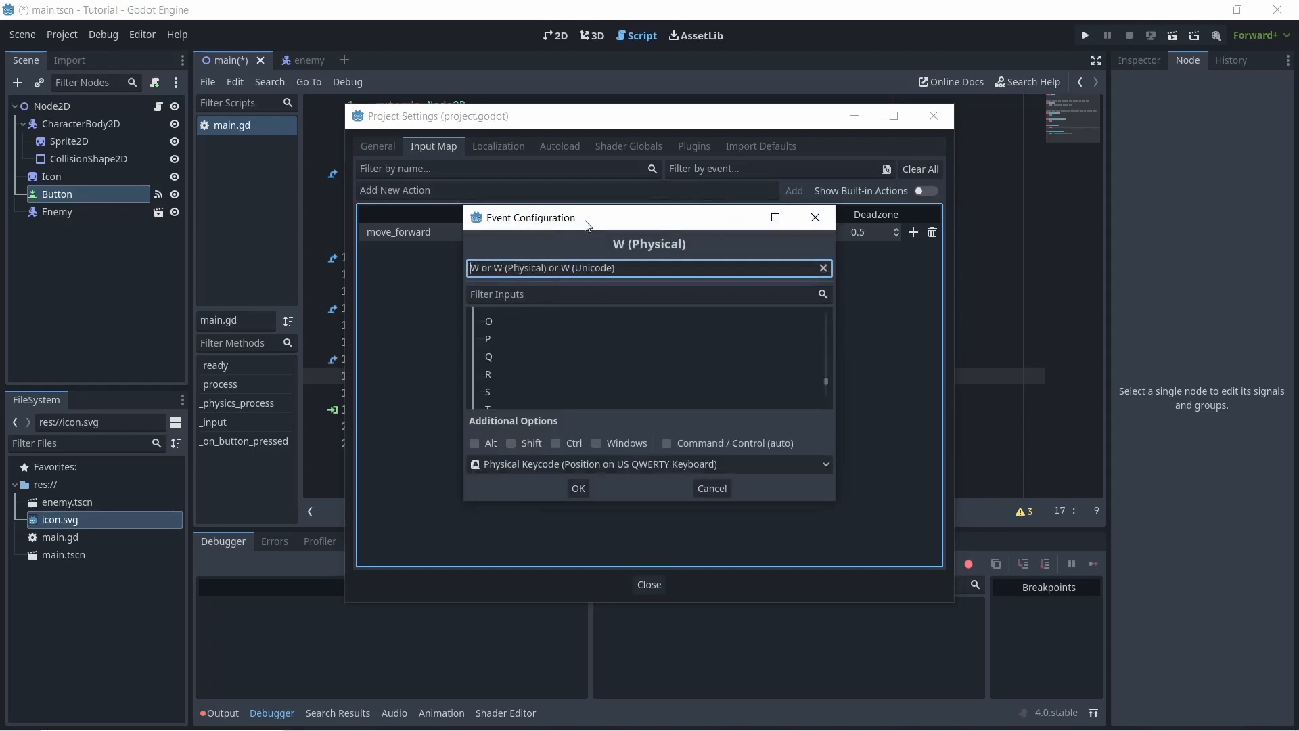
left_click(578, 488)
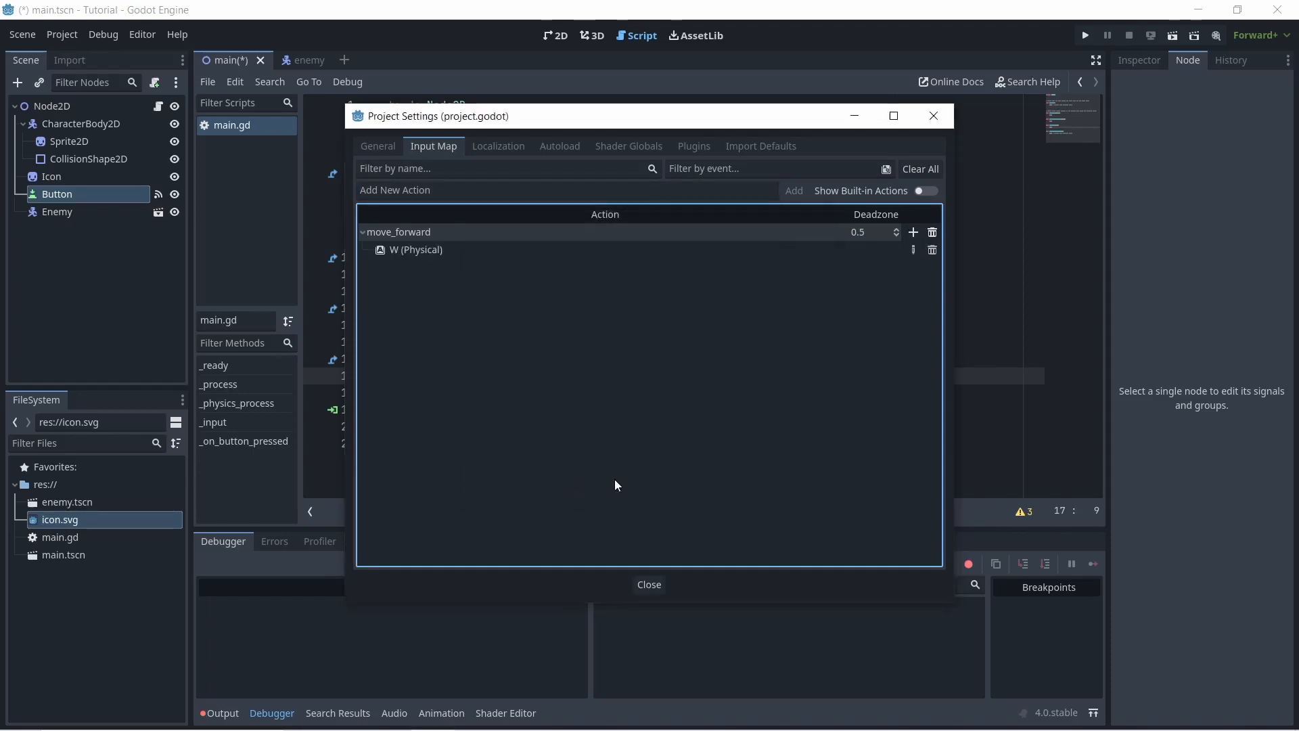
mouse_move(651, 547)
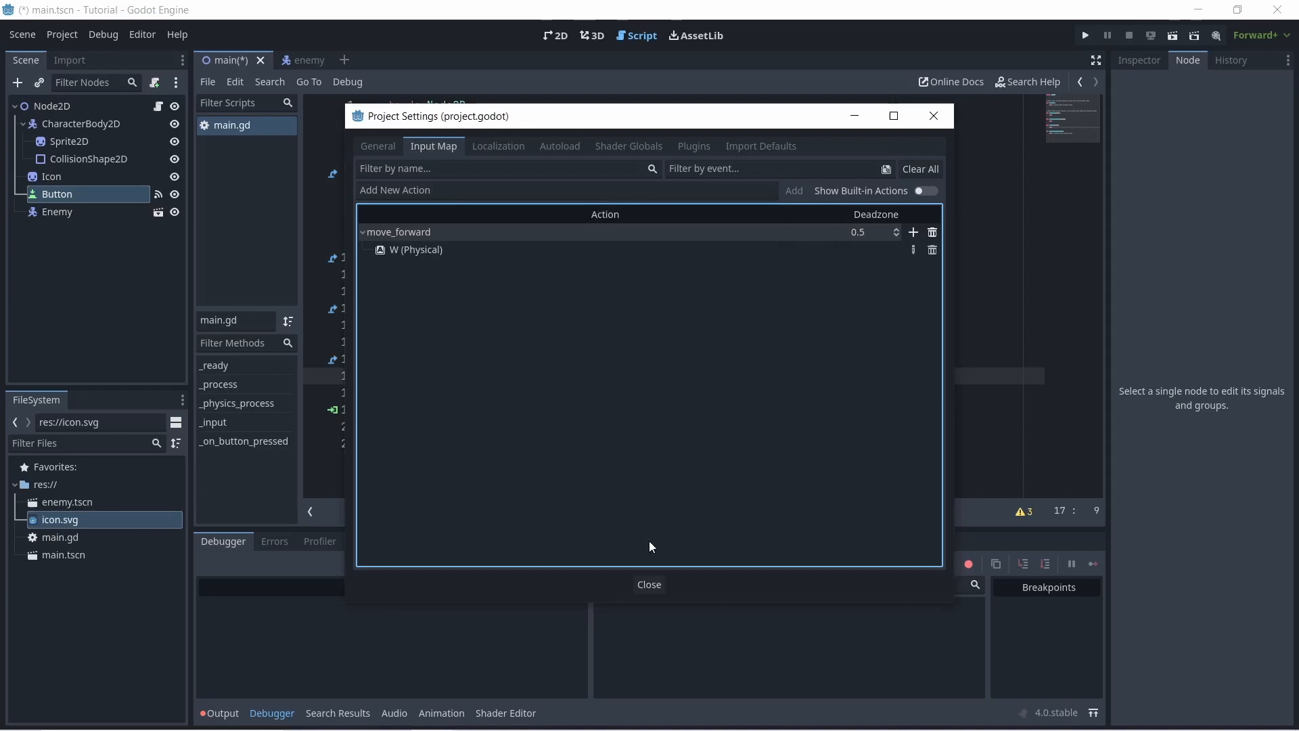
left_click(648, 585)
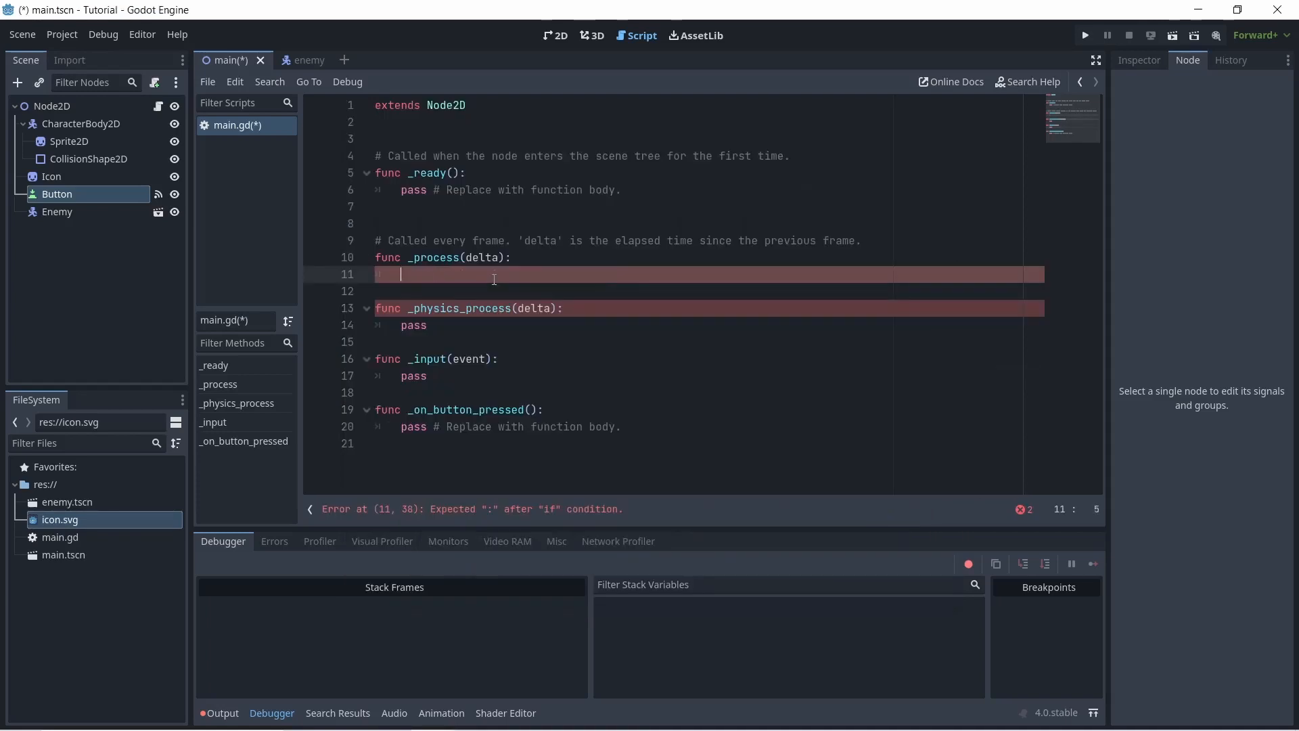
Write if Input.is_action_pressed("move_forward"): with a pass placeholder inside _process
type("if Inp")
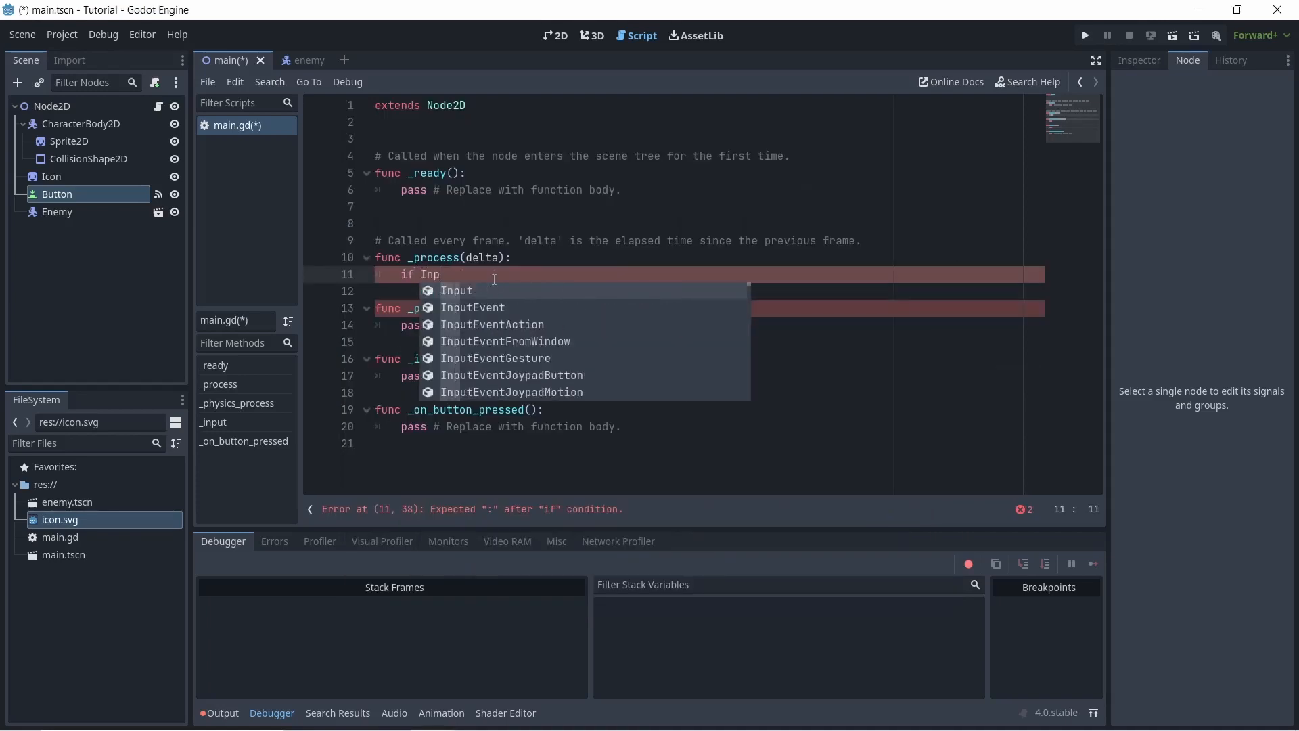
type("put.is")
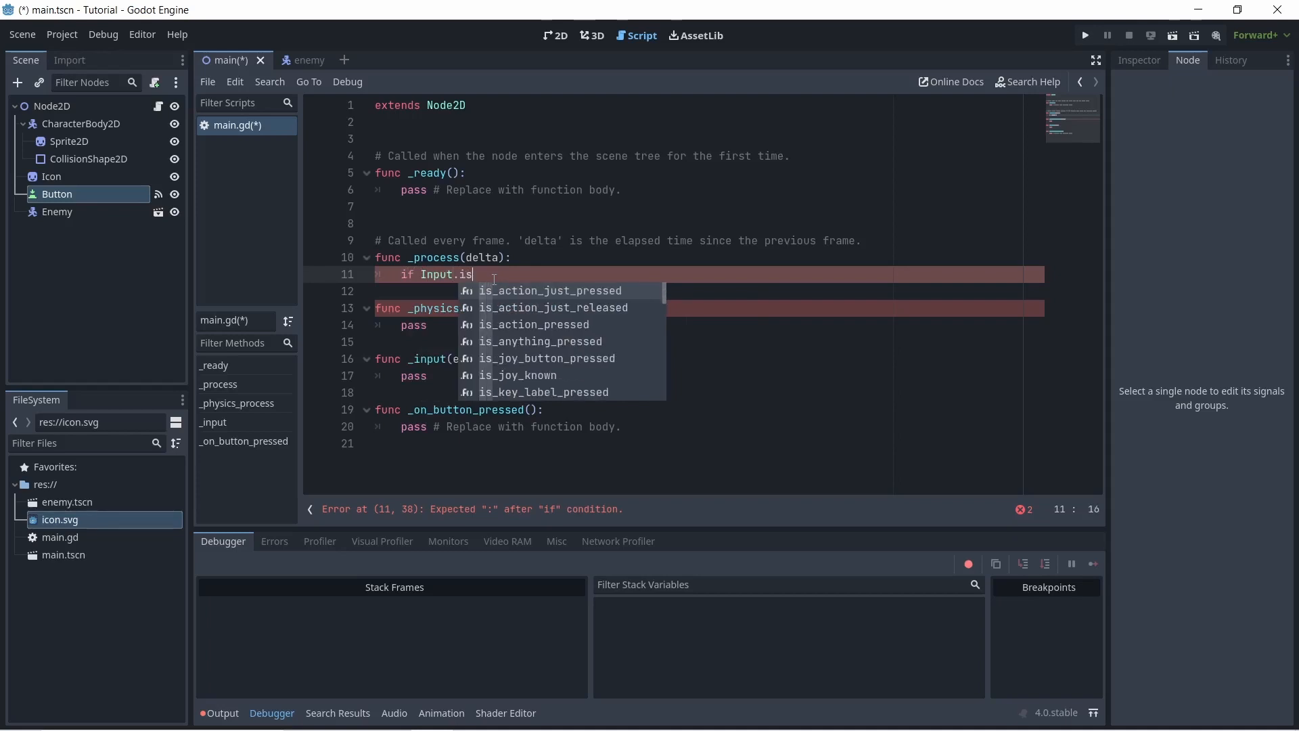
left_click(548, 290)
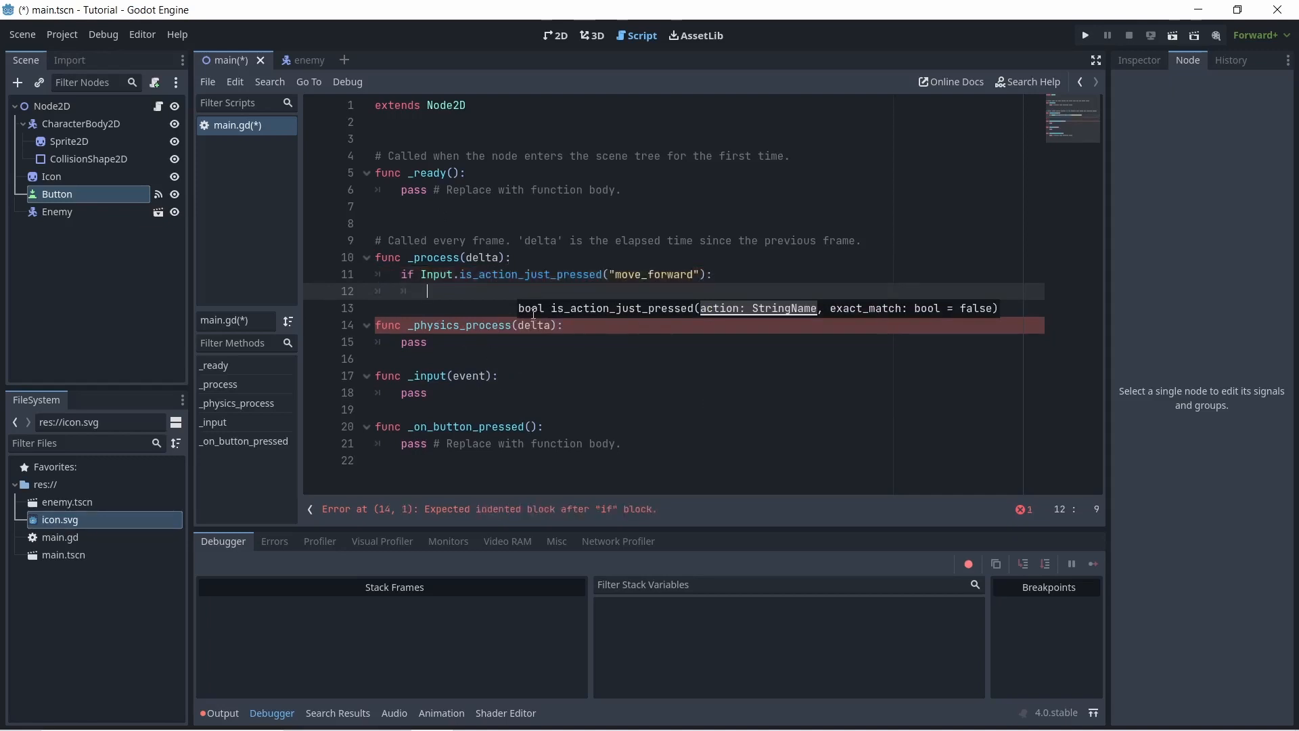
type("pass")
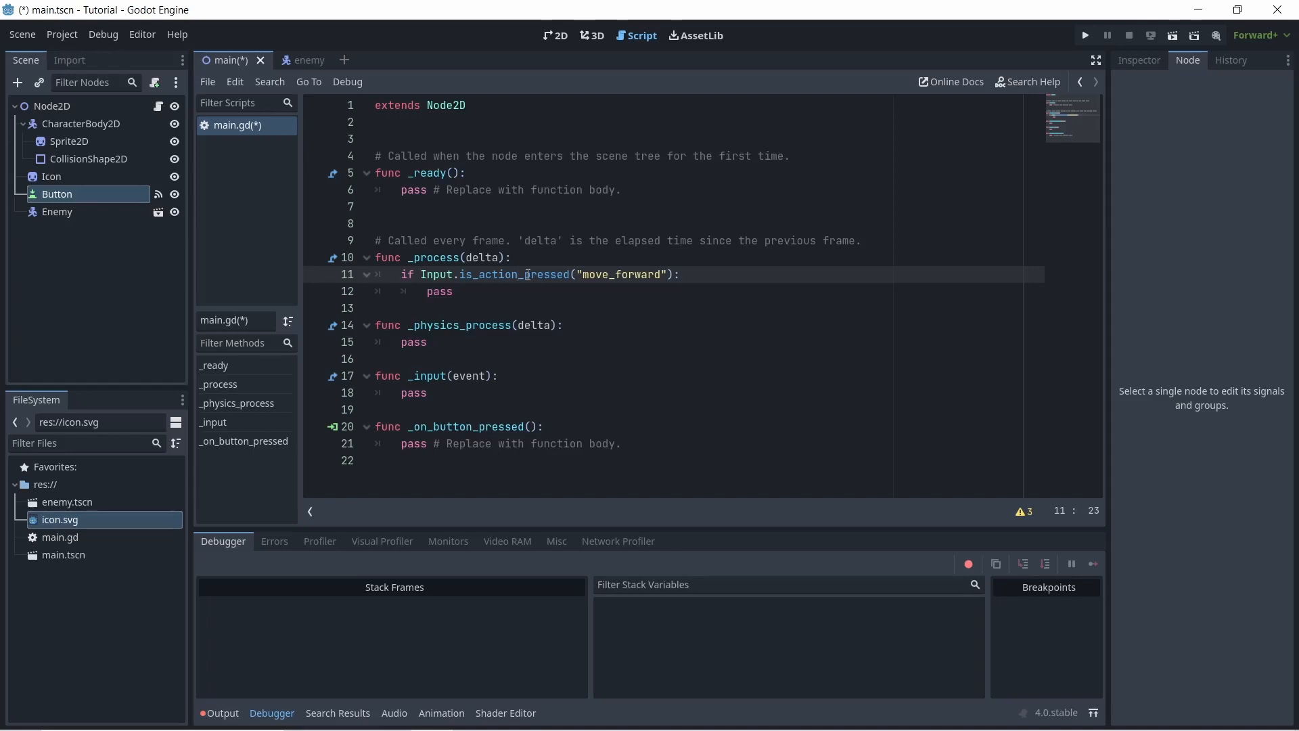
mouse_move(667, 285)
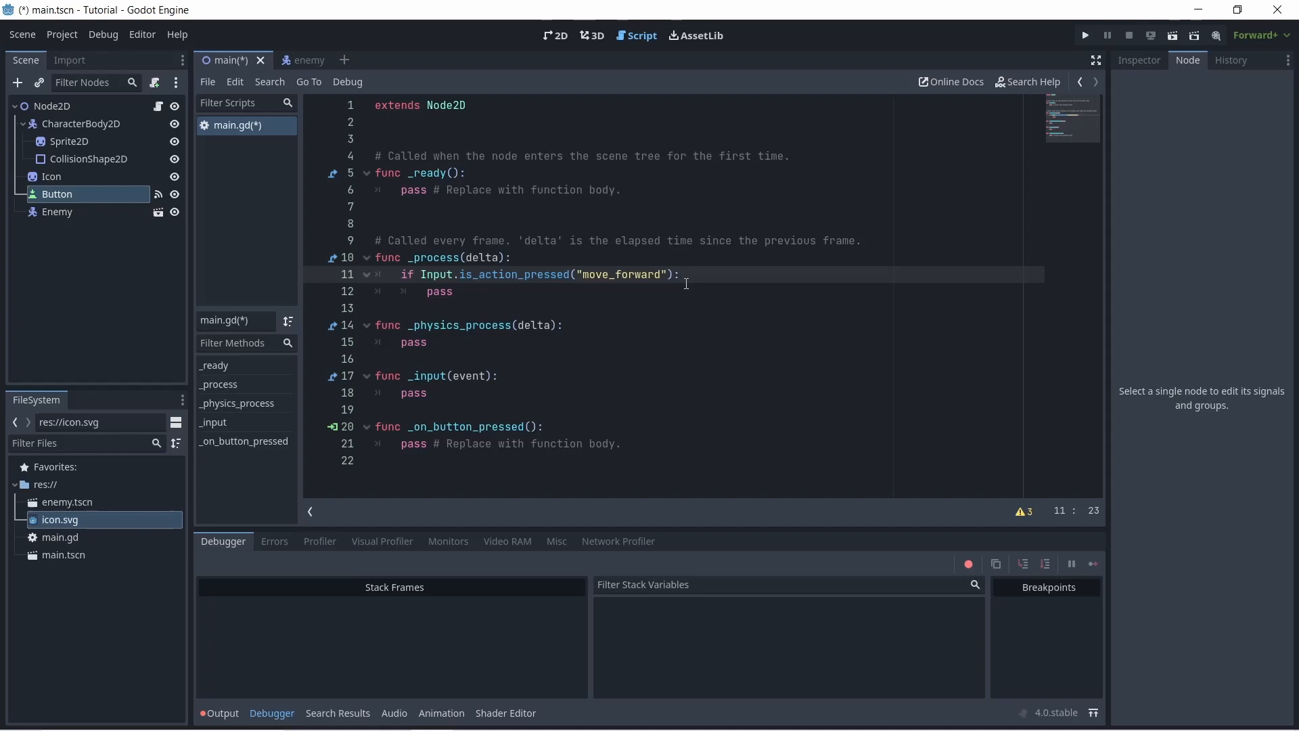
Return to the 2D scene view and run the project, prompting for a main scene
left_click(555, 35)
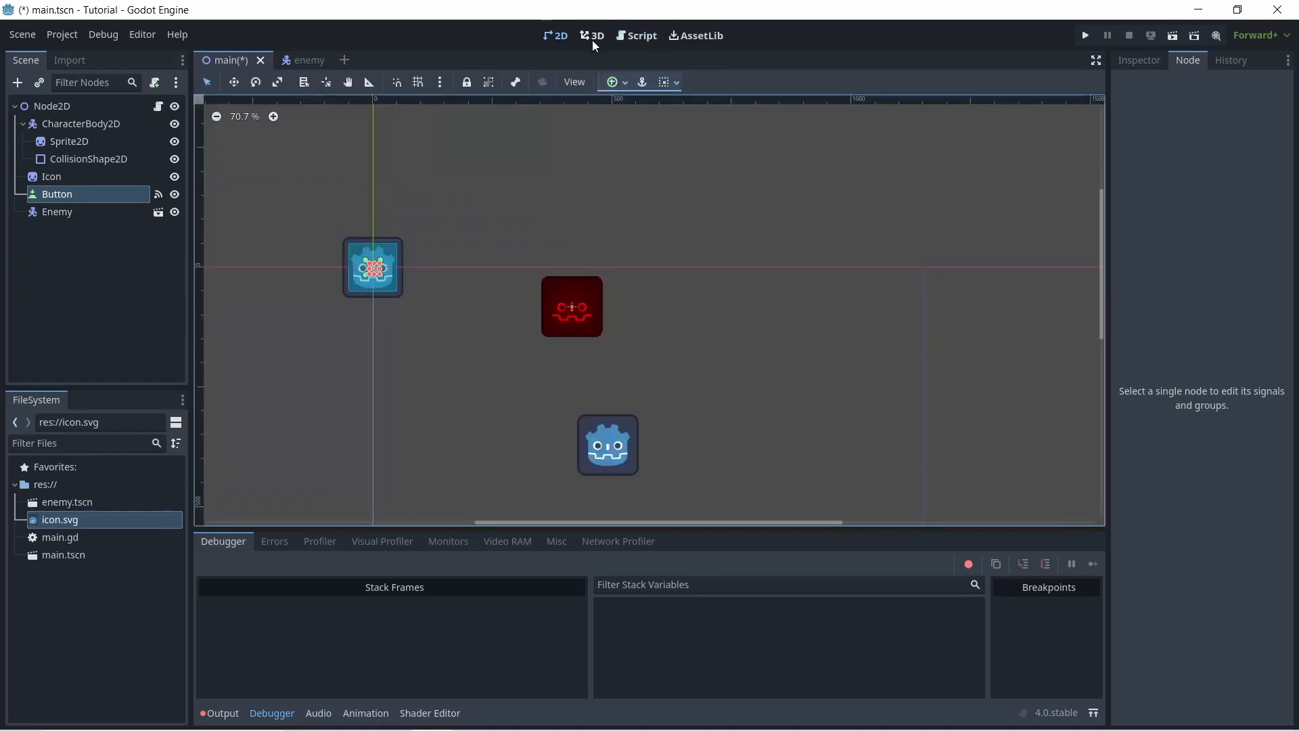
left_click(640, 36)
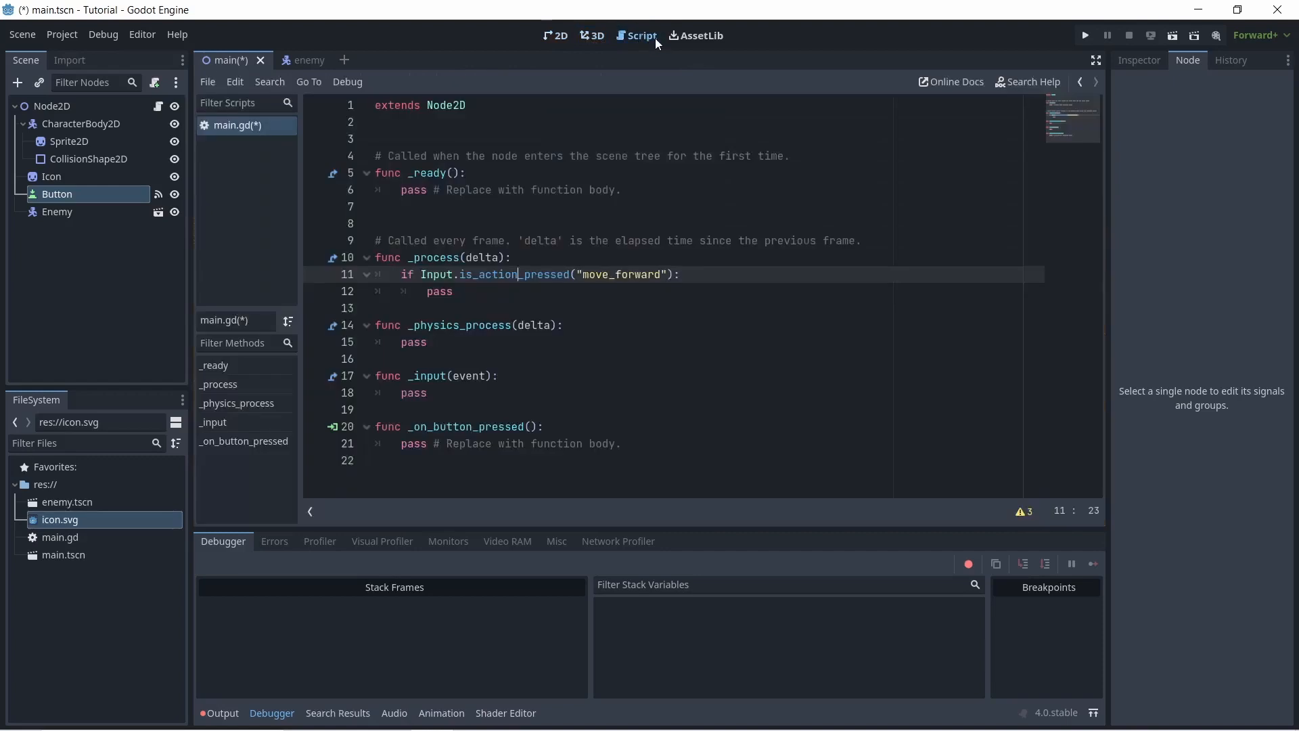
left_click(701, 35)
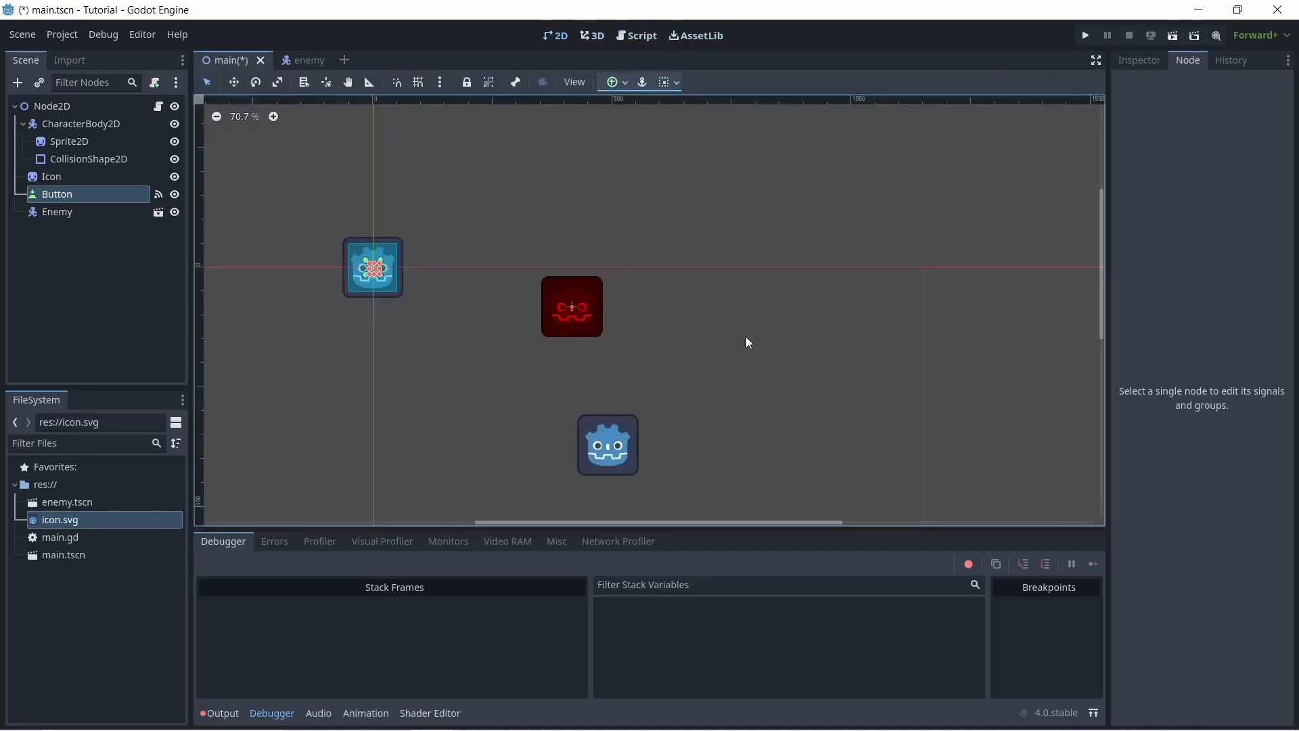
mouse_move(1084, 35)
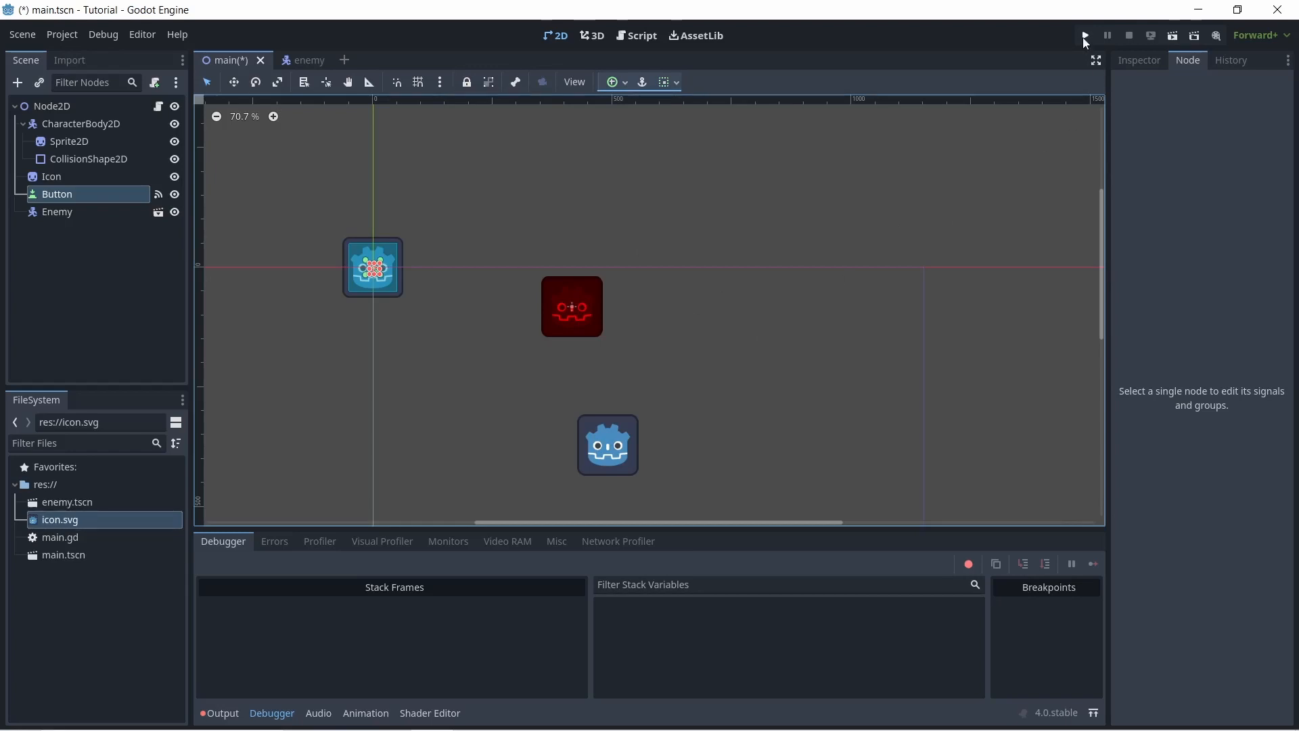
mouse_move(1084, 35)
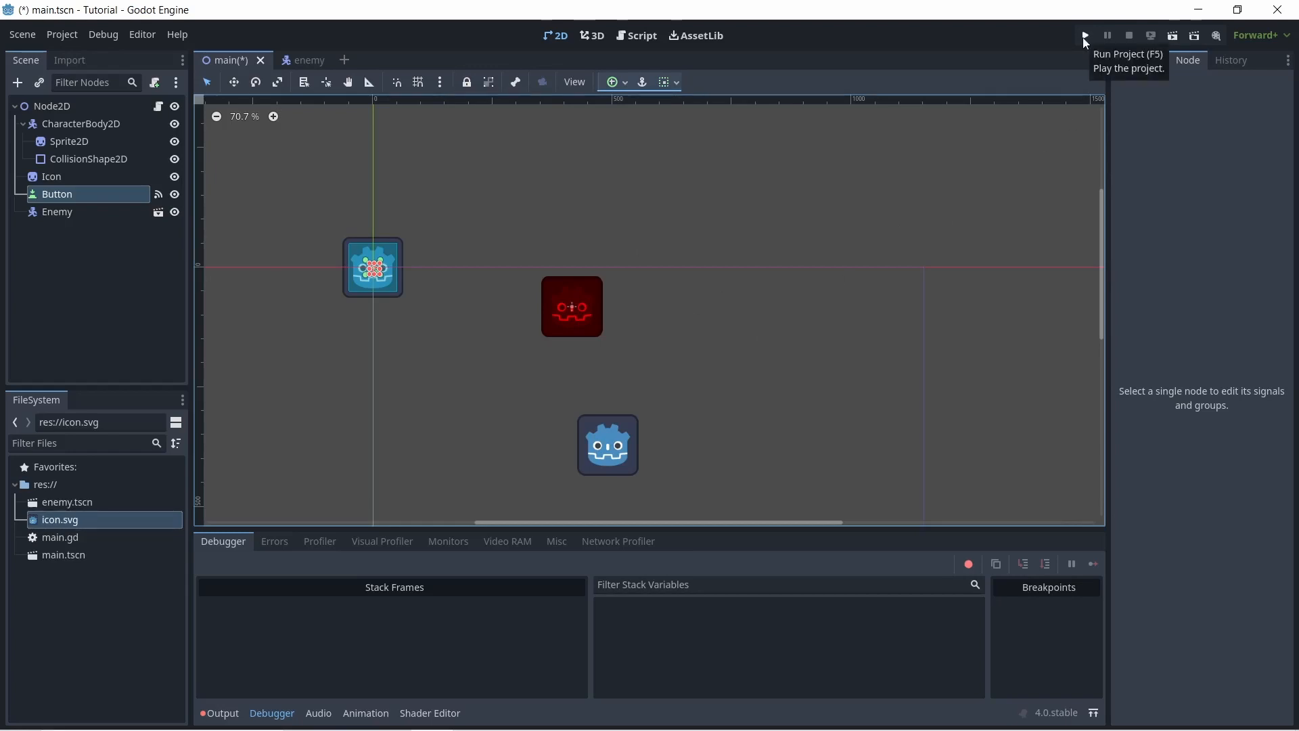
left_click(1084, 35)
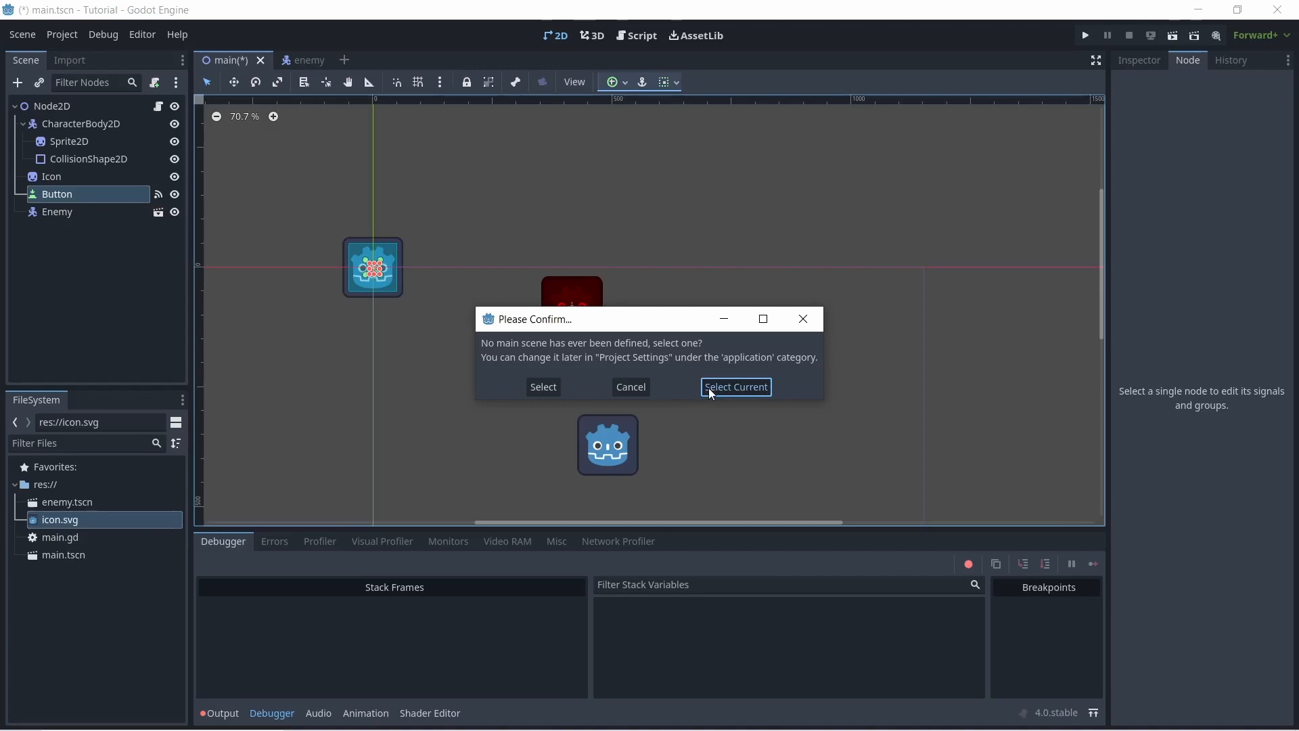
Select the current scene as main scene, let the game run in its debug window, then stop it
left_click(735, 387)
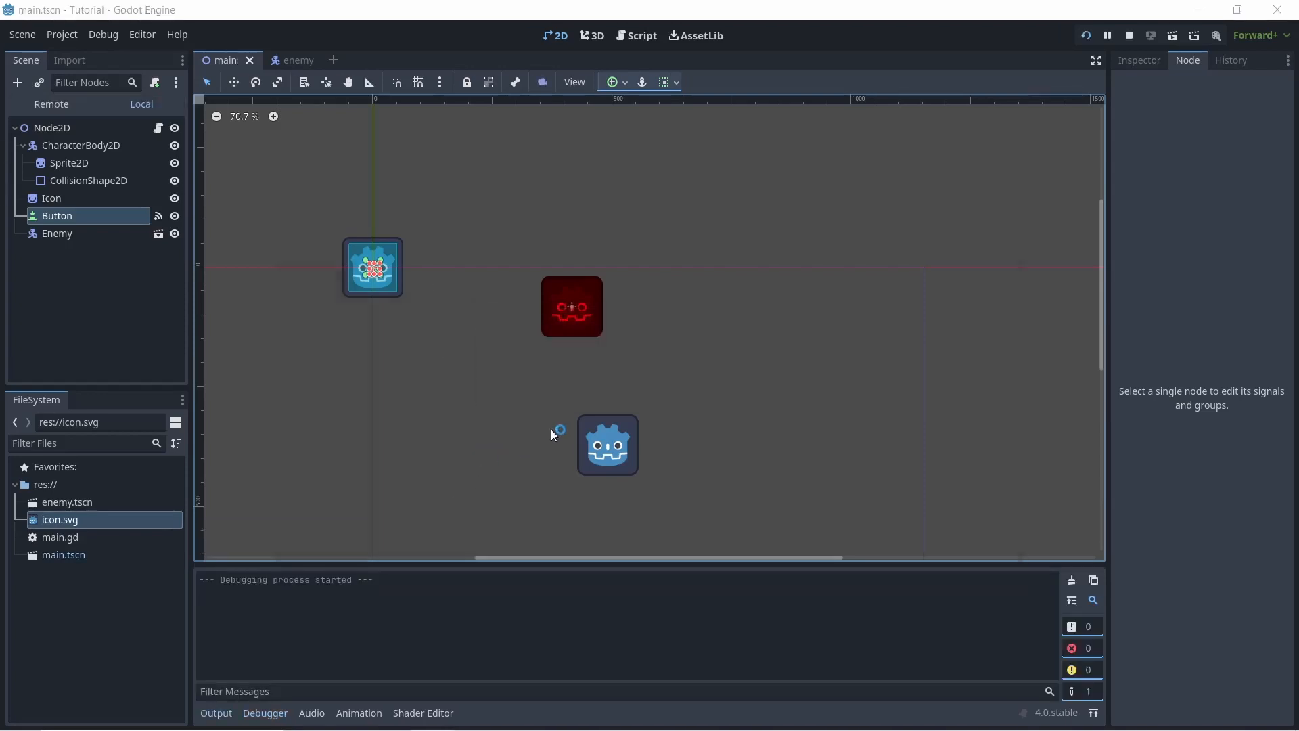
left_click(1128, 35)
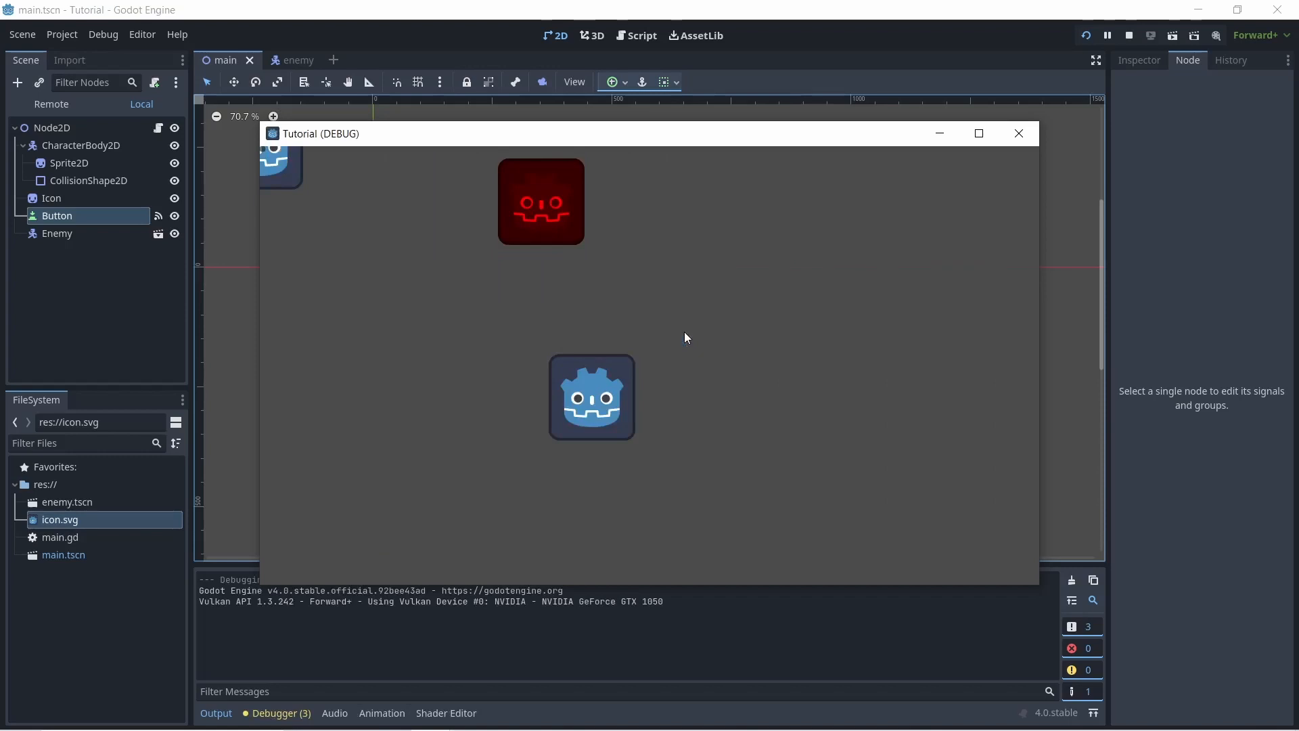
left_click(16, 83)
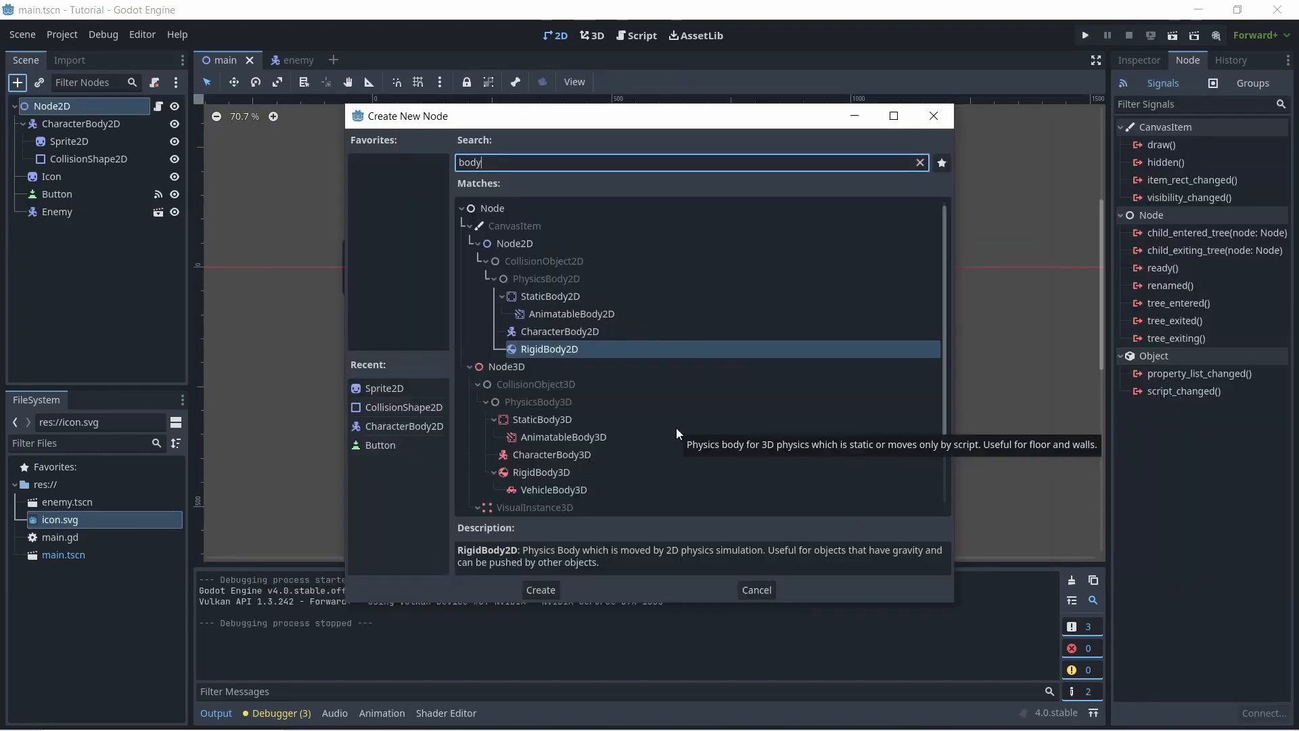
mouse_move(589, 388)
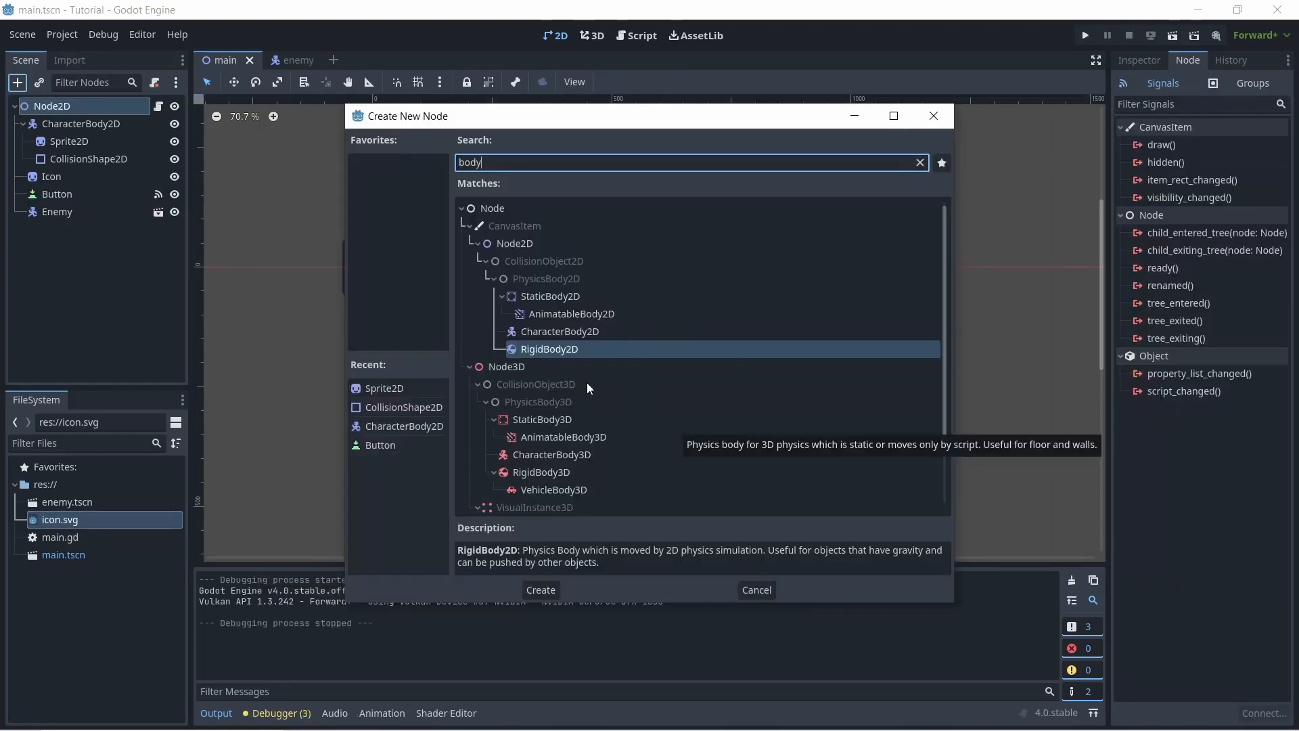
mouse_move(563, 364)
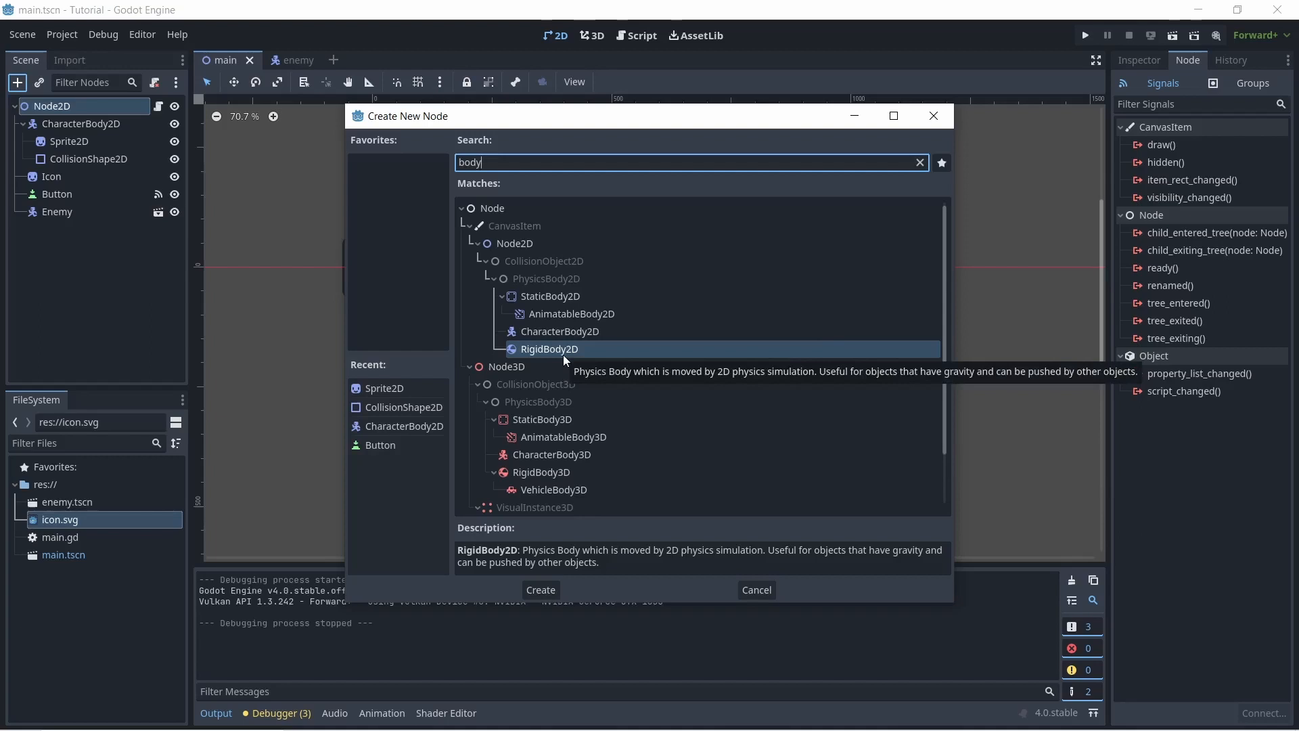
Browse StaticBody2D among the body node types, then cancel without creating a node
left_click(551, 296)
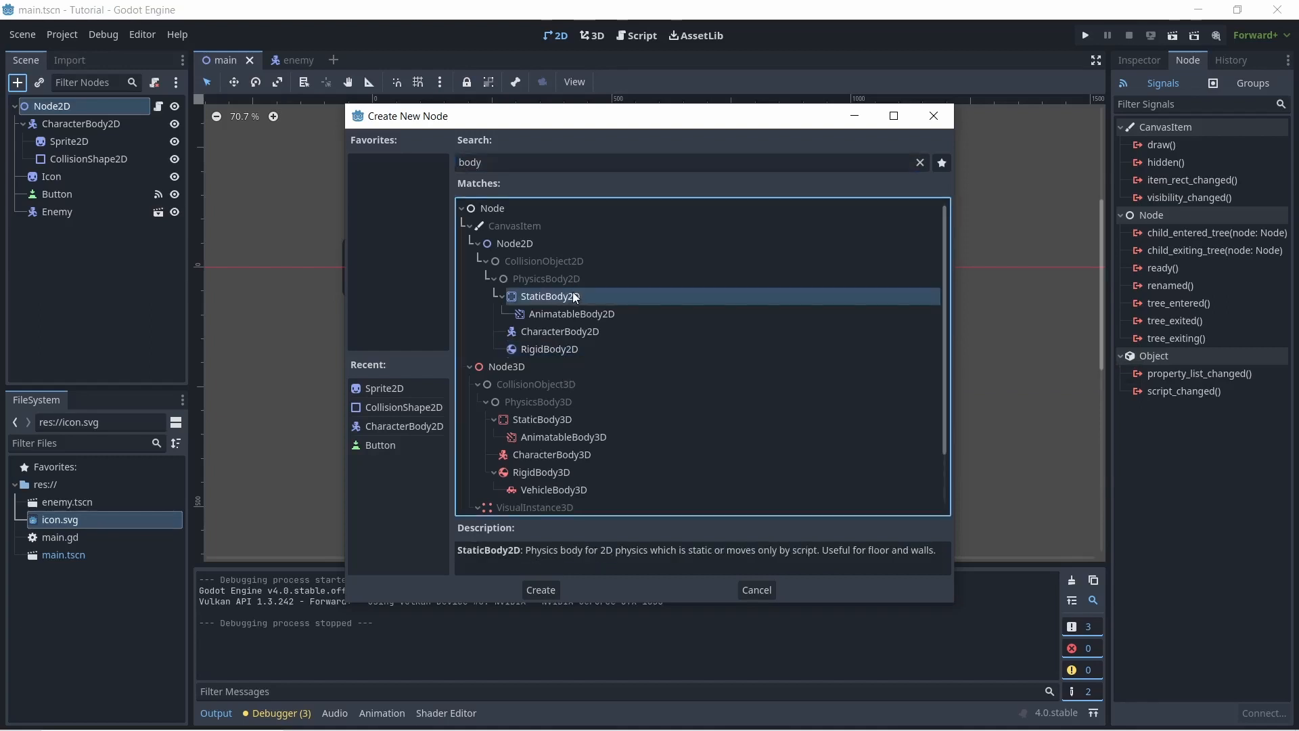
mouse_move(550, 296)
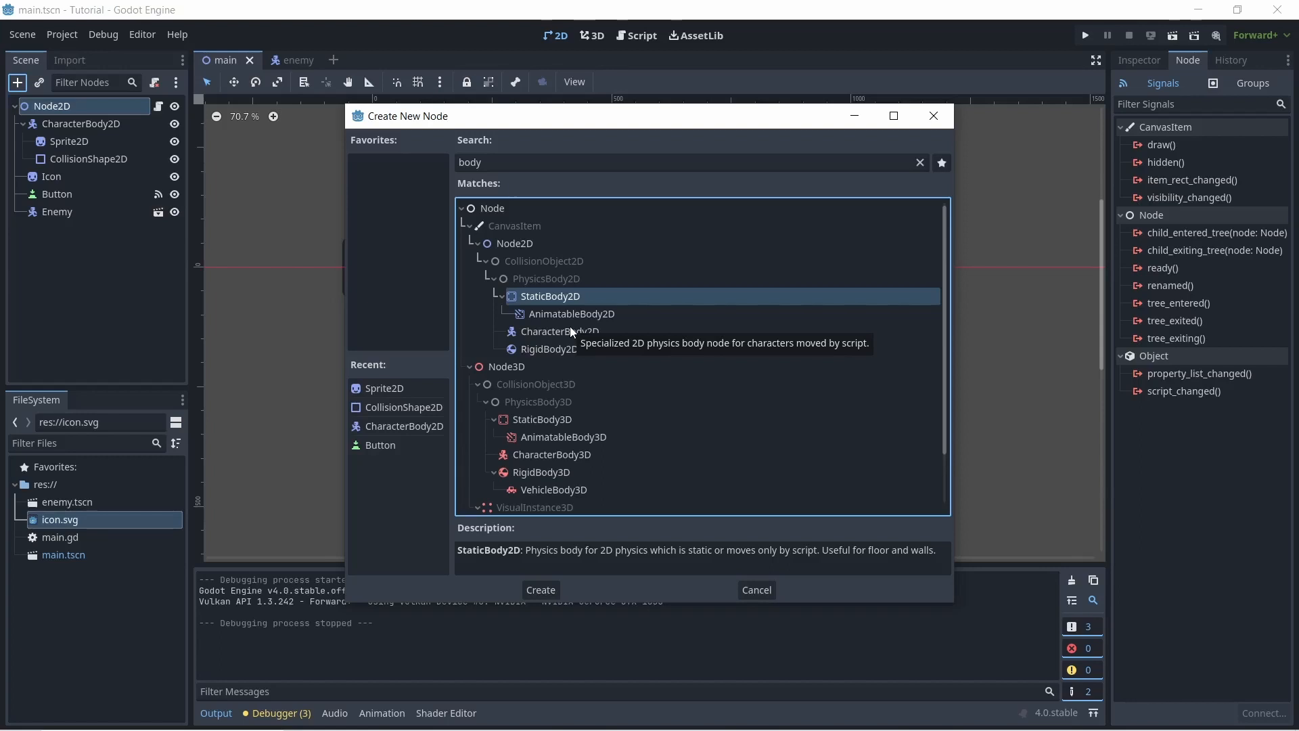
mouse_move(599, 351)
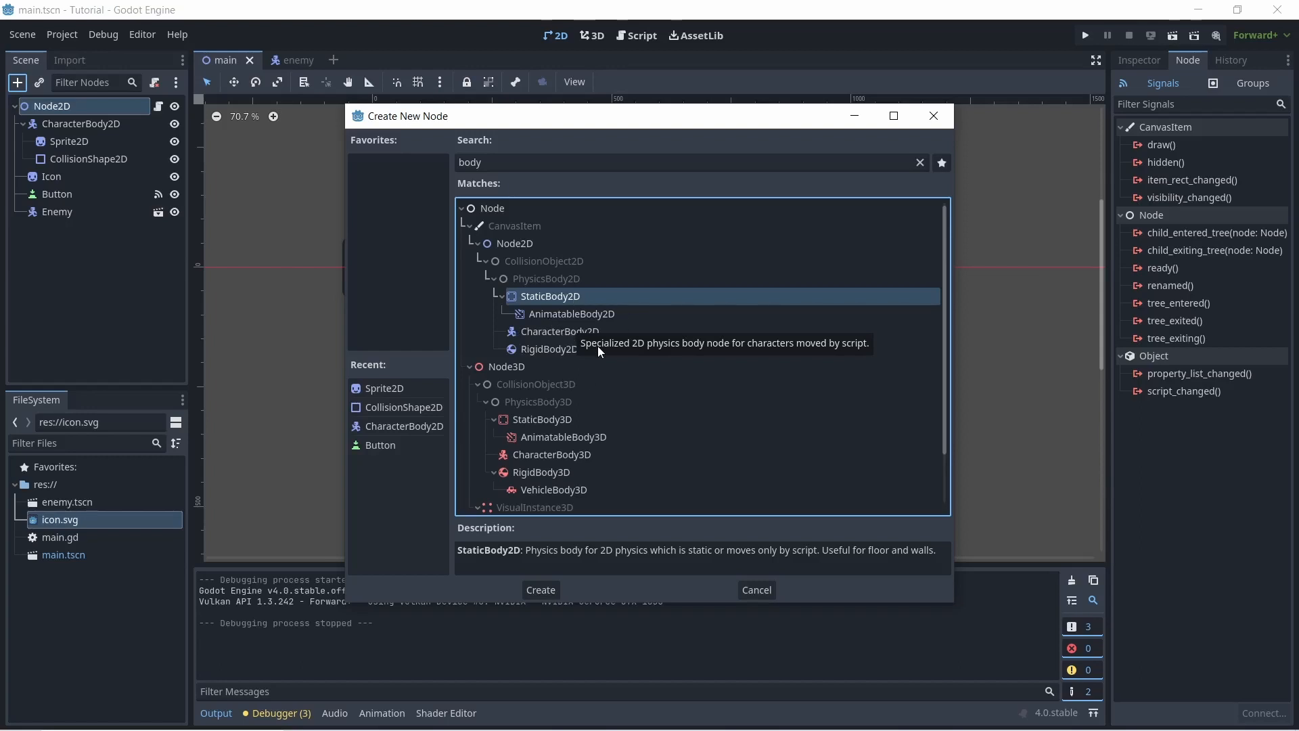
mouse_move(545, 345)
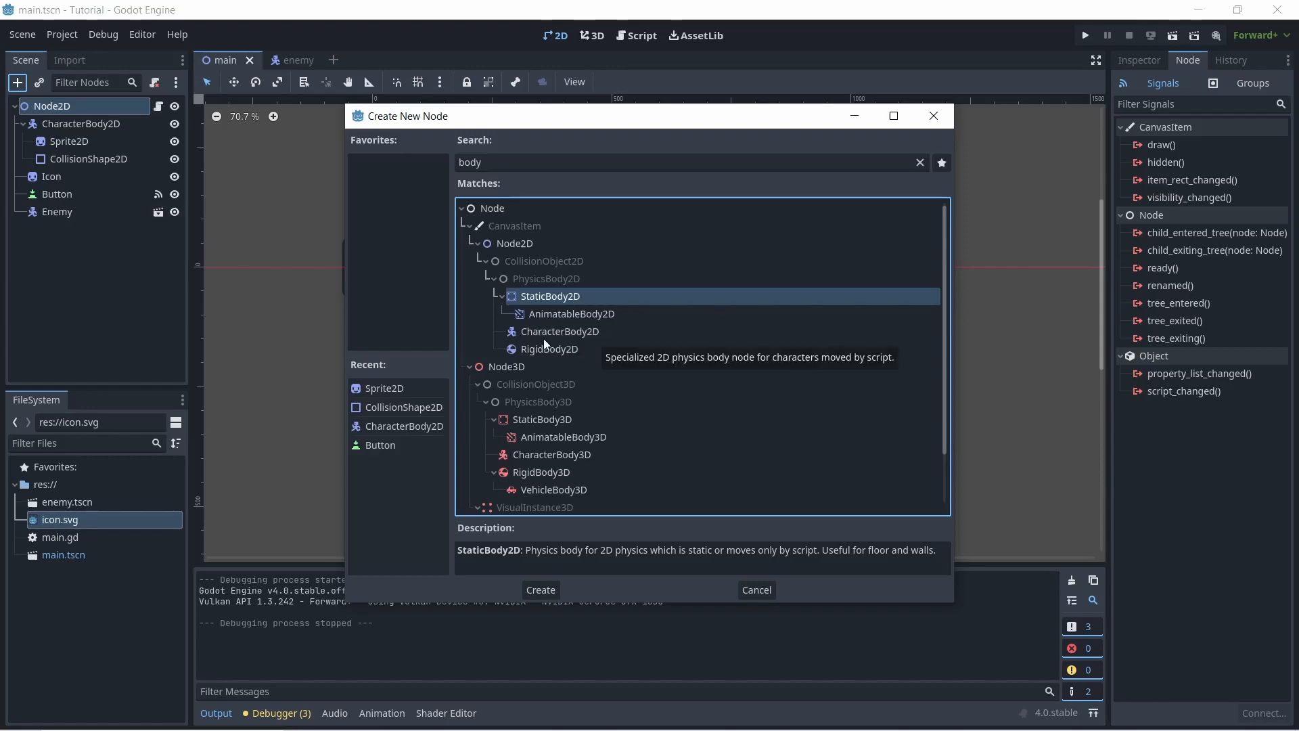
mouse_move(547, 348)
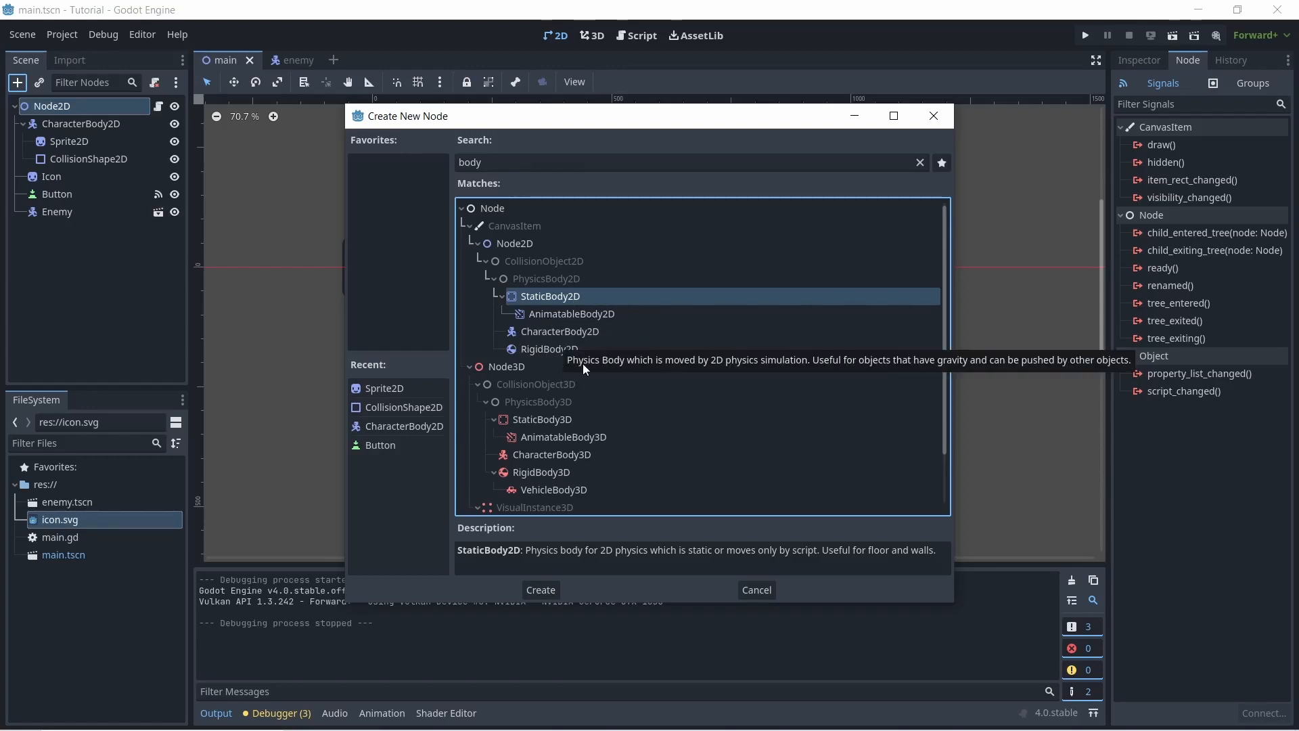
mouse_move(506, 367)
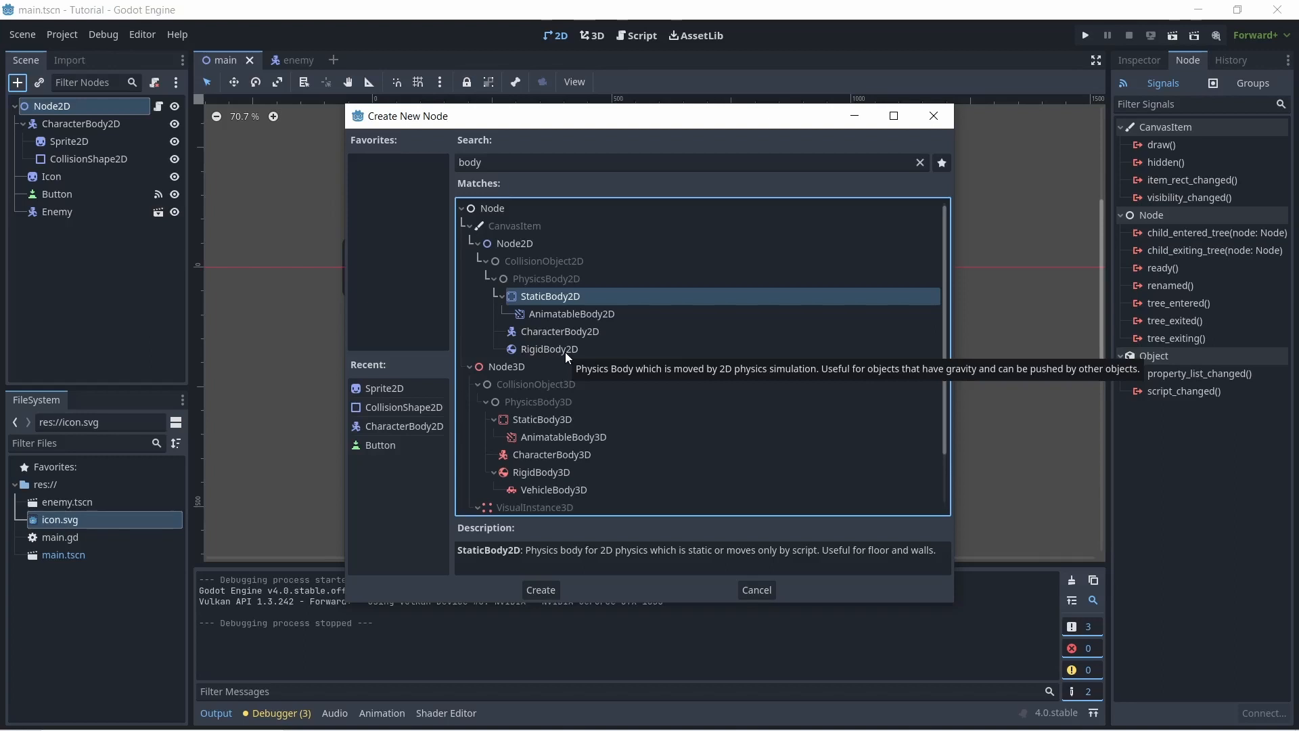
mouse_move(540, 360)
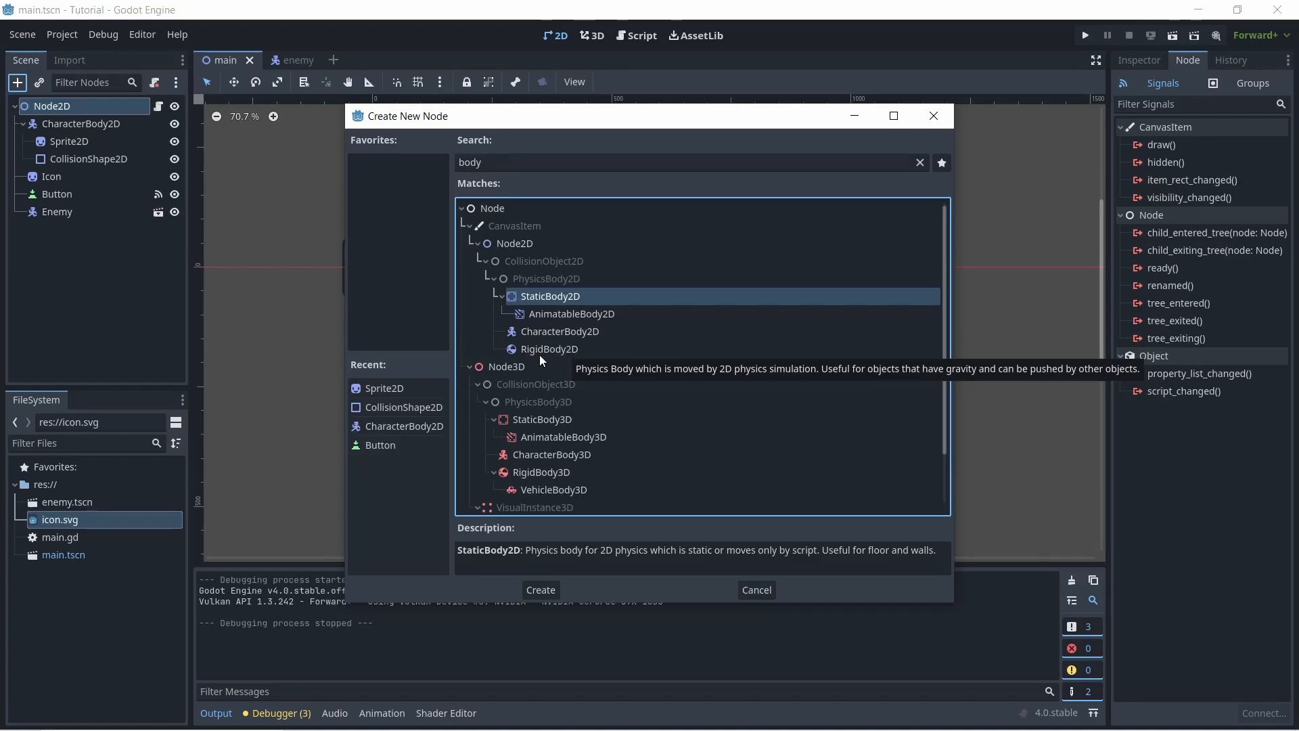
mouse_move(624, 338)
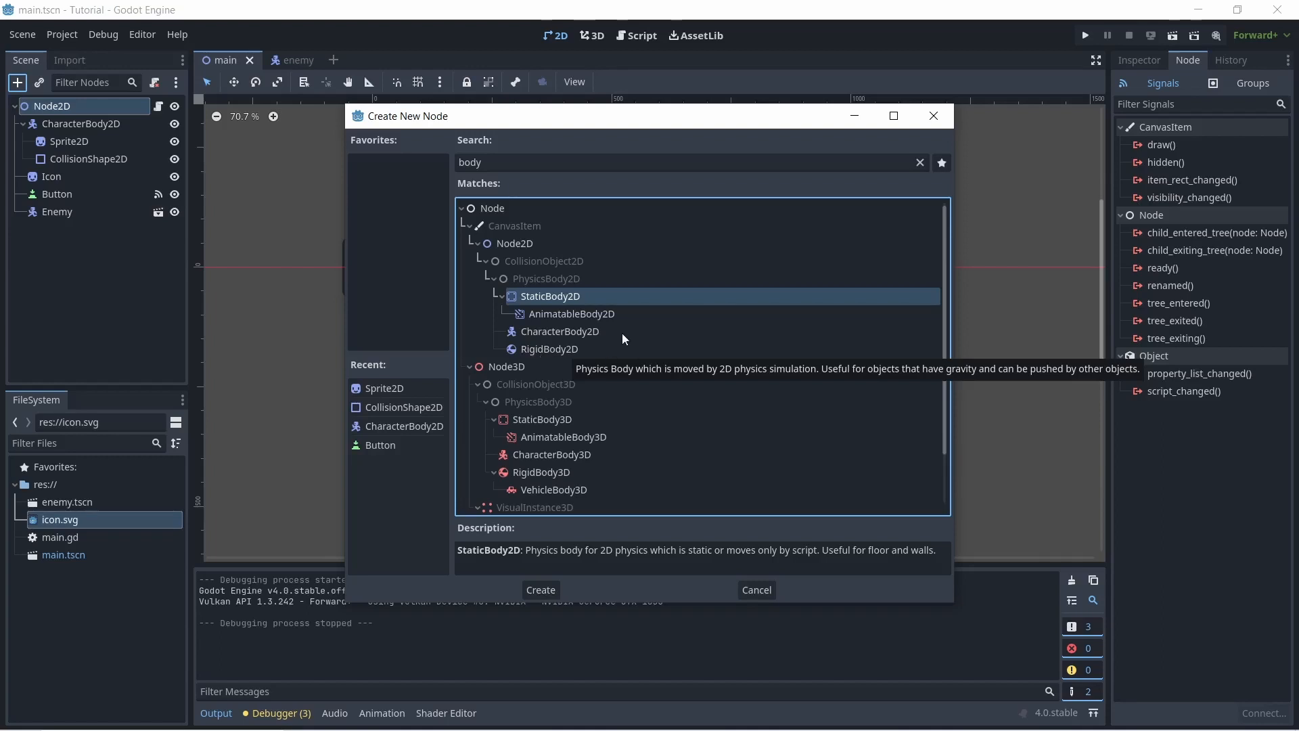
left_click(755, 589)
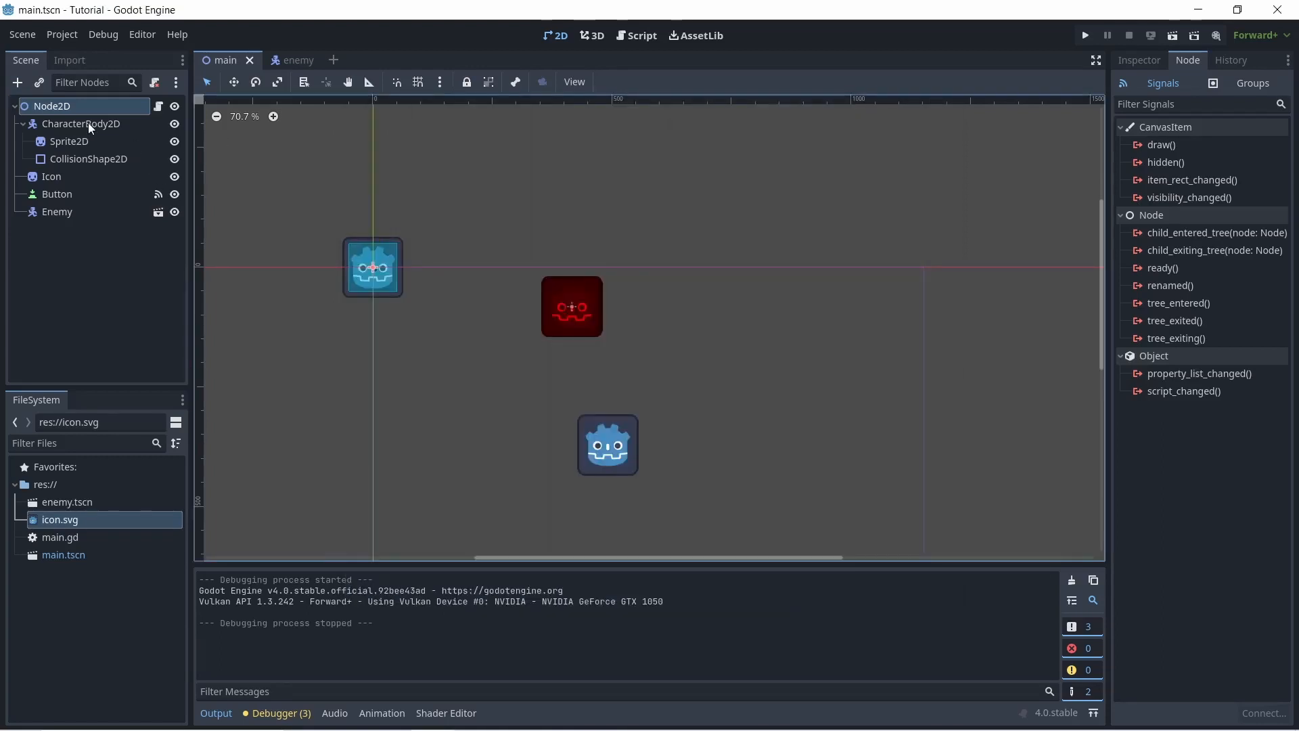
mouse_move(62, 165)
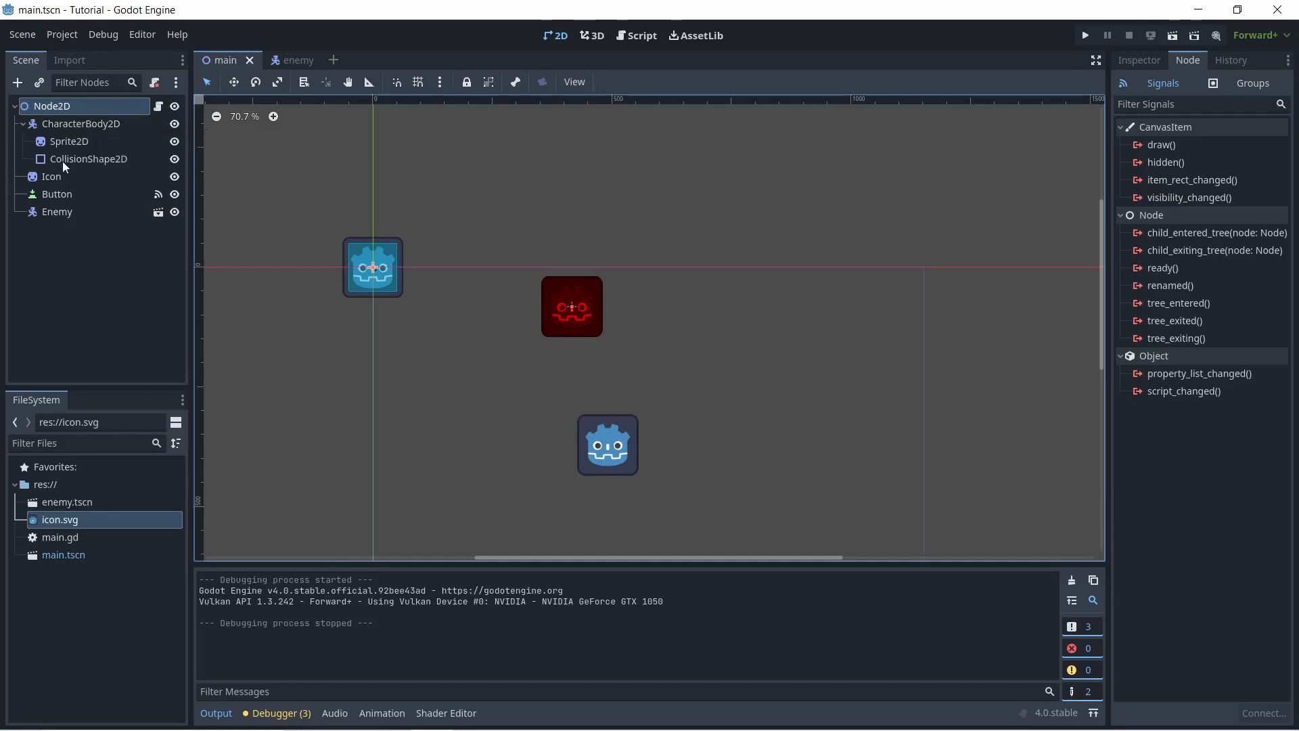
mouse_move(89, 159)
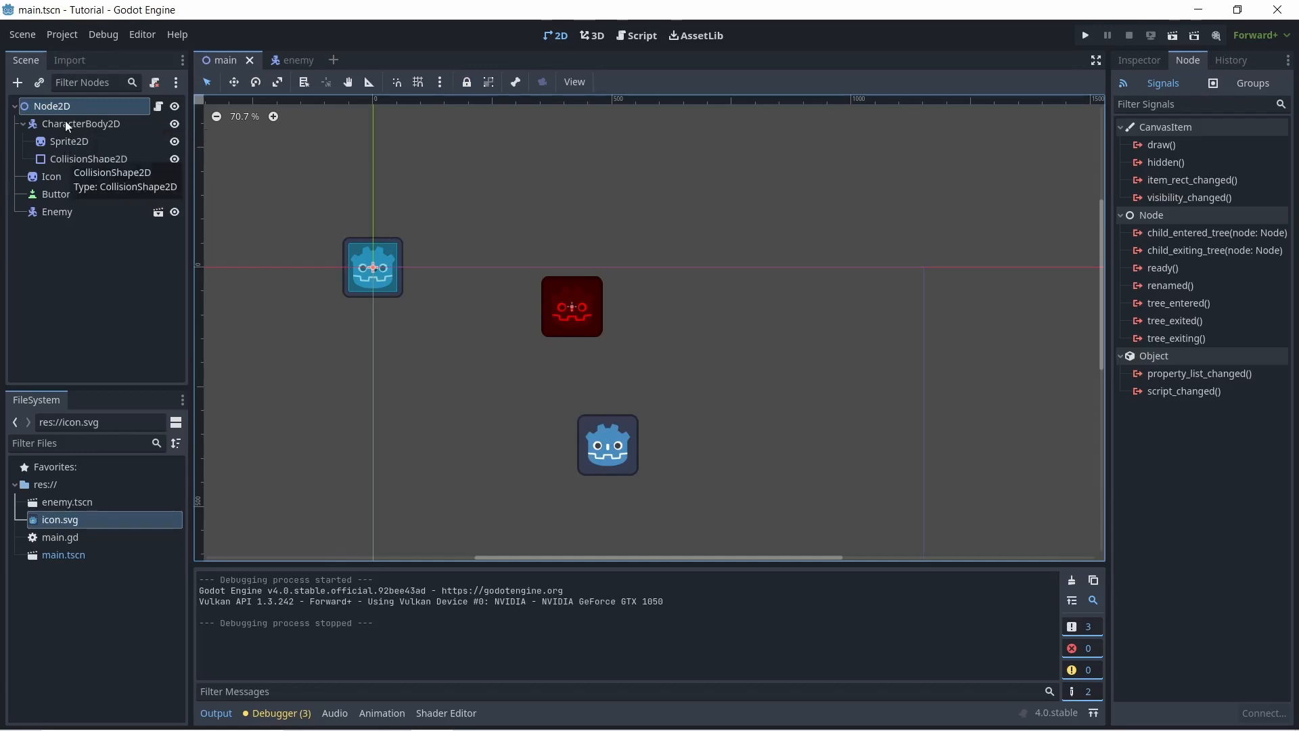
left_click(88, 159)
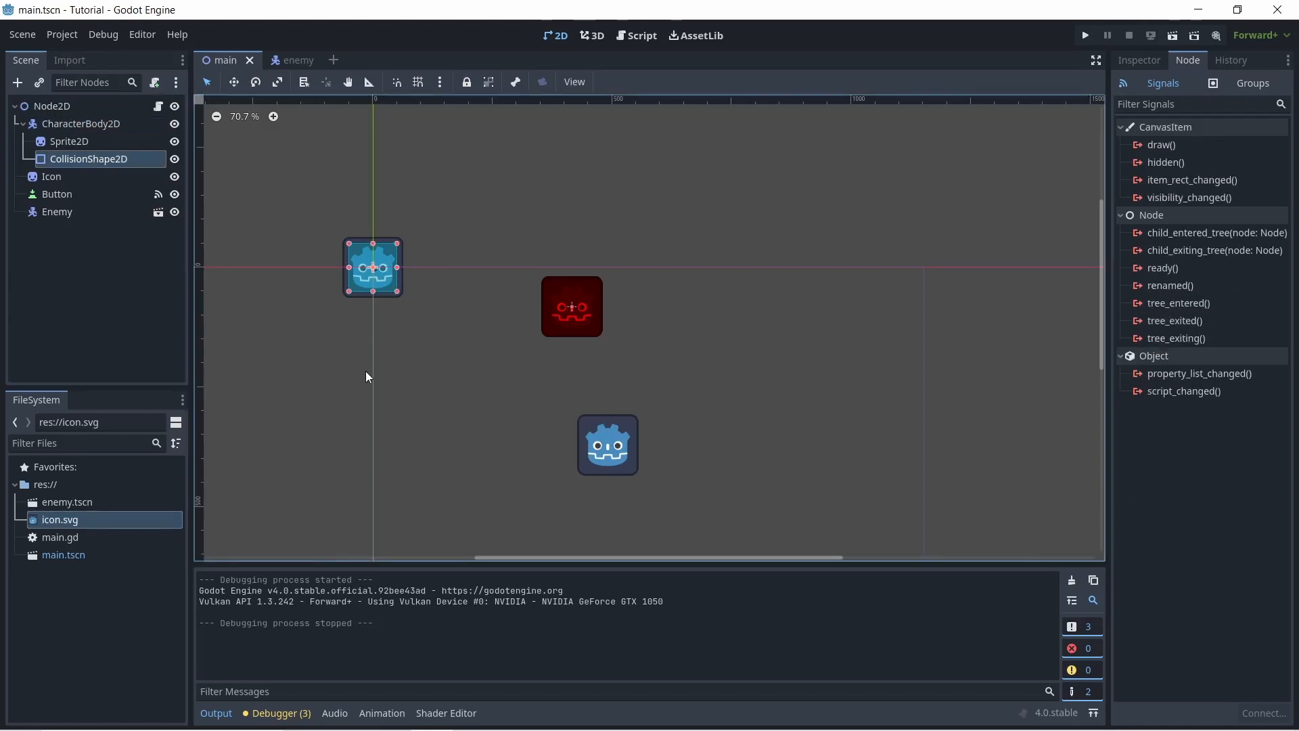
mouse_move(471, 322)
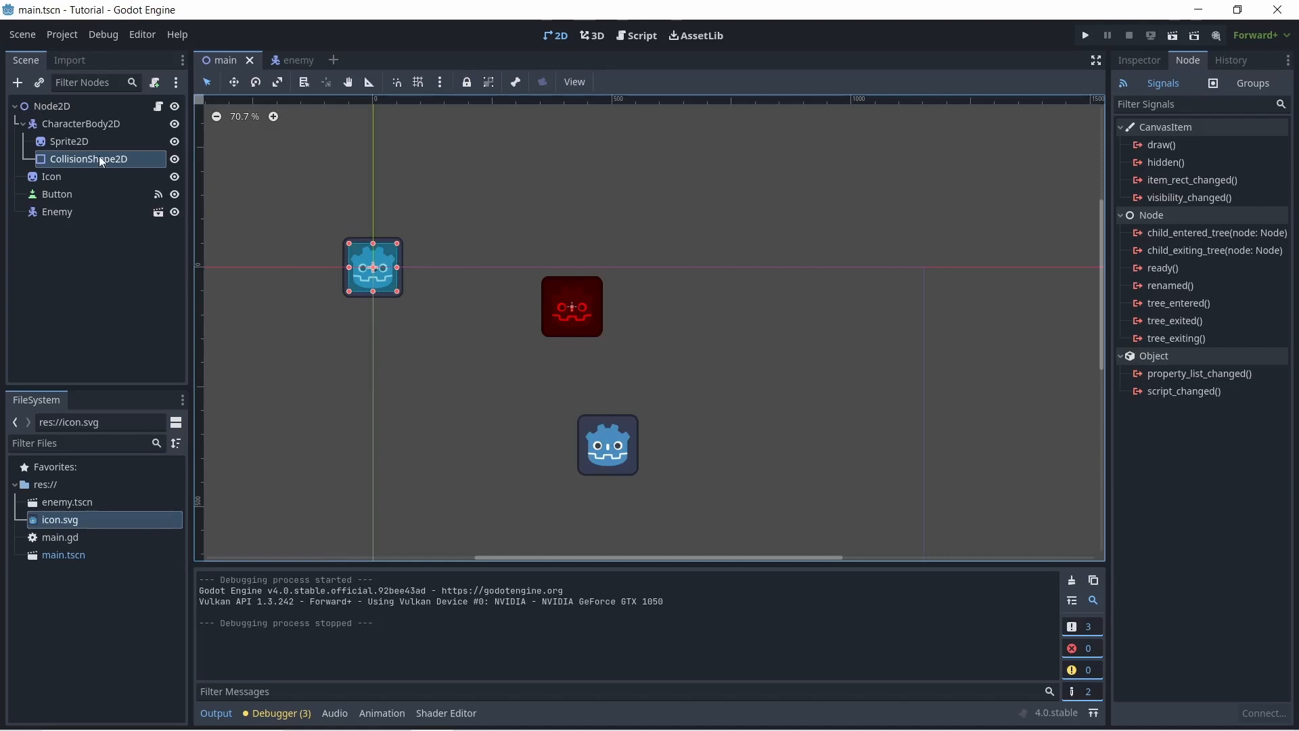
left_click(69, 141)
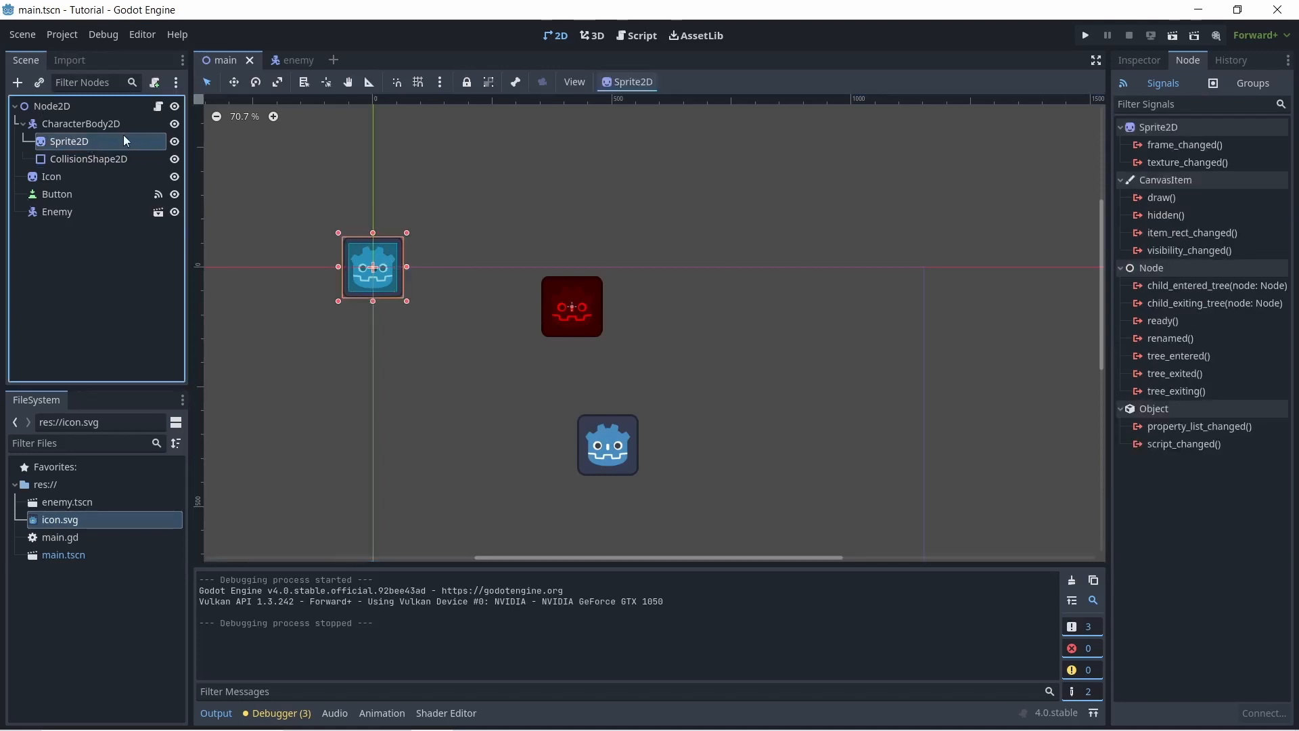
mouse_move(72, 153)
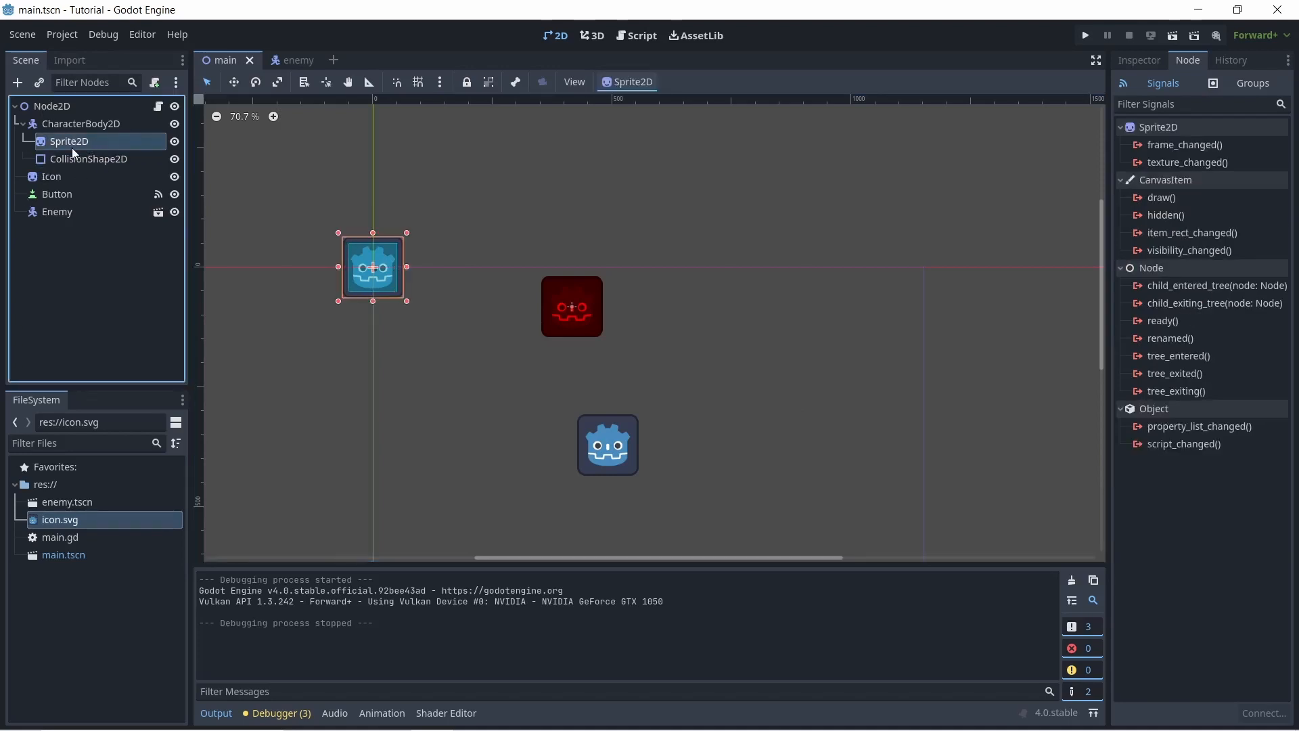
mouse_move(69, 141)
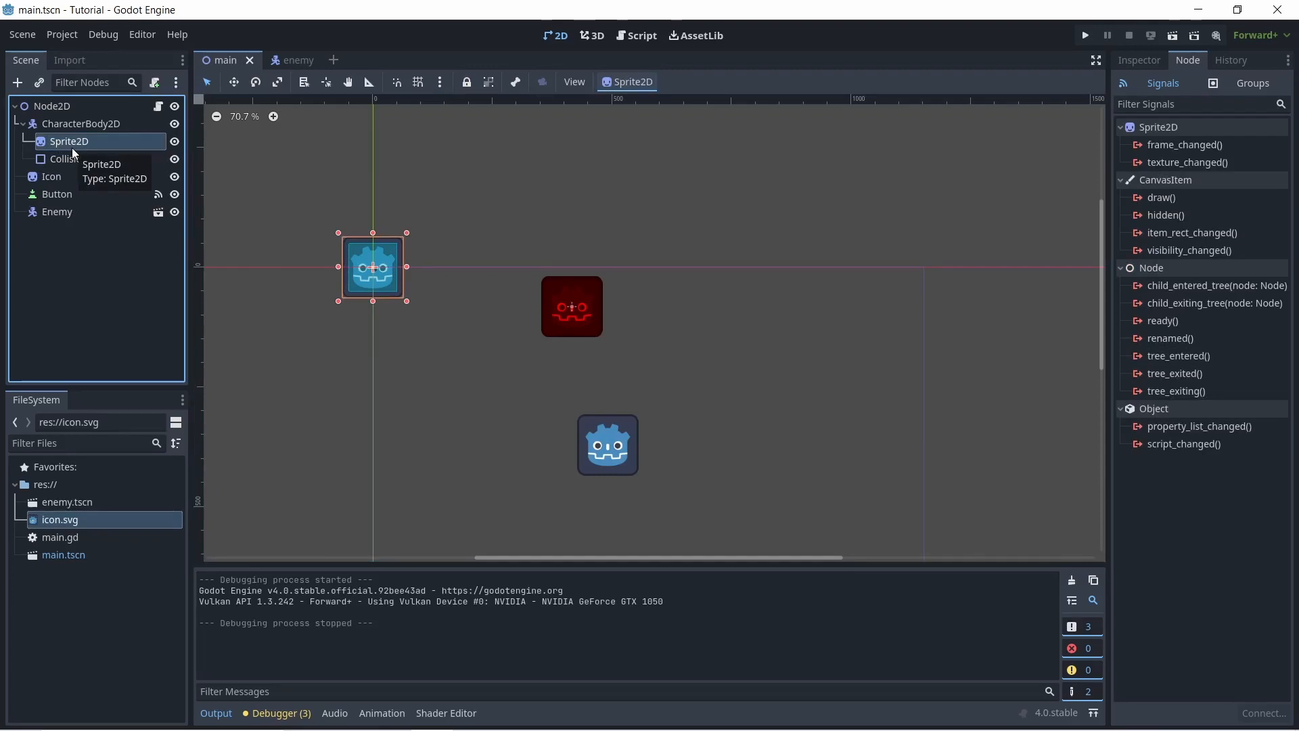
mouse_move(64, 124)
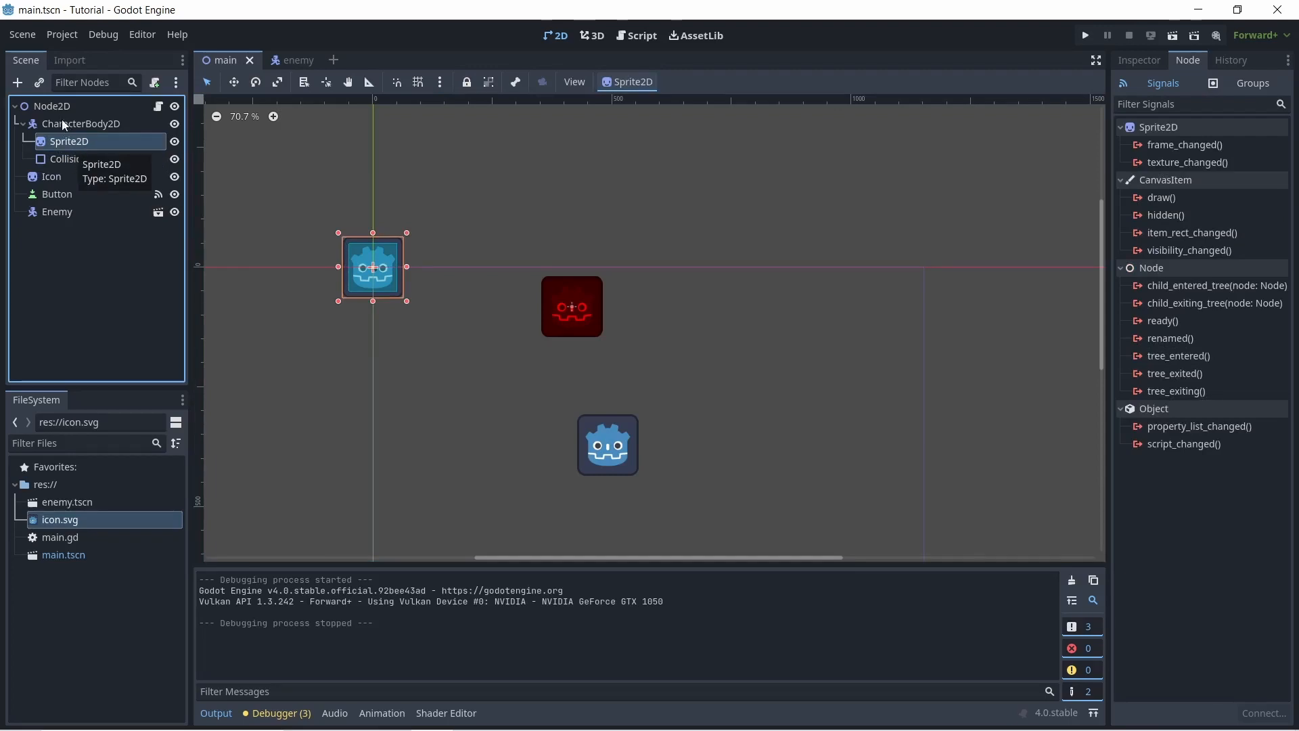
left_click(83, 123)
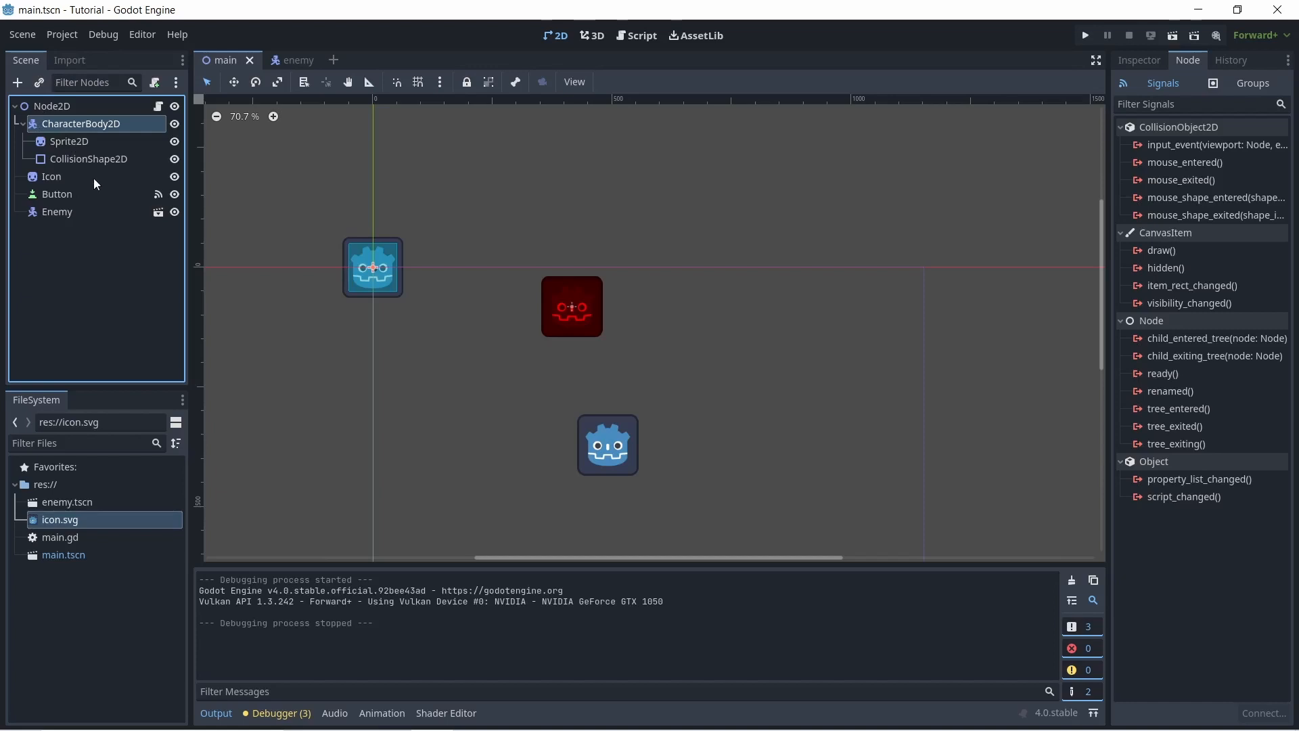
Create a Camera2D child node under Node2D in the main scene
left_click(16, 82)
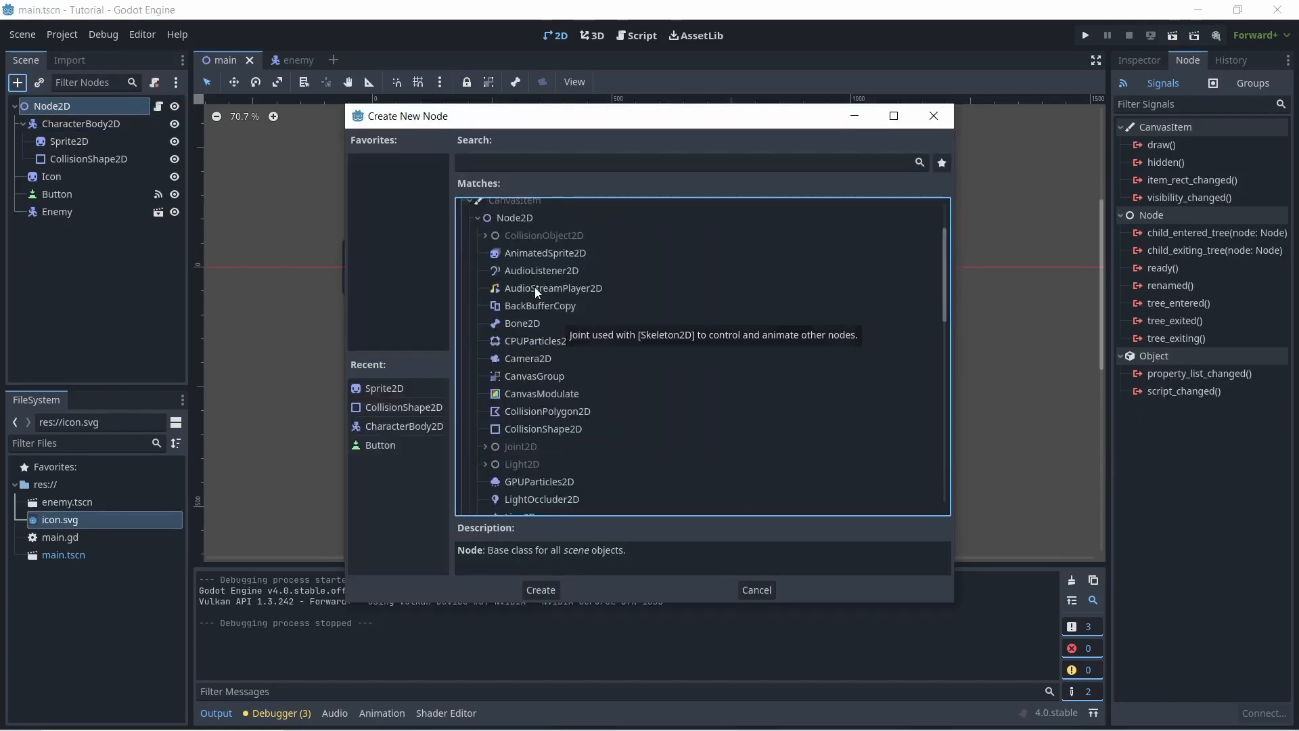
left_click(552, 287)
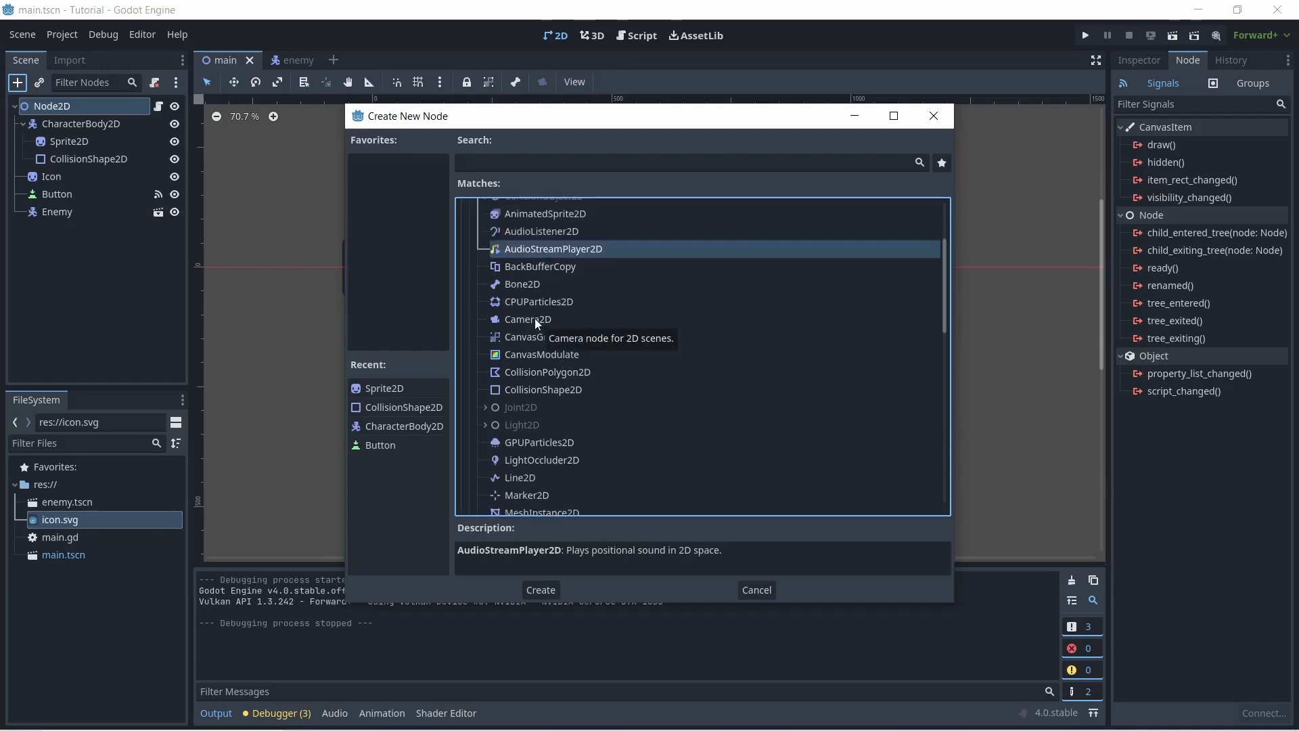
left_click(528, 319)
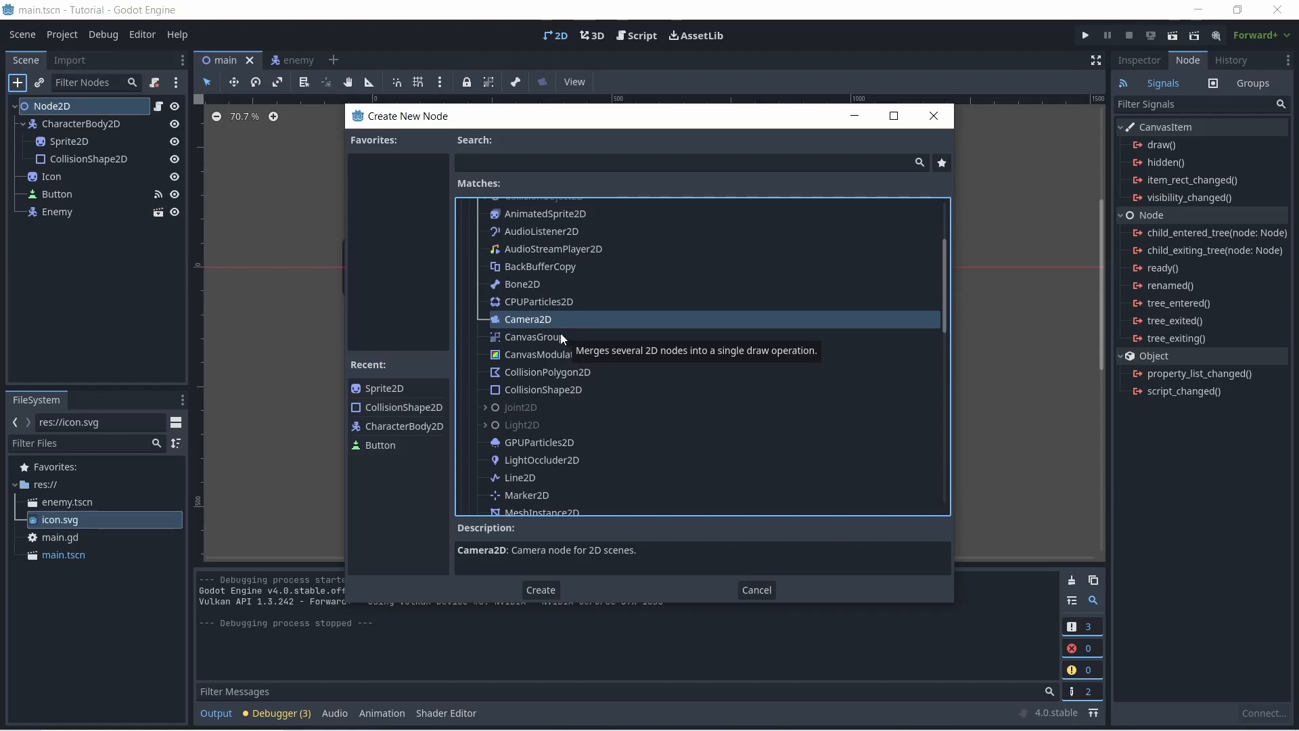
mouse_move(1228, 254)
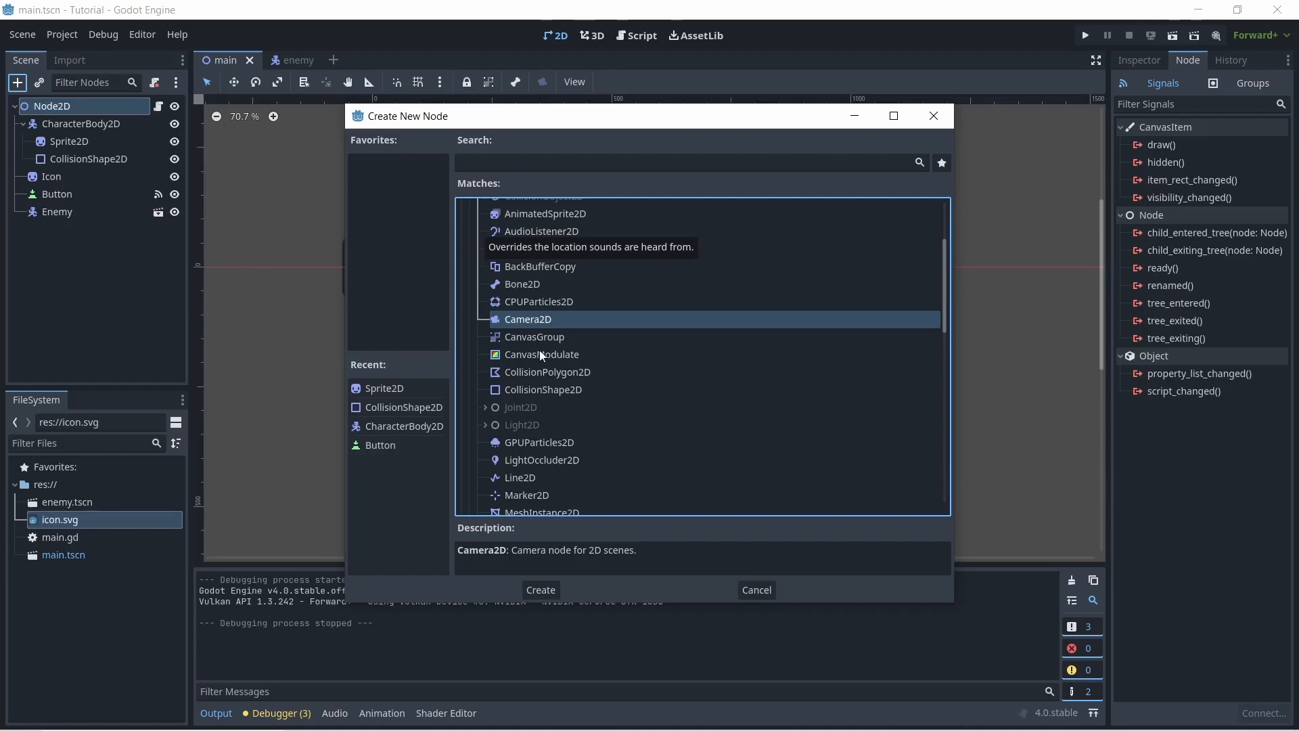
mouse_move(542, 353)
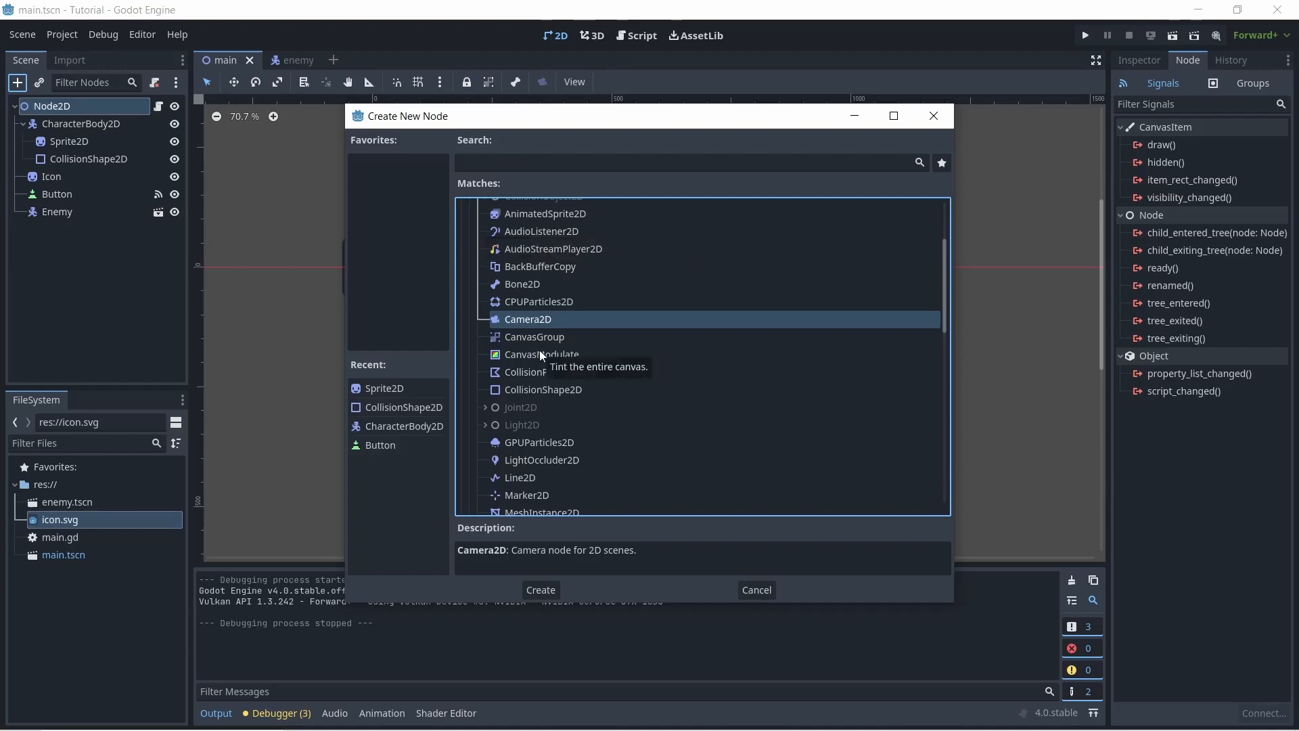
mouse_move(483, 567)
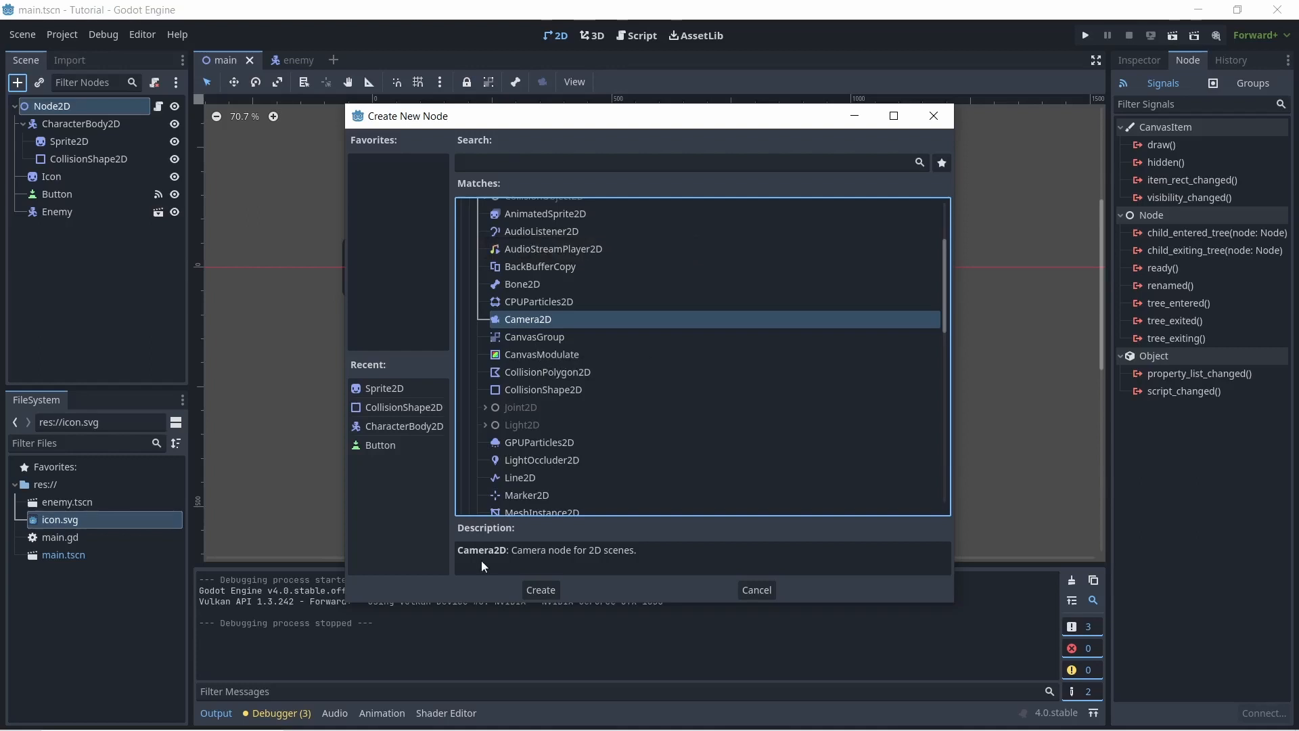
left_click(540, 589)
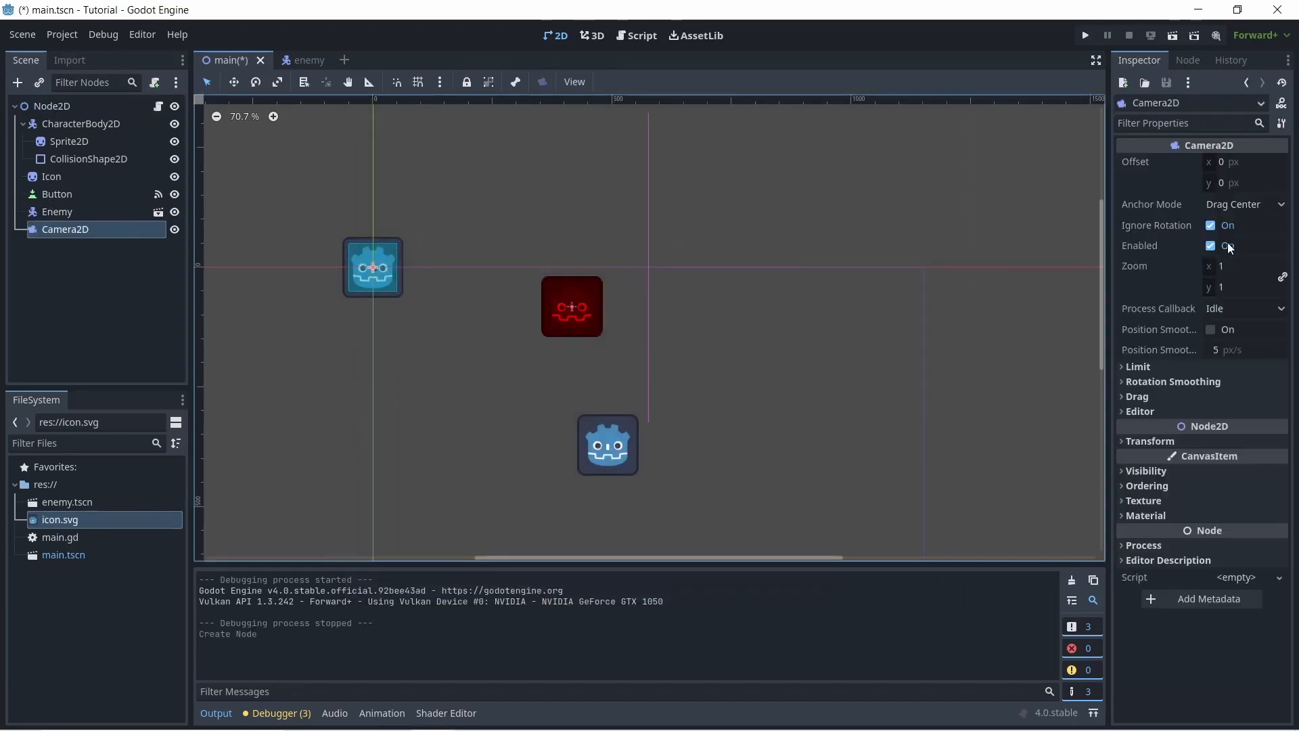
Zoom the 2D viewport out slightly around the camera at about (241, 159)
scroll("down", 3)
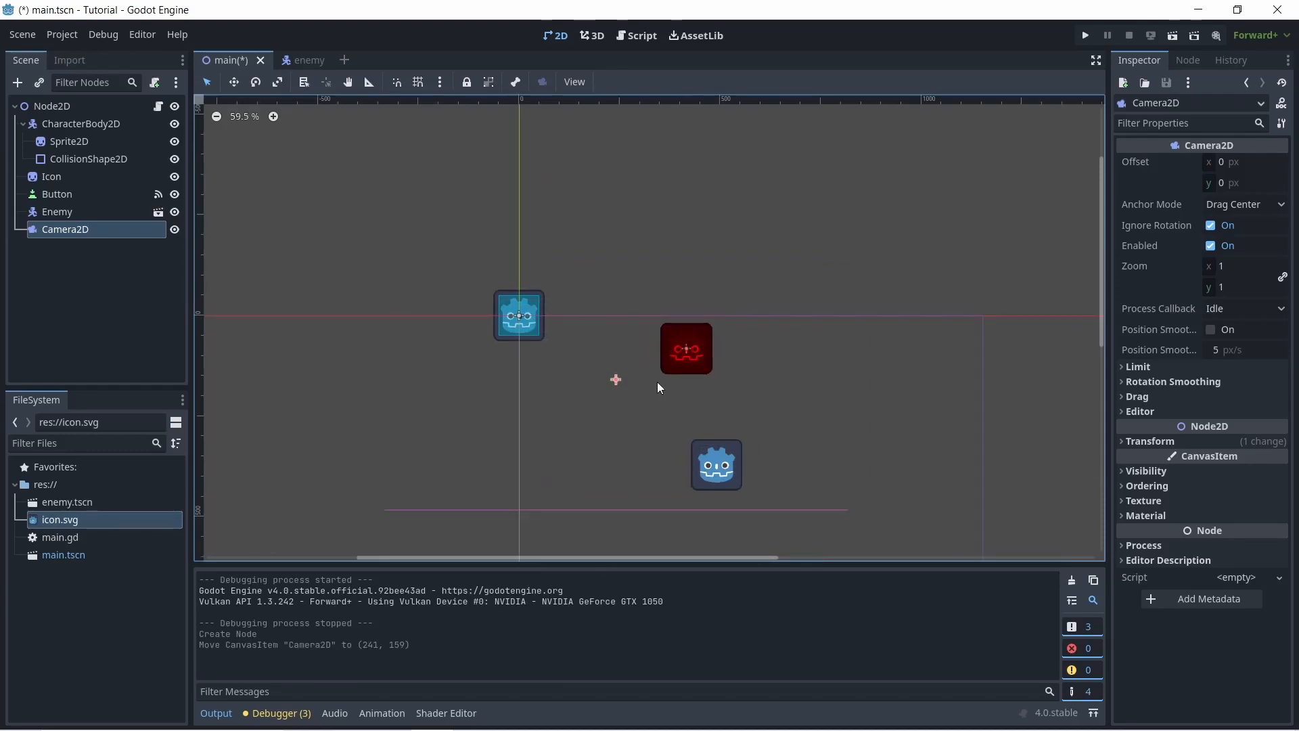
mouse_move(476, 322)
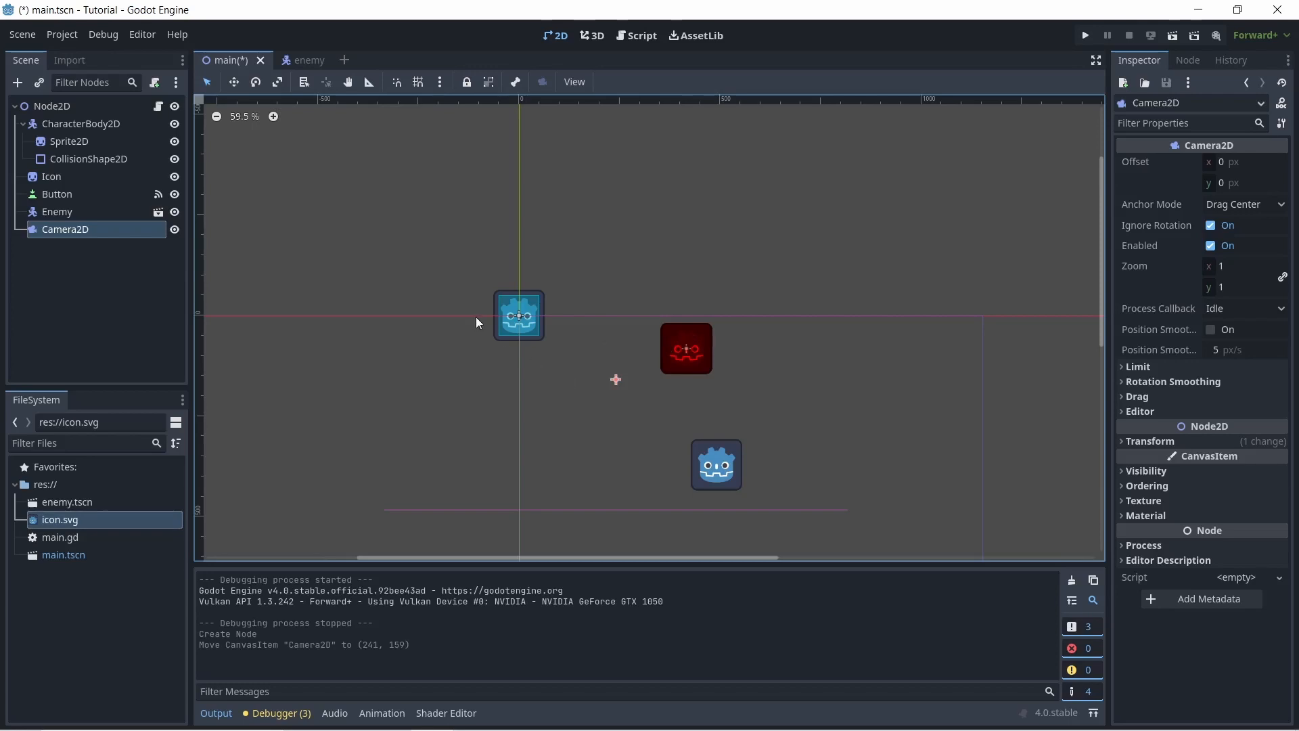
mouse_move(615, 380)
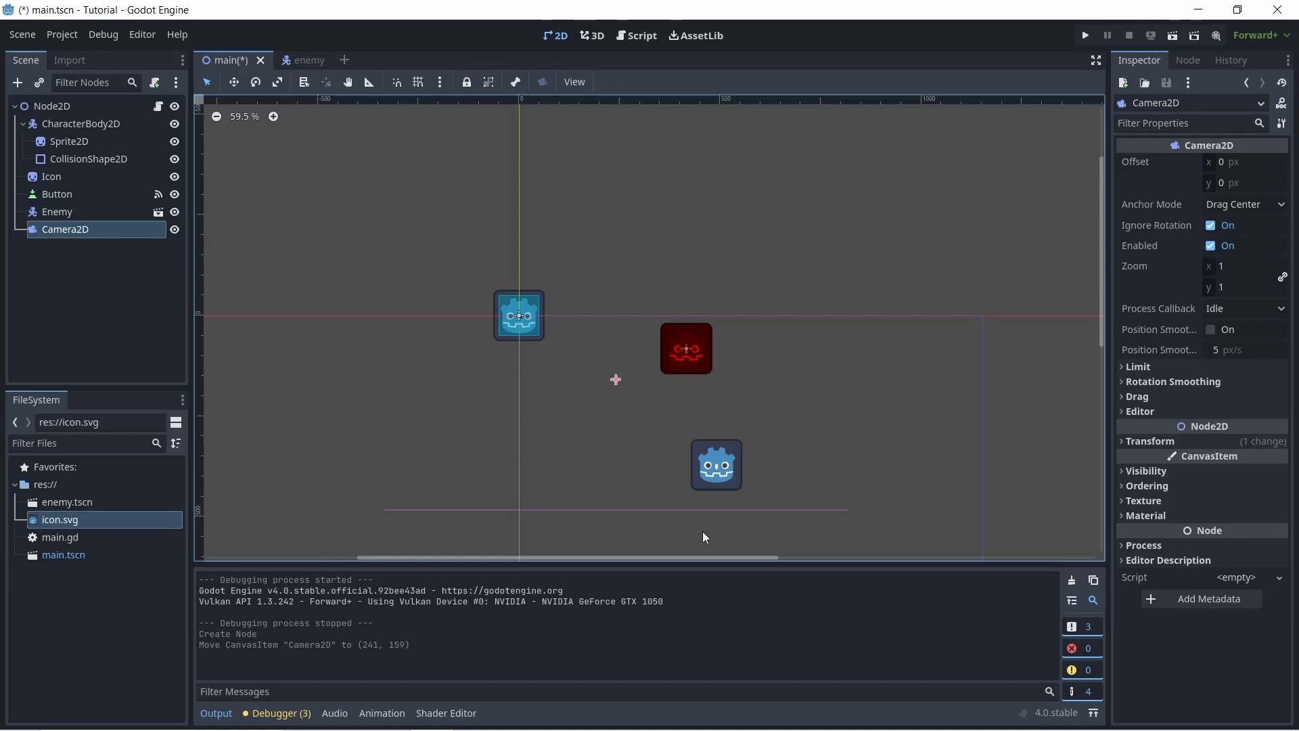
mouse_move(683, 403)
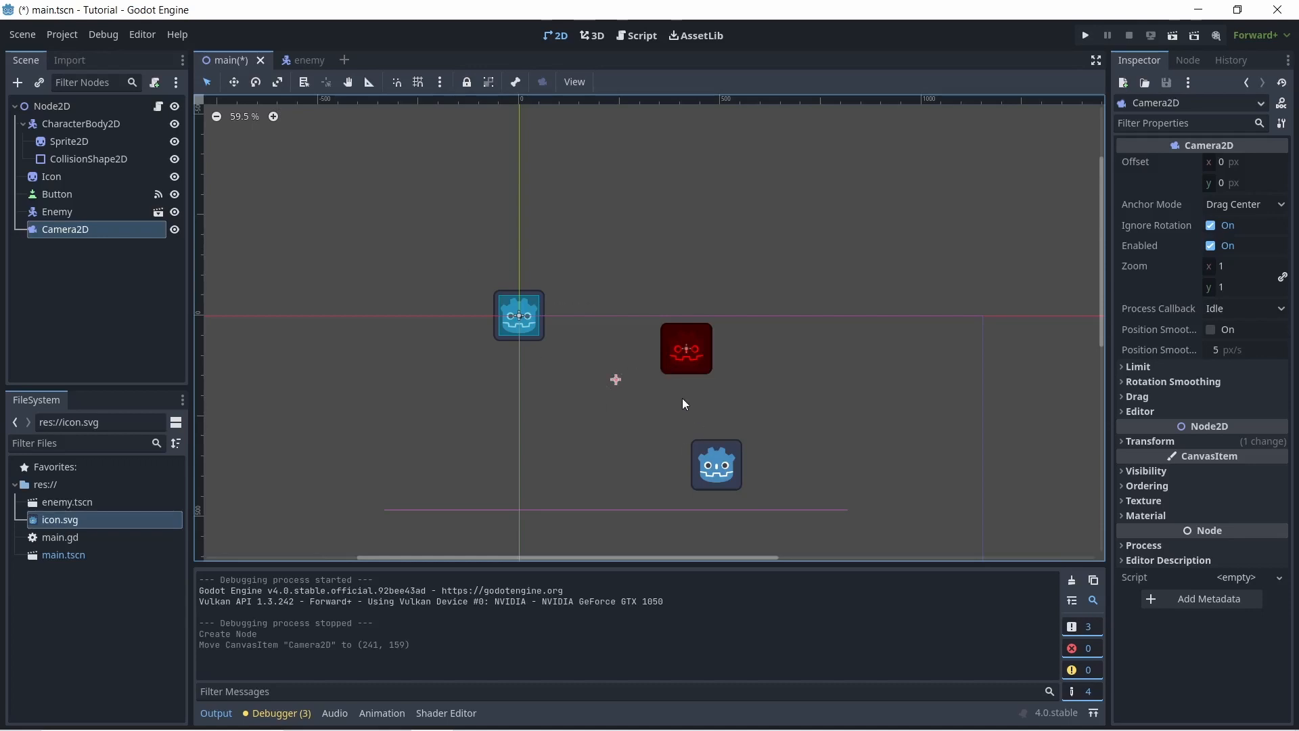
mouse_move(153, 123)
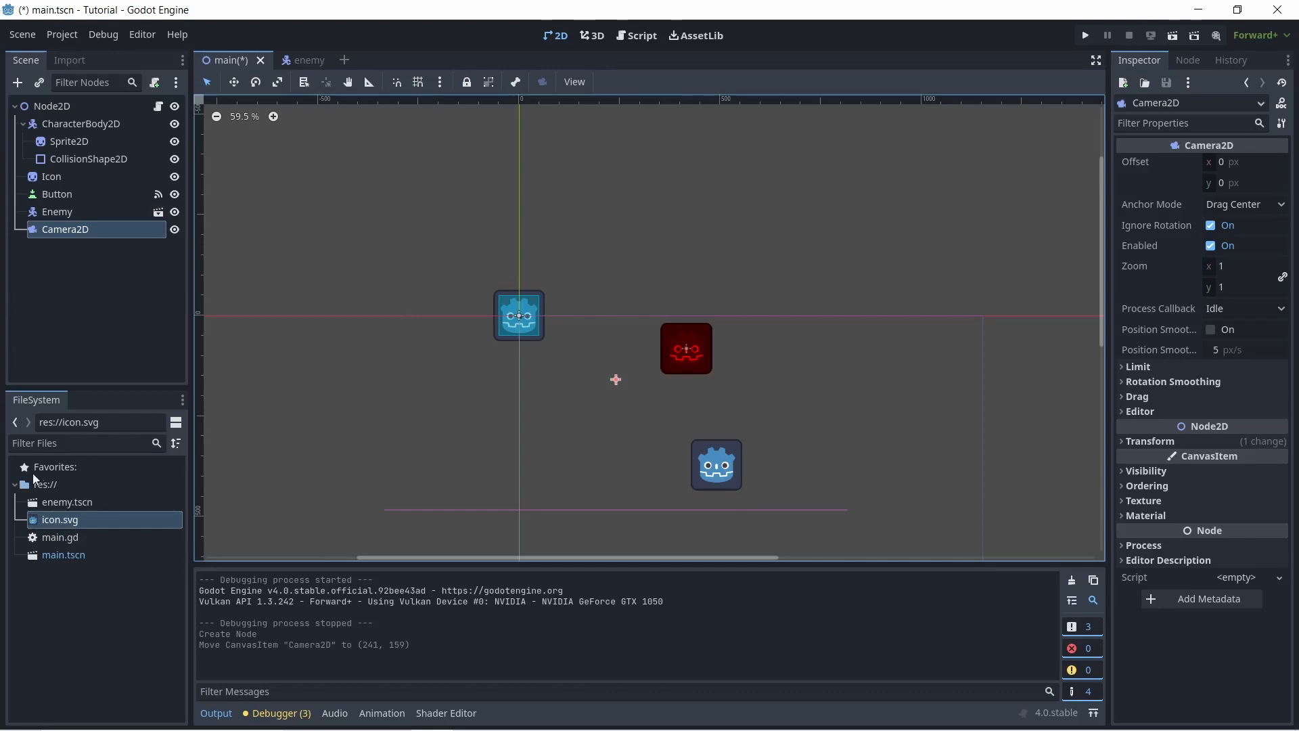
mouse_move(229, 282)
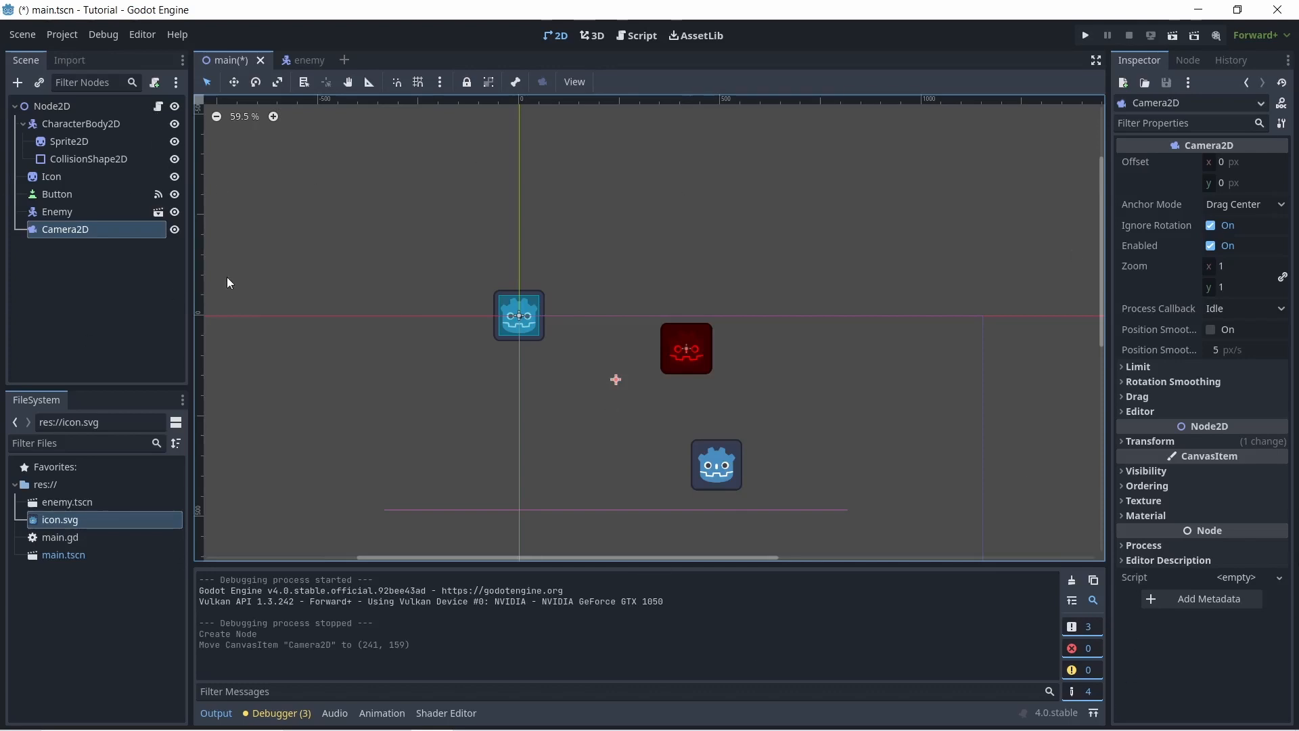
mouse_move(220, 275)
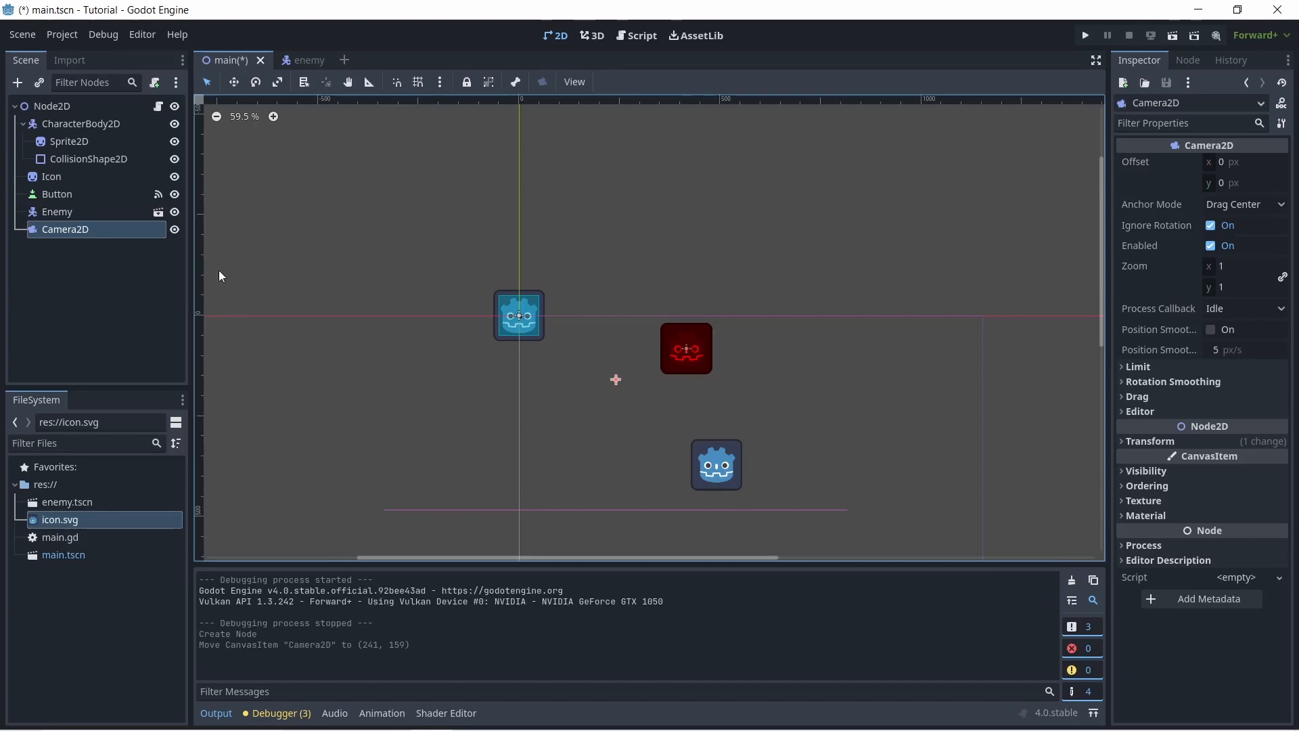
mouse_move(647, 429)
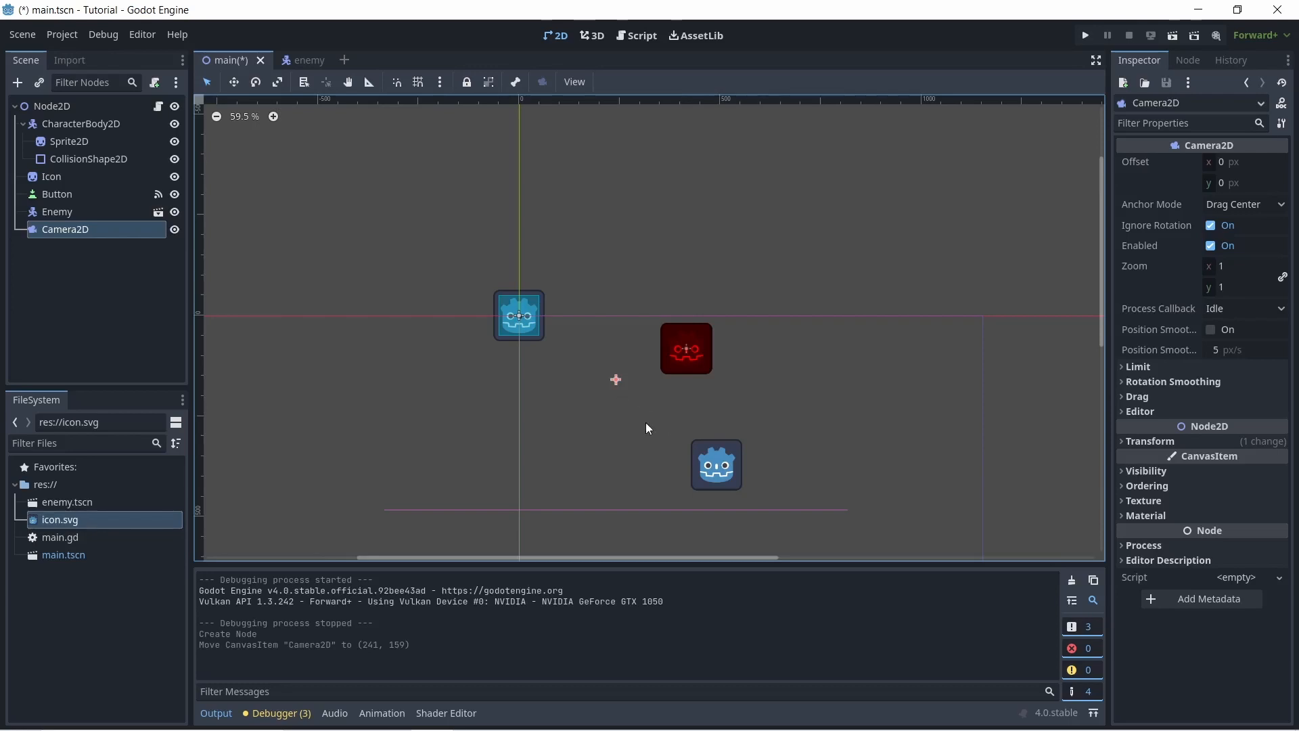